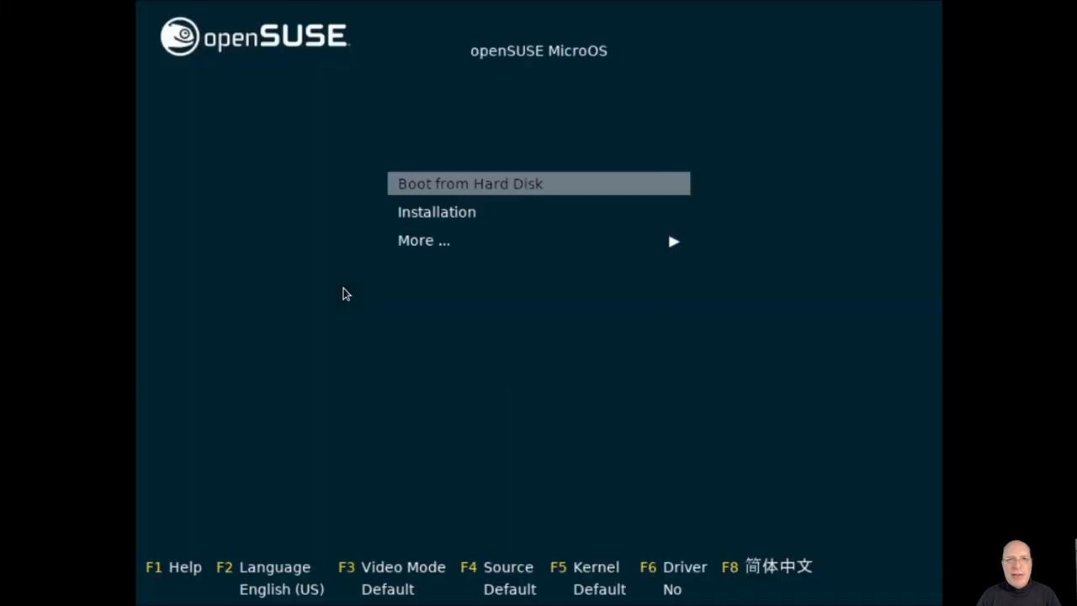
Start the MicroOS installation from the boot menu and accept the license agreement.
key(Down)
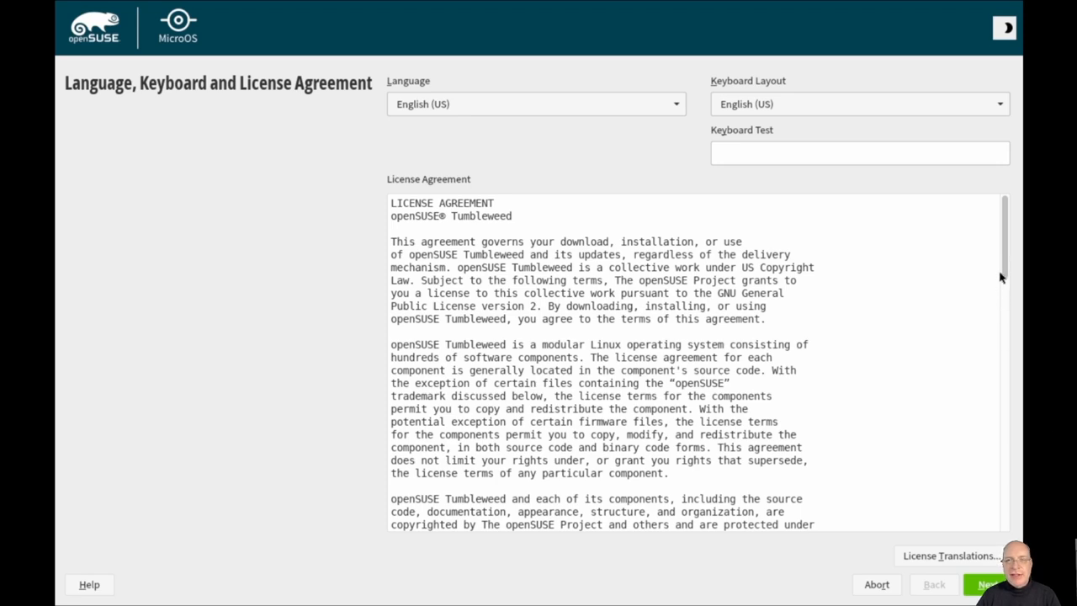
scroll(down, 3)
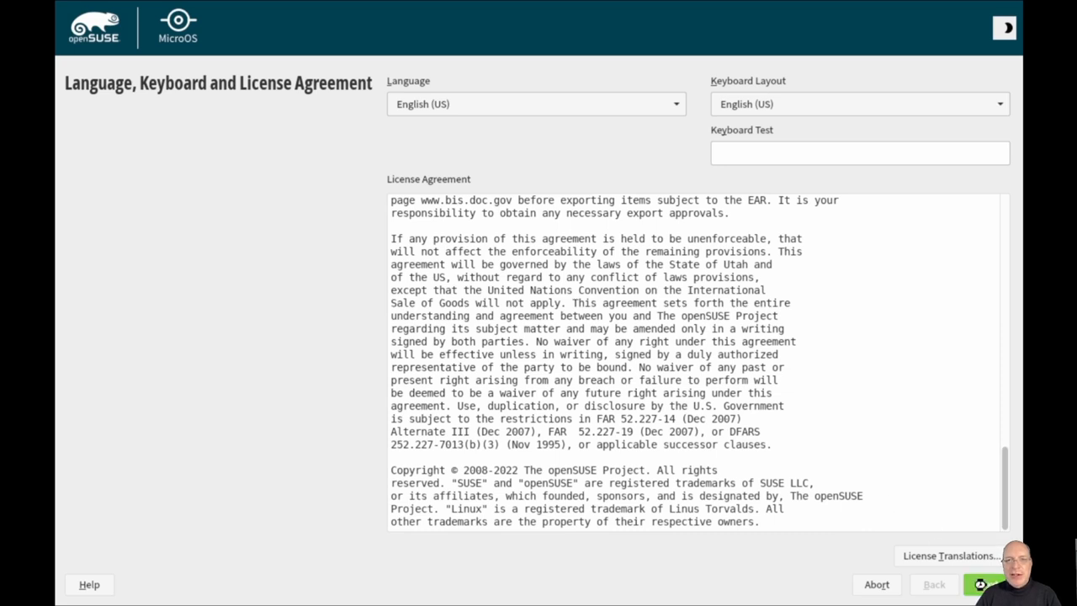
click(993, 584)
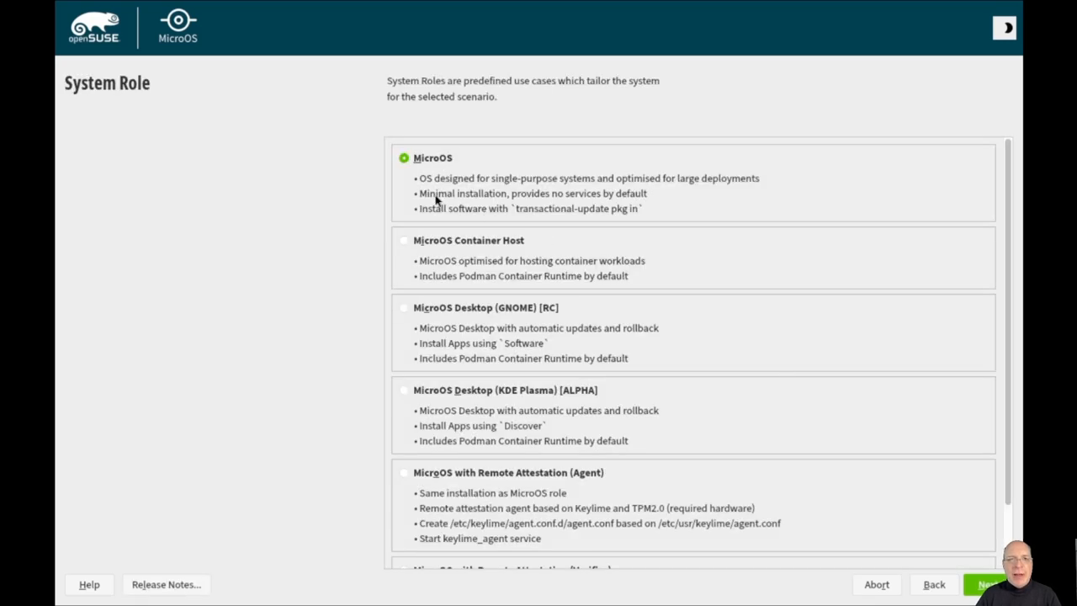
mouse_move(467, 315)
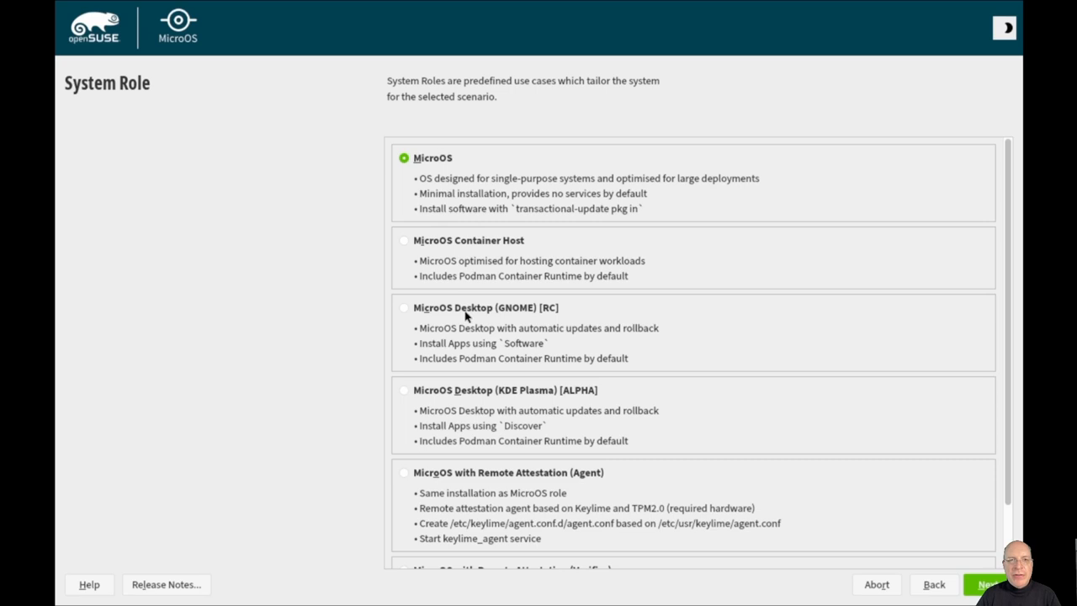
mouse_move(572, 401)
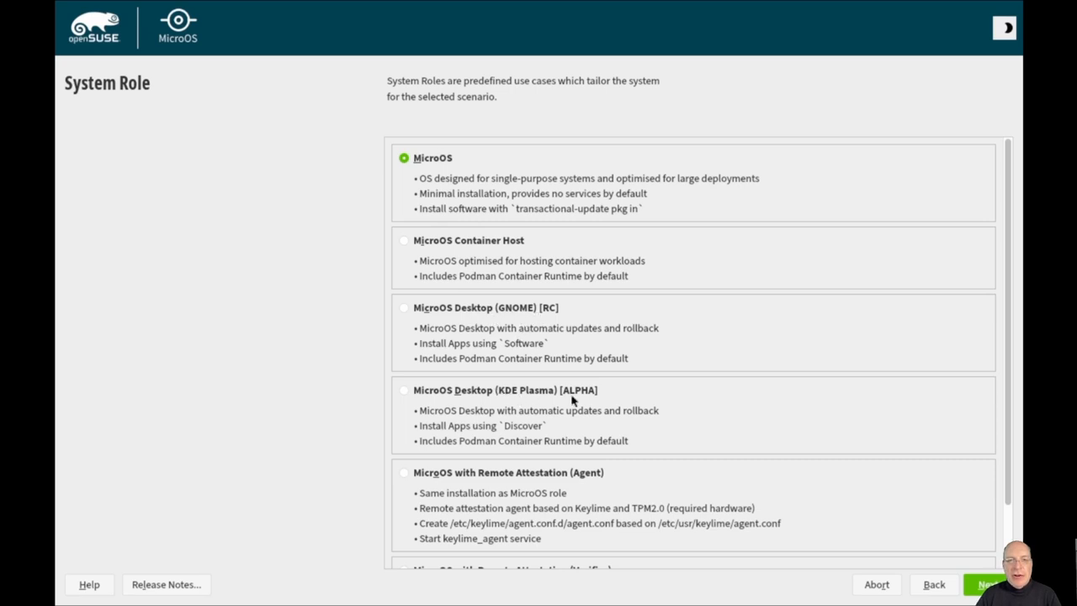
Choose the MicroOS Desktop (GNOME) system role and enter the root password.
scroll(down, 3)
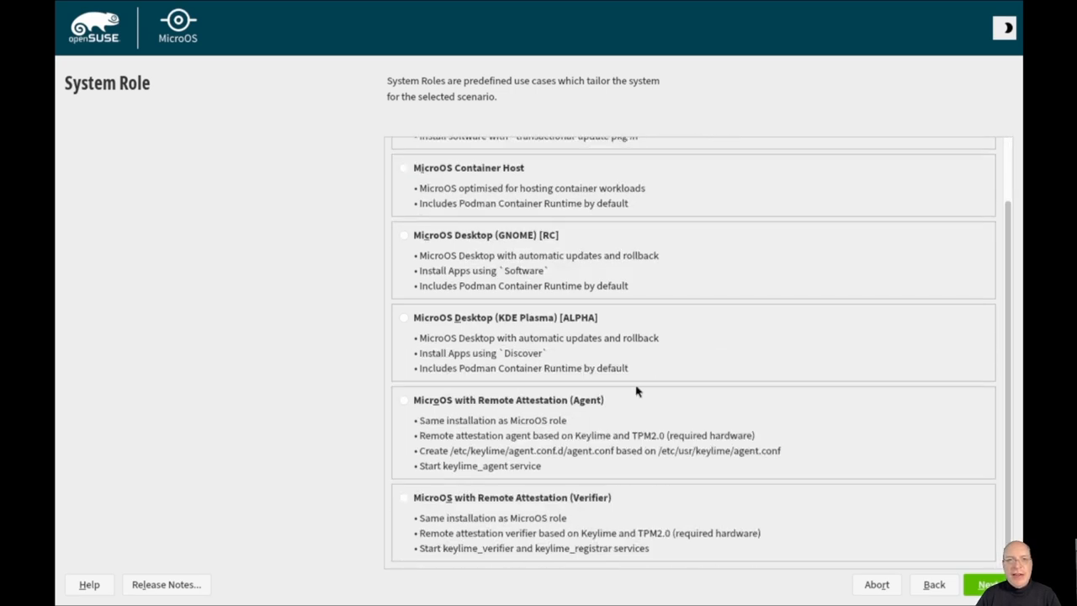
mouse_move(500, 294)
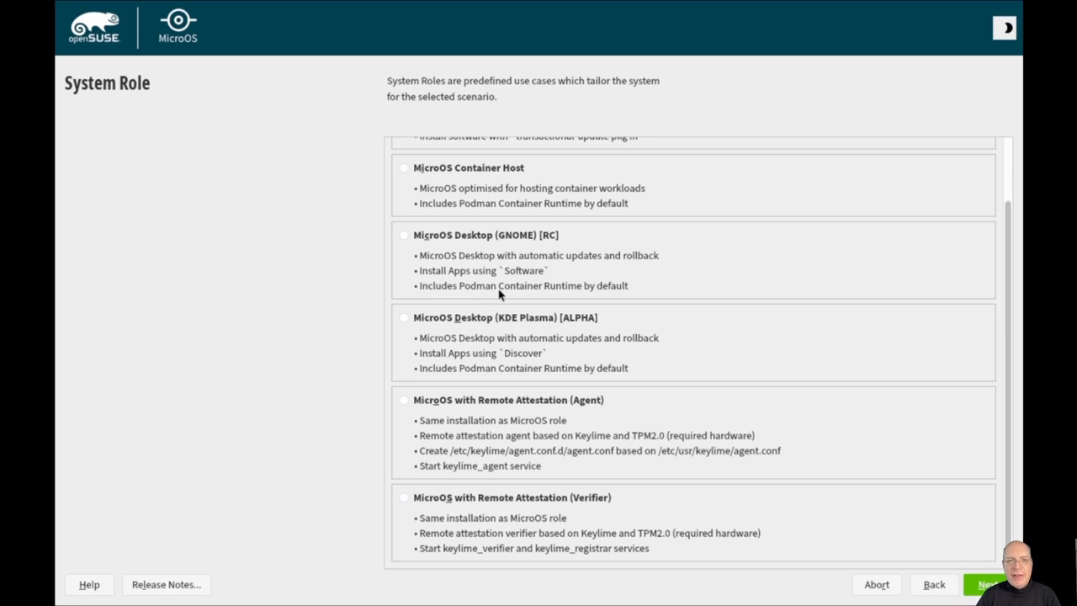
click(404, 234)
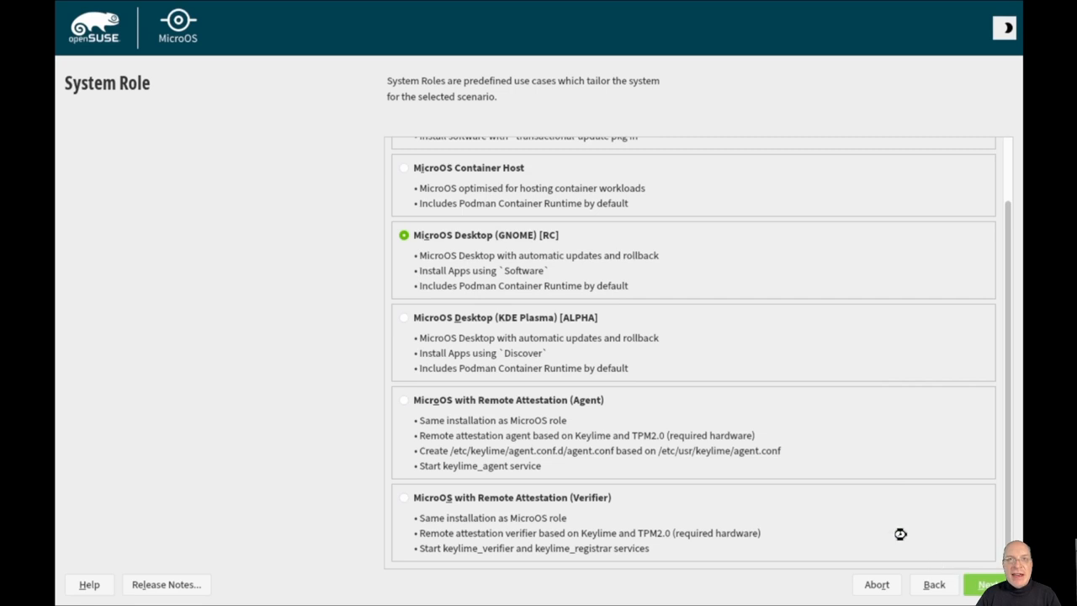
click(989, 584)
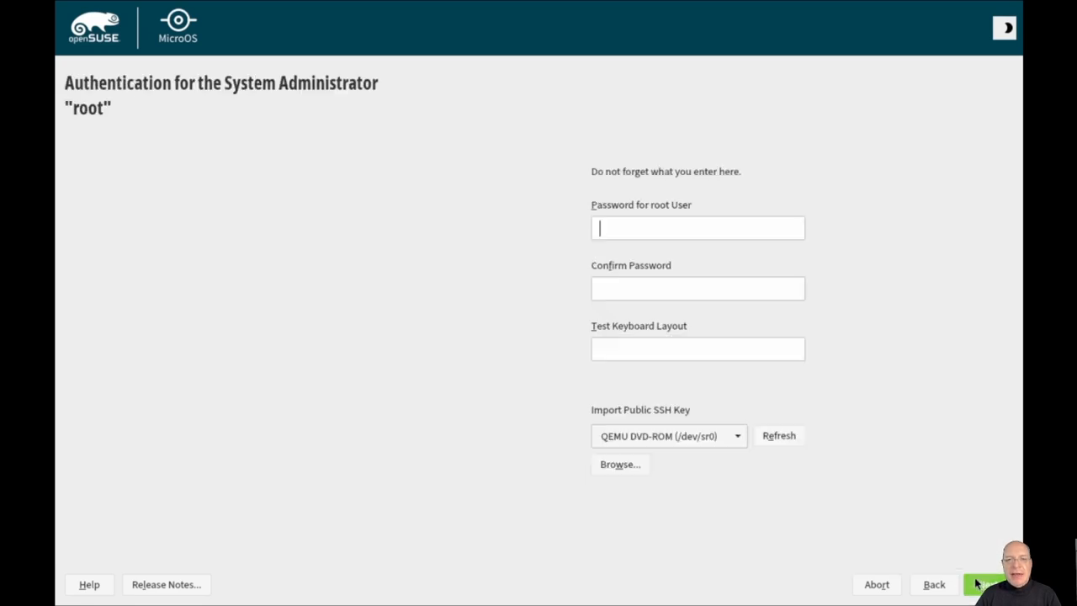
mouse_move(929, 406)
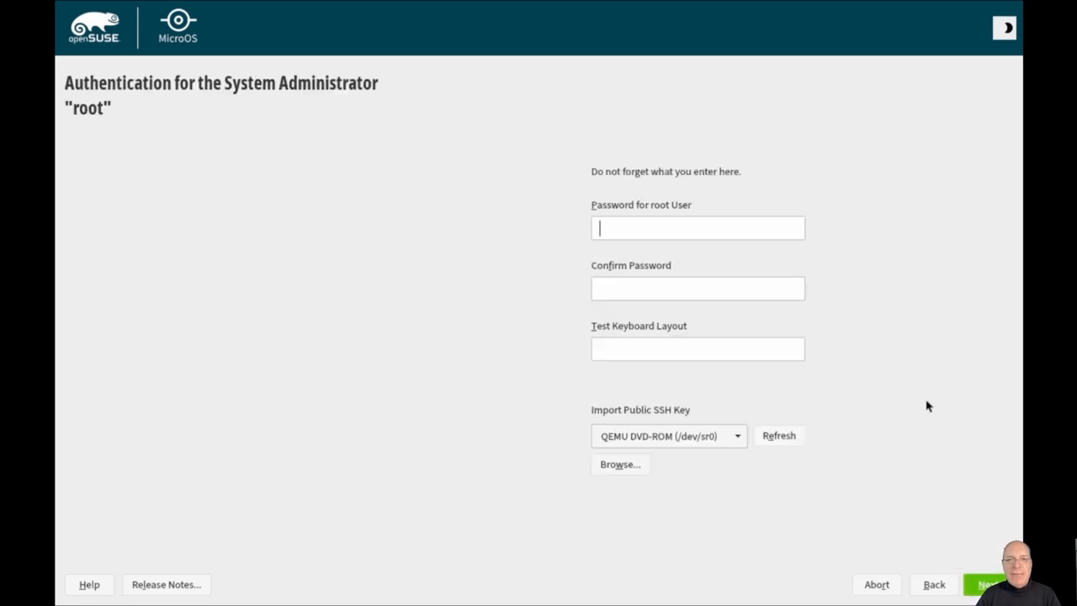
text(password)
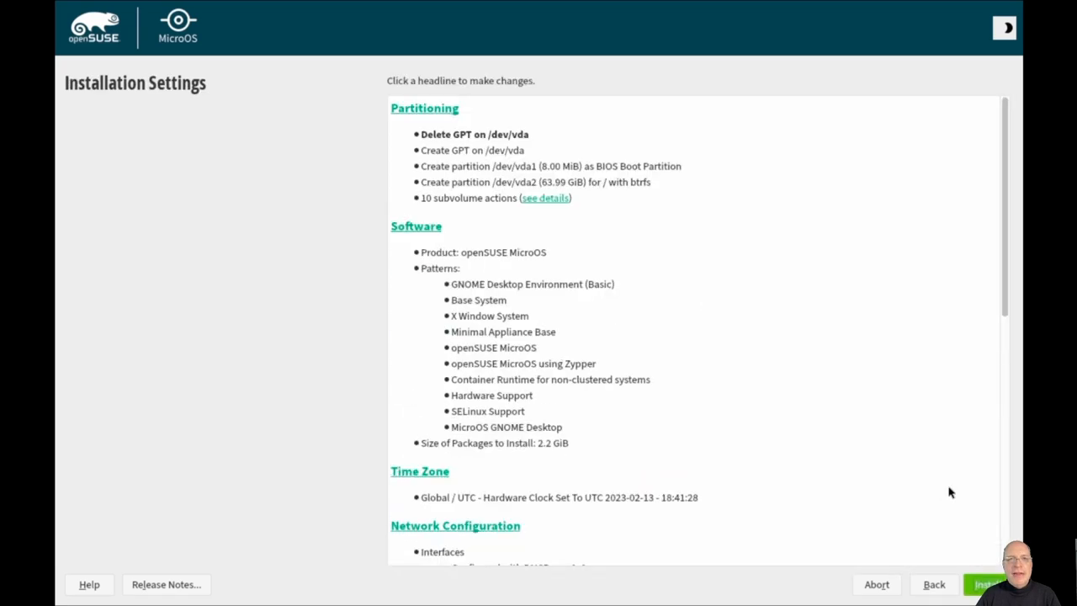
mouse_move(641, 262)
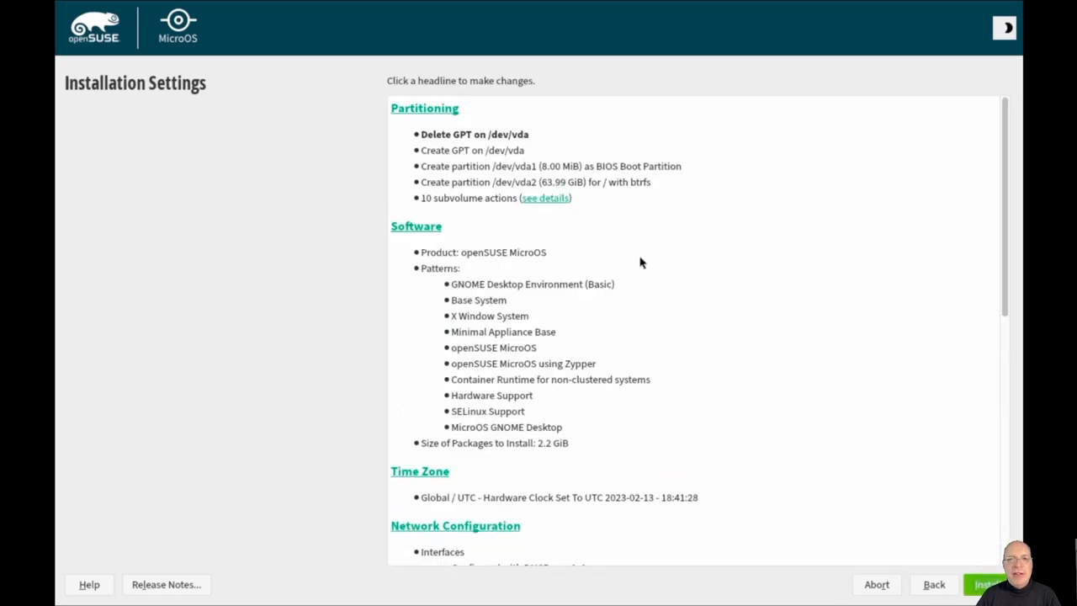
Scroll through the installation summary to review time zone, network and boot settings.
scroll(down, 3)
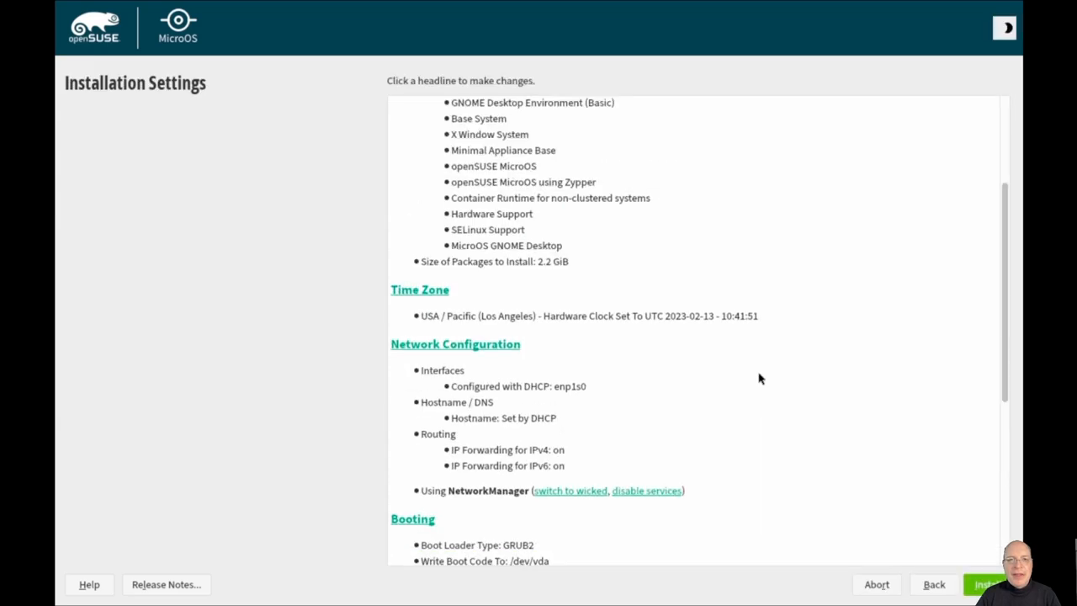
mouse_move(641, 401)
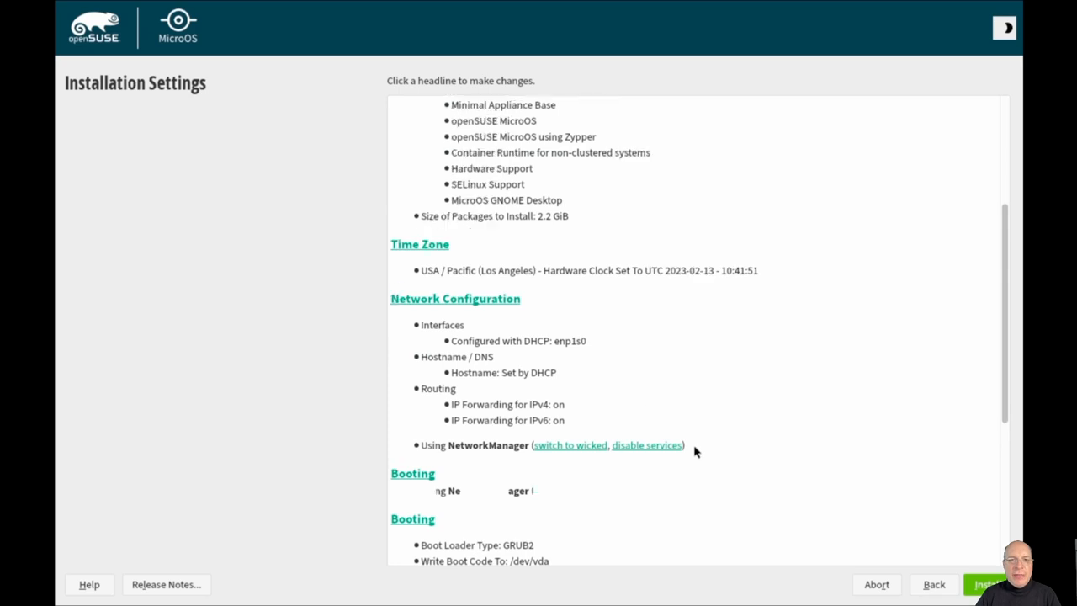
scroll(down, 3)
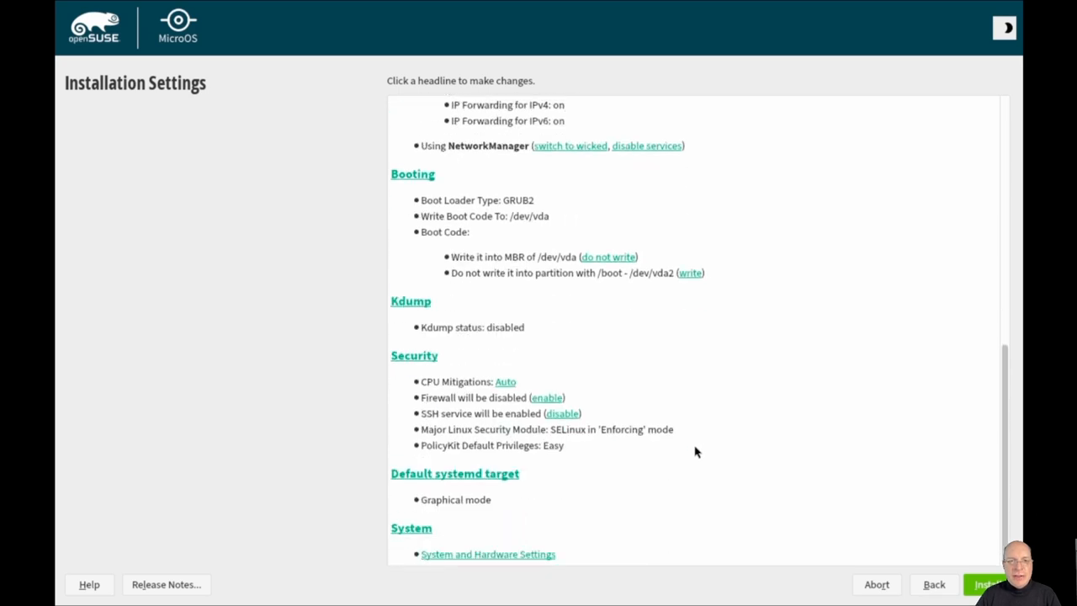
scroll(up, 3)
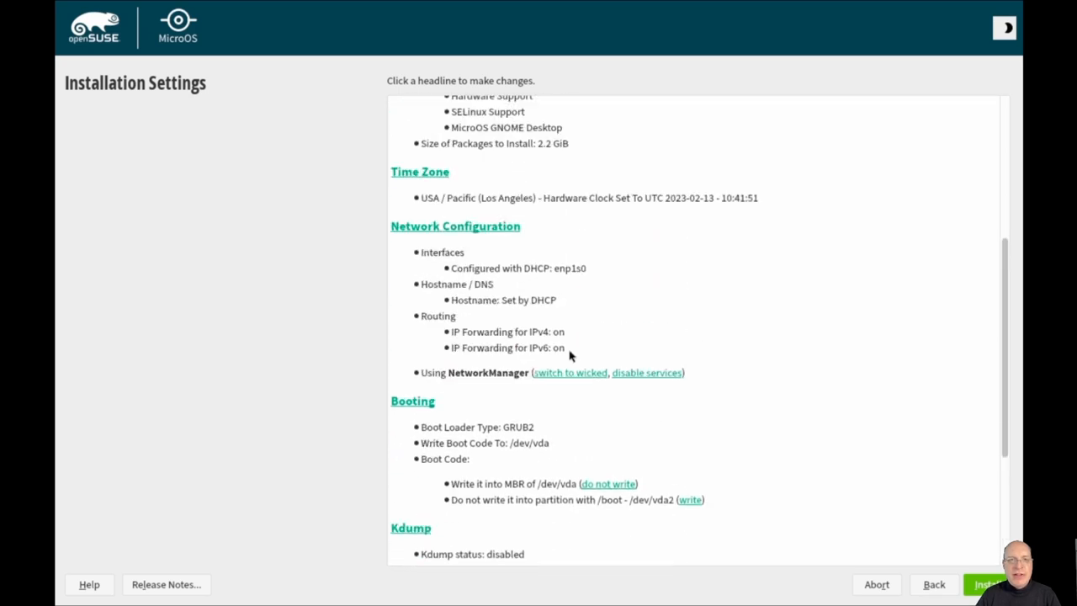
Set the hostname to mos1 in Network Configuration and stop setting it via DHCP.
click(456, 225)
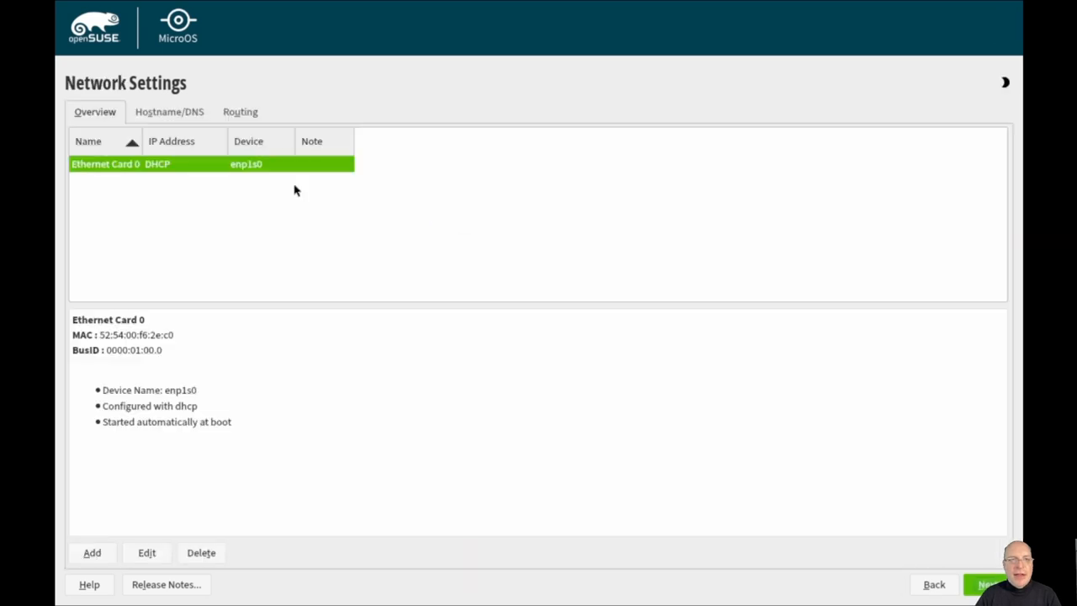
click(169, 111)
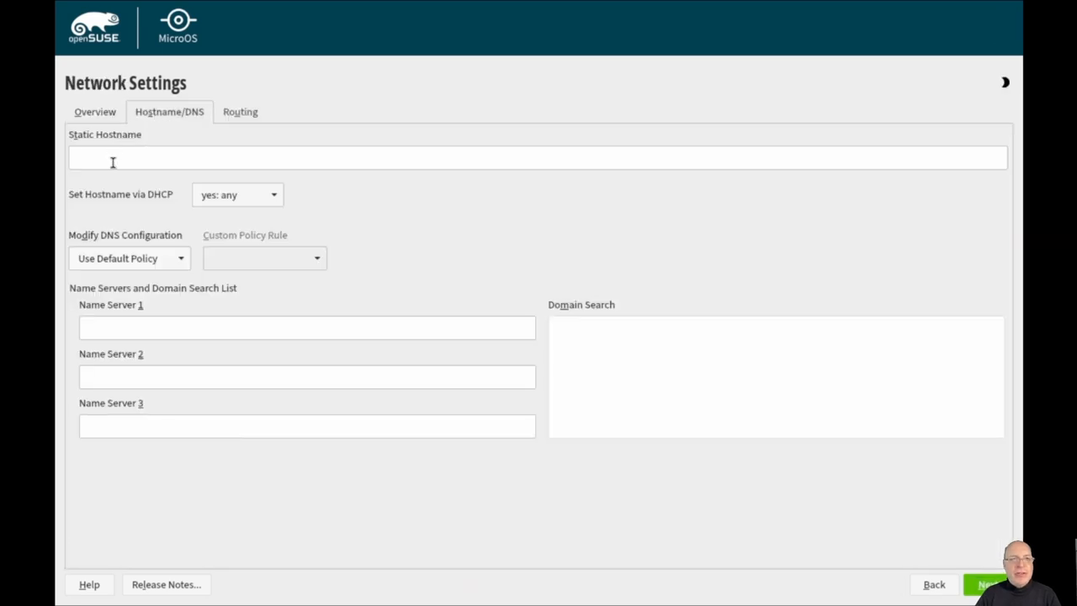
text(mos1)
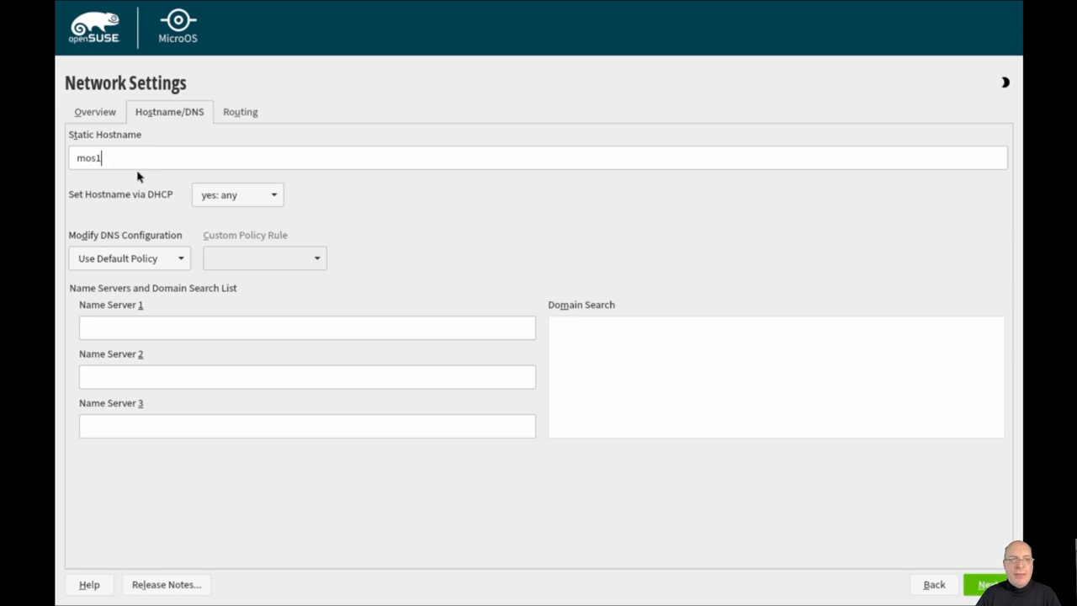
click(237, 194)
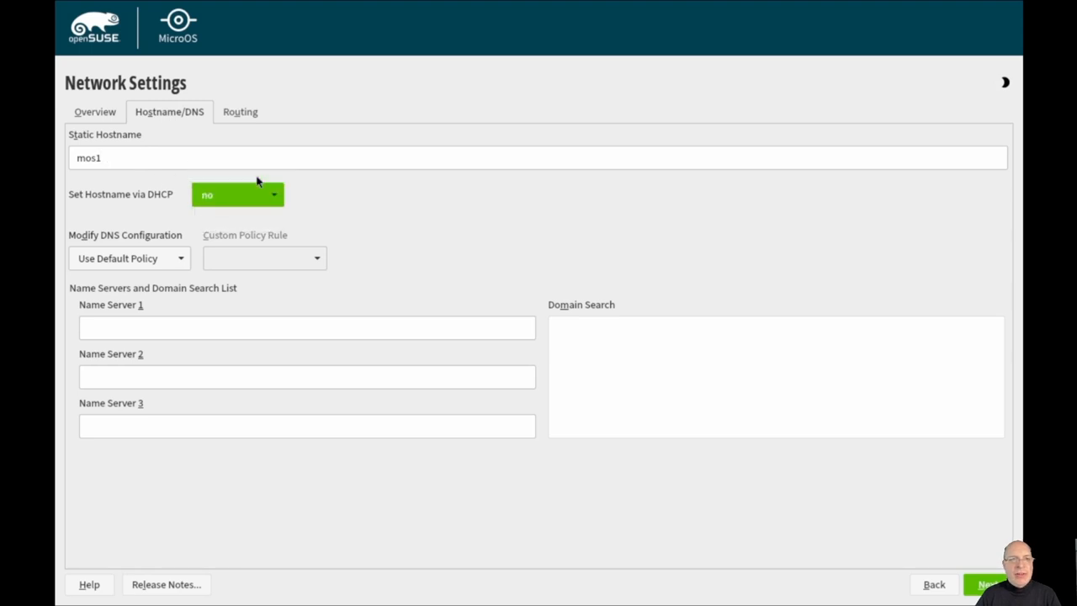
click(993, 584)
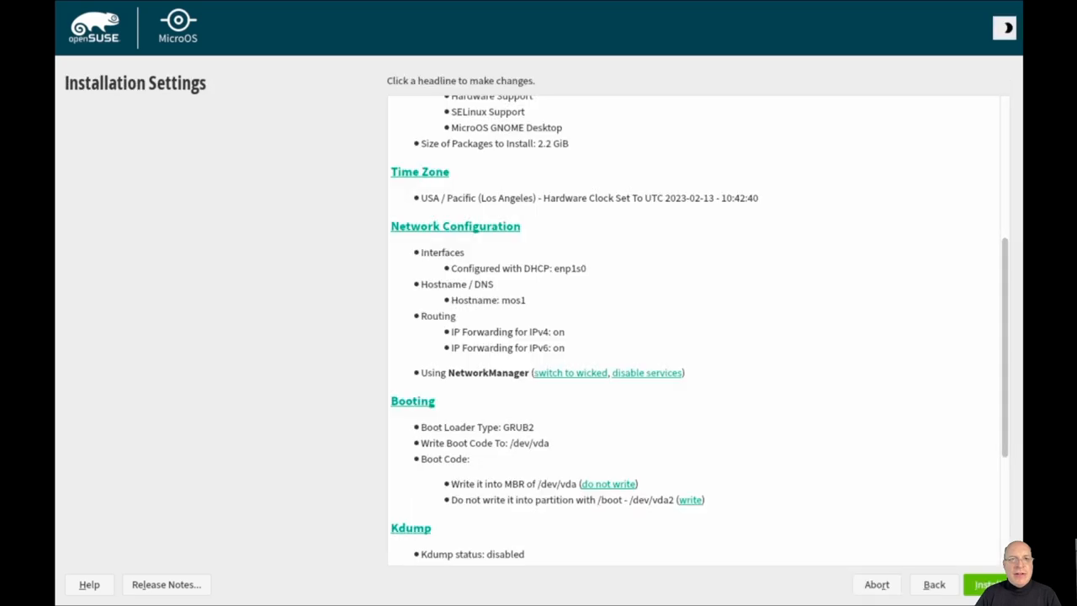
mouse_move(755, 452)
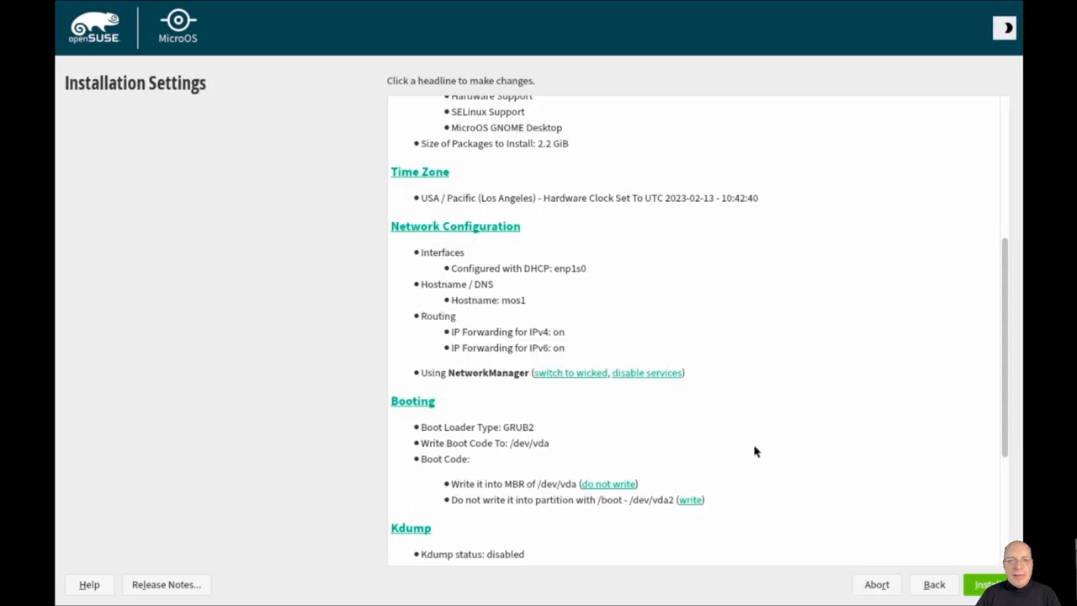
Confirm installing MicroOS to disk, let it finish, and reboot into the new system.
click(986, 584)
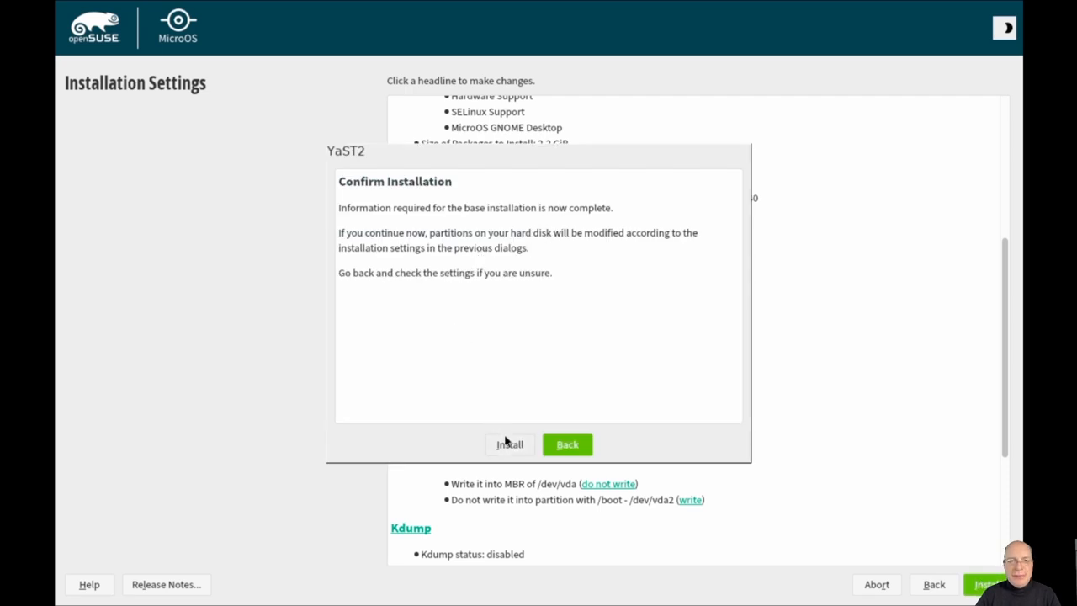
click(509, 445)
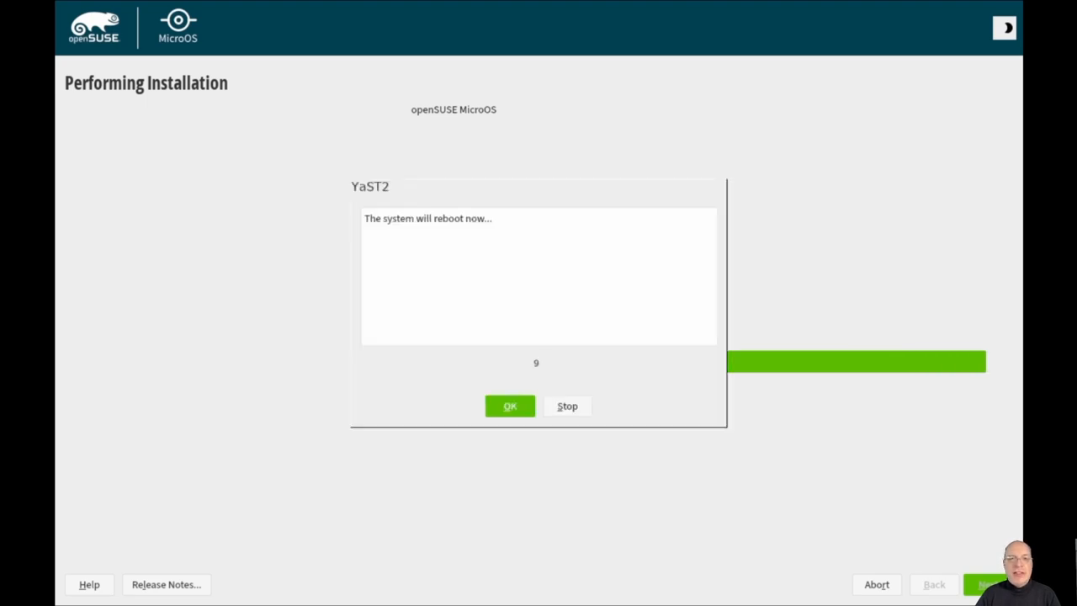
click(510, 405)
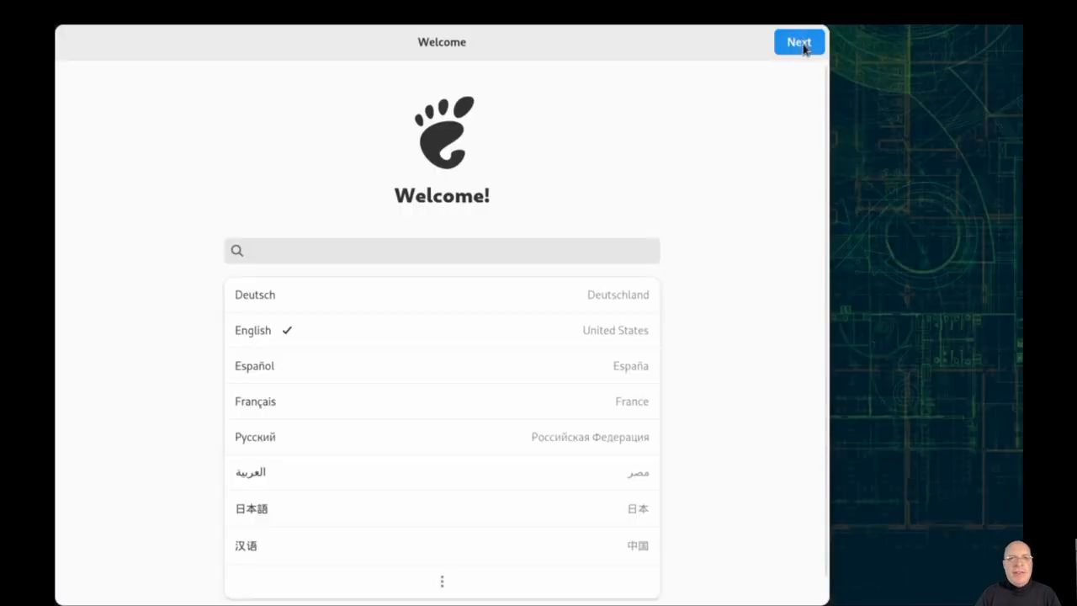
Keep English language and keyboard, location services on, and time zone Los Angeles.
click(798, 42)
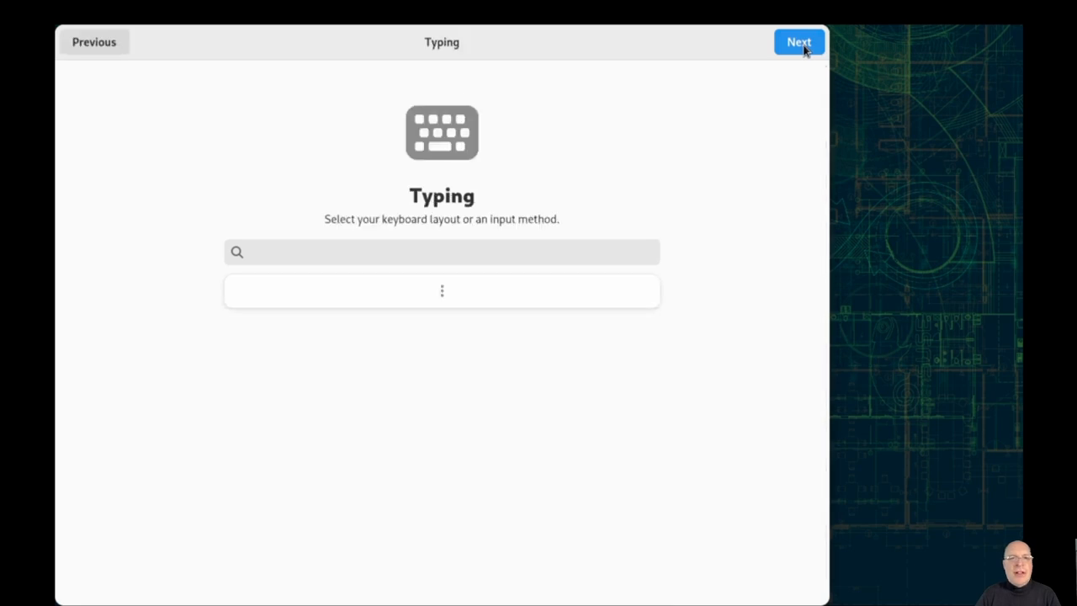
click(798, 42)
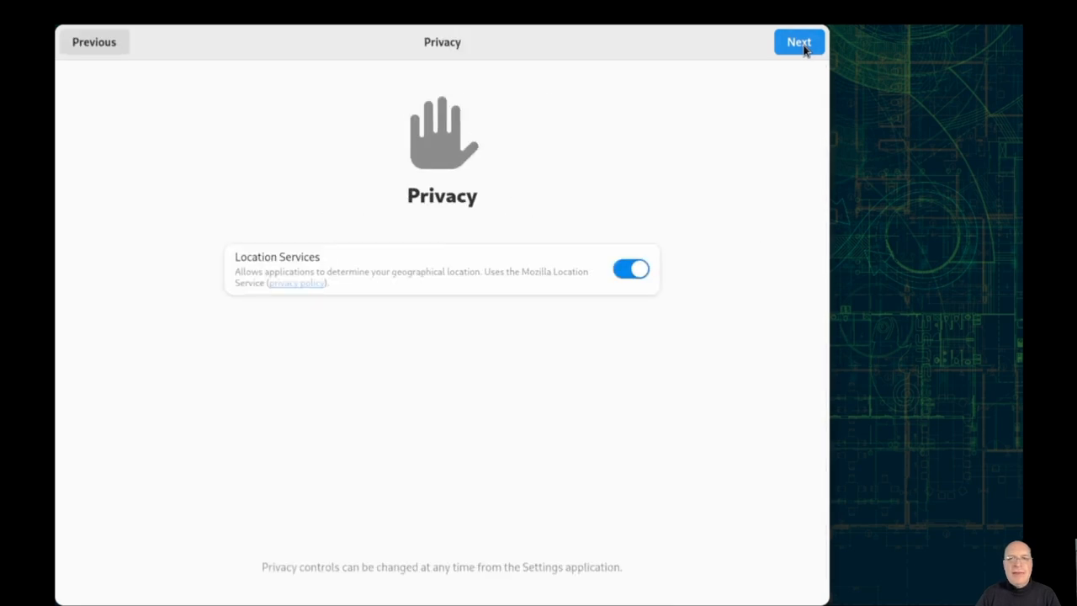
click(798, 42)
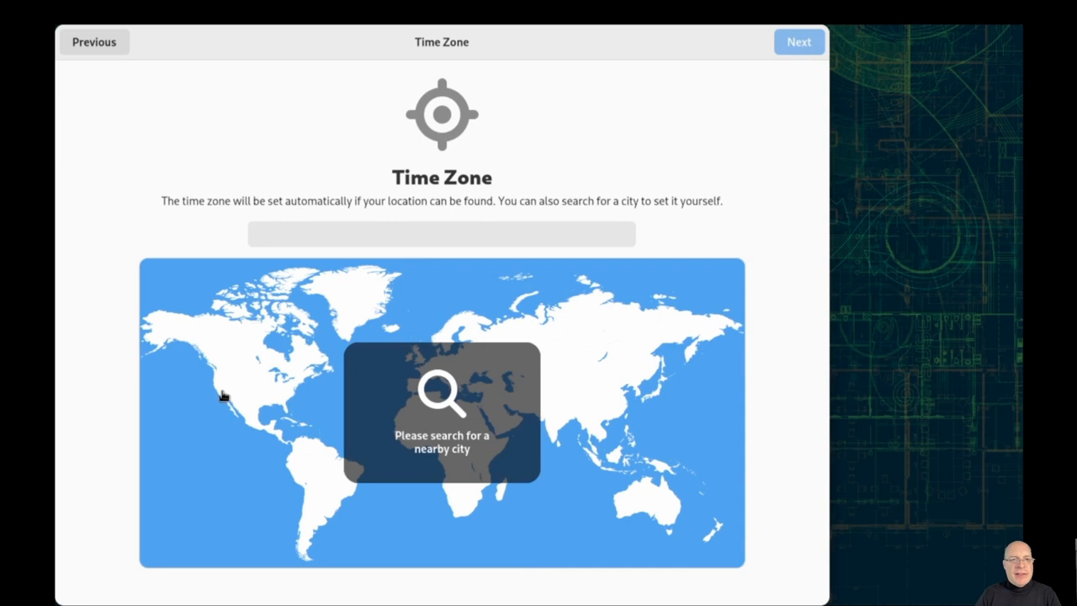
click(222, 391)
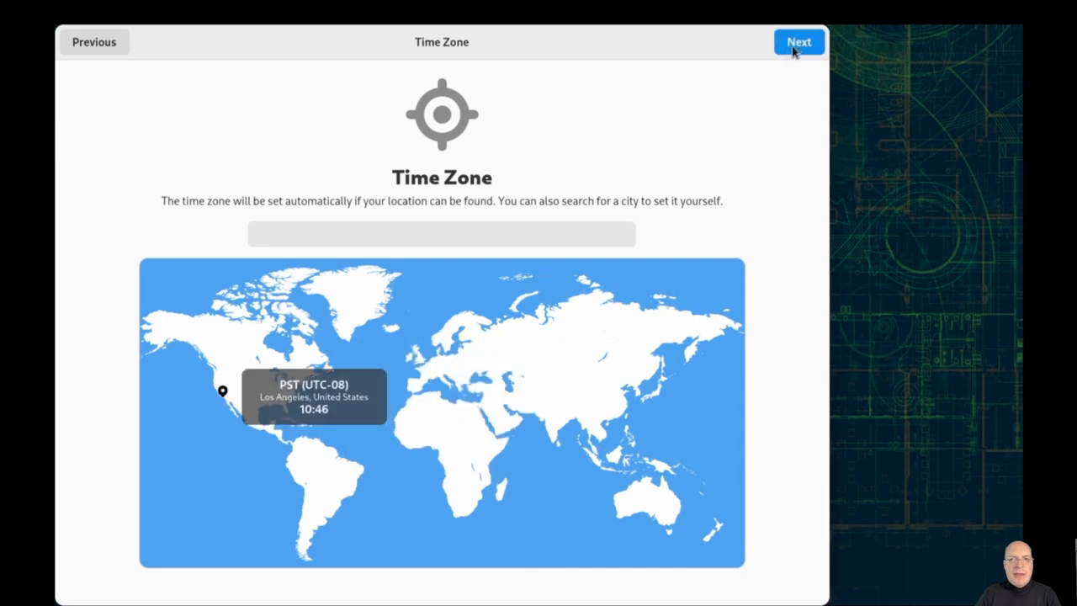
click(797, 42)
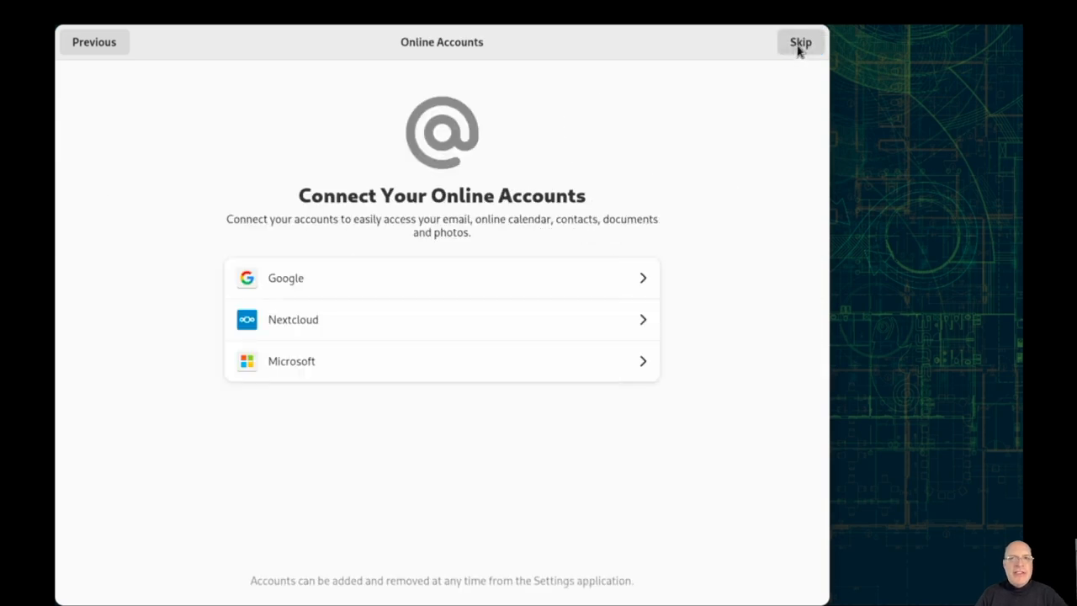
Create user 'stephen' with a password and finish initial setup.
click(800, 42)
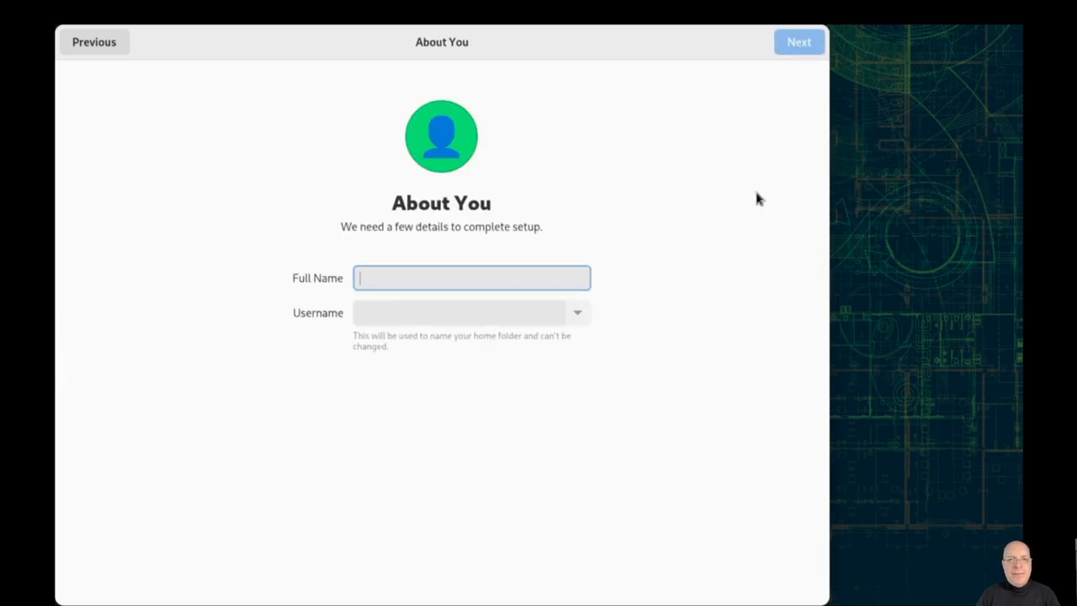
text(stephen)
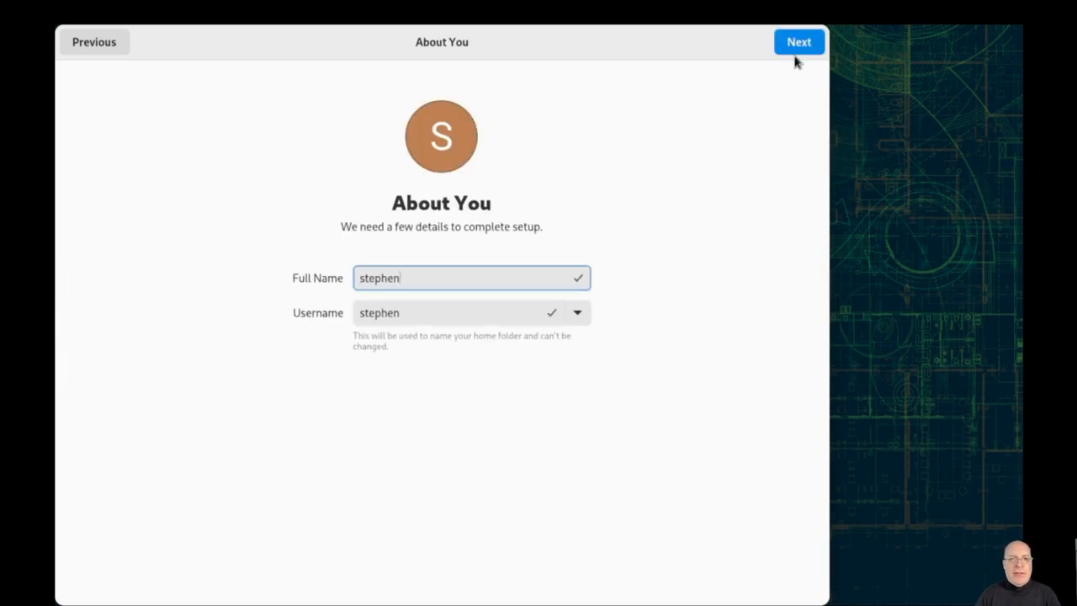
click(798, 41)
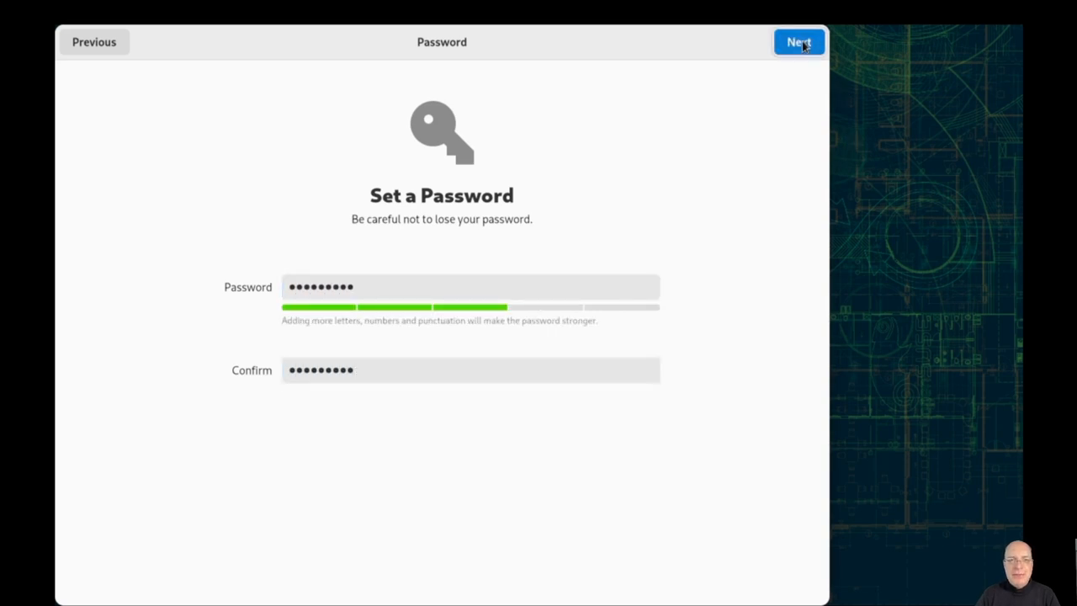
click(798, 42)
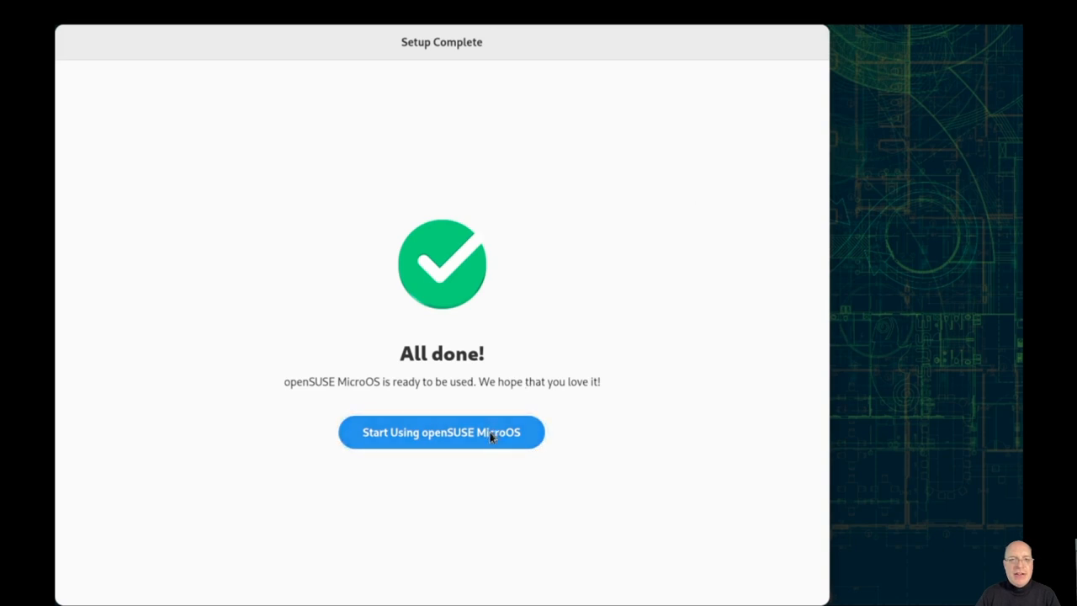
click(441, 432)
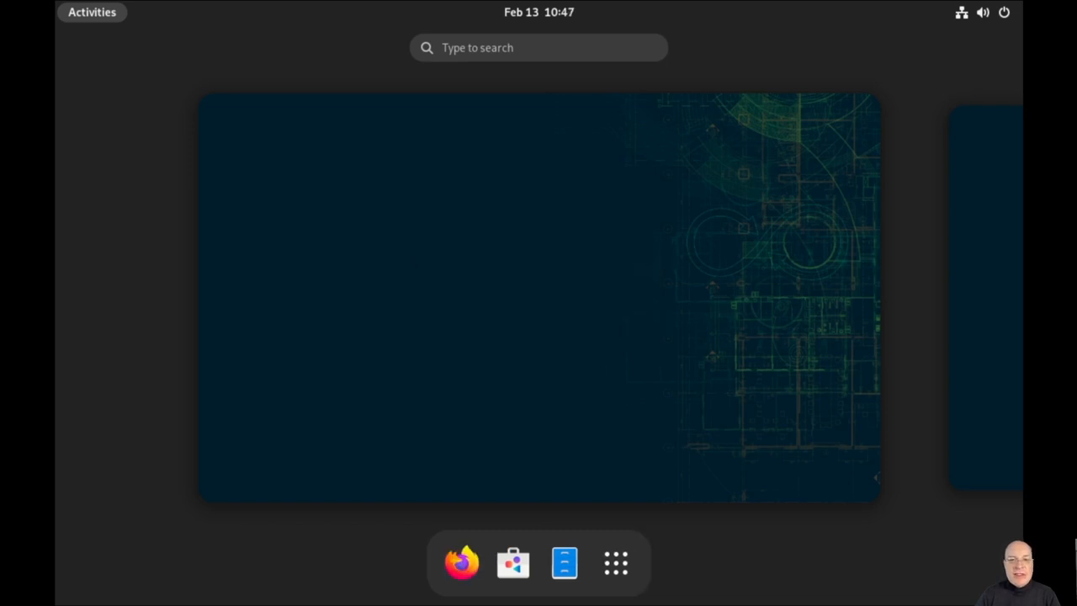
Pin the Terminal app to the dash from the applications overview.
click(615, 562)
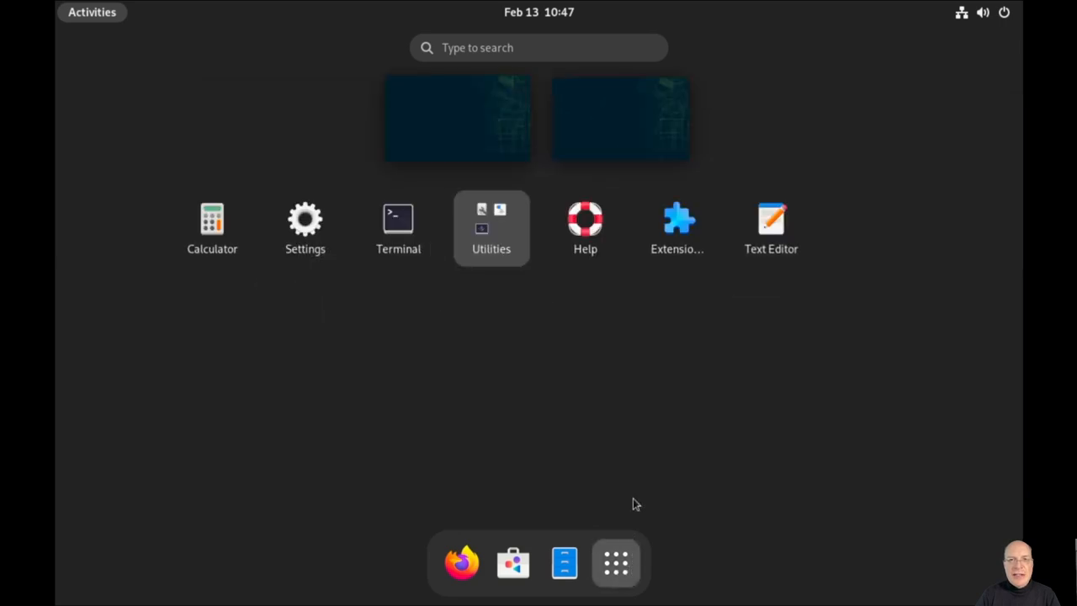
mouse_move(634, 351)
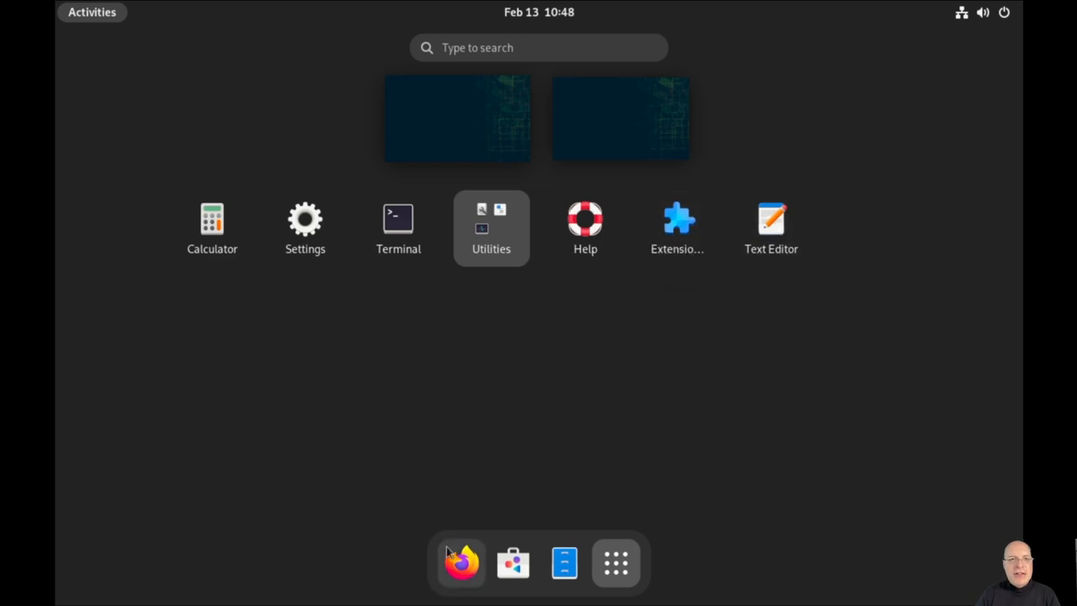
mouse_move(461, 562)
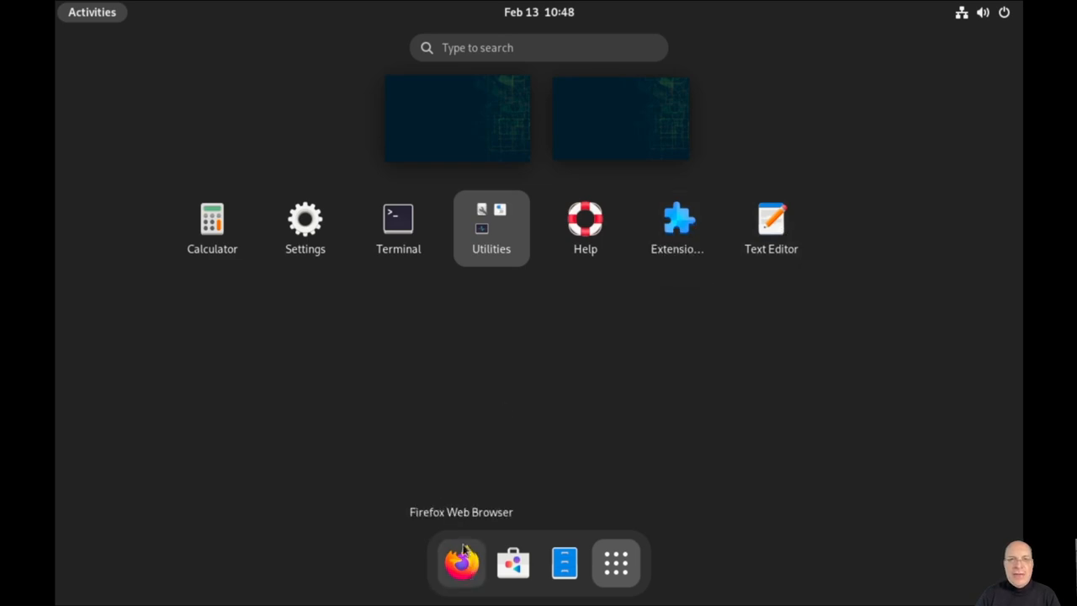
right_click(398, 218)
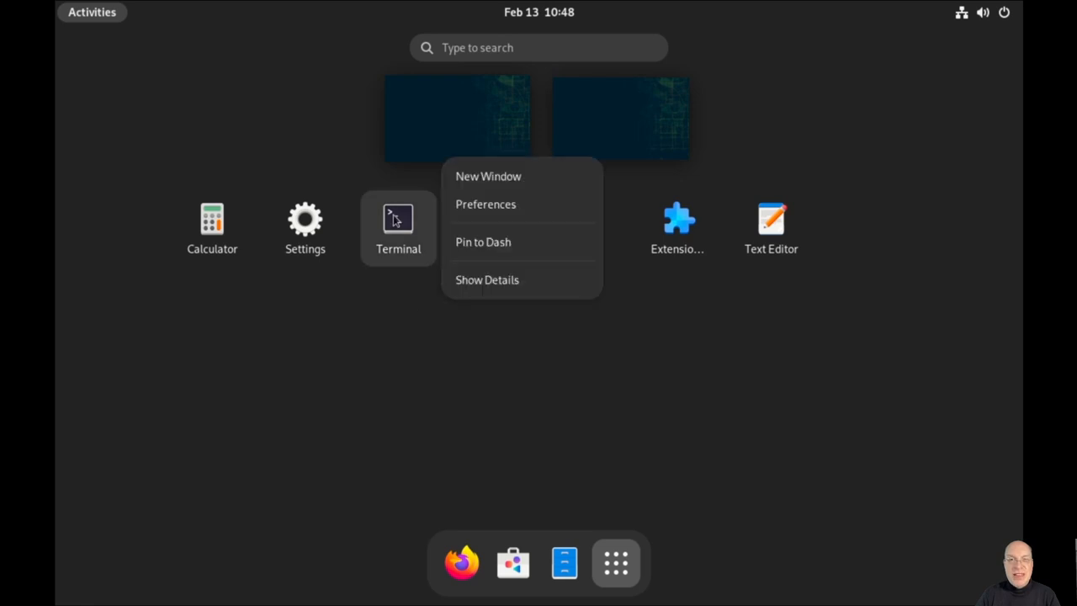
click(483, 242)
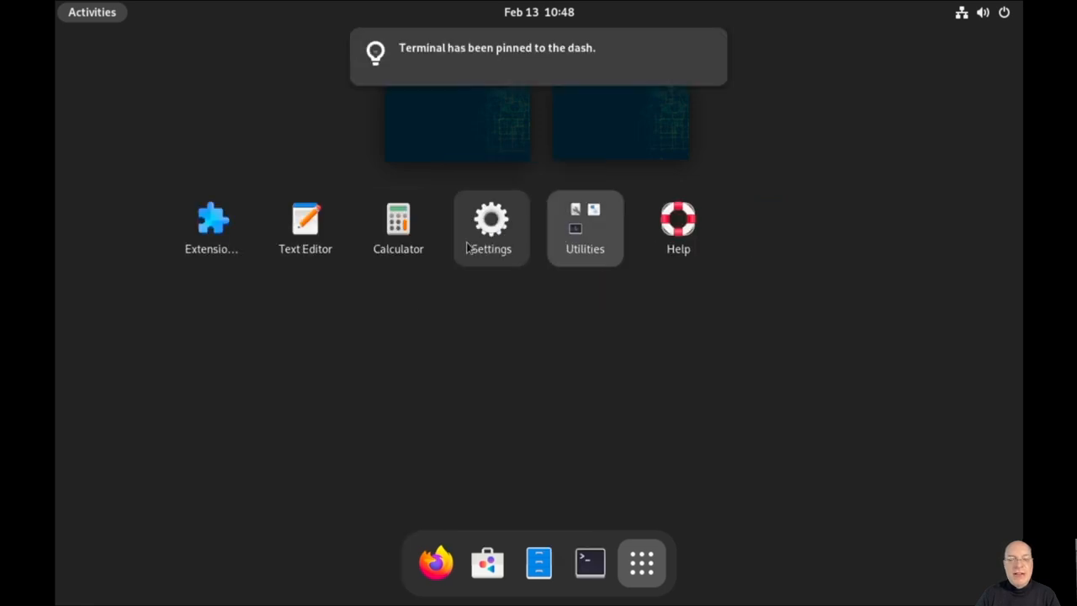
mouse_move(525, 419)
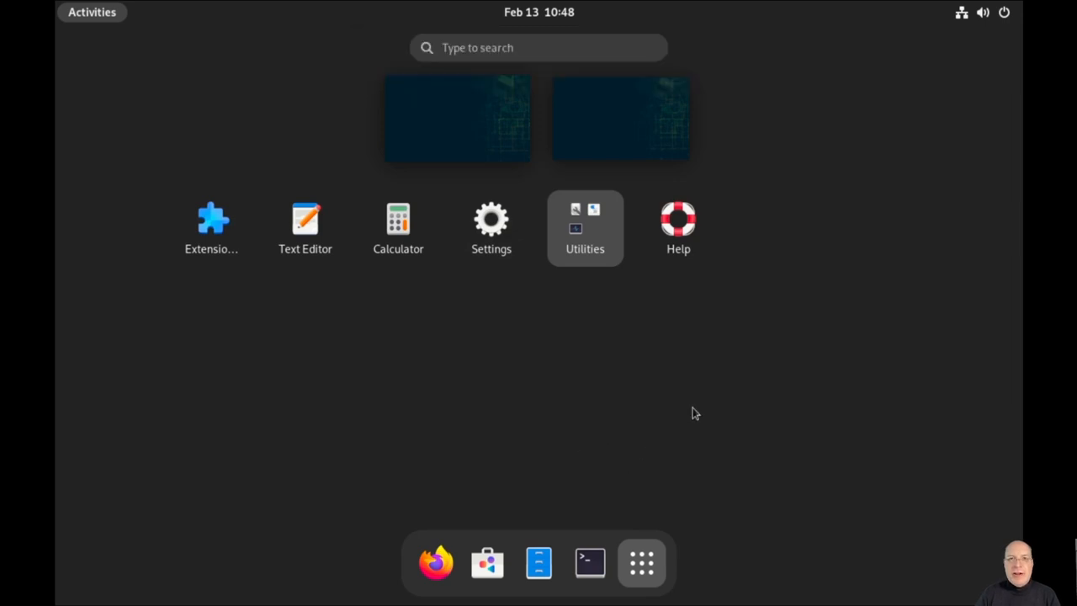
Switch the desktop Appearance to the Dark style in Settings.
click(490, 218)
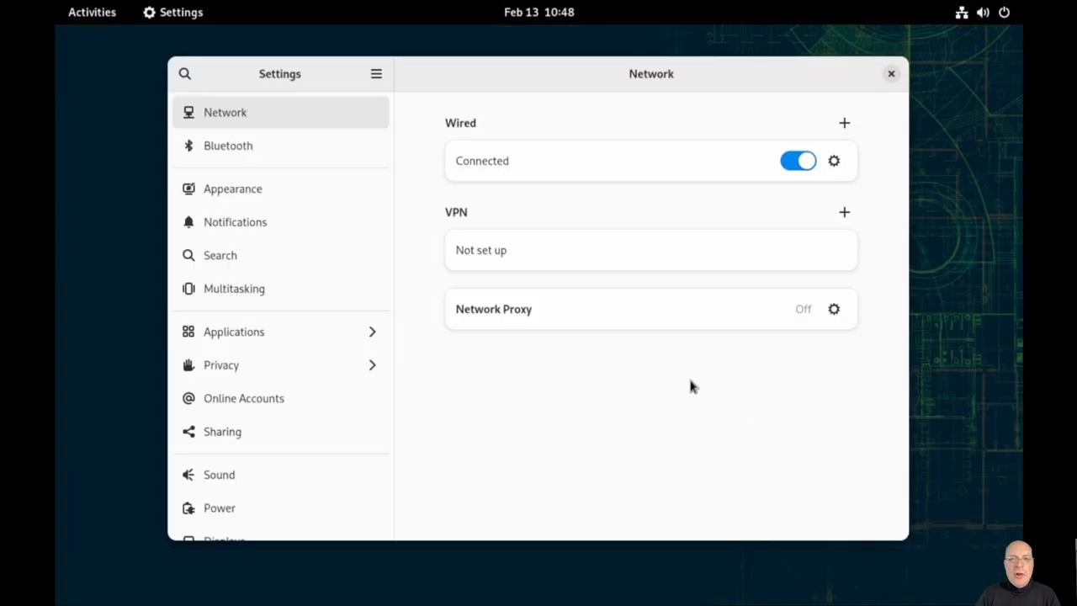
mouse_move(265, 200)
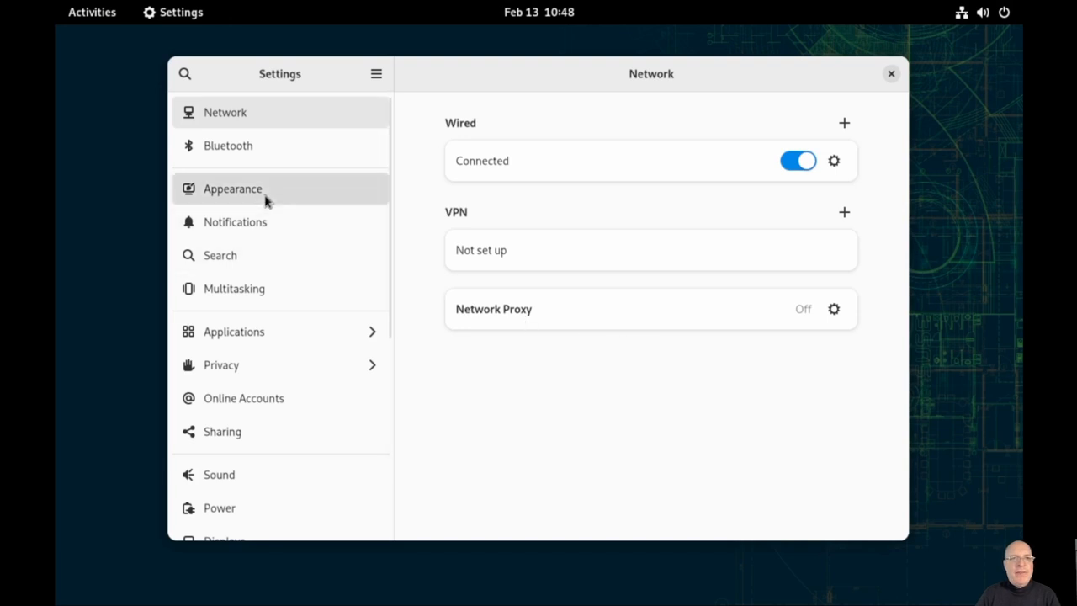
click(233, 189)
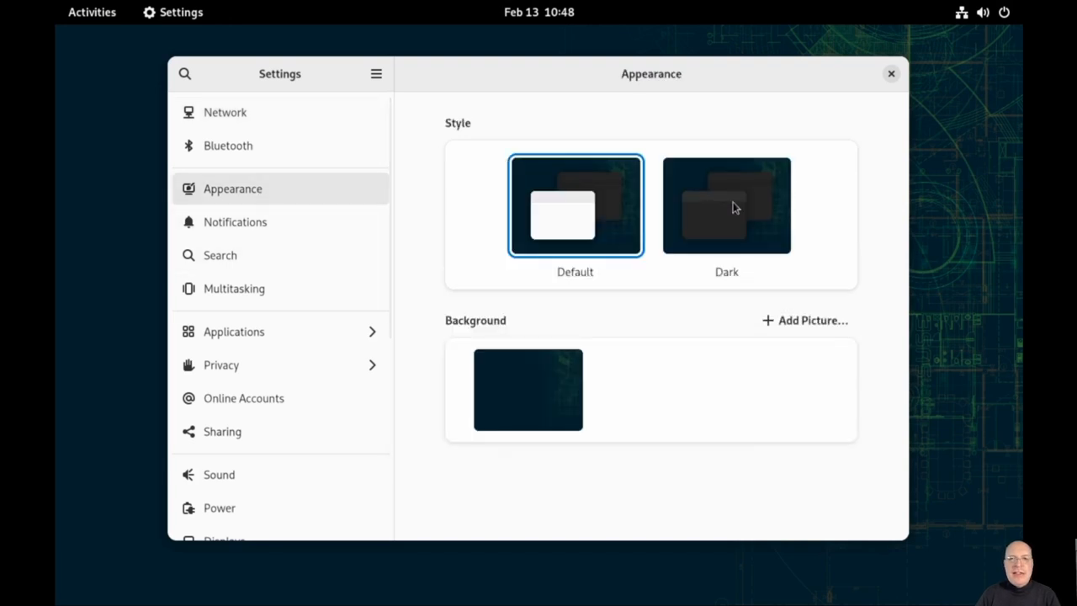
click(726, 205)
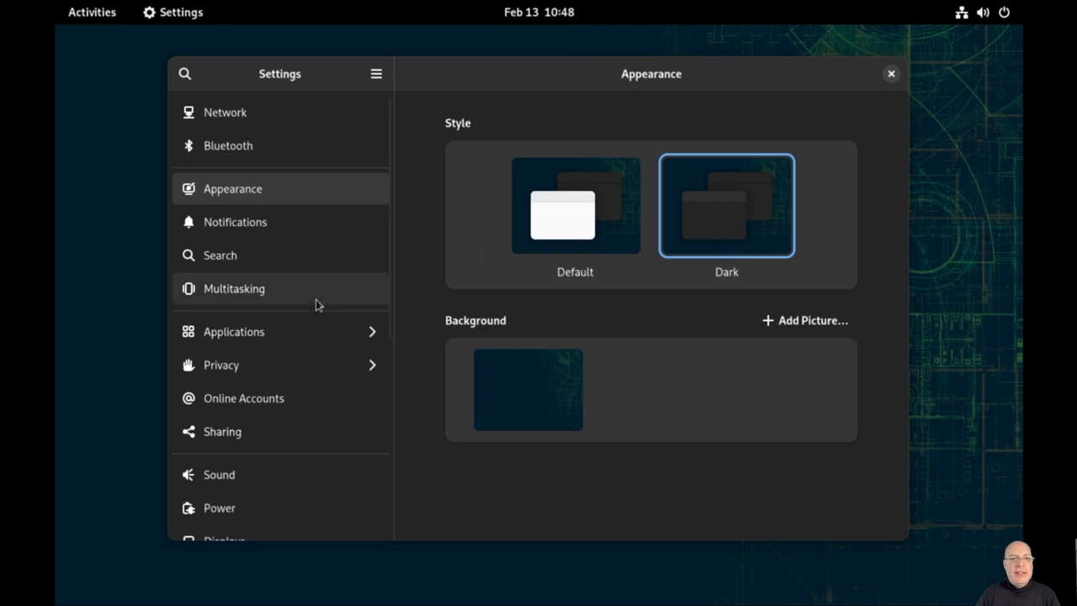
mouse_move(223, 431)
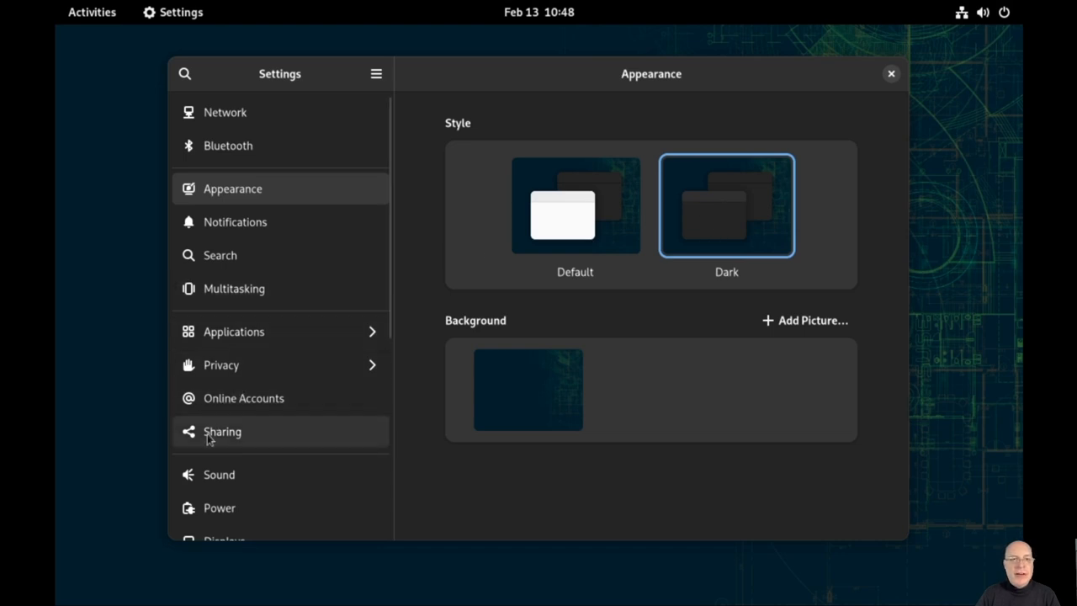
In Power settings, set Screen Blank to Never and turn off Automatic Suspend.
click(222, 431)
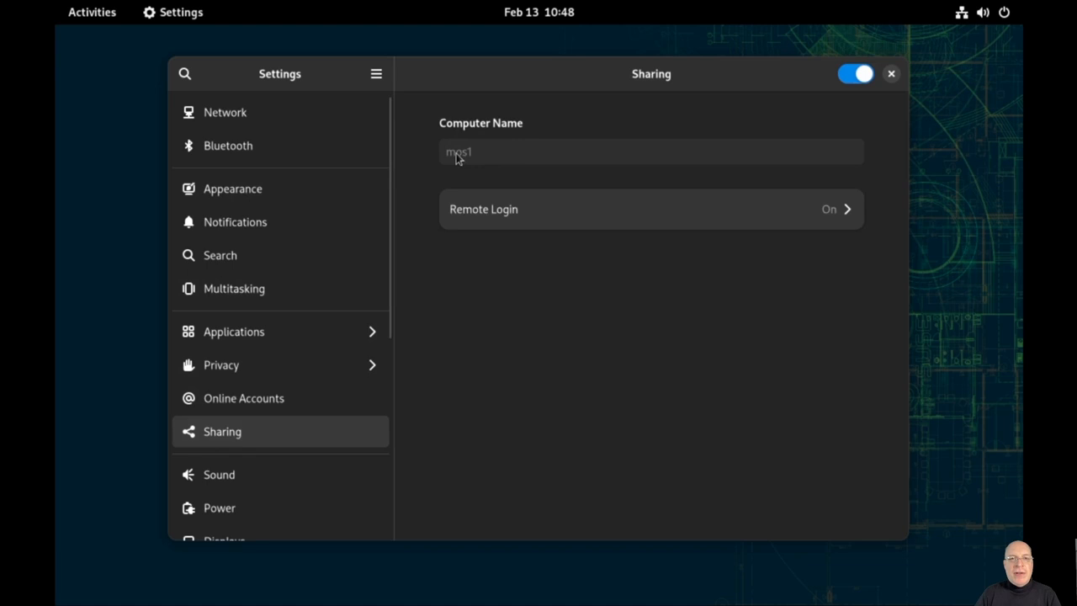
mouse_move(301, 326)
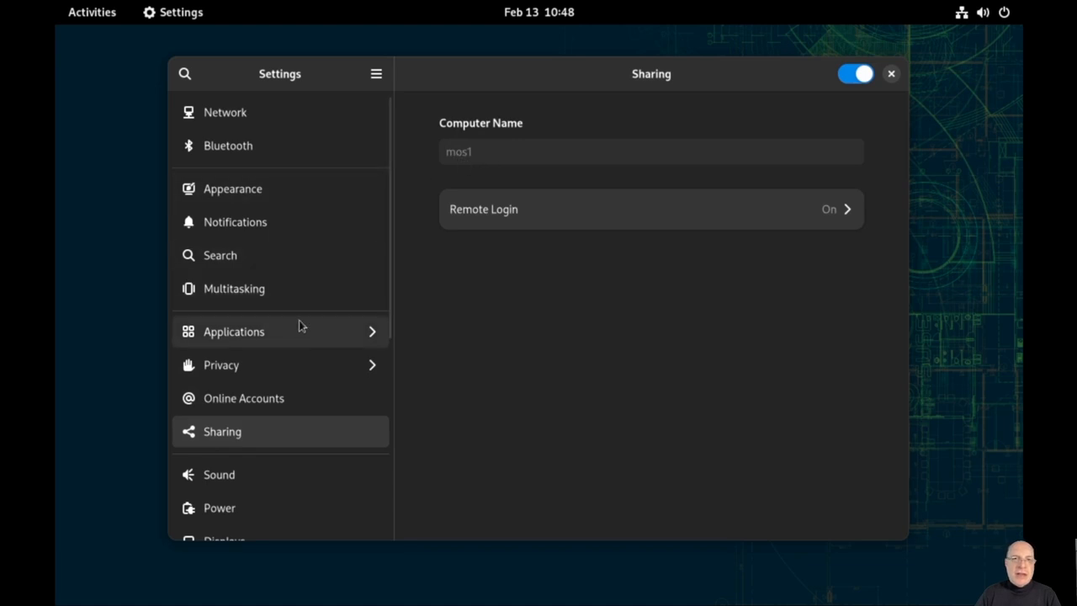
scroll(down, 3)
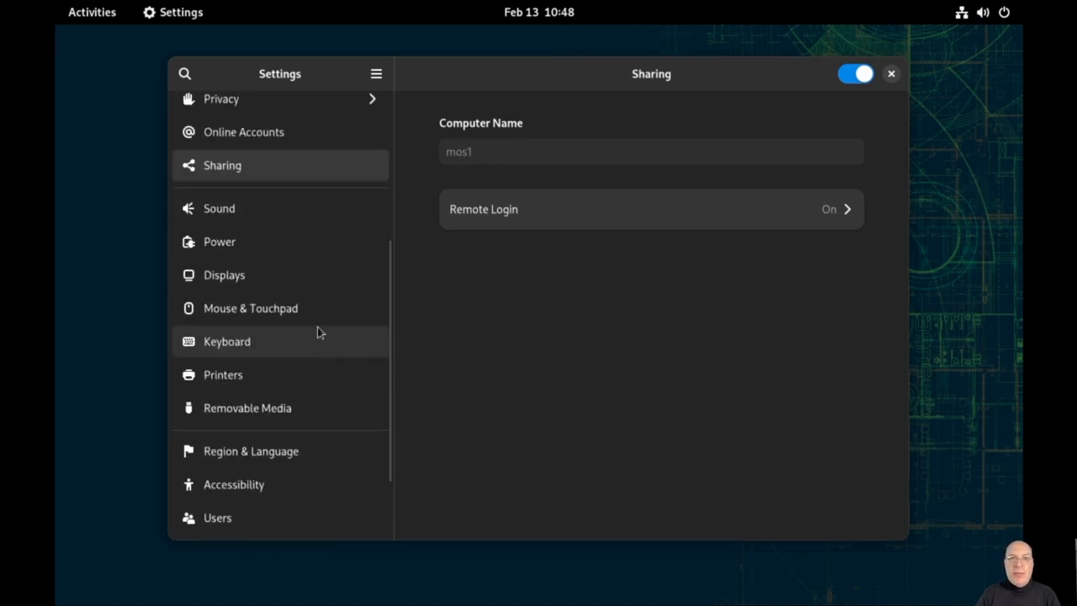
click(220, 242)
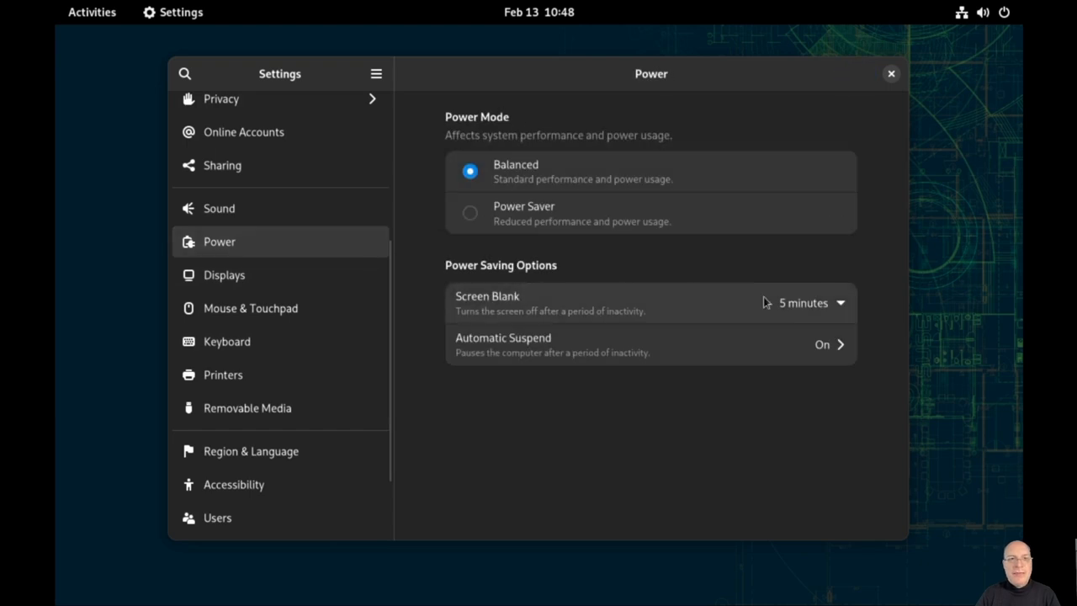
click(802, 303)
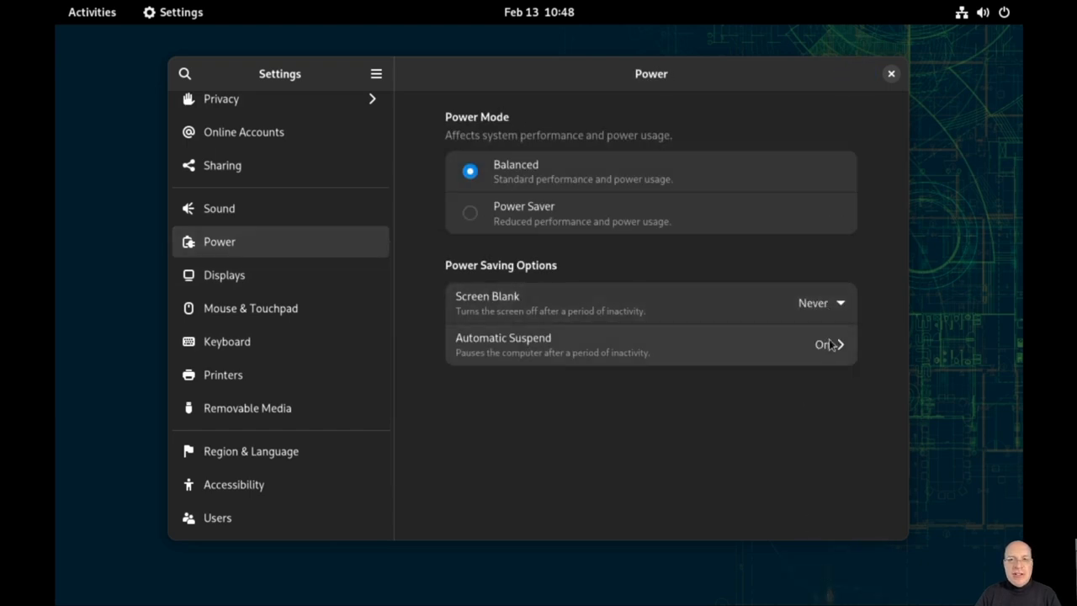
click(829, 344)
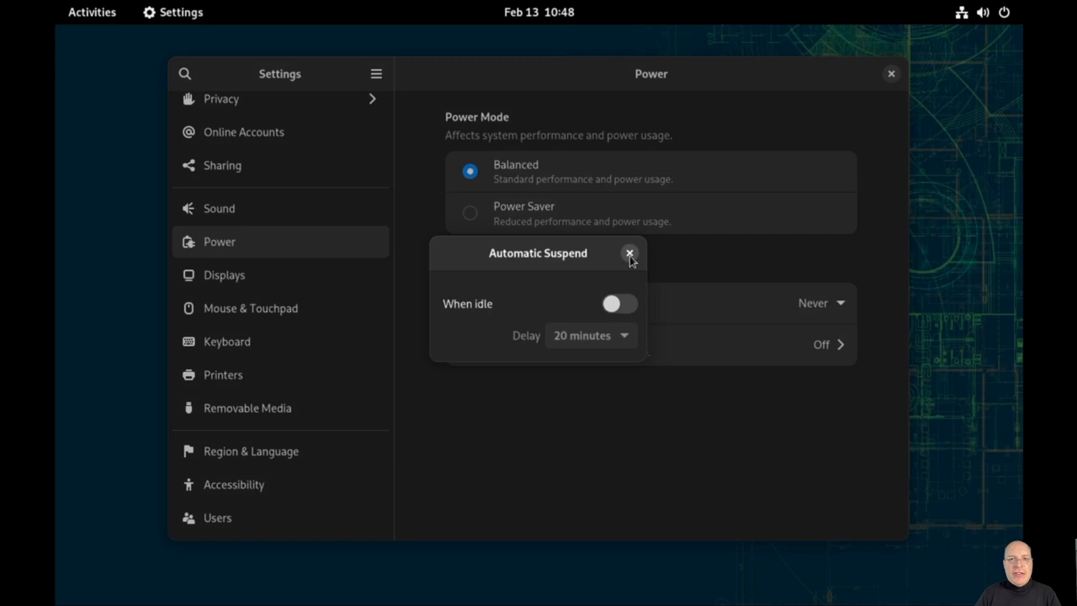
click(224, 276)
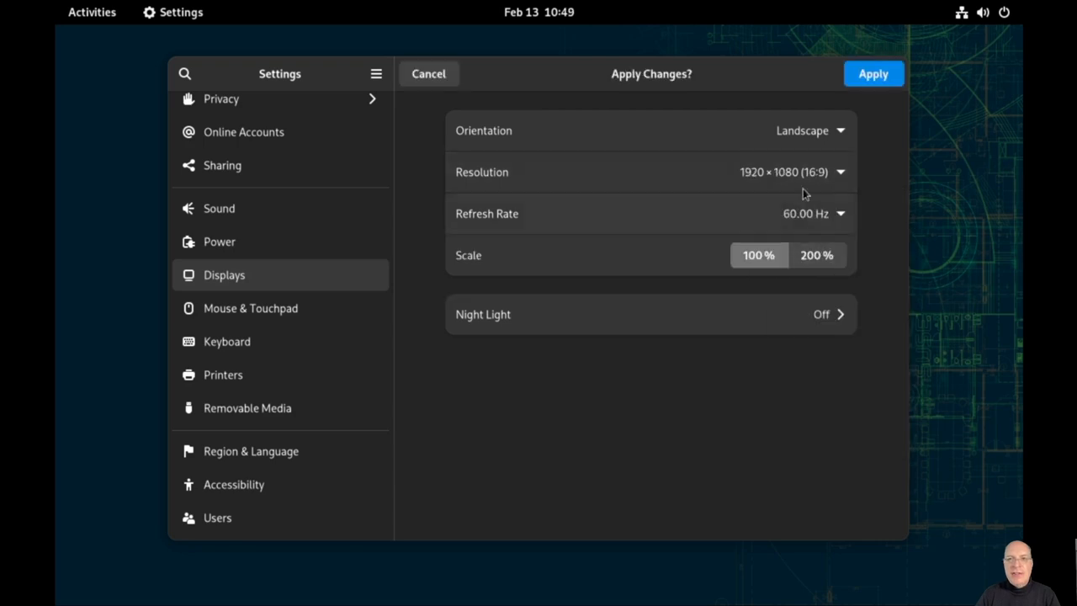
Apply and keep the 1920×1080 display settings, visit Accessibility, then close Settings.
click(873, 73)
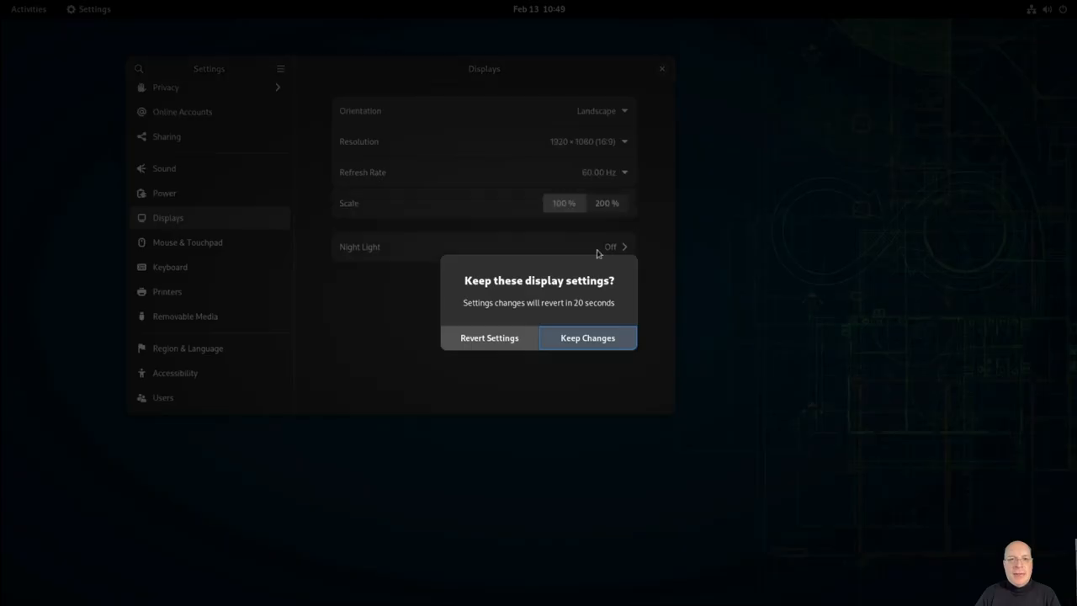
click(587, 338)
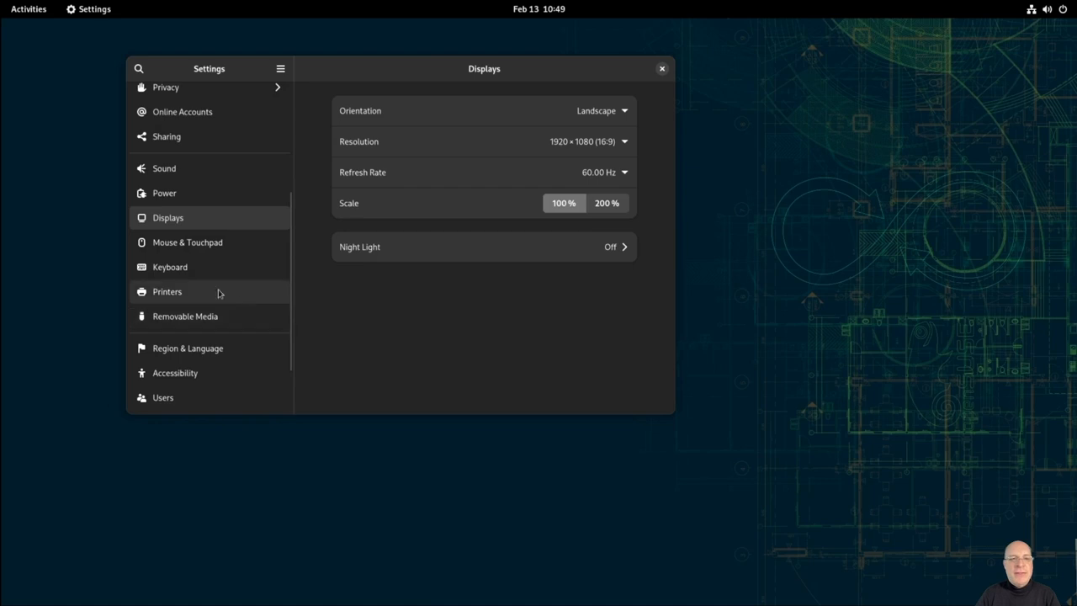
scroll(down, 3)
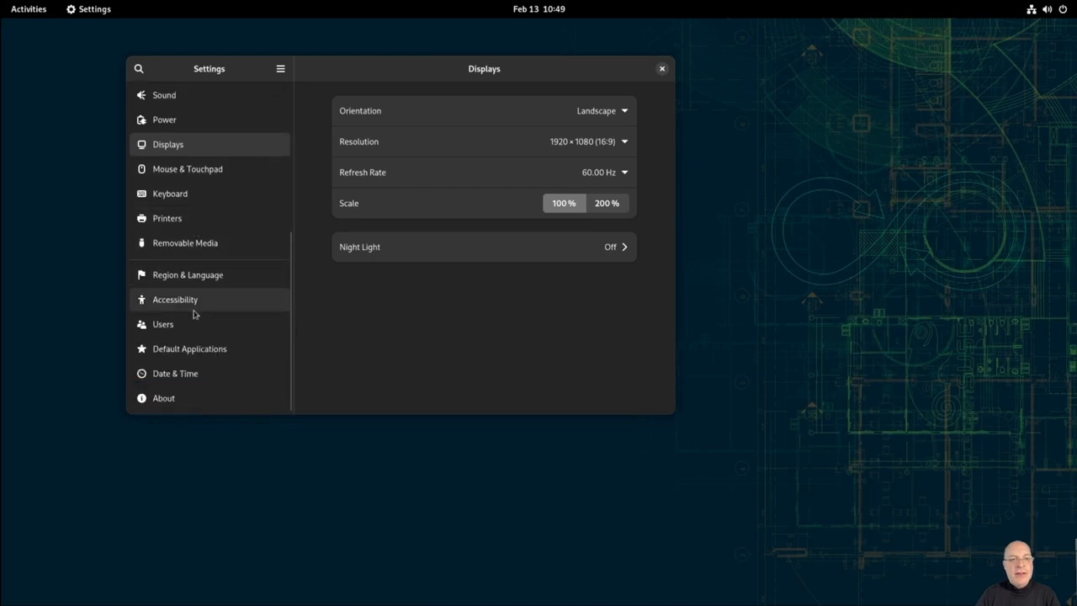
click(175, 298)
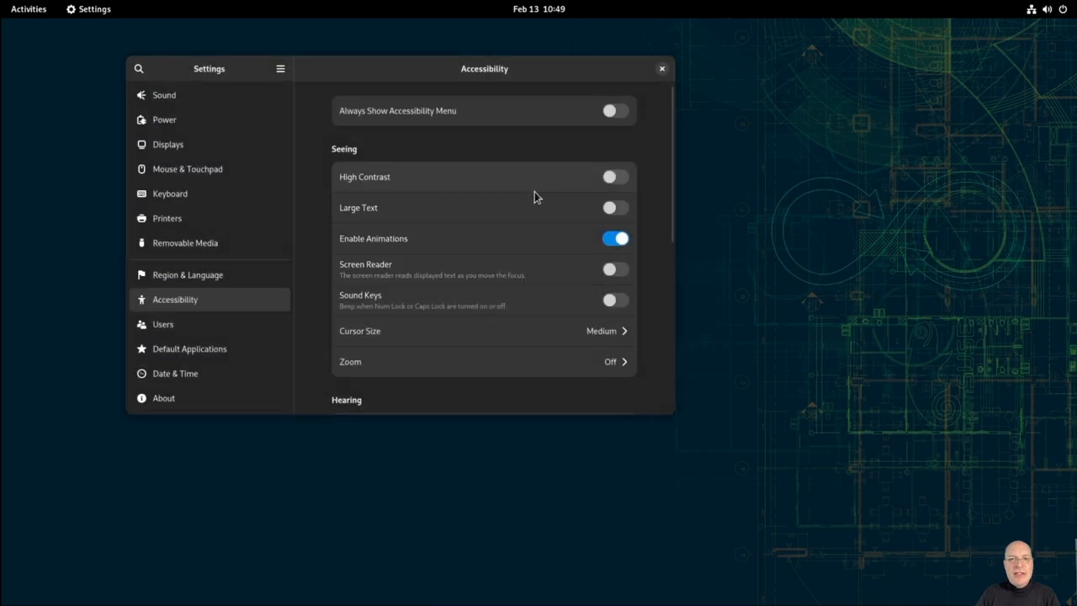
mouse_move(200, 336)
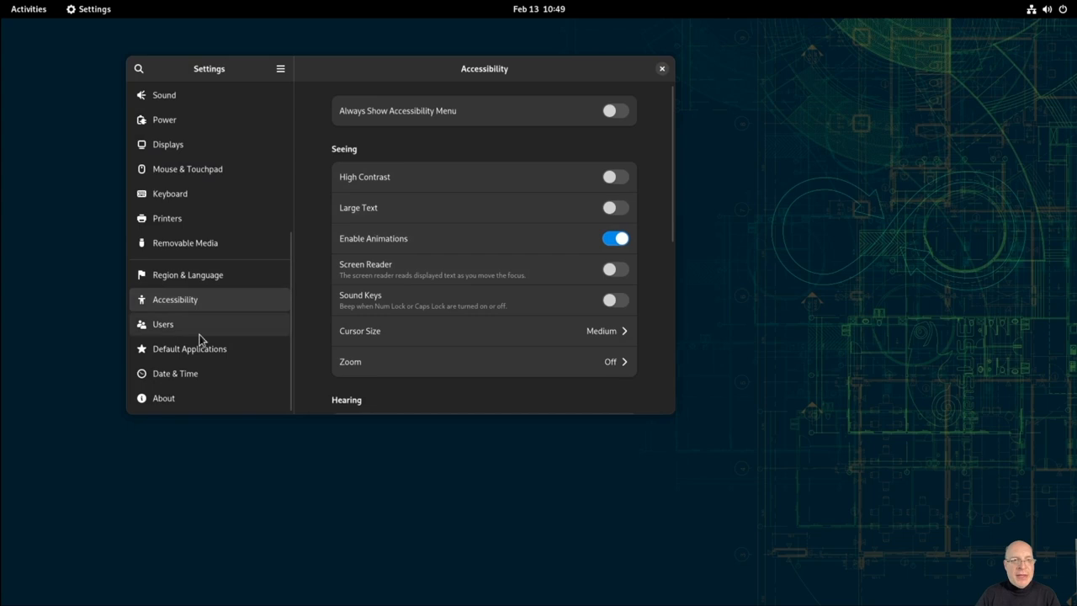
mouse_move(661, 70)
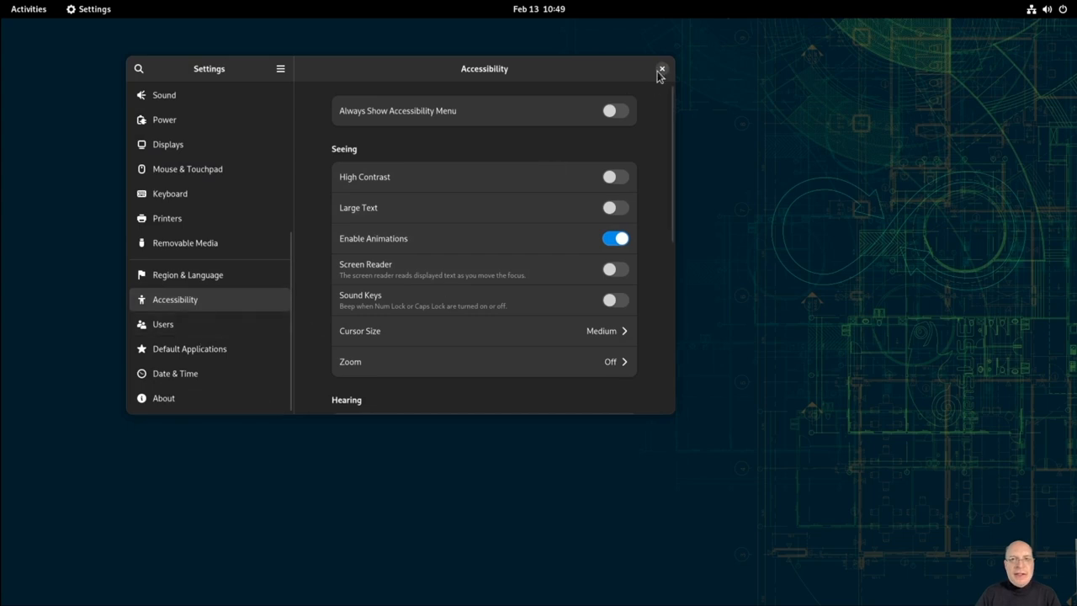
click(662, 68)
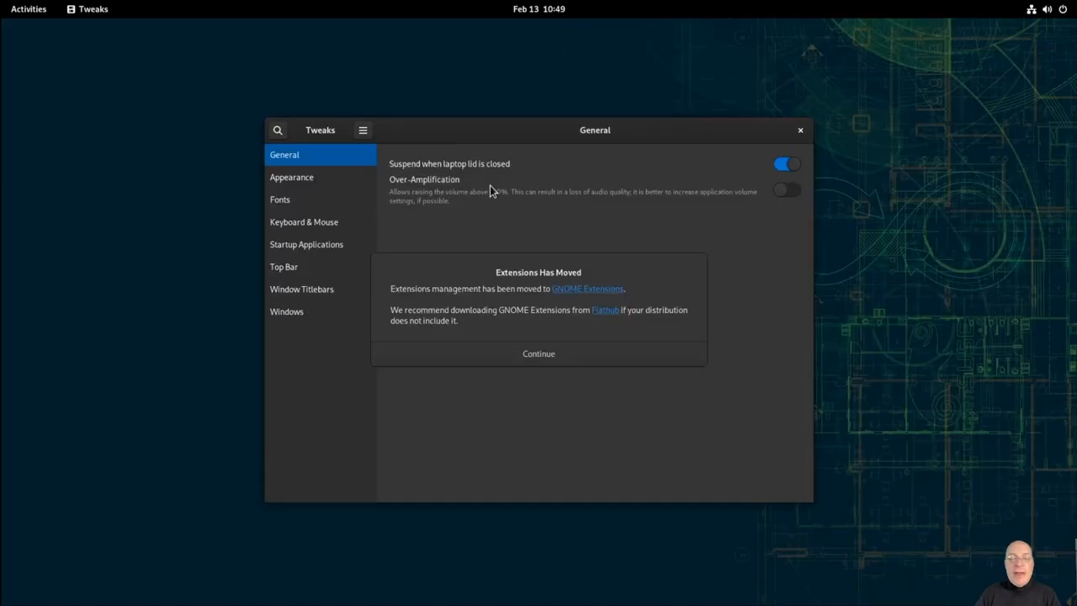
Set Subpixel antialiasing and font sizes to 14, and add a Minimize titlebar button.
click(538, 353)
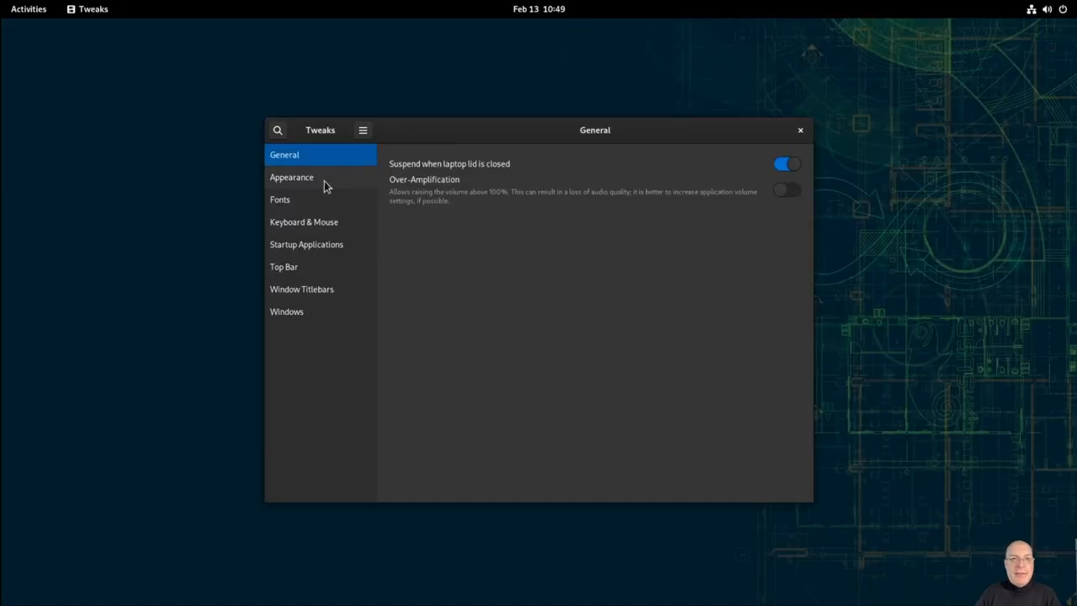
click(292, 176)
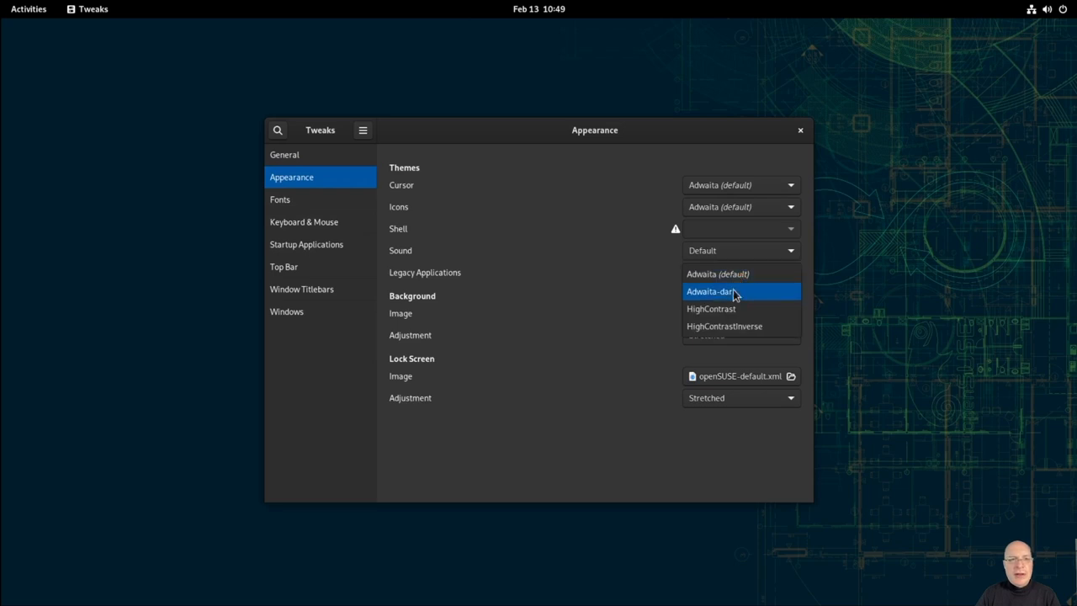
click(280, 200)
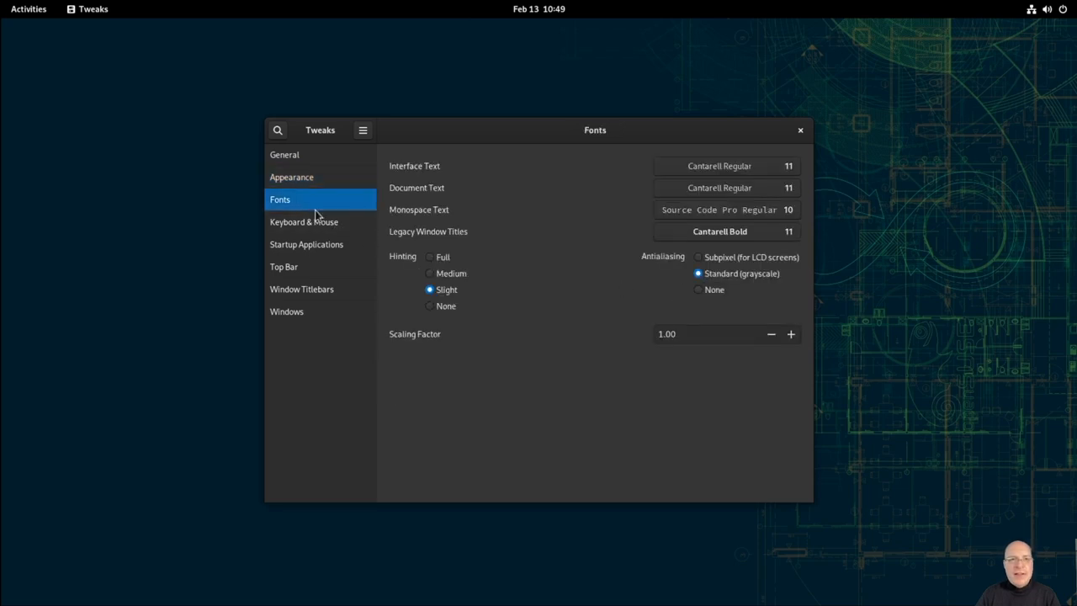
click(698, 256)
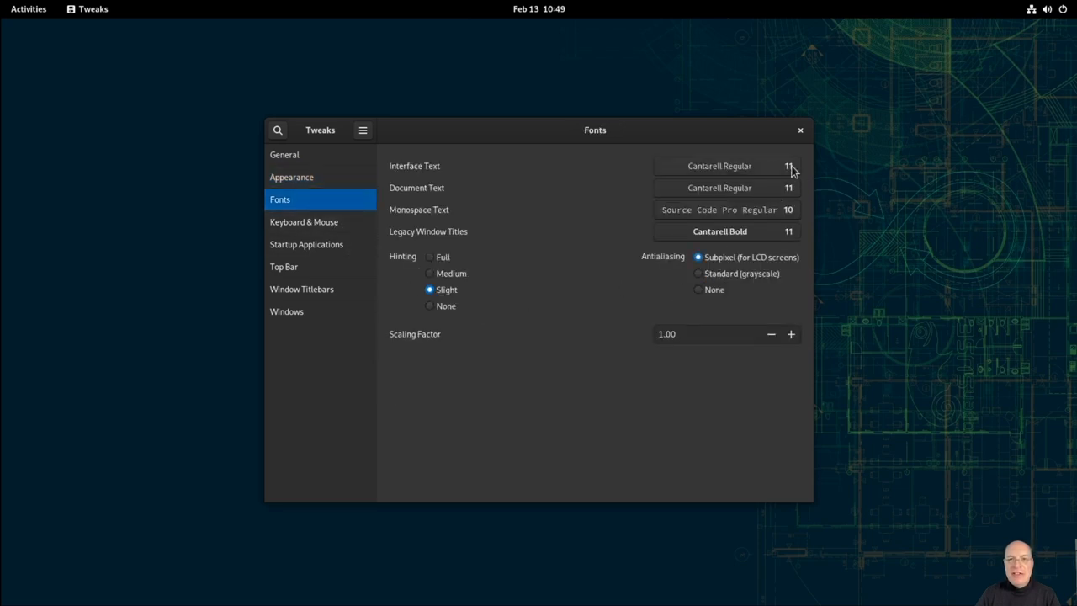
click(720, 165)
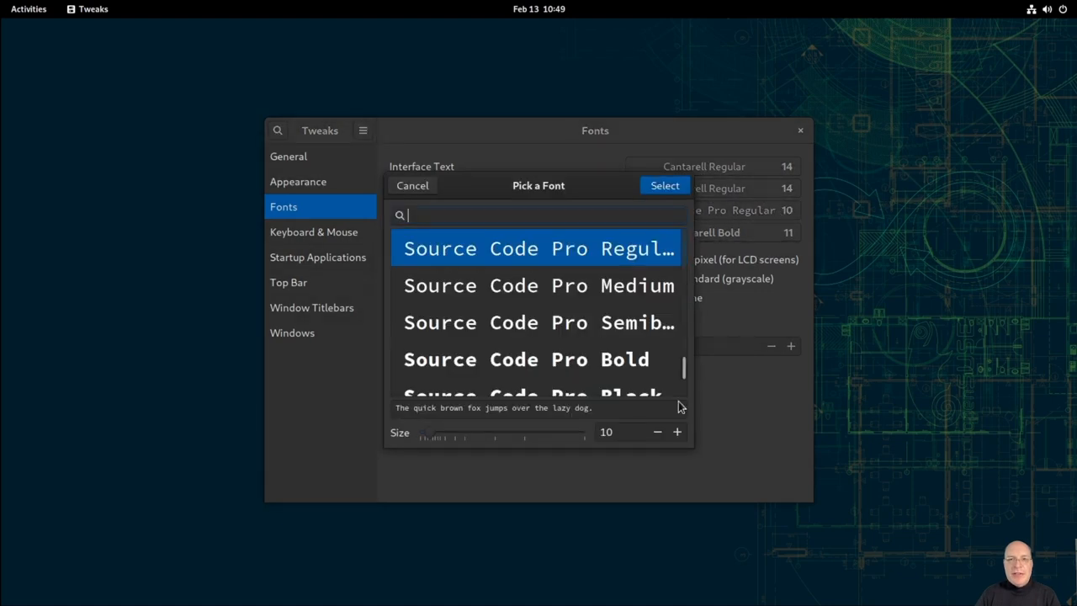
click(665, 185)
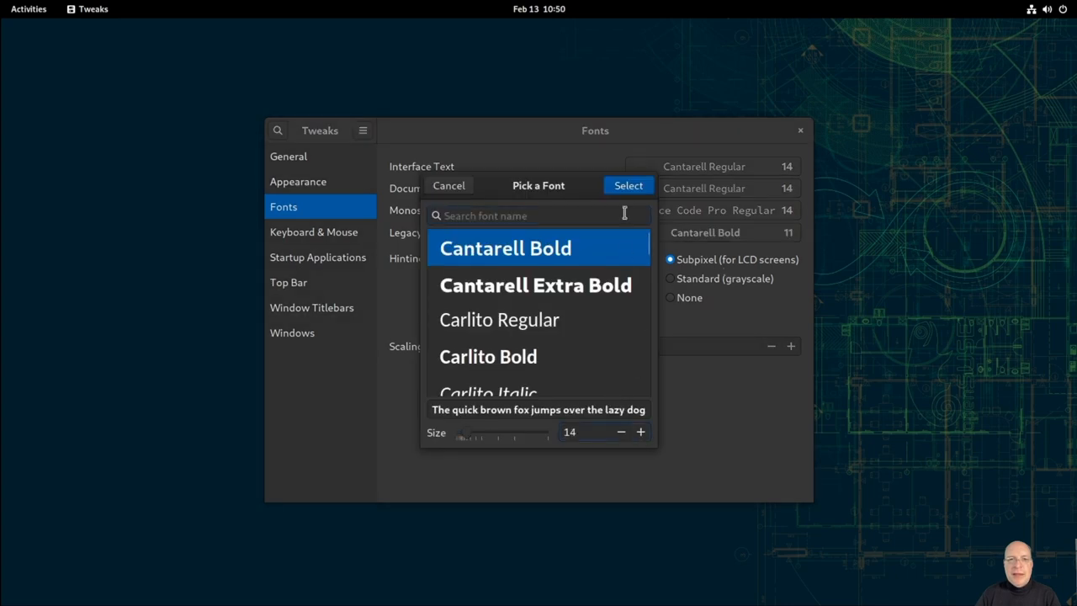
click(449, 185)
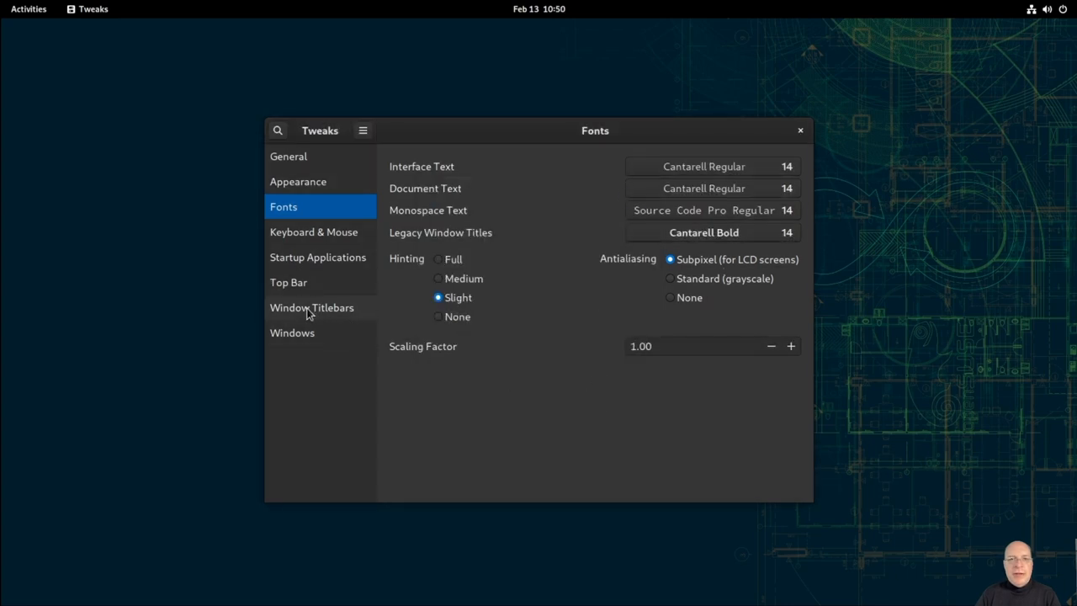
click(312, 307)
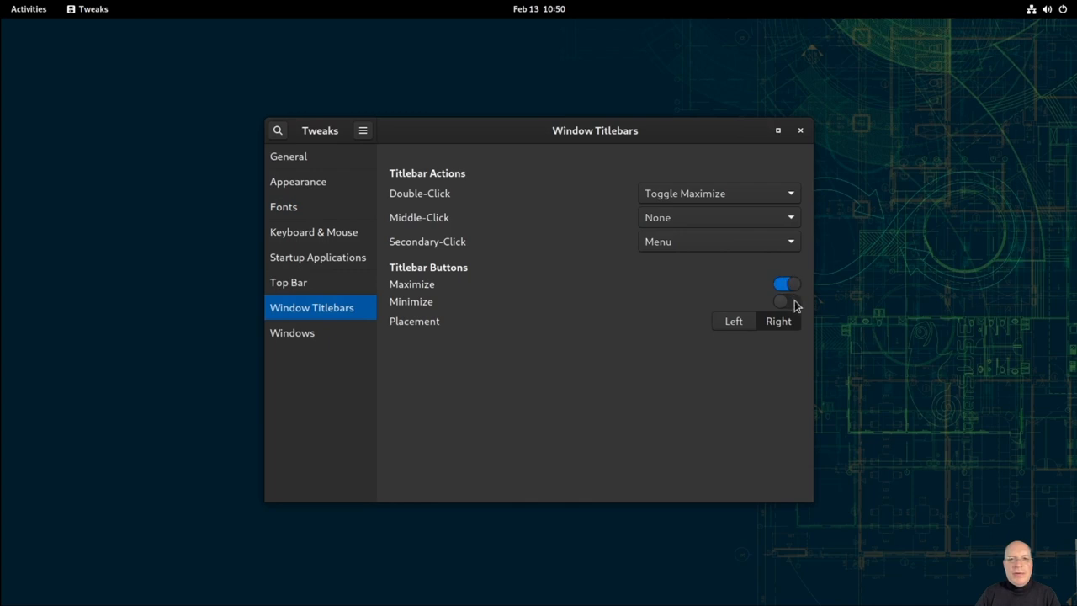
click(292, 333)
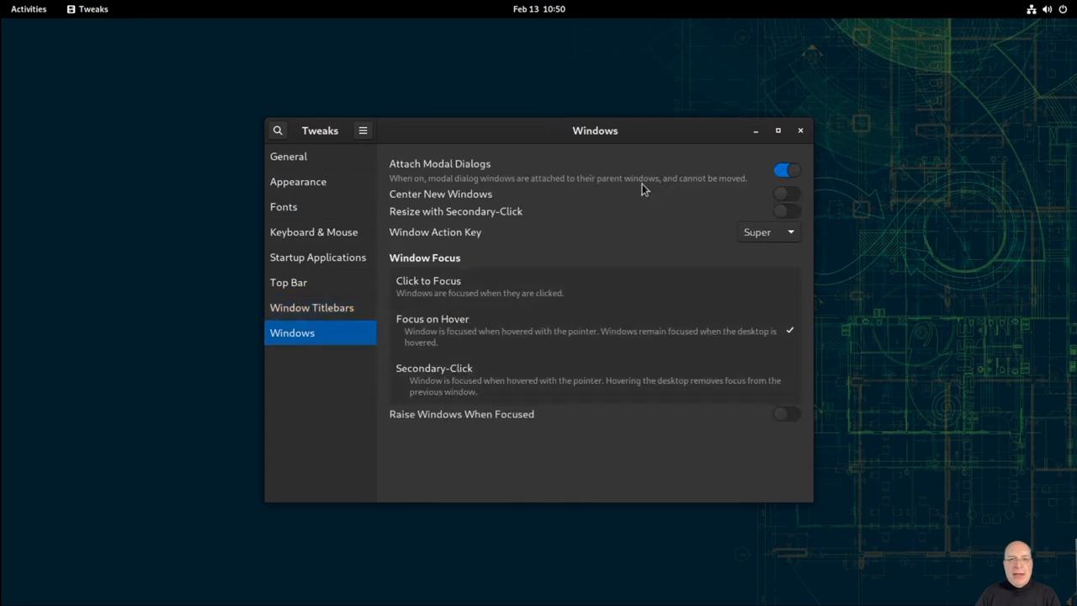
mouse_move(800, 132)
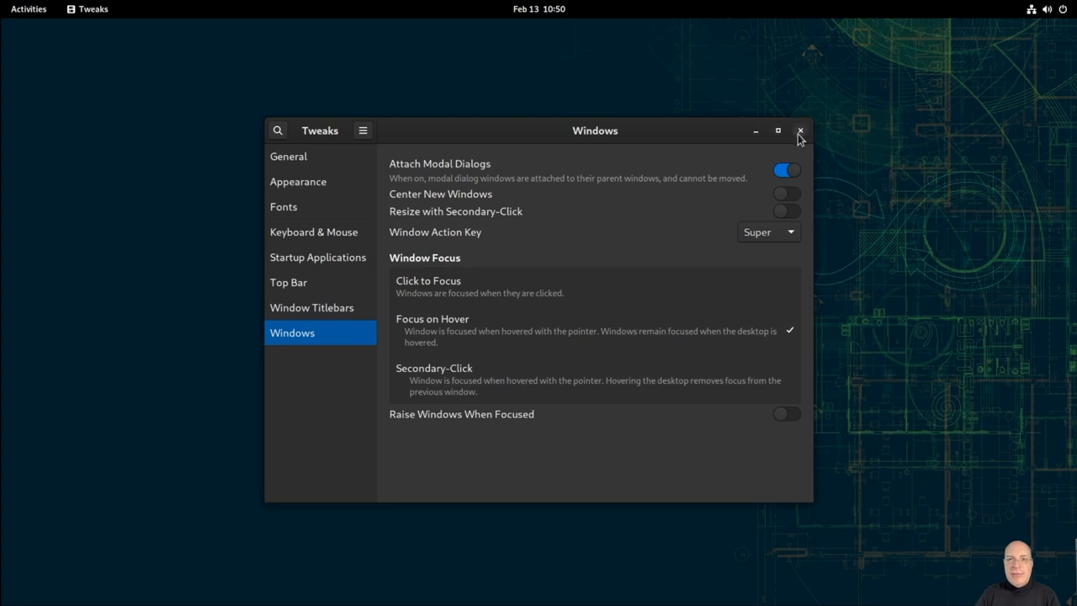
Close Tweaks, open Terminal preferences and rename the Unnamed profile to 'stephen'.
click(800, 130)
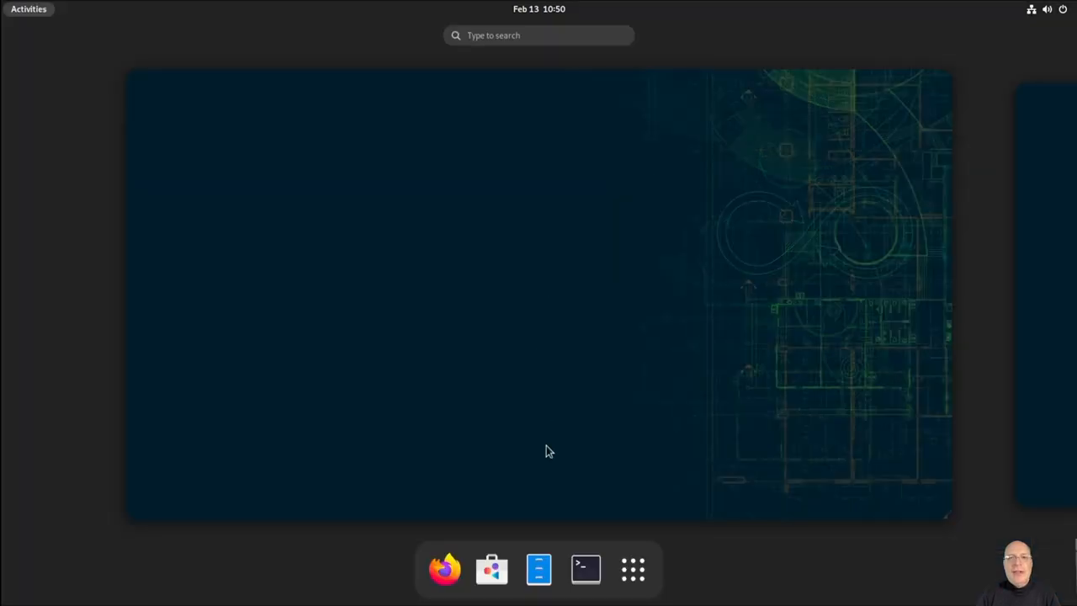
click(585, 569)
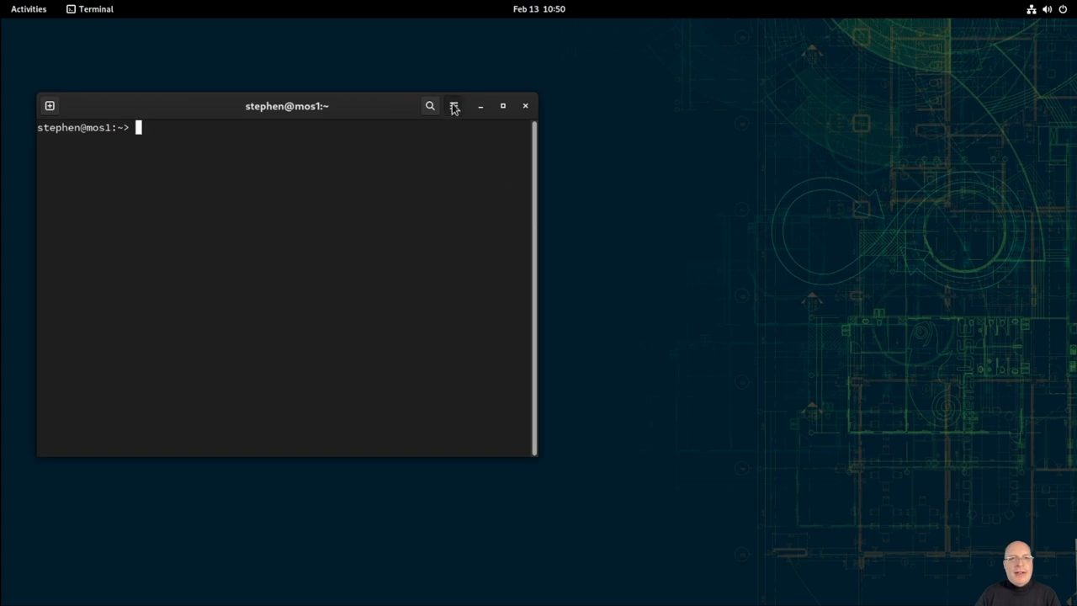
click(453, 105)
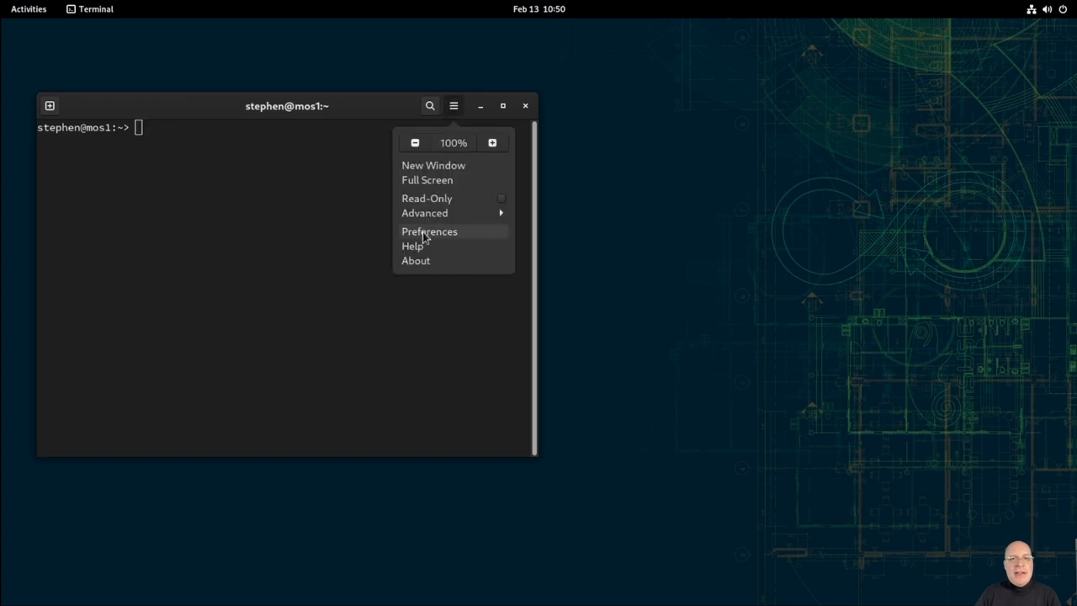
click(429, 232)
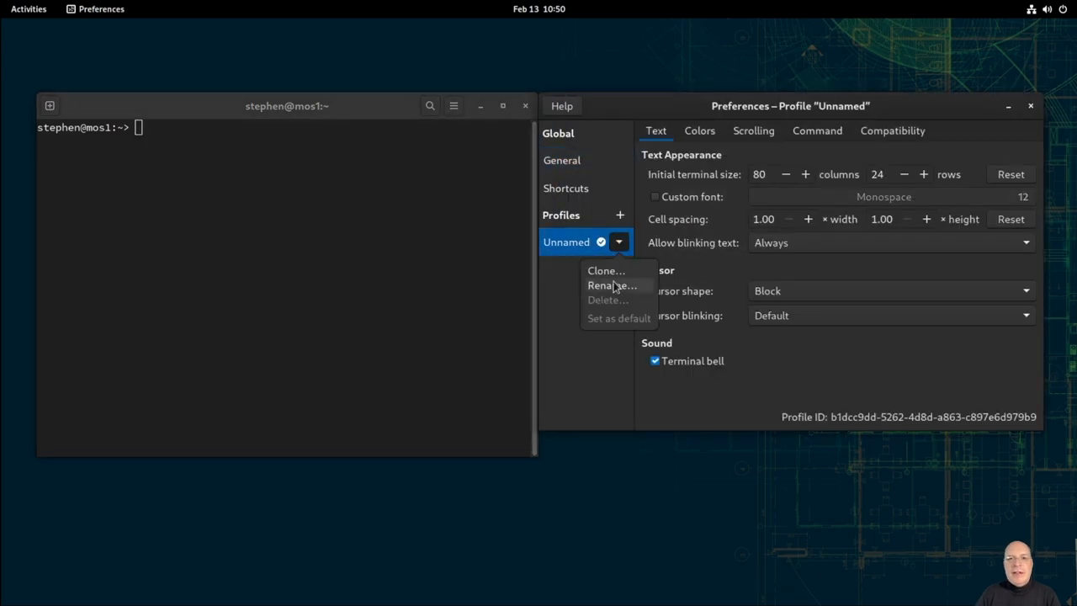
click(612, 285)
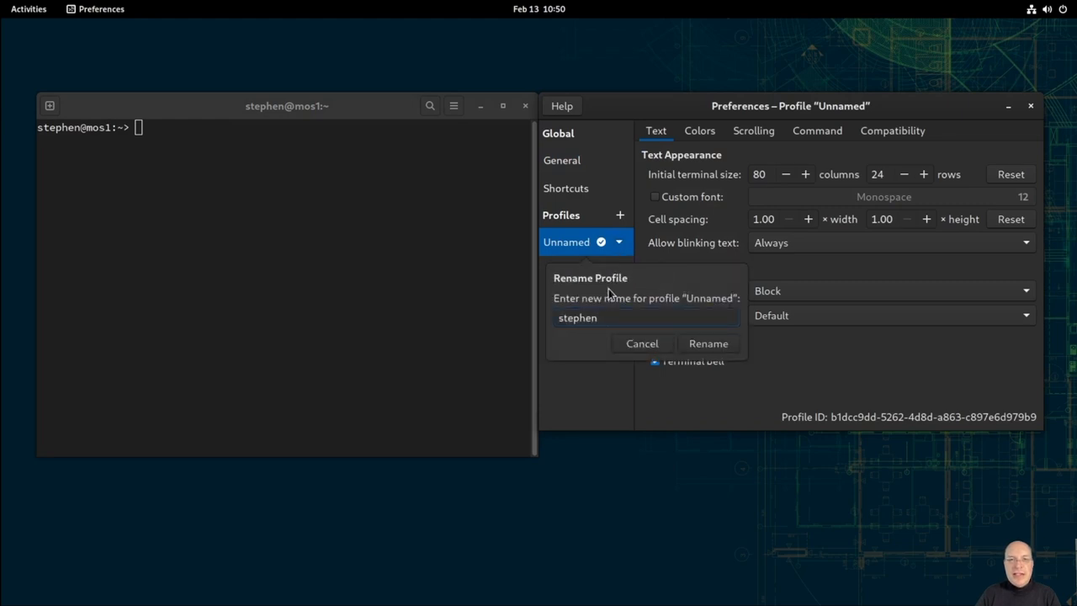
click(708, 343)
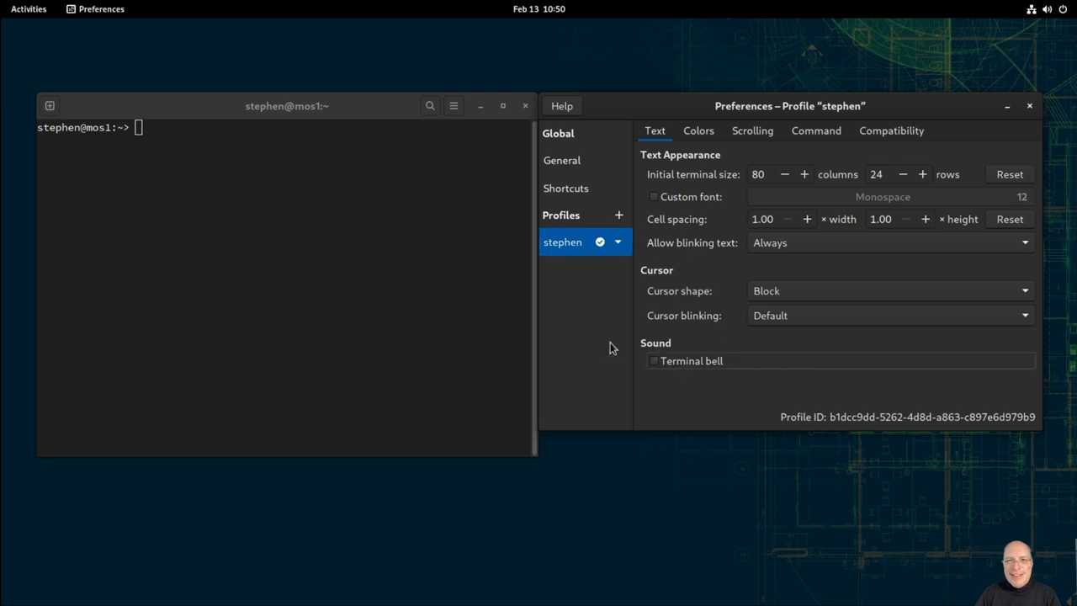
mouse_move(802, 207)
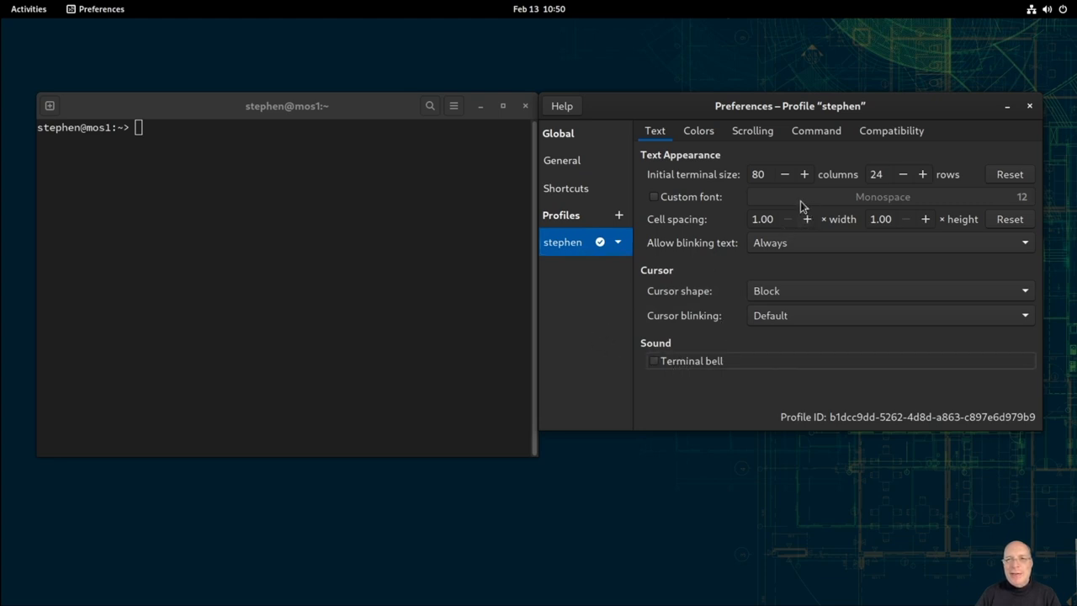
mouse_move(655, 200)
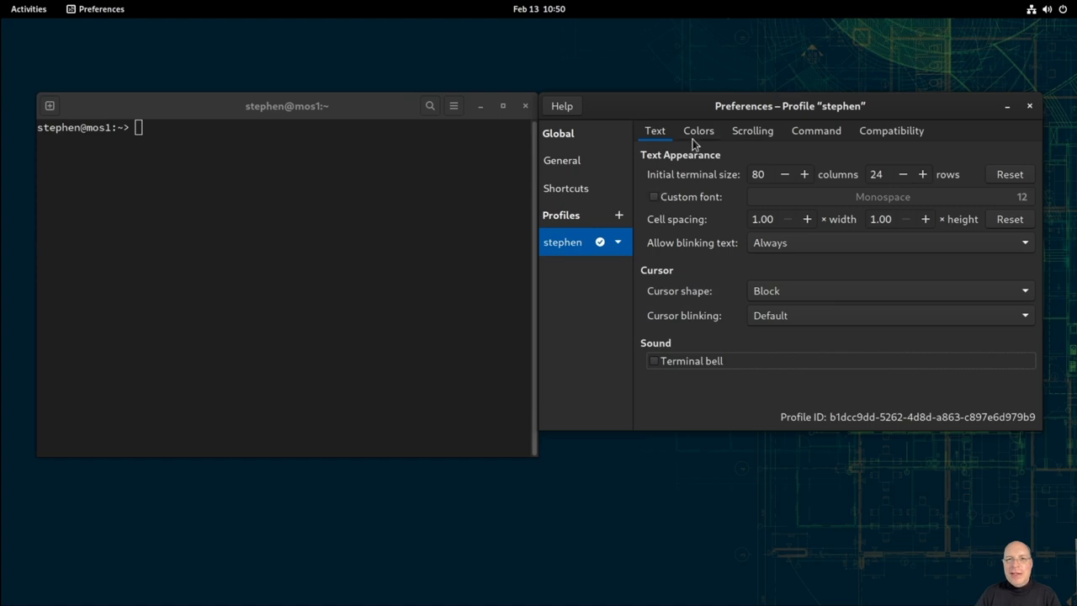
Give the profile White on black colours, the Tango palette and bright bold text.
click(699, 130)
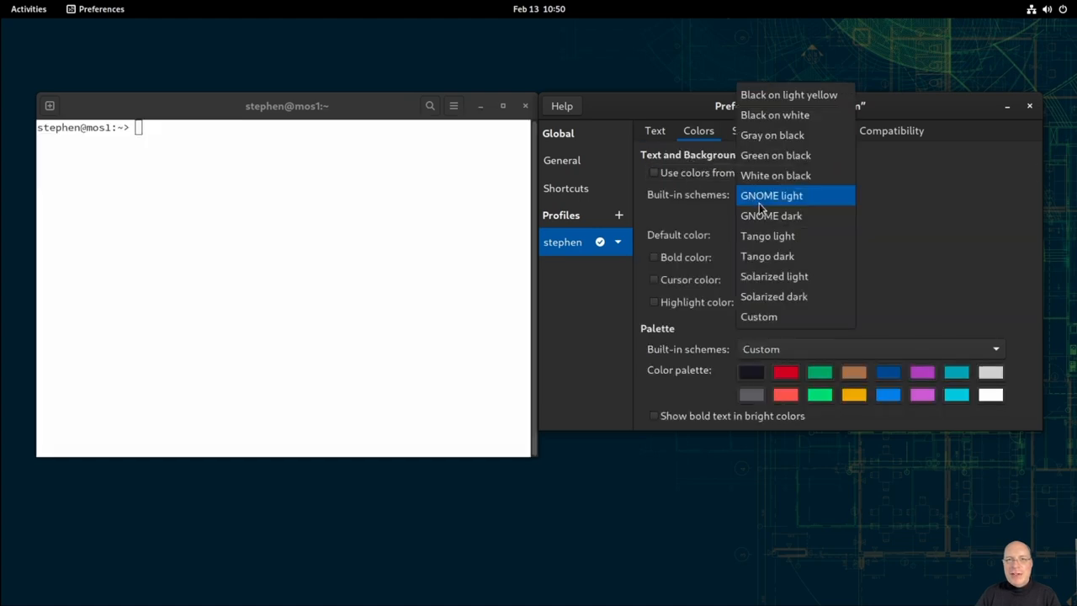
click(775, 175)
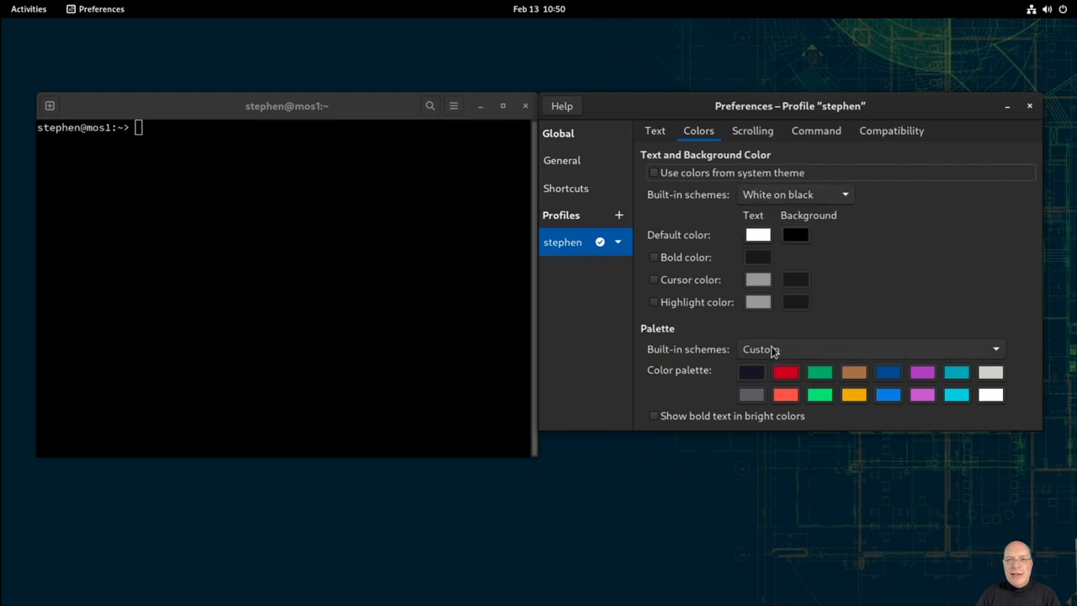
click(871, 348)
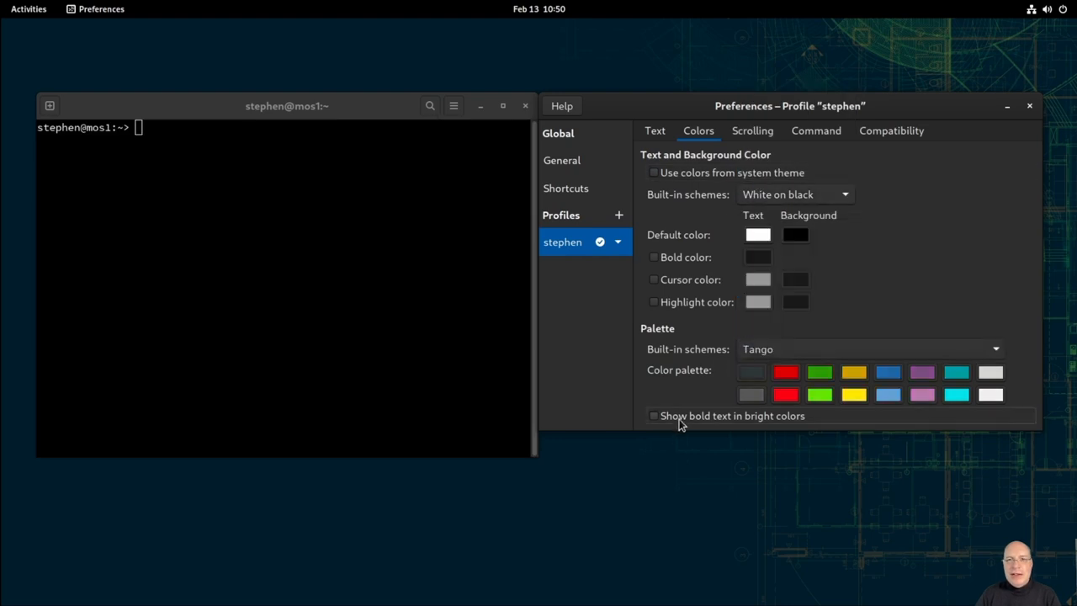
click(653, 415)
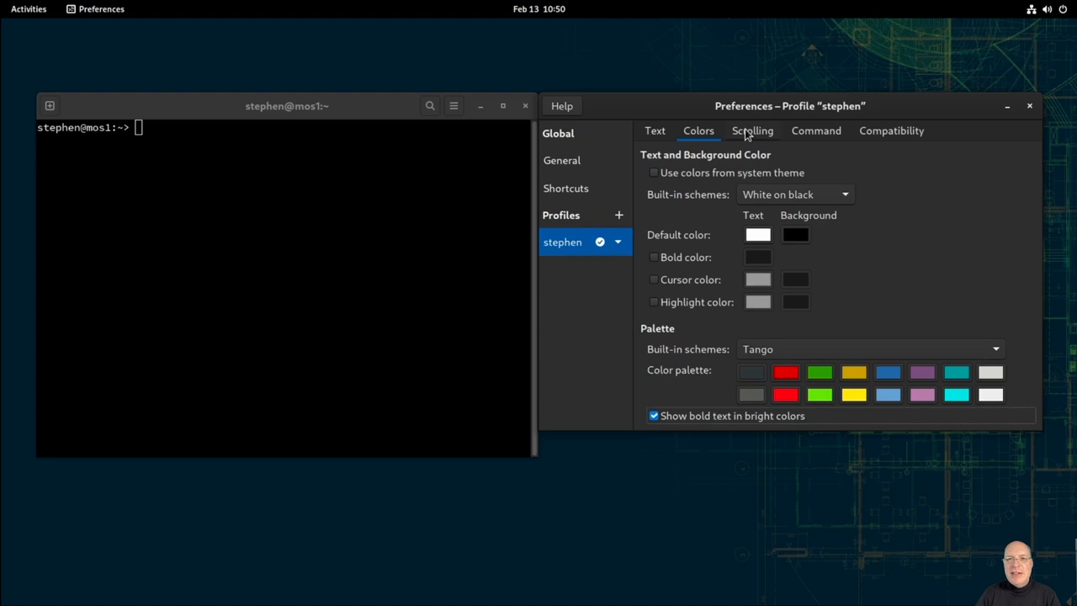
Set a custom Monospace 16 font for the profile and close preferences.
click(752, 131)
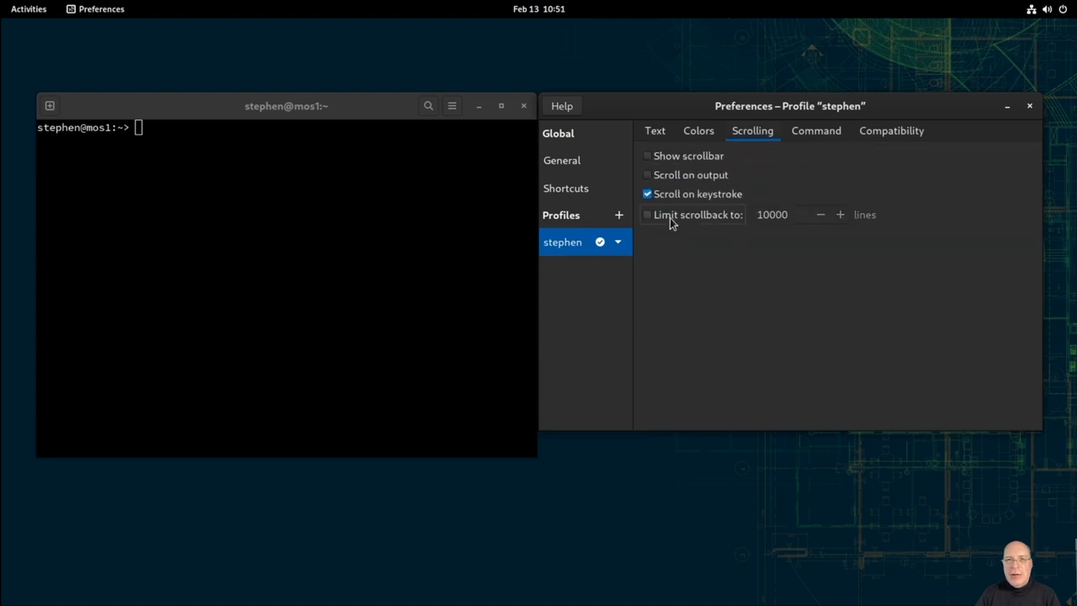
click(655, 130)
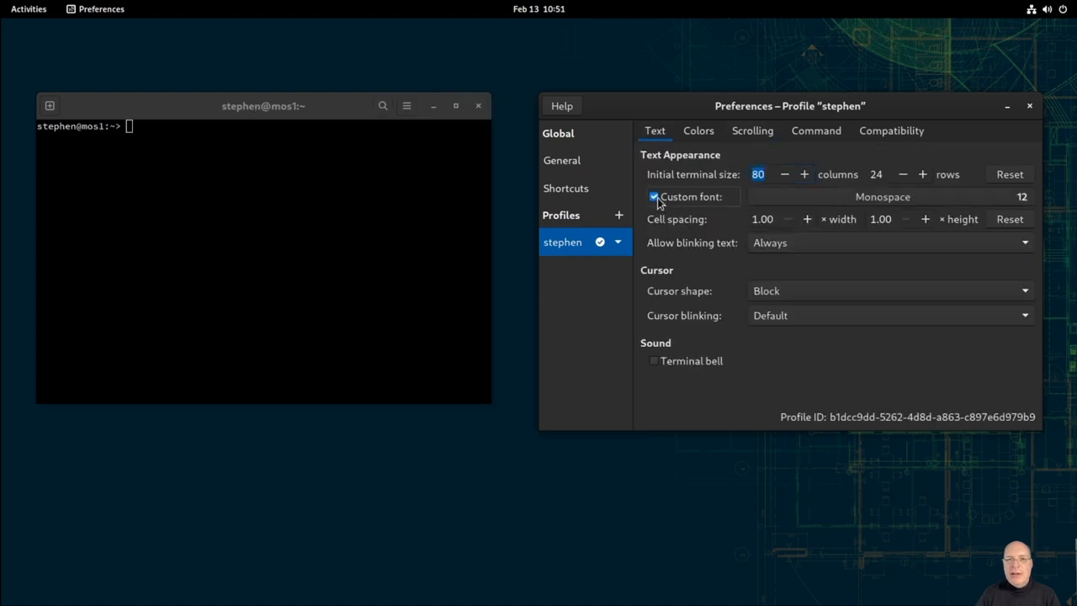
click(883, 196)
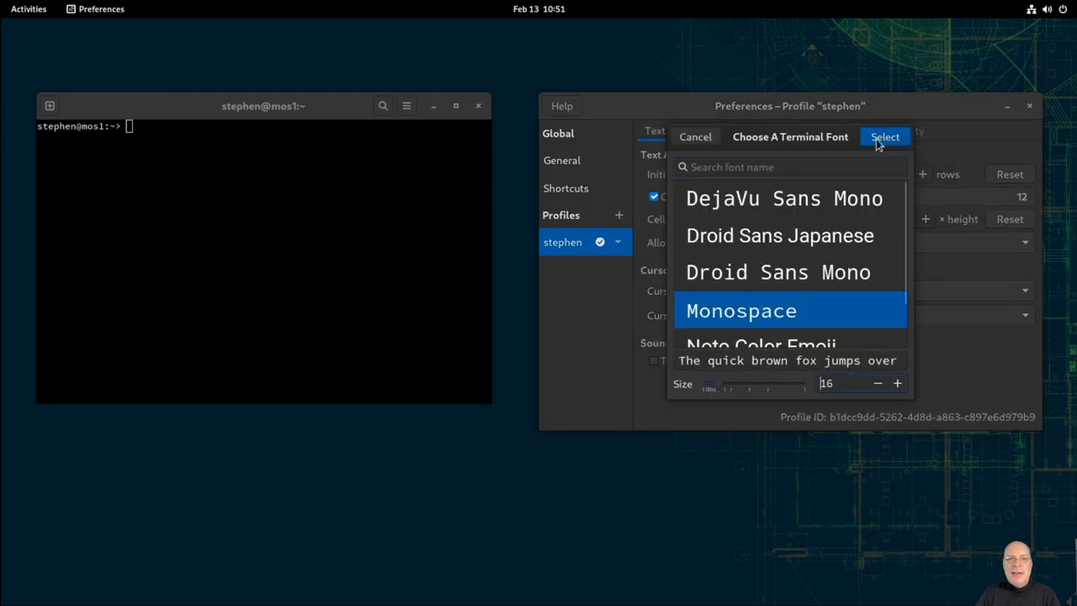
click(885, 136)
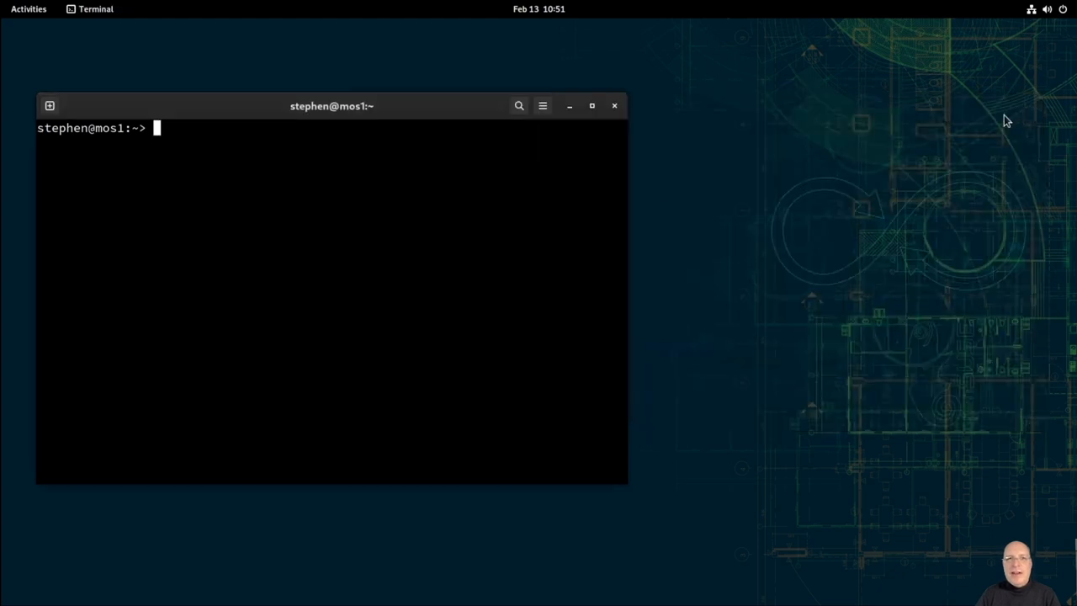
mouse_move(581, 113)
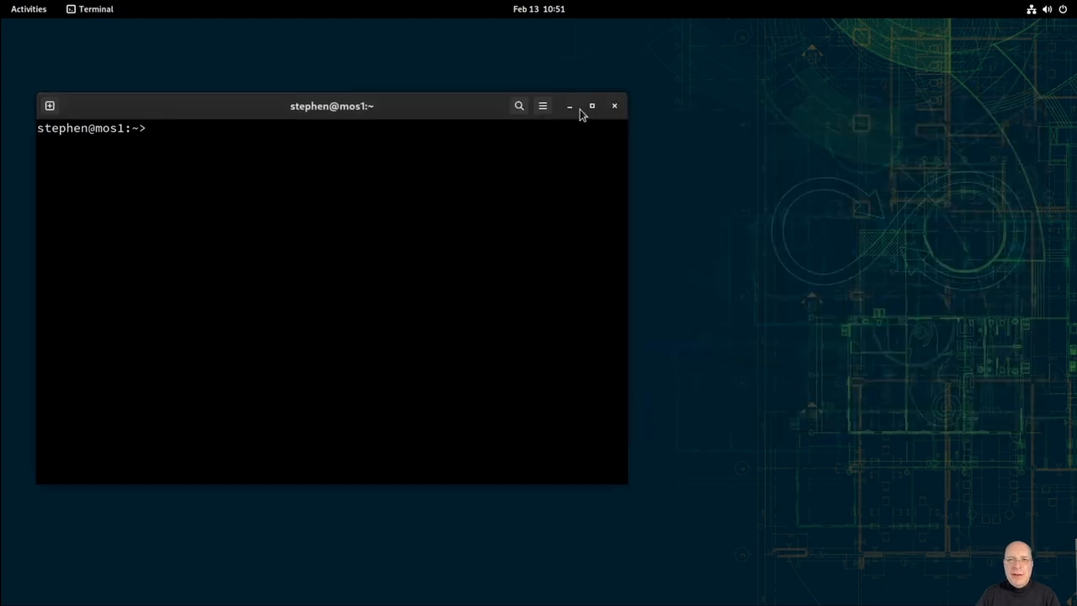
Run 'sudo transactional-update dup' and enter the root password to upgrade the system.
click(29, 9)
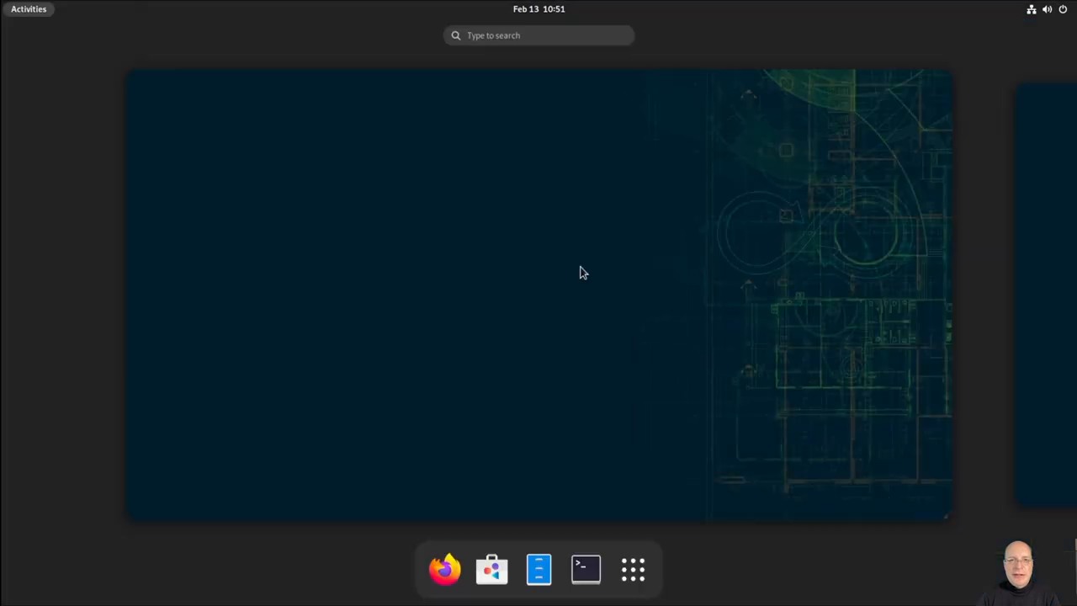
click(586, 568)
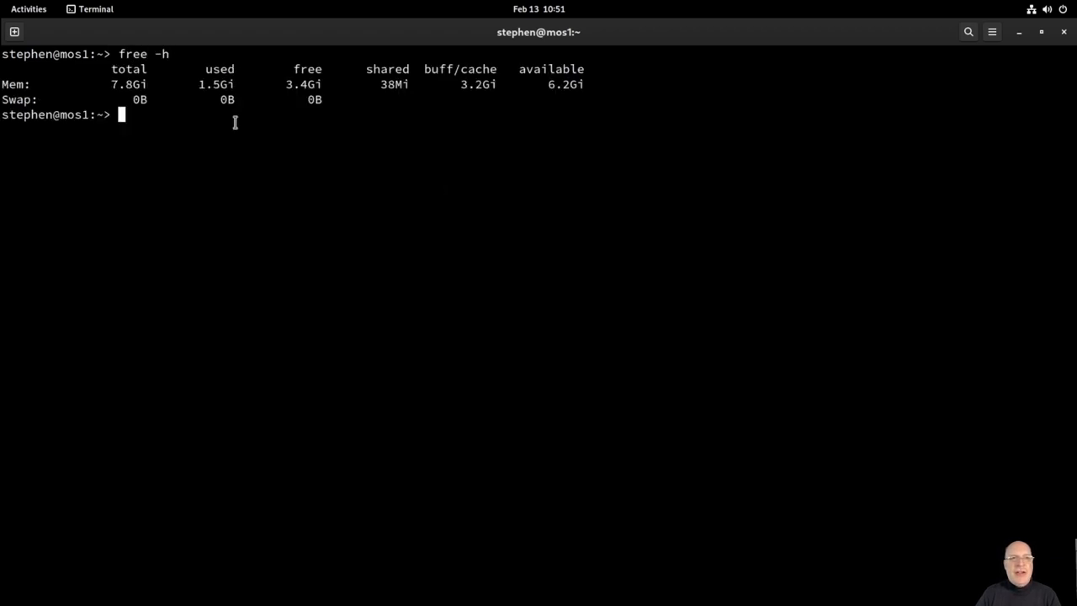
mouse_move(372, 166)
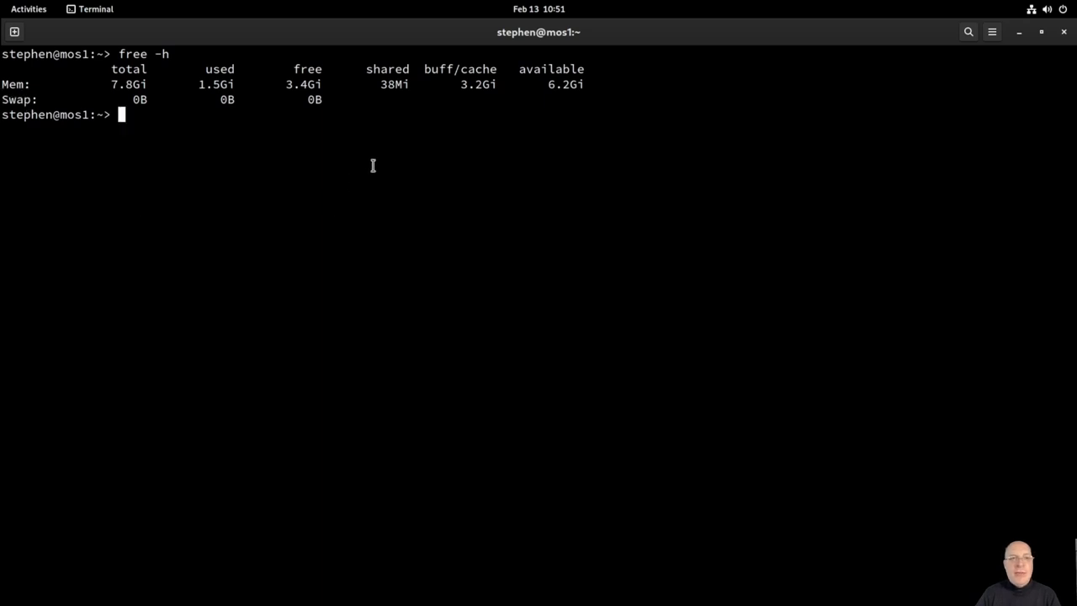
text(sudo tr)
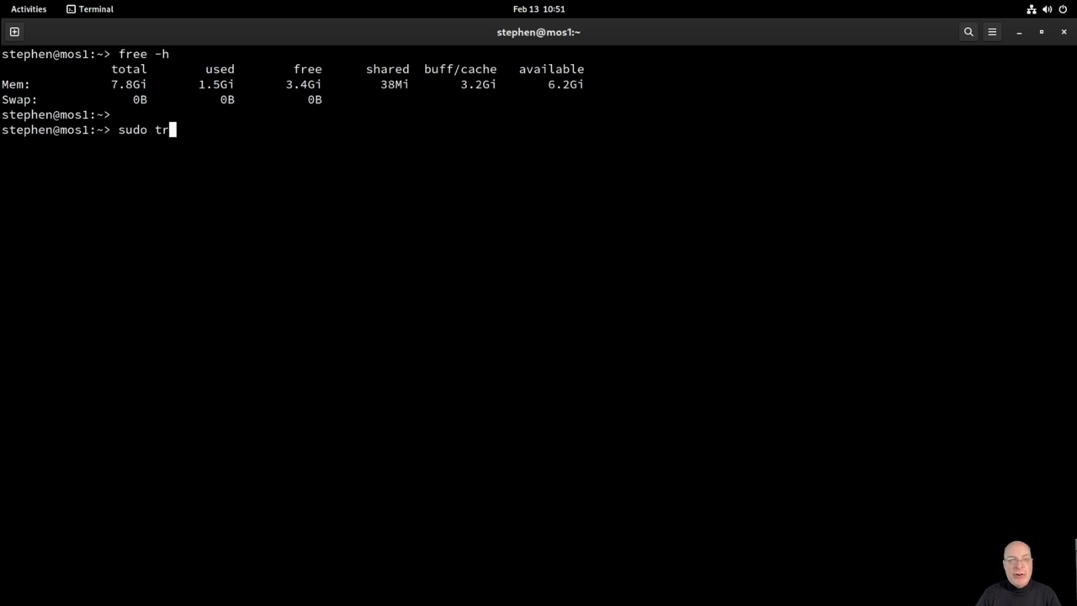
text(ansactional)
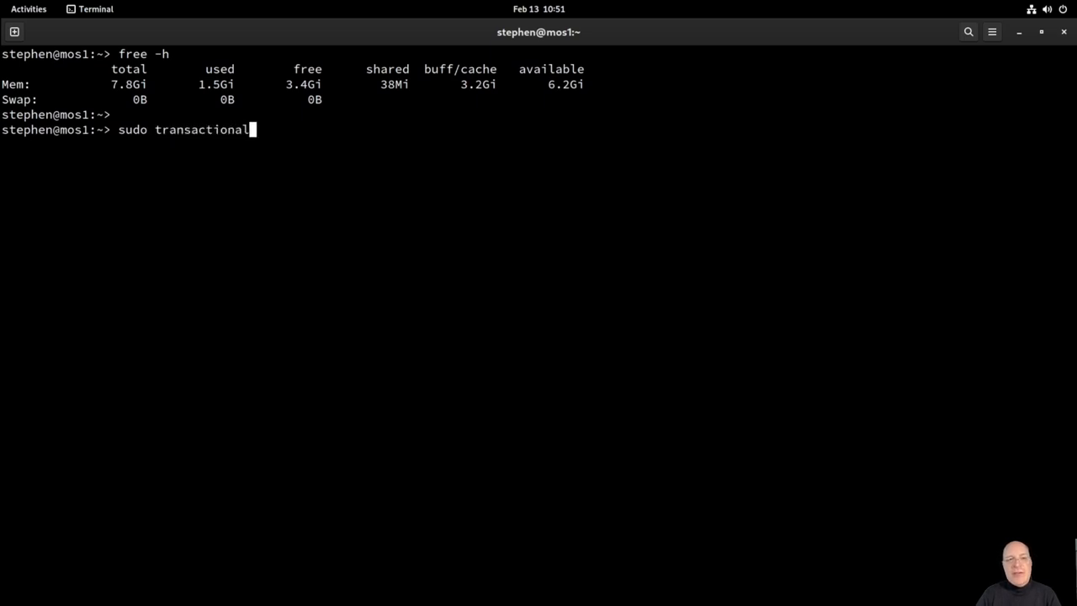
text(-update)
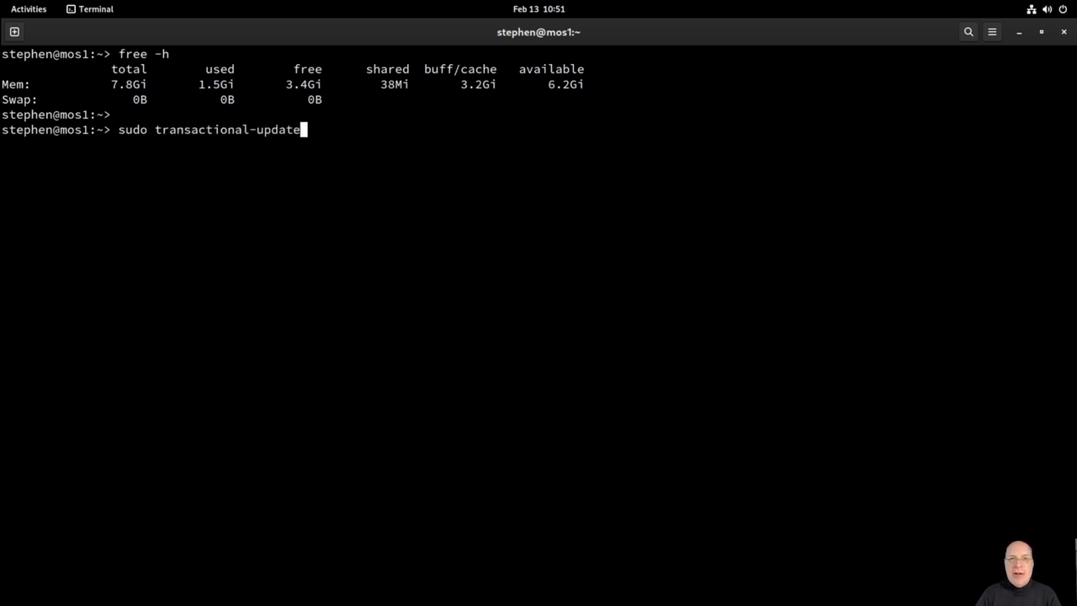
text(dup)
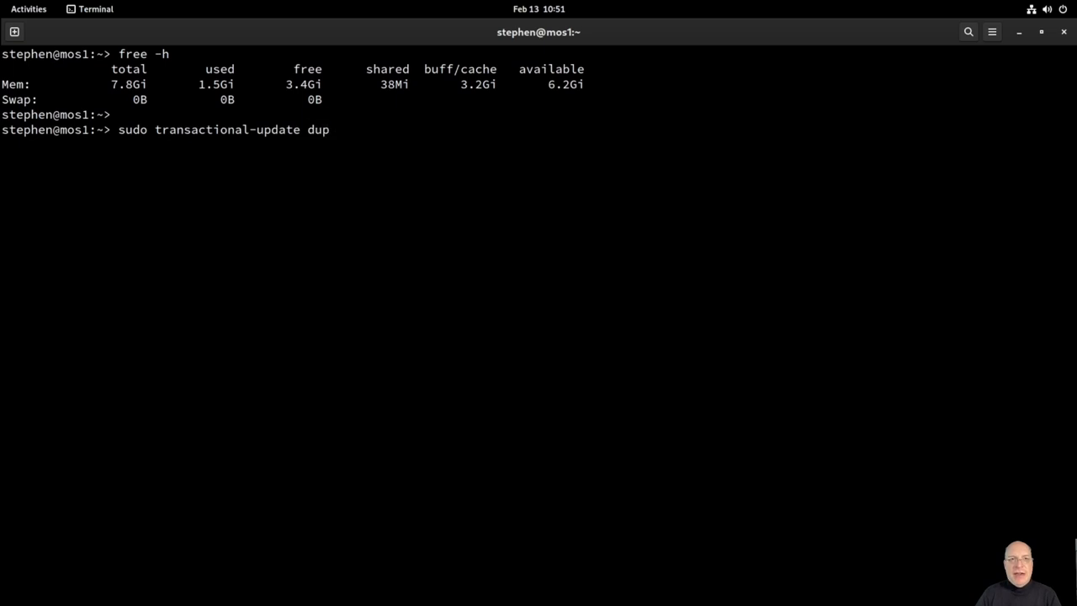
key(Return)
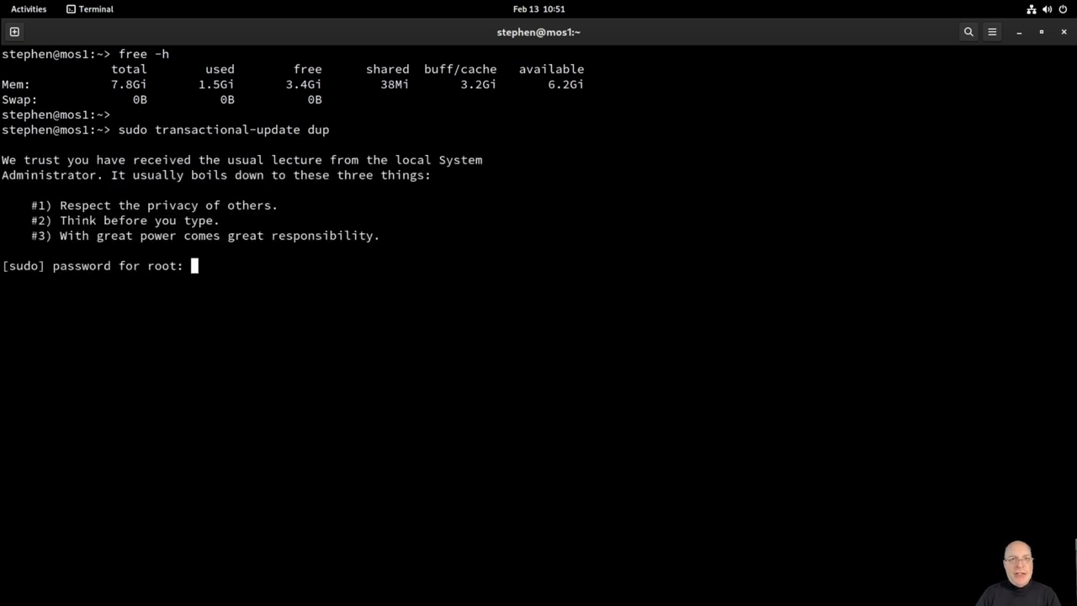
key(Return)
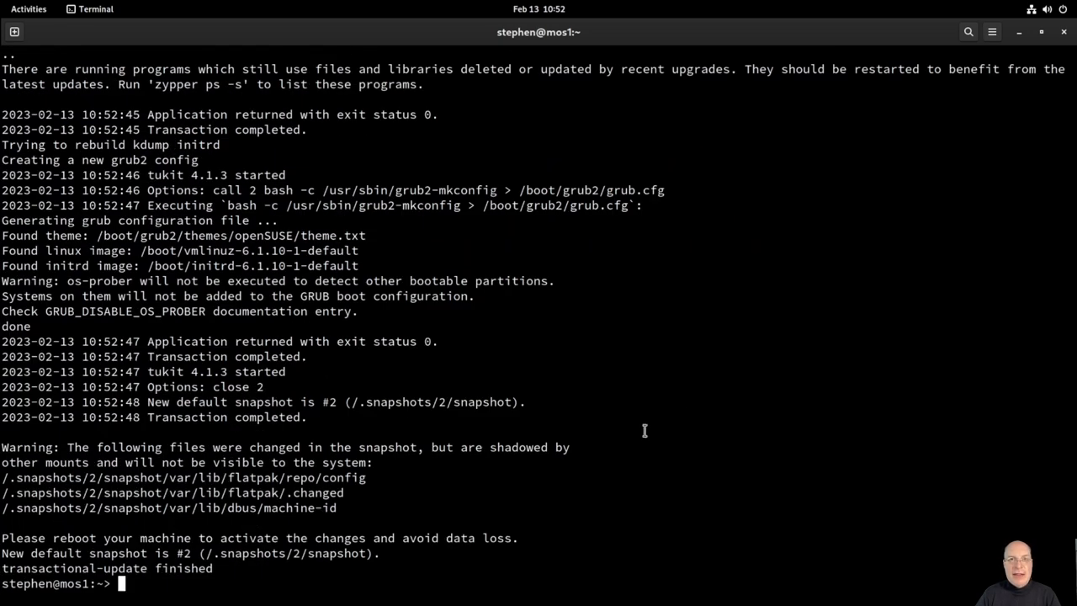
Restart the machine with 'sudo reboot'.
text(sudo reb)
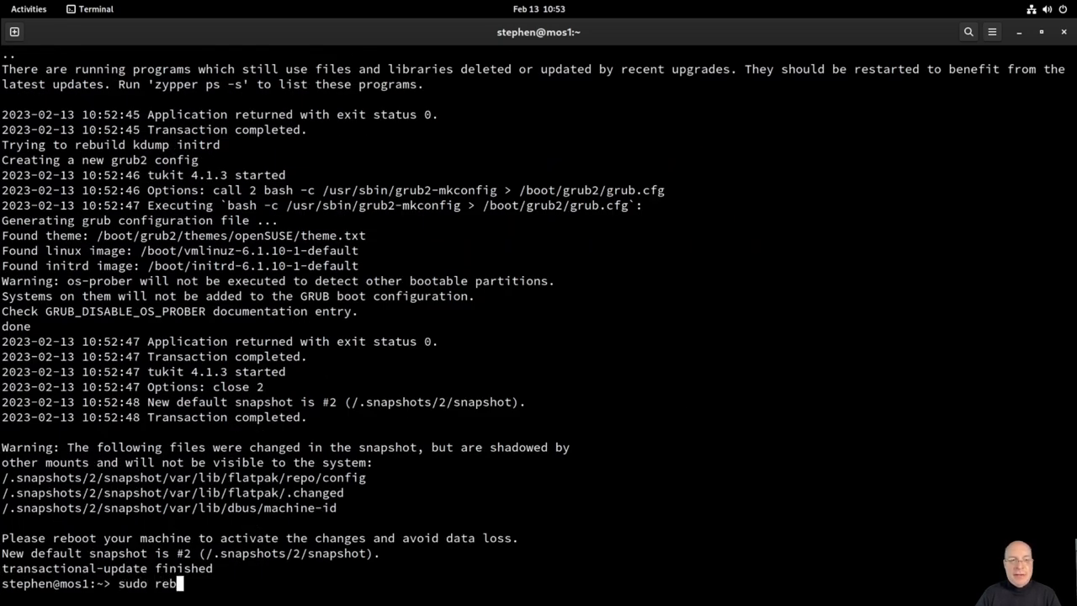
text(oot)
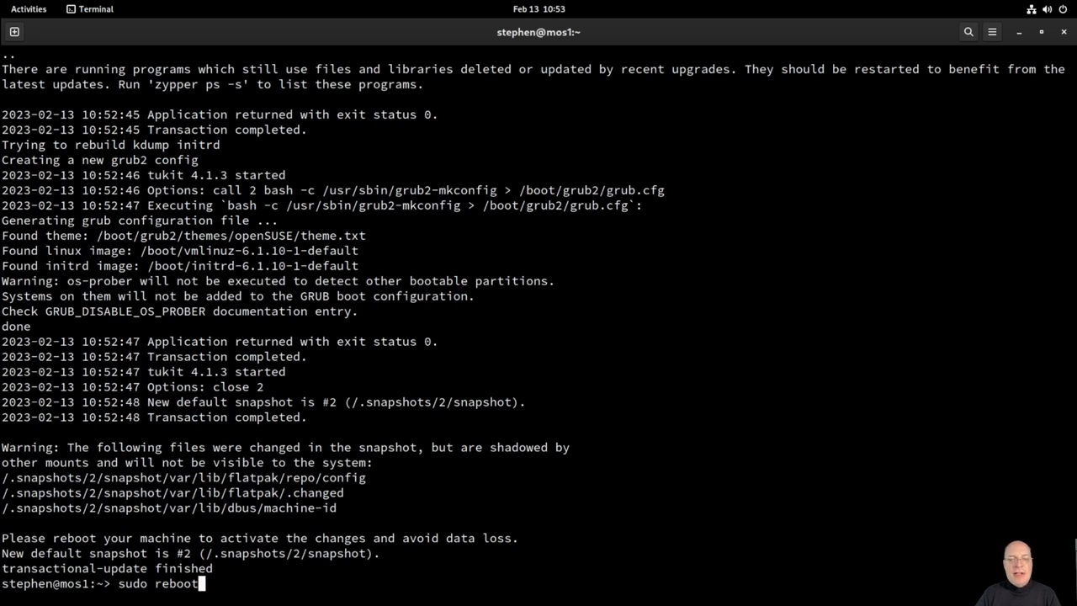
key(Return)
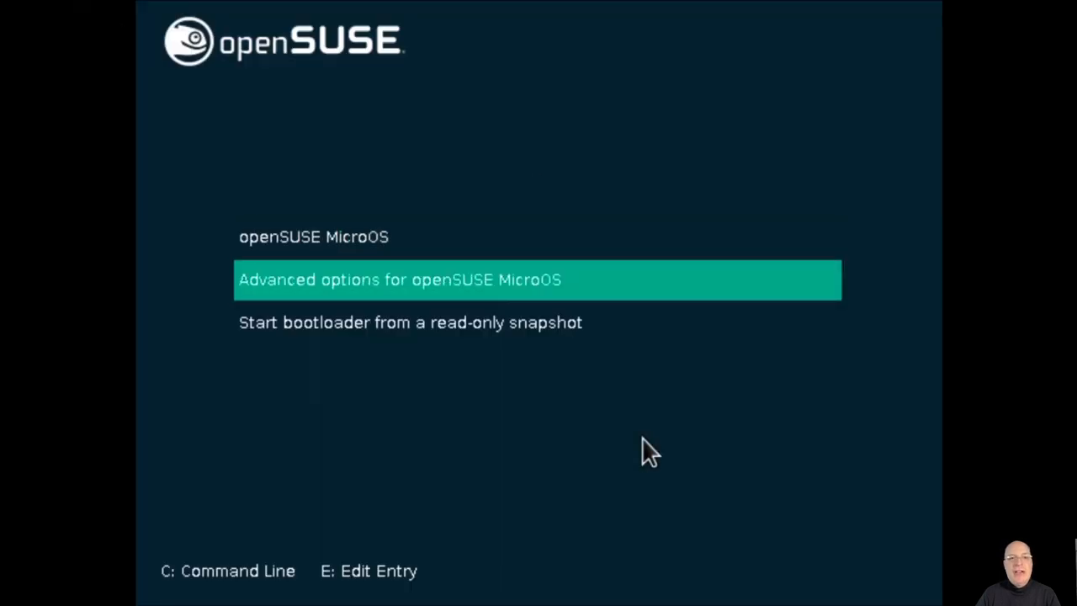
Boot the default MicroOS entry and log back in as the user.
key(up)
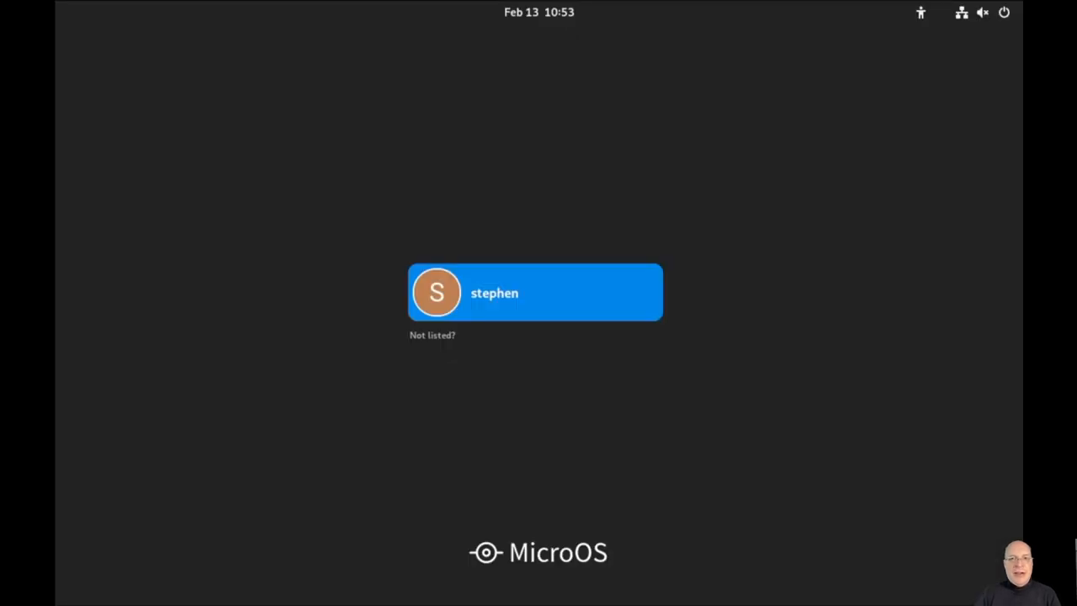
click(535, 292)
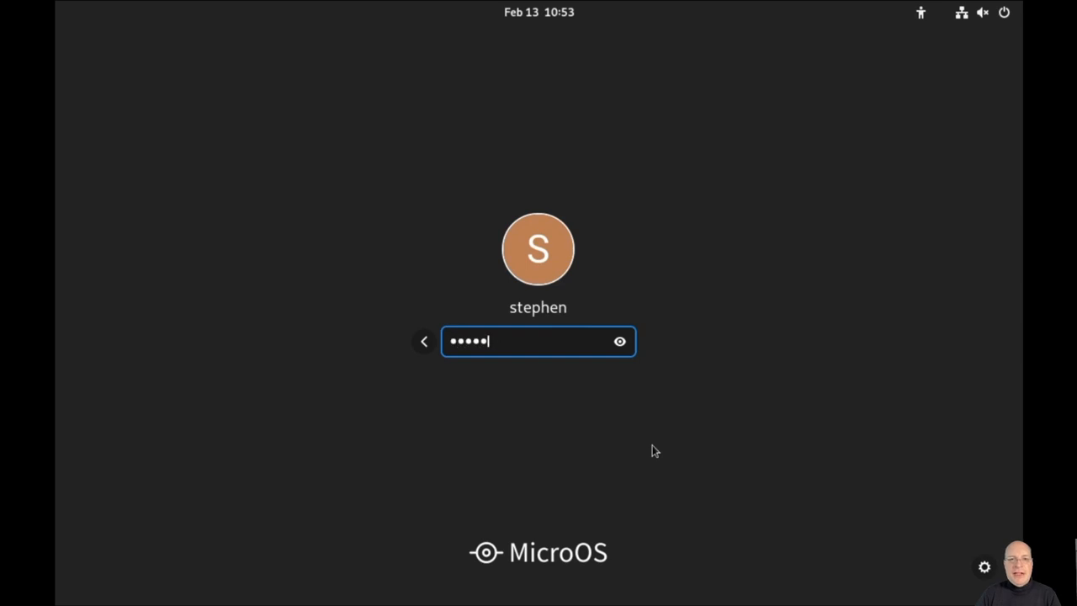
key(Return)
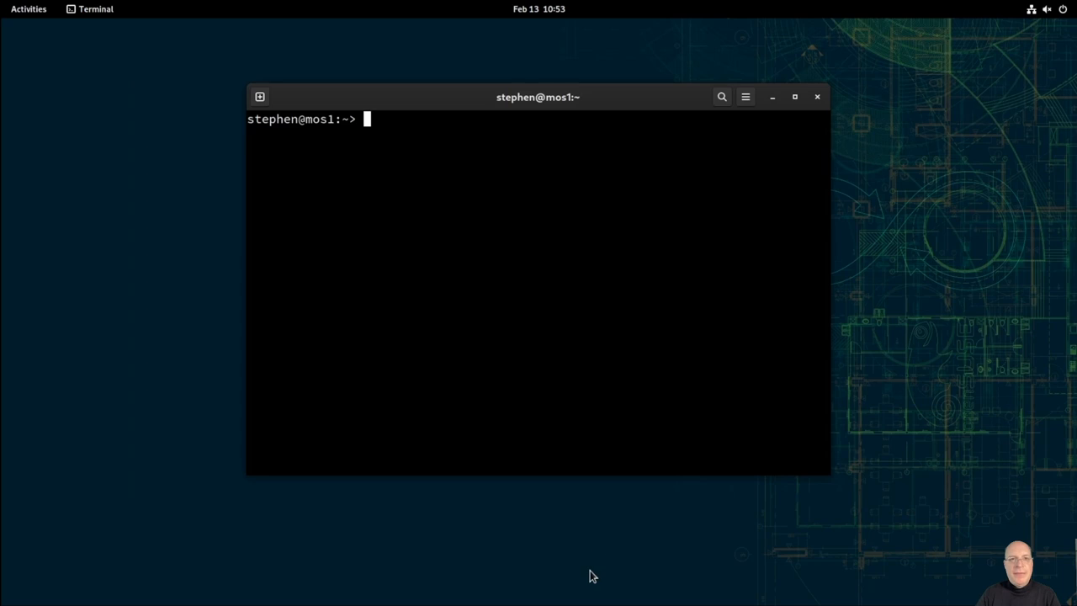
Maximise the terminal, run 'flatpak update' and 'free', and start typing a transactional-update command.
click(793, 96)
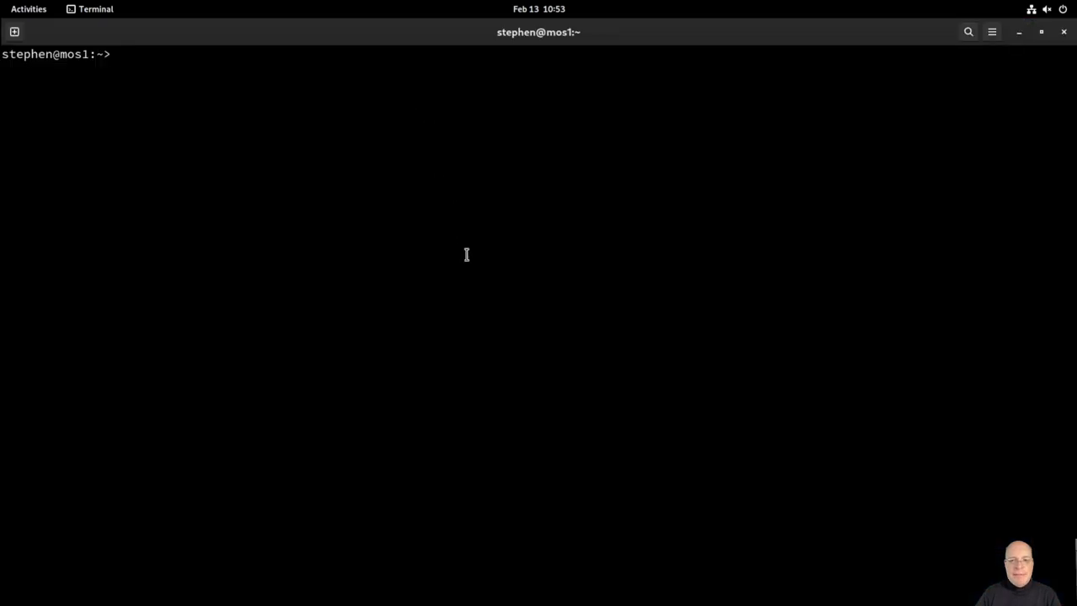
text(flatpak update)
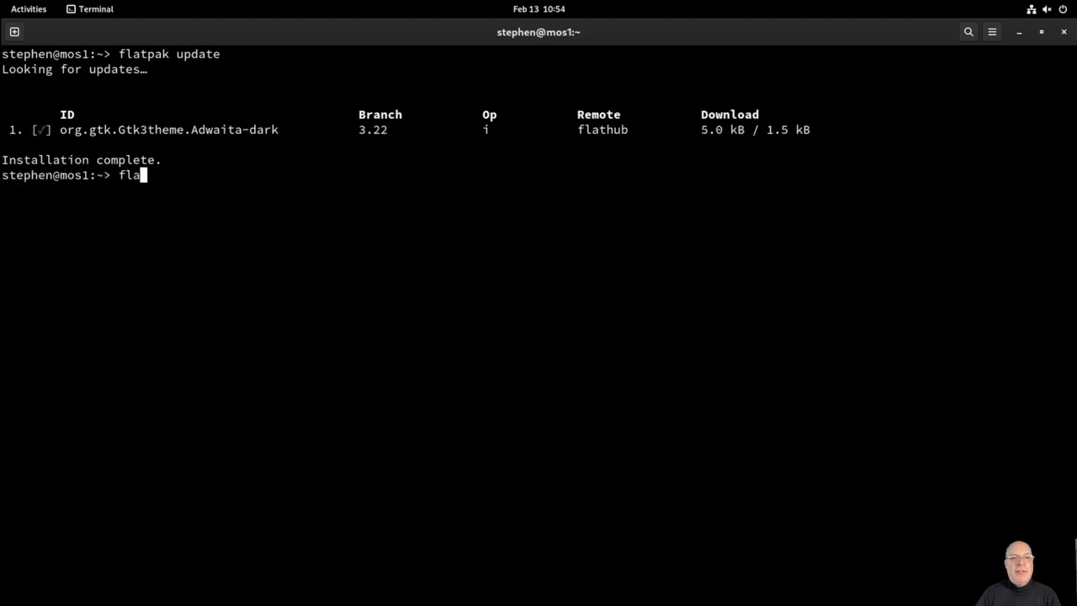
key(Return)
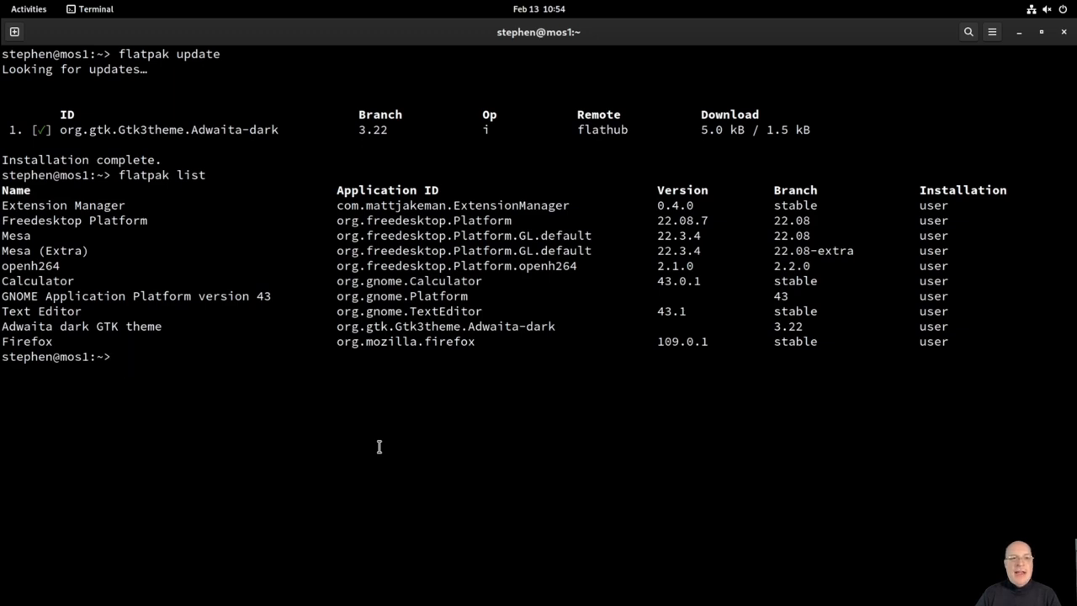
text(free -h)
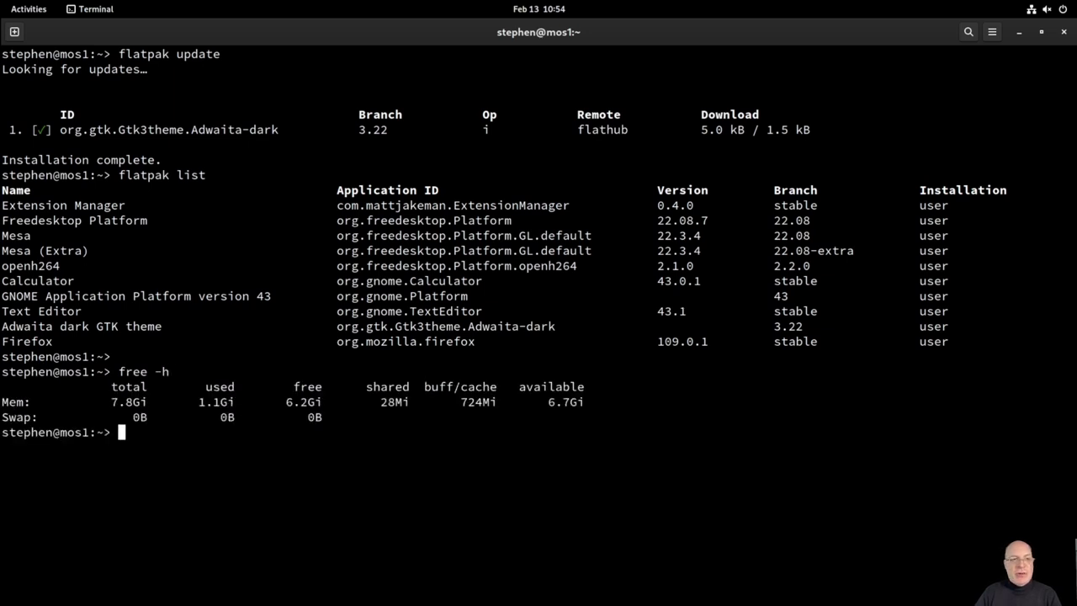
text(sudo transactio)
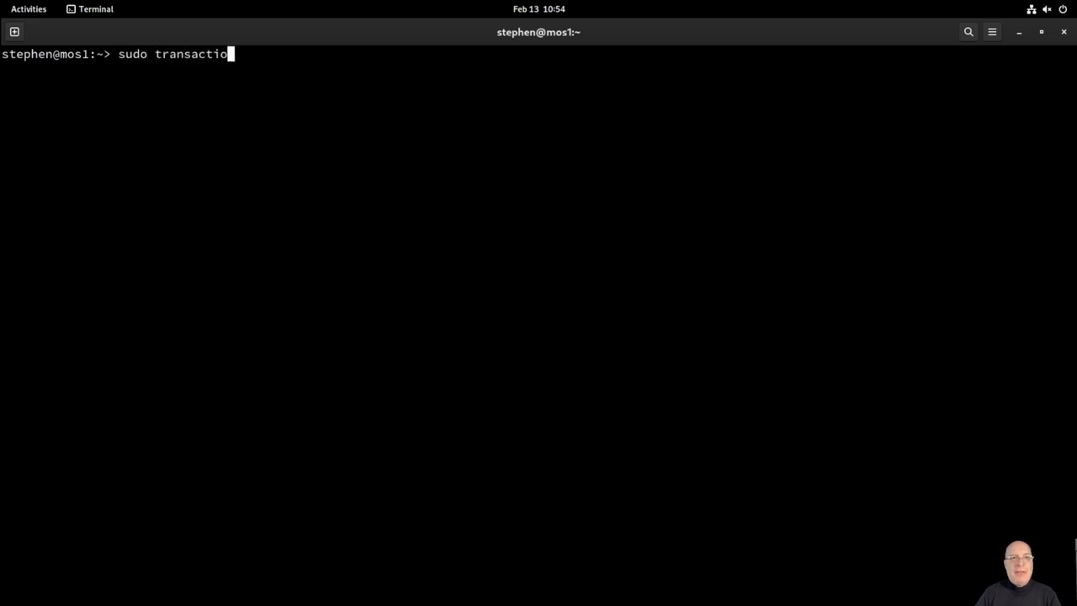
Install systemd-zram-service via 'sudo transactional-update pkg install', entering the root password.
text(nal-update)
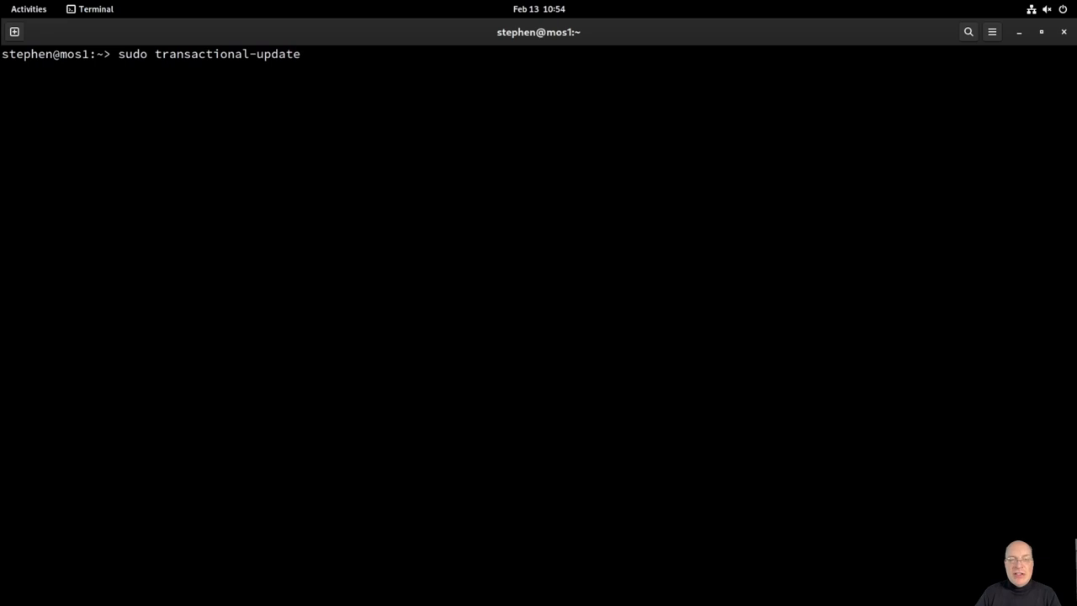
text(pkg inst)
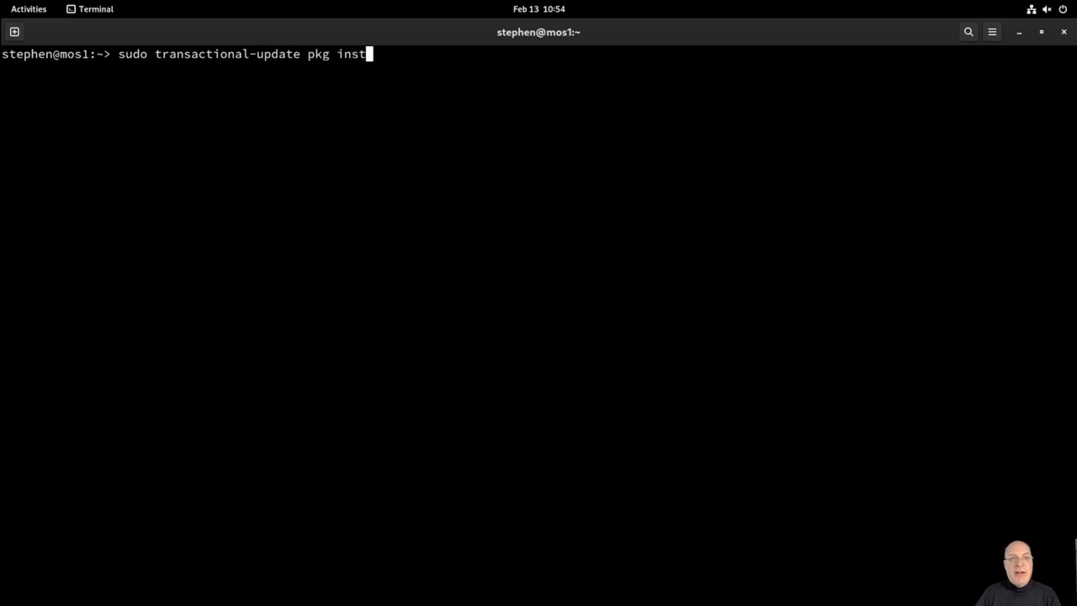
text(all sys)
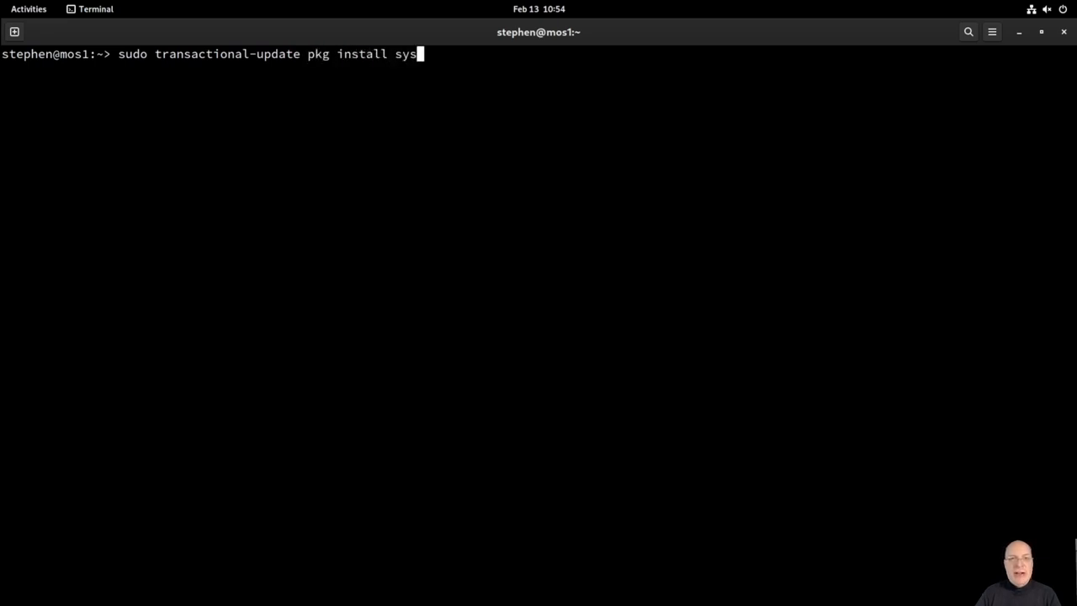
text(temd-z)
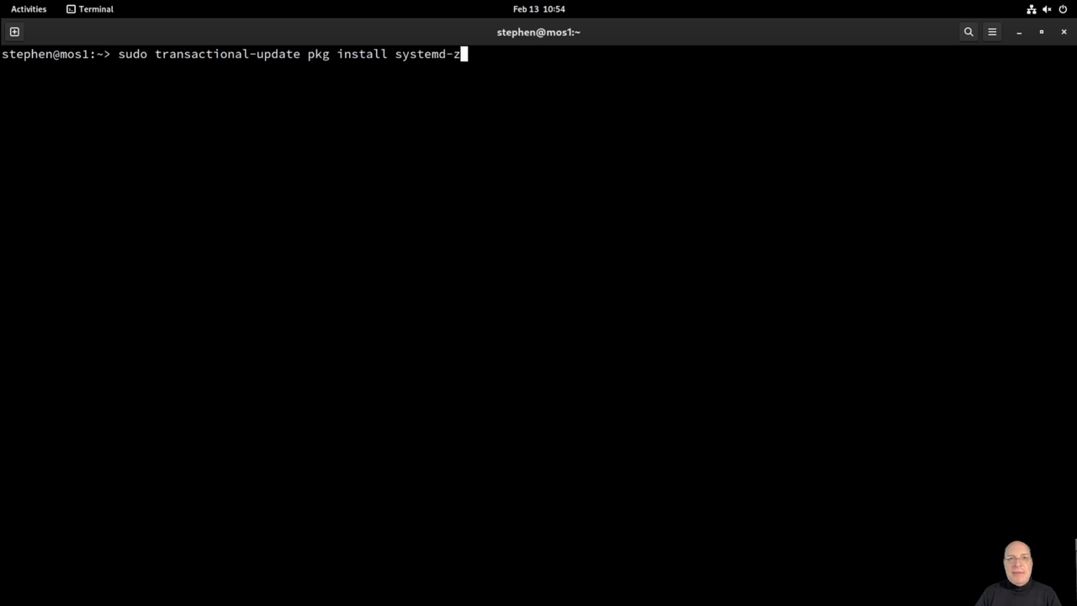
text(ram-service)
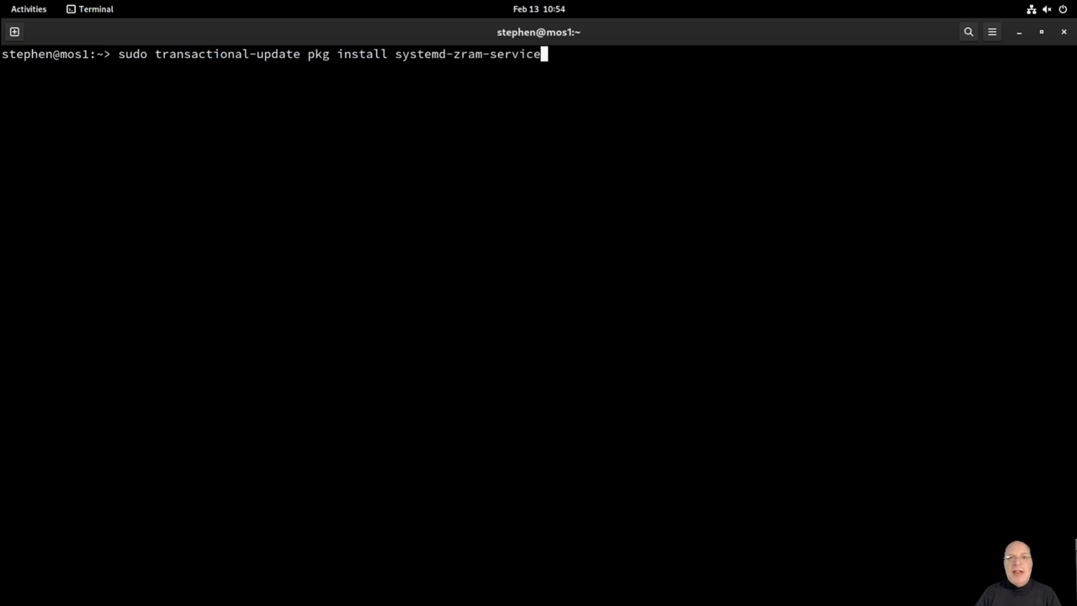
key(Return)
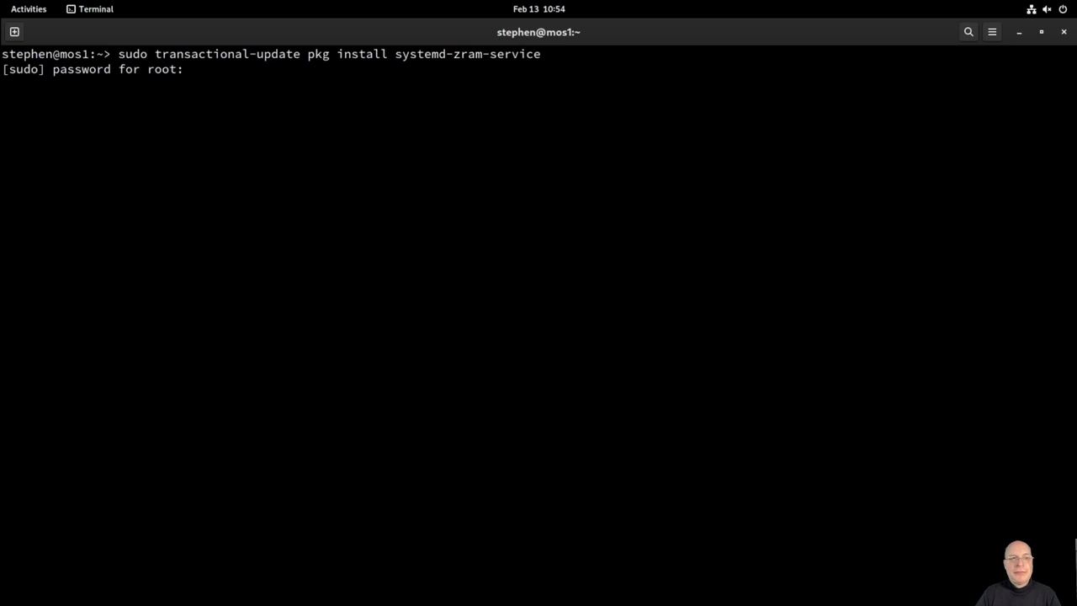
key(Return)
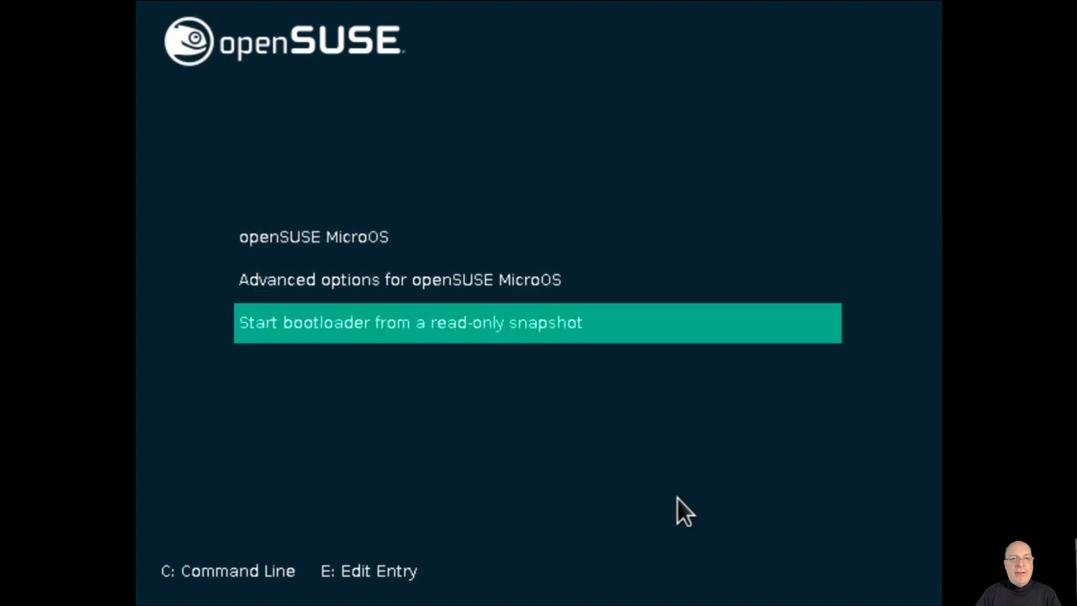
Boot the new snapshot, log back in, and open a terminal from the dash.
key(Return)
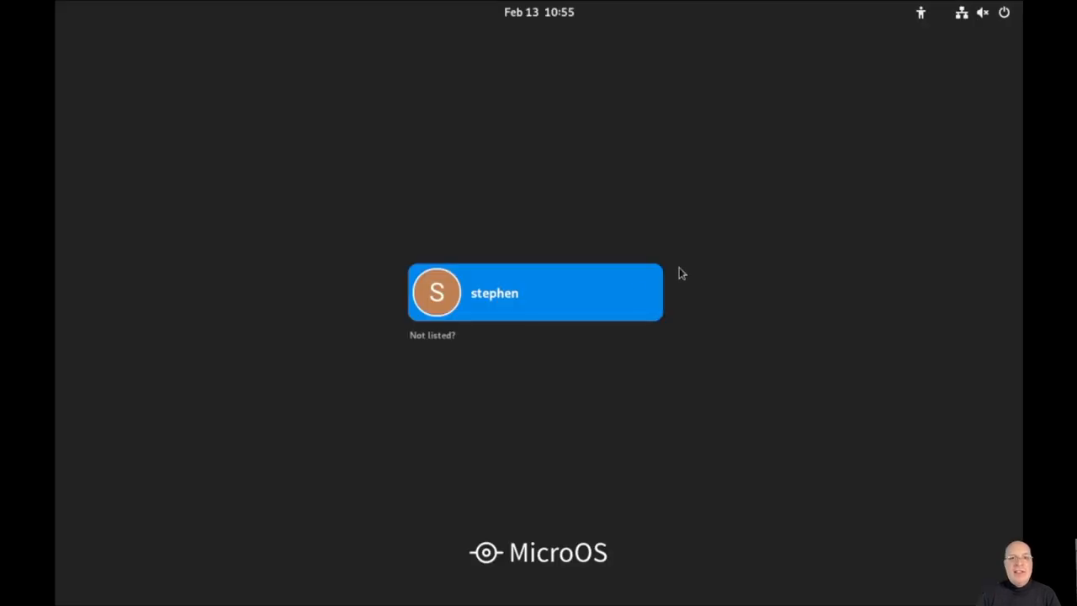
click(535, 292)
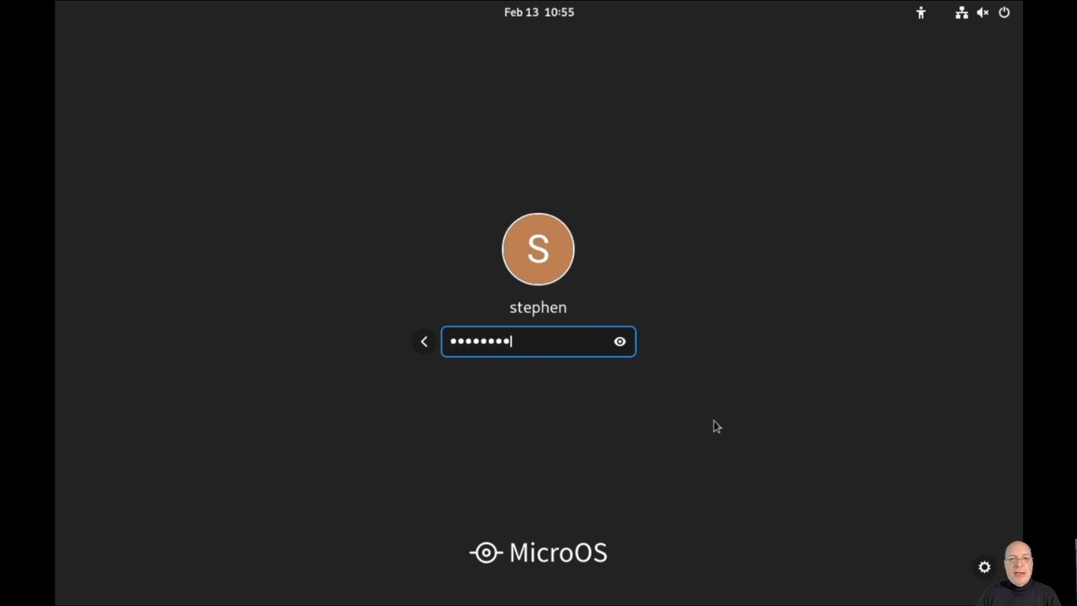
key(Return)
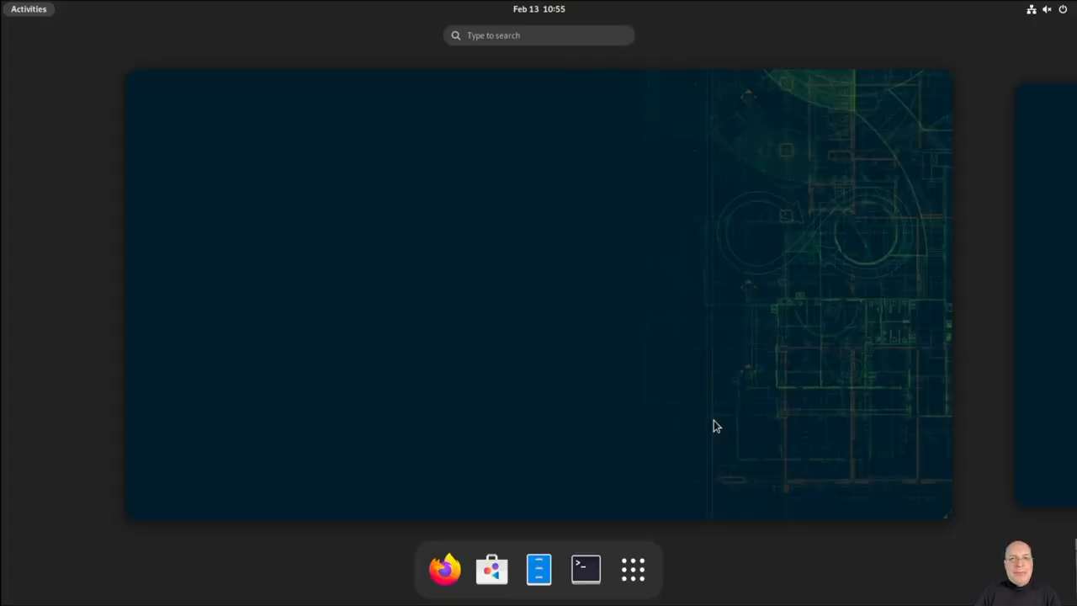
click(586, 569)
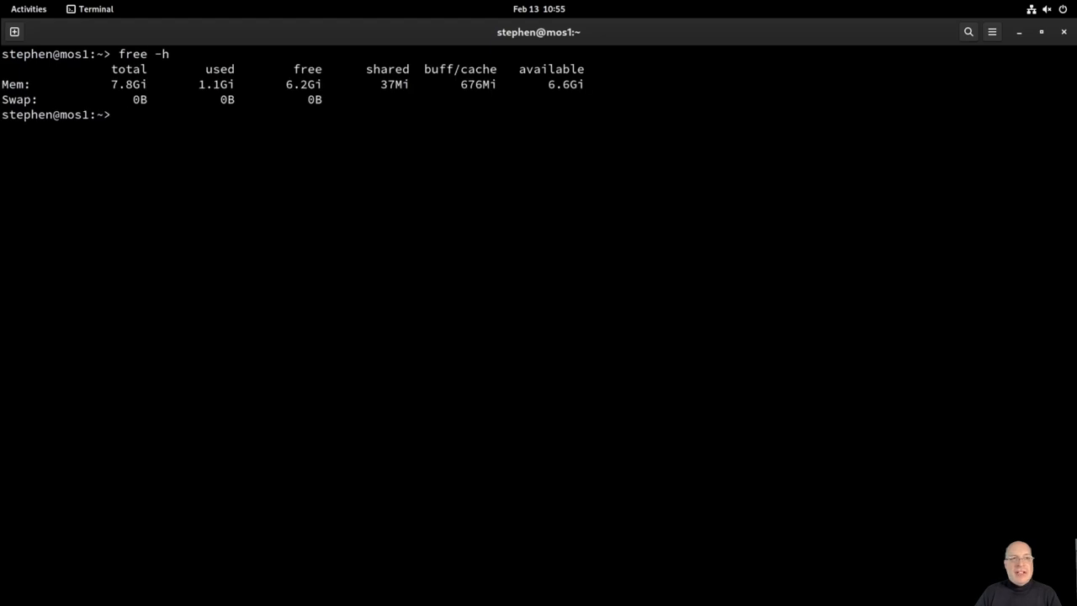
Run 'sudo systemctl enable --now zramswap.service' and enter the root password.
text(sudo)
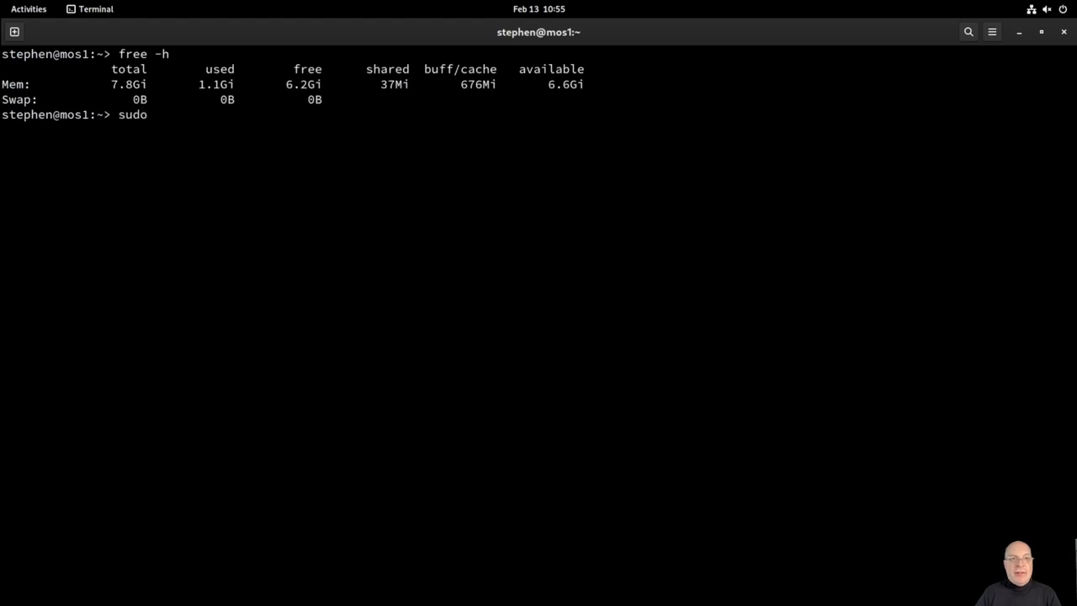
text(systemctl ena)
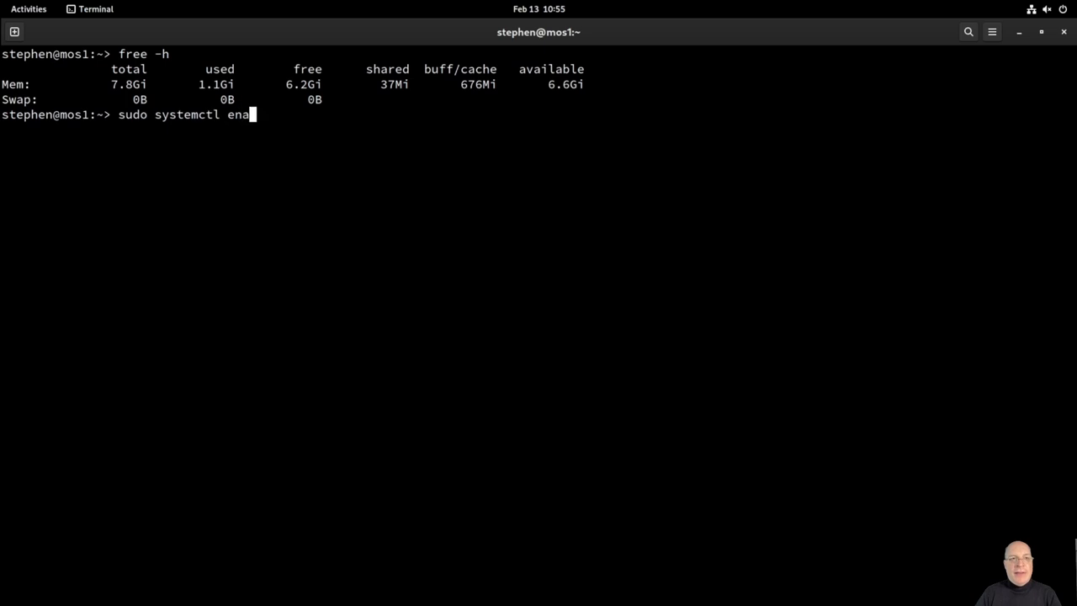
text(ble --now z)
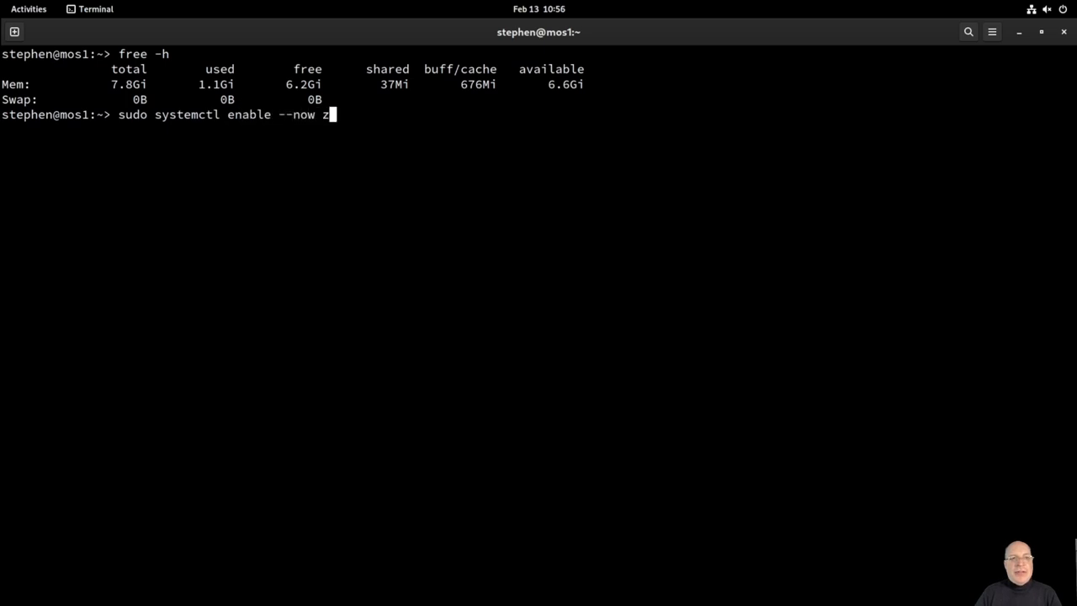
text(ramswa)
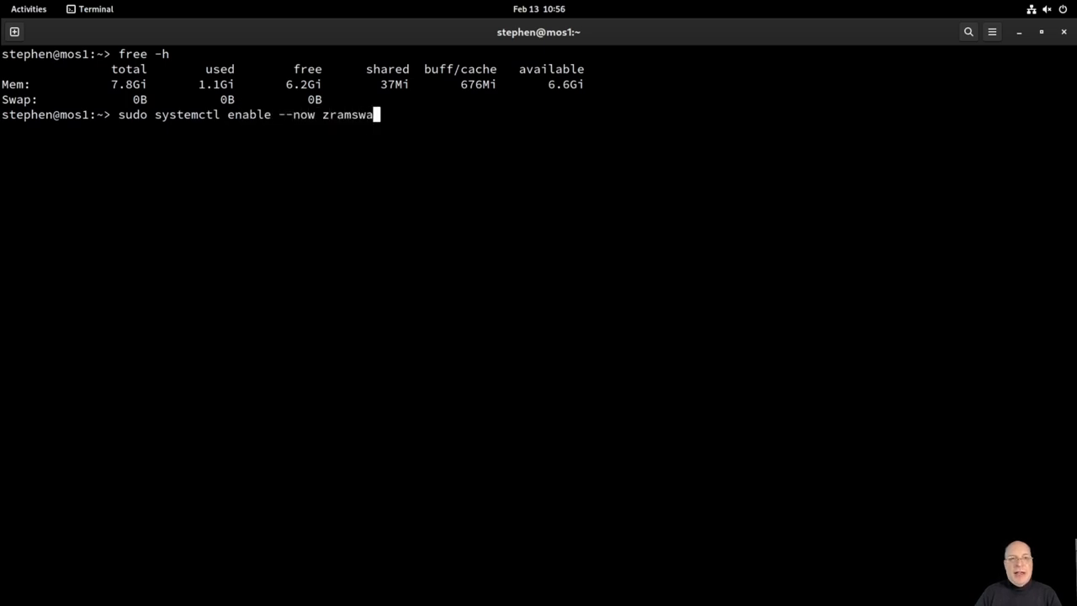
text(p.service)
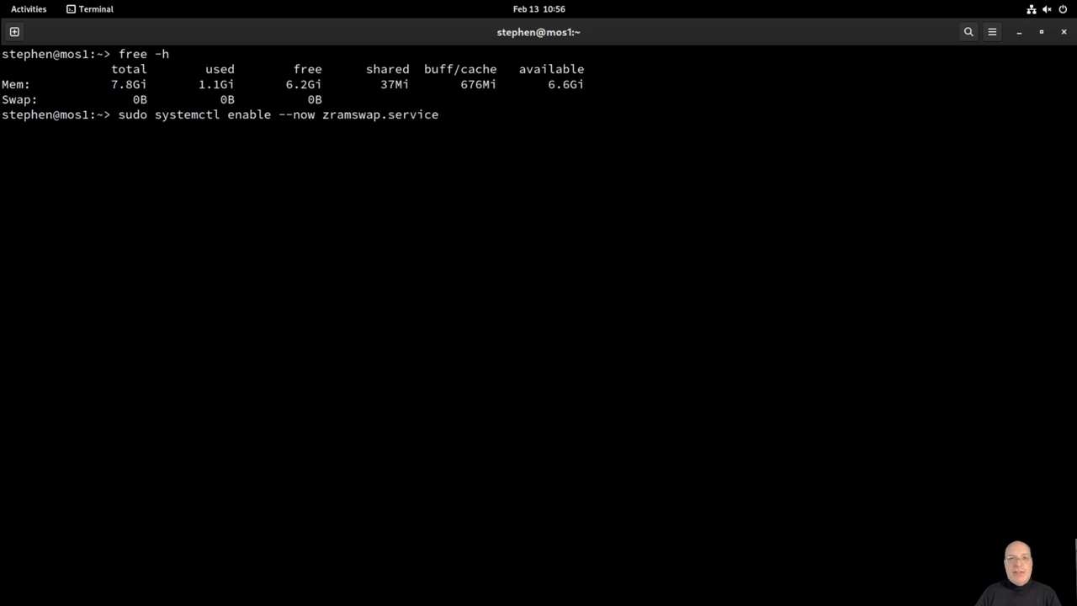
key(Return)
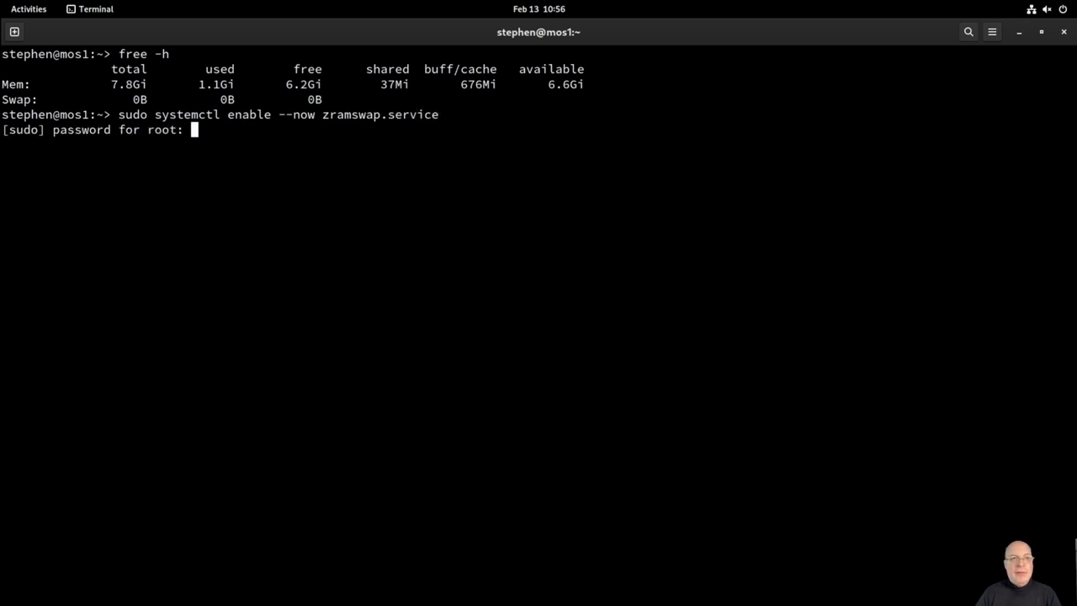
key(Return)
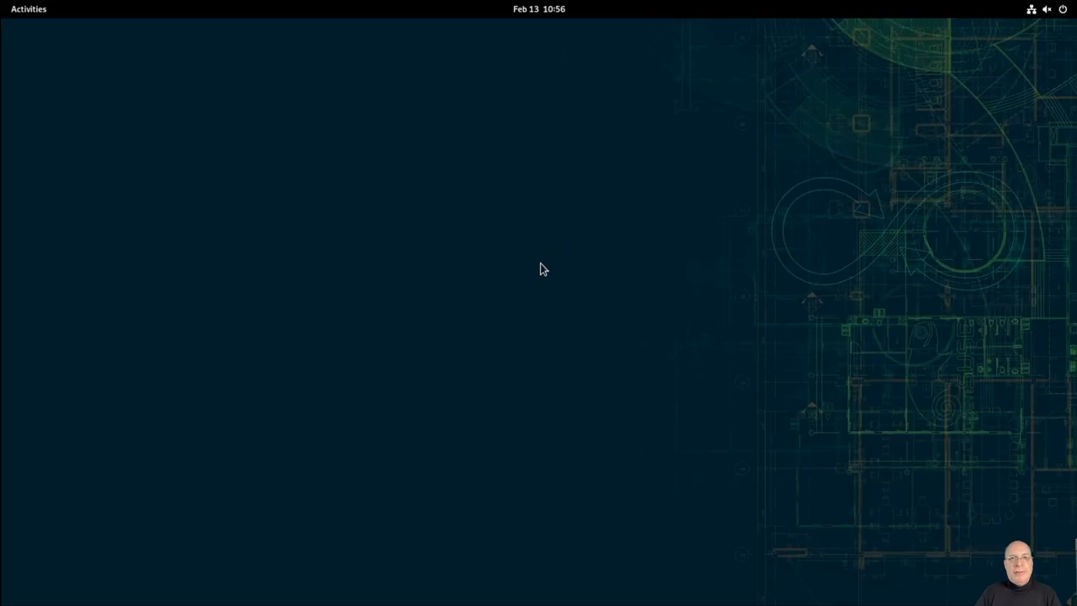
Launch Extension Manager from Activities and switch to its Browse page.
click(29, 8)
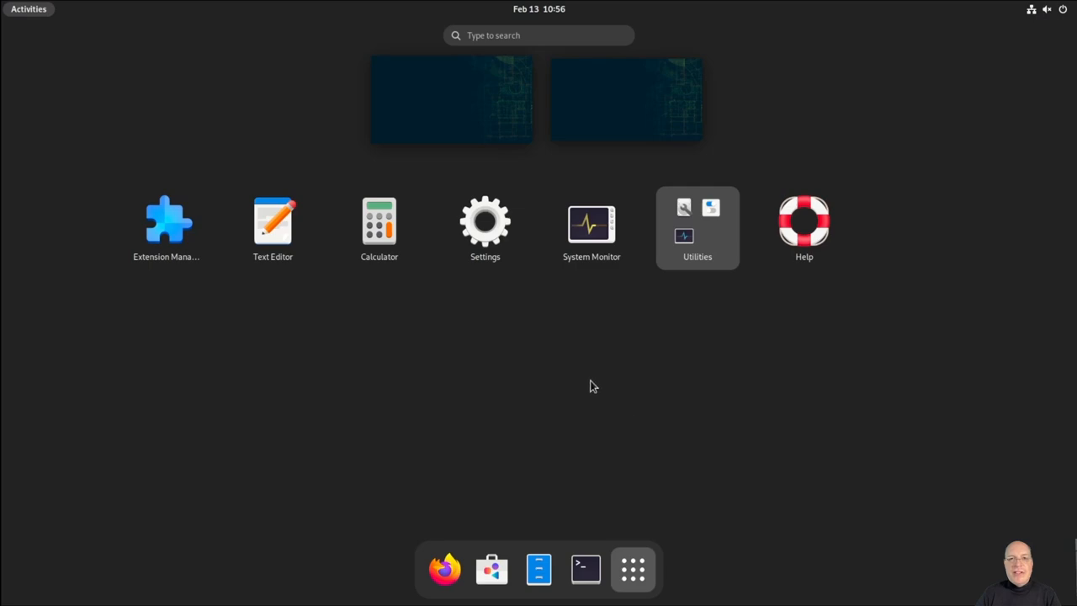
click(166, 221)
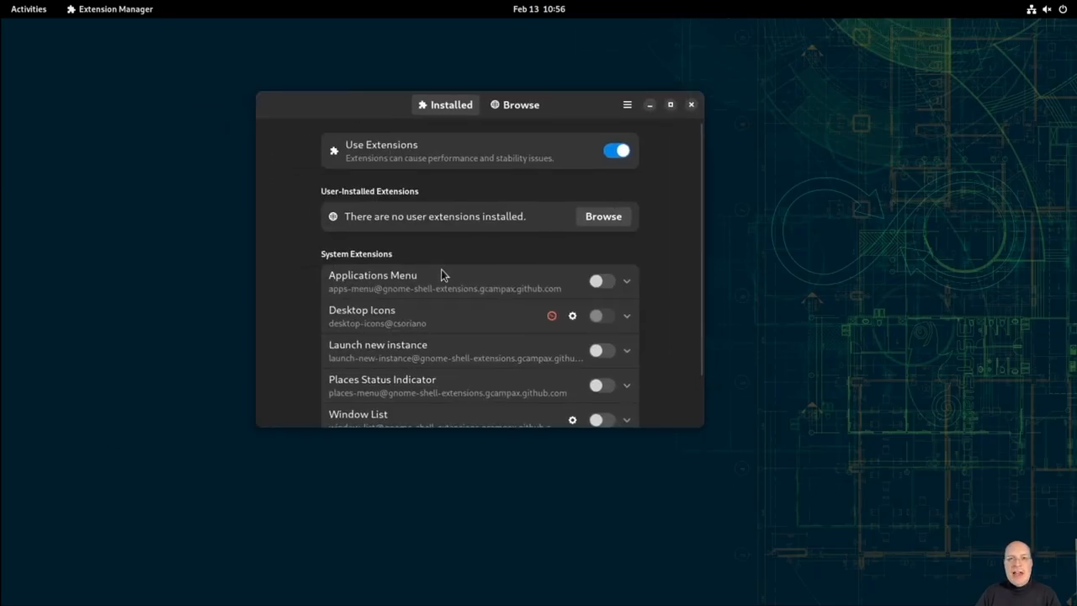
mouse_move(474, 228)
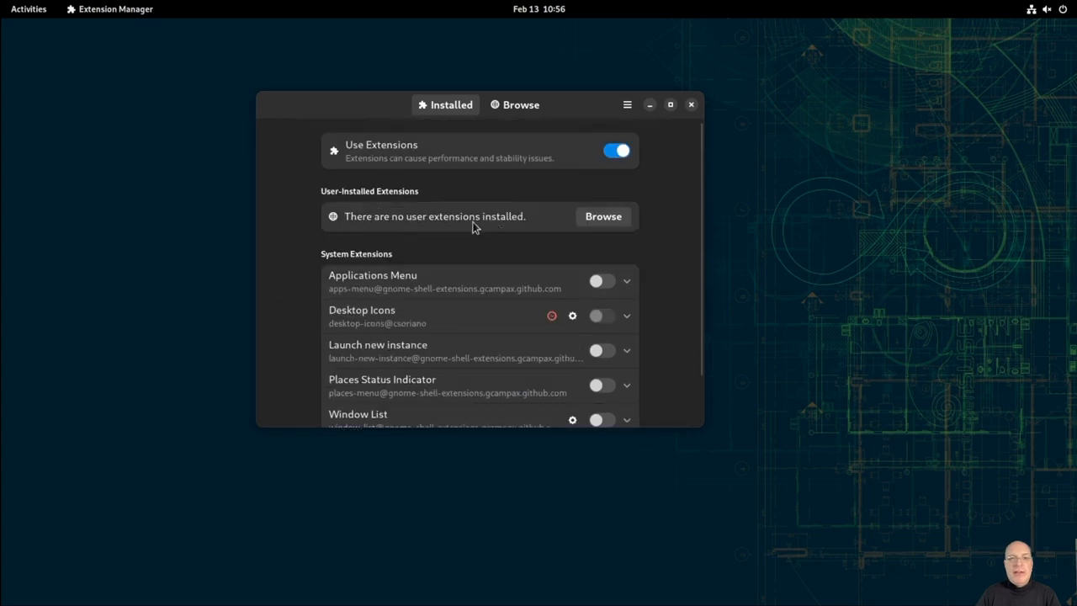
click(515, 104)
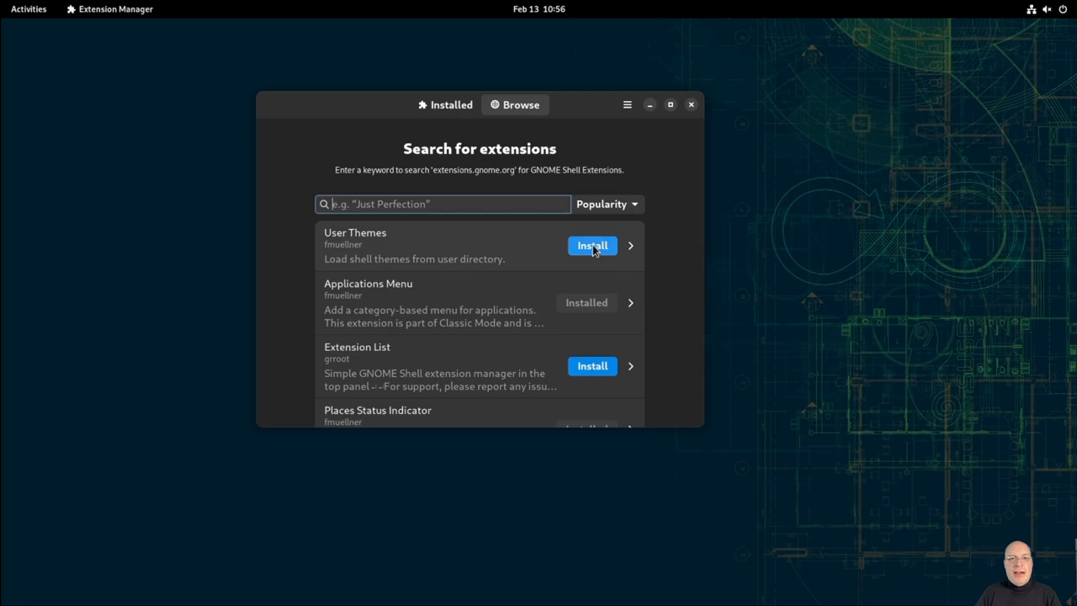
Install the User Themes and Extension List extensions from the online catalogue.
click(592, 245)
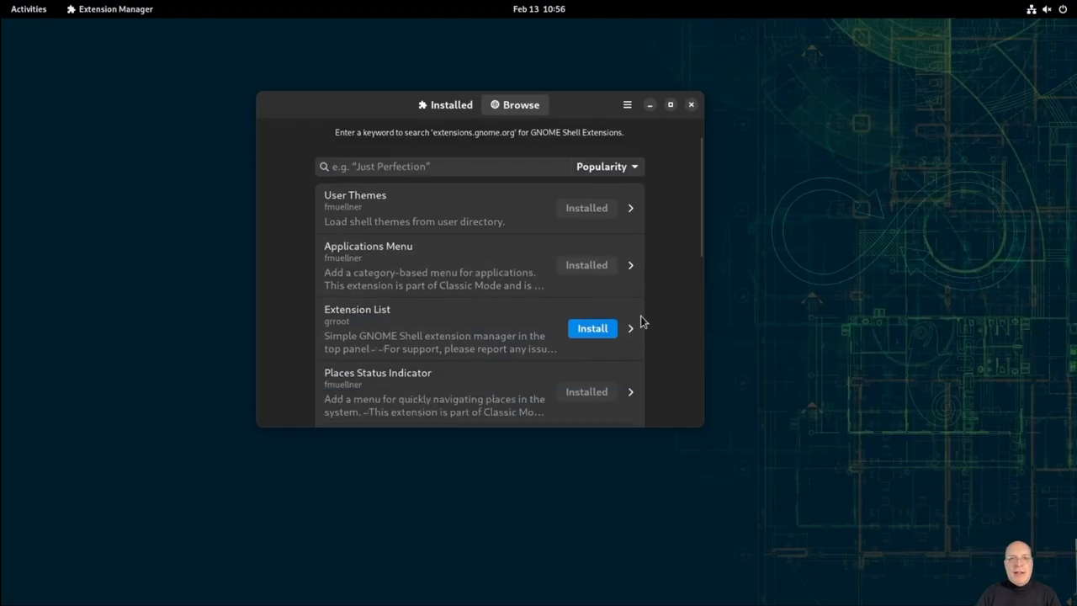
click(591, 328)
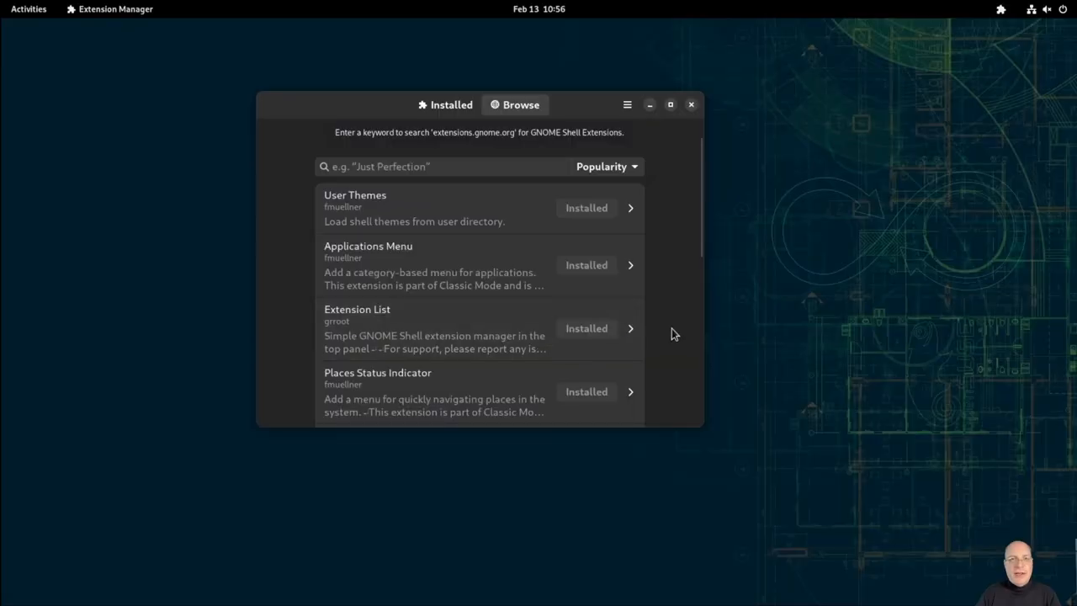
scroll(down, 3)
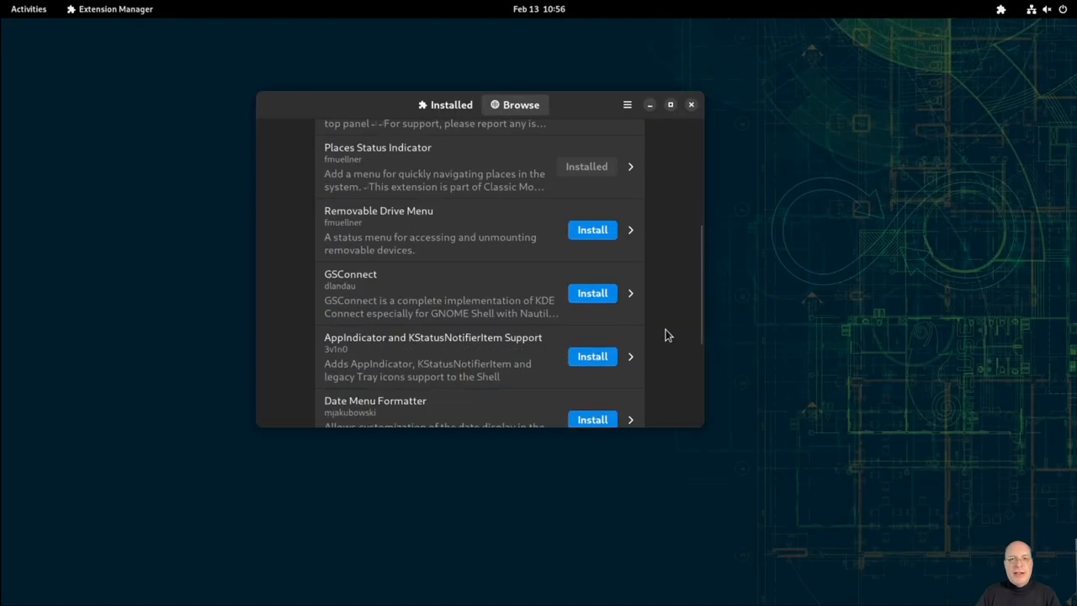
scroll(up, 3)
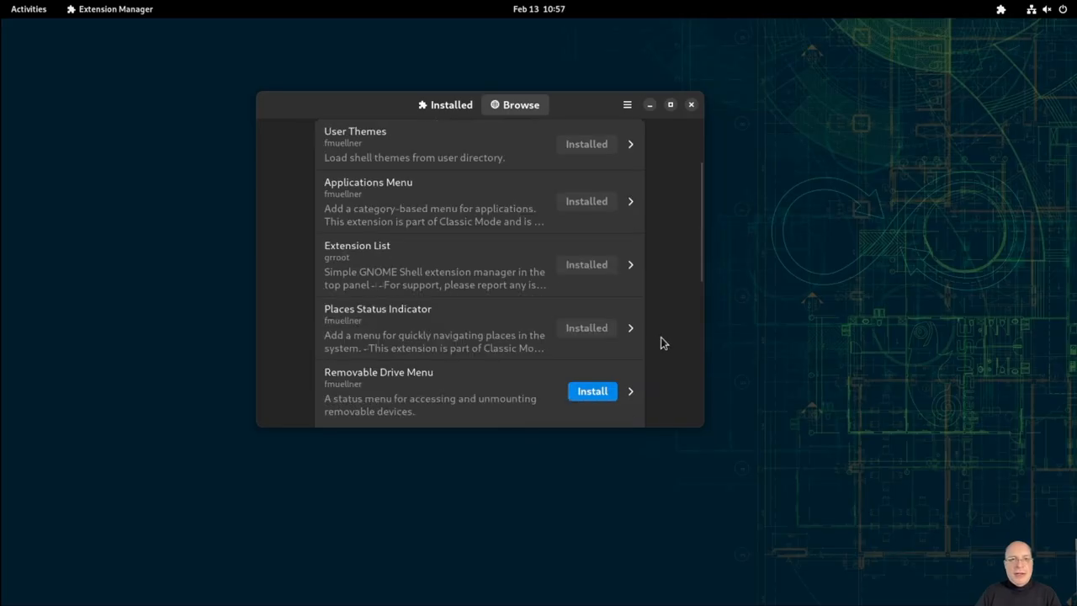
scroll(down, 3)
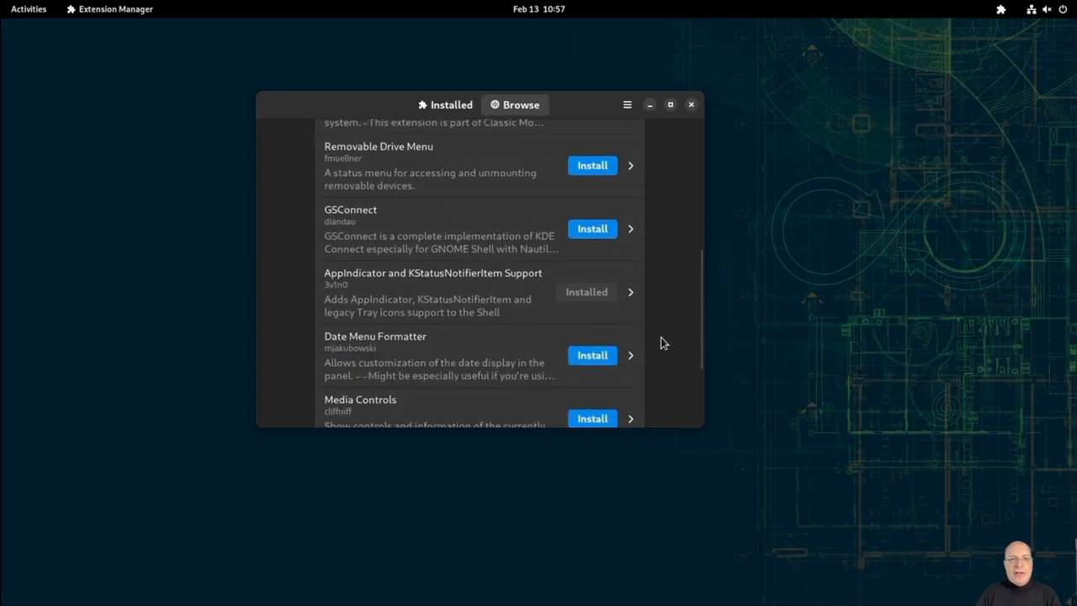
scroll(up, 3)
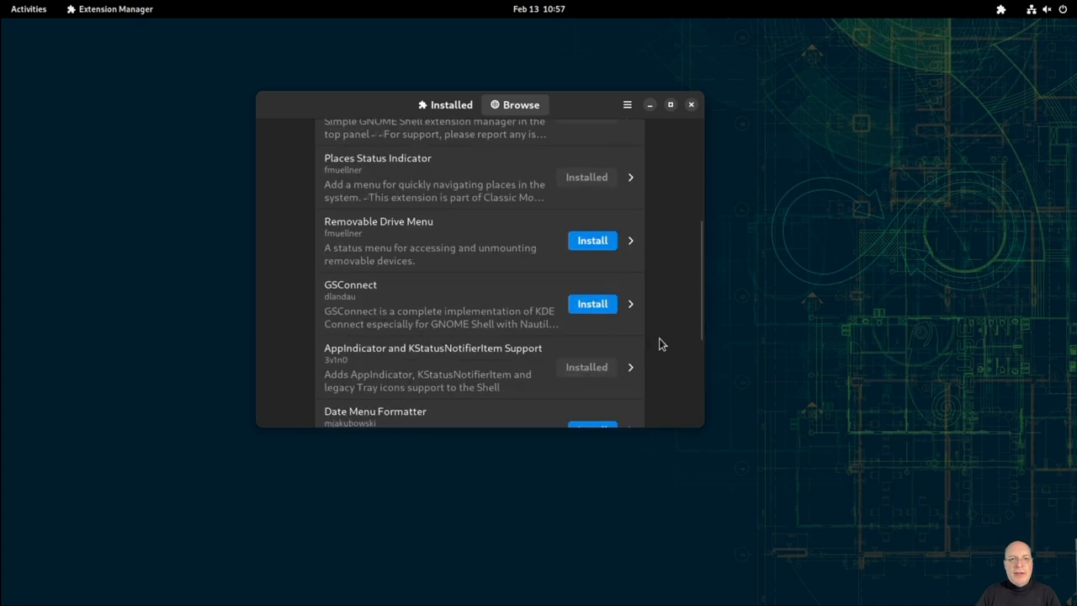
scroll(up, 3)
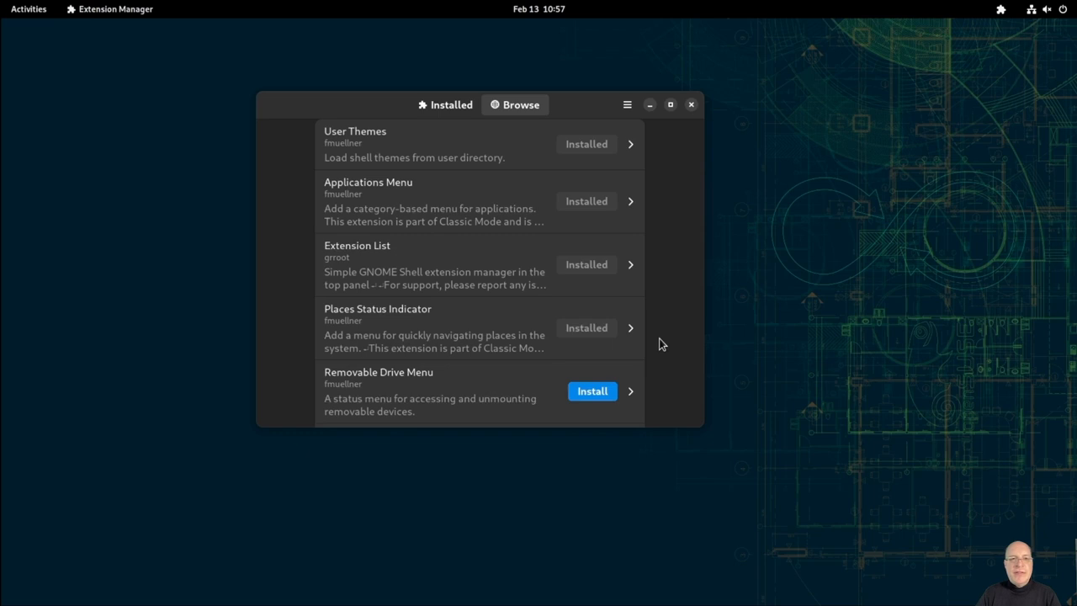
click(515, 104)
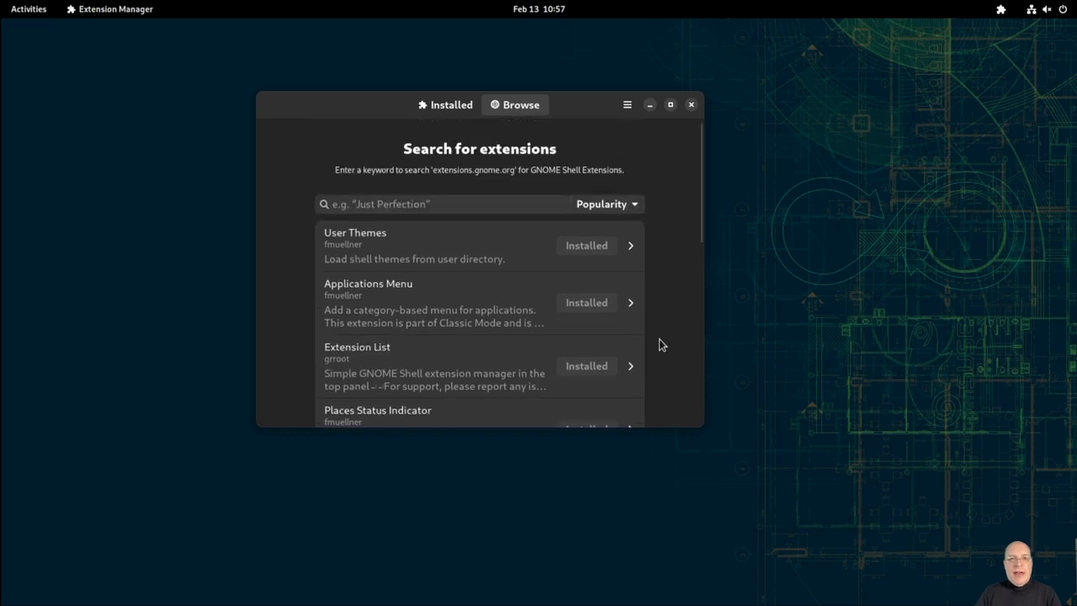
mouse_move(484, 200)
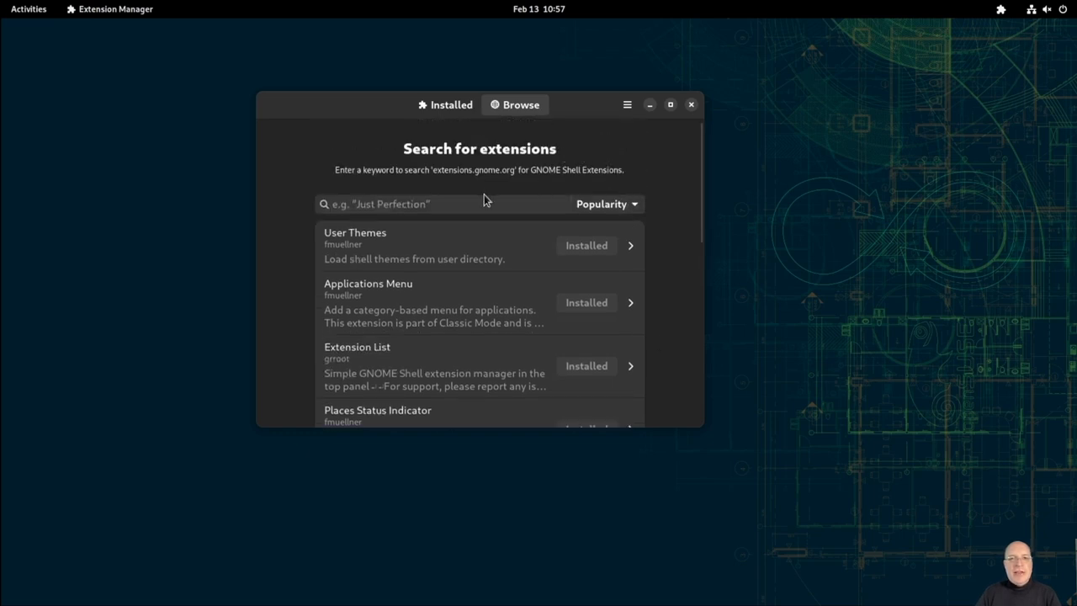
Search for and install Dash to Panel, then install No overview at start-up.
click(443, 203)
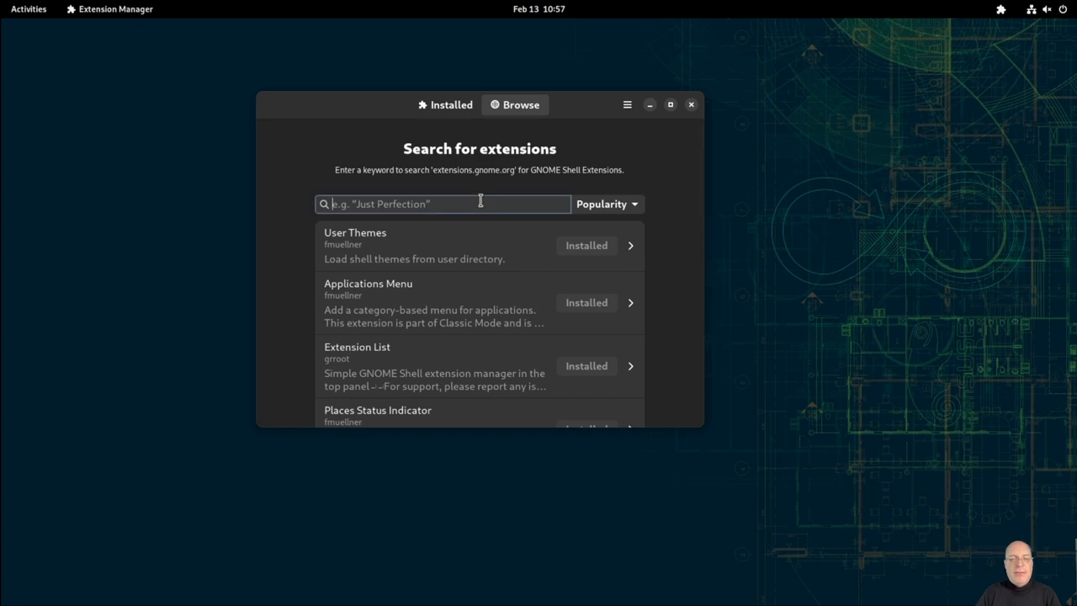
text(dash to panel)
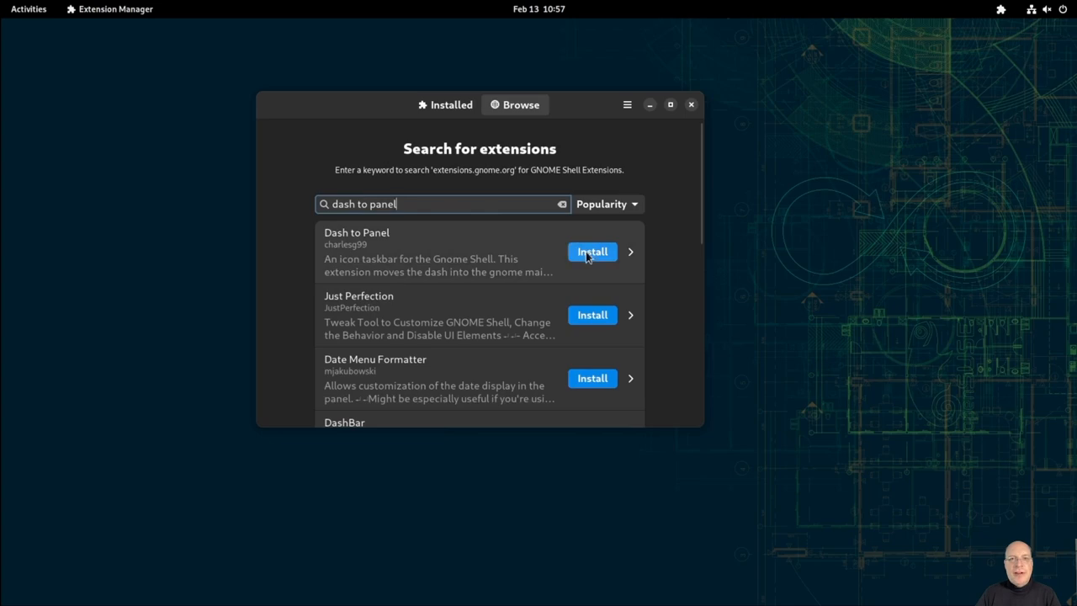
click(592, 252)
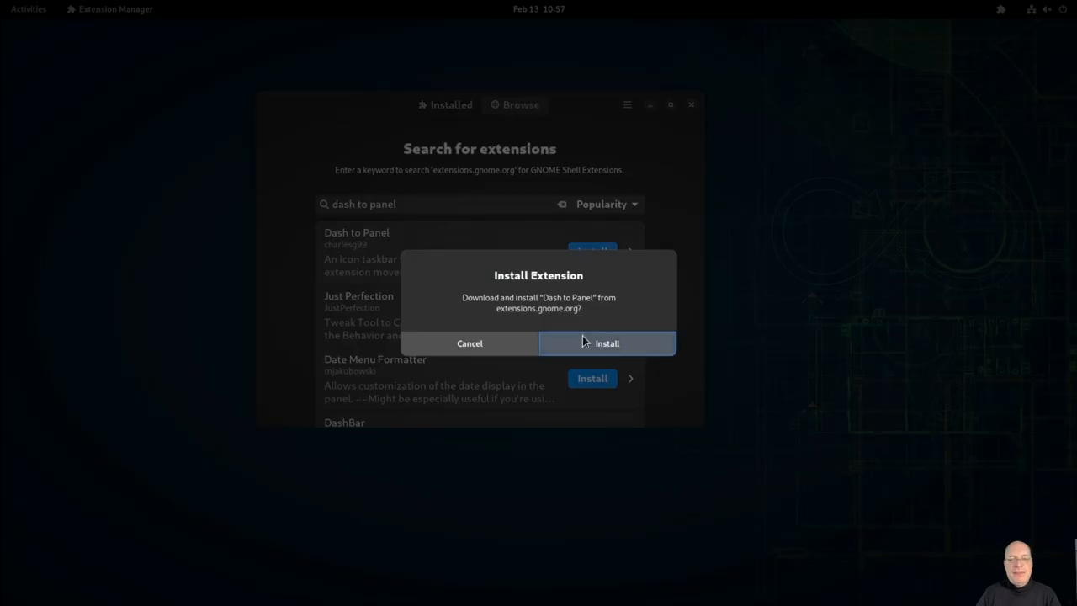
click(607, 344)
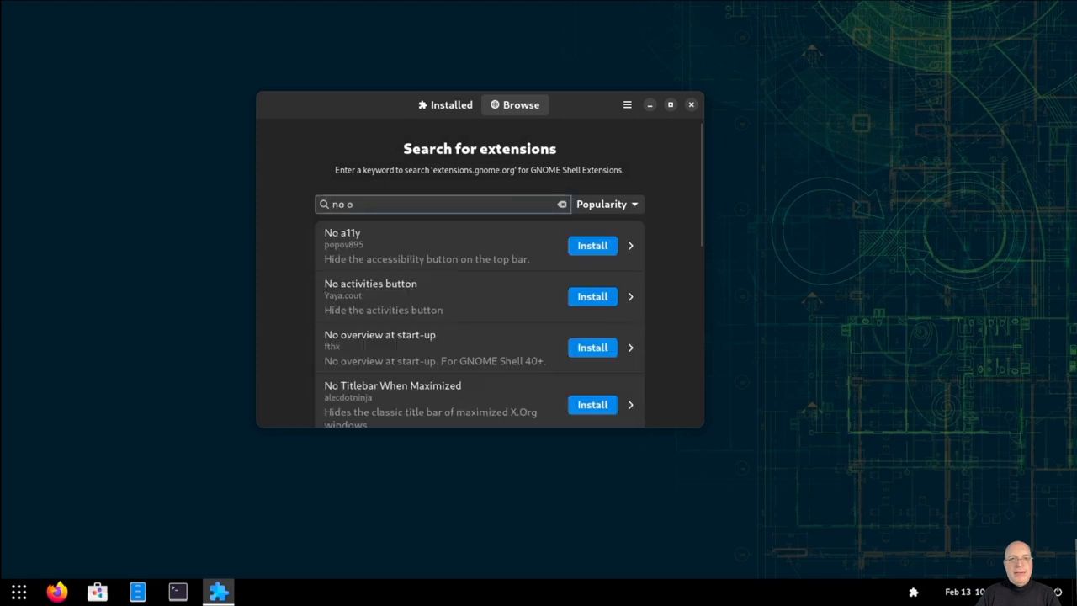
text(verview)
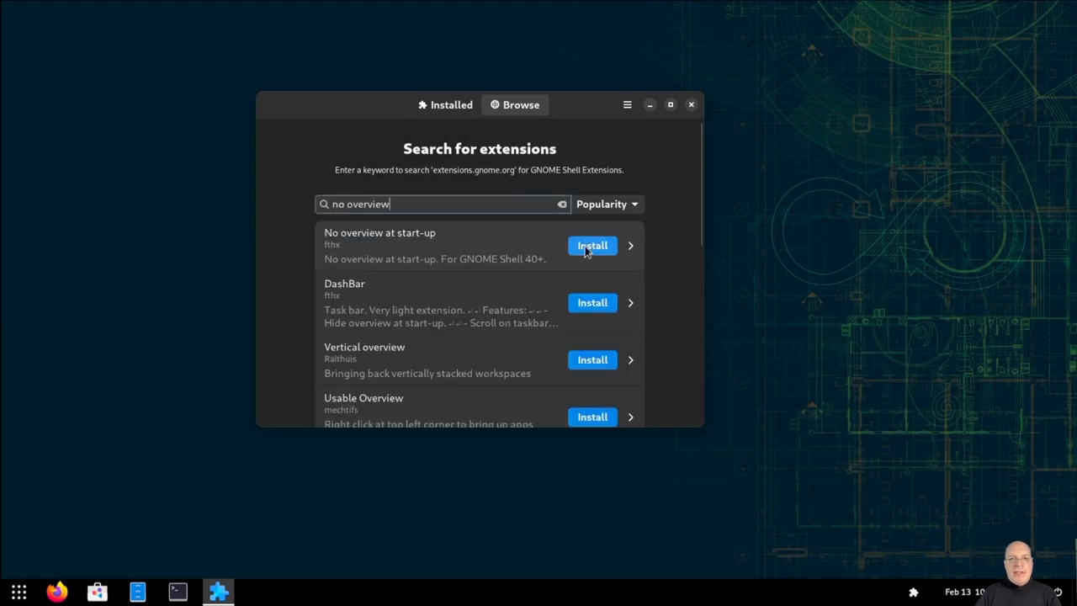
click(592, 245)
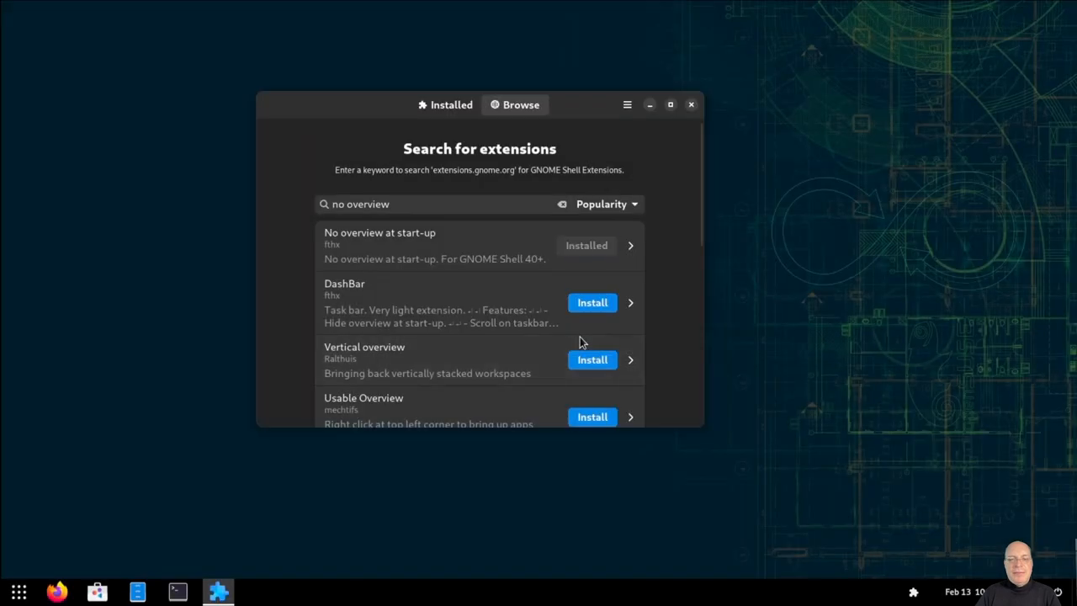
mouse_move(629, 300)
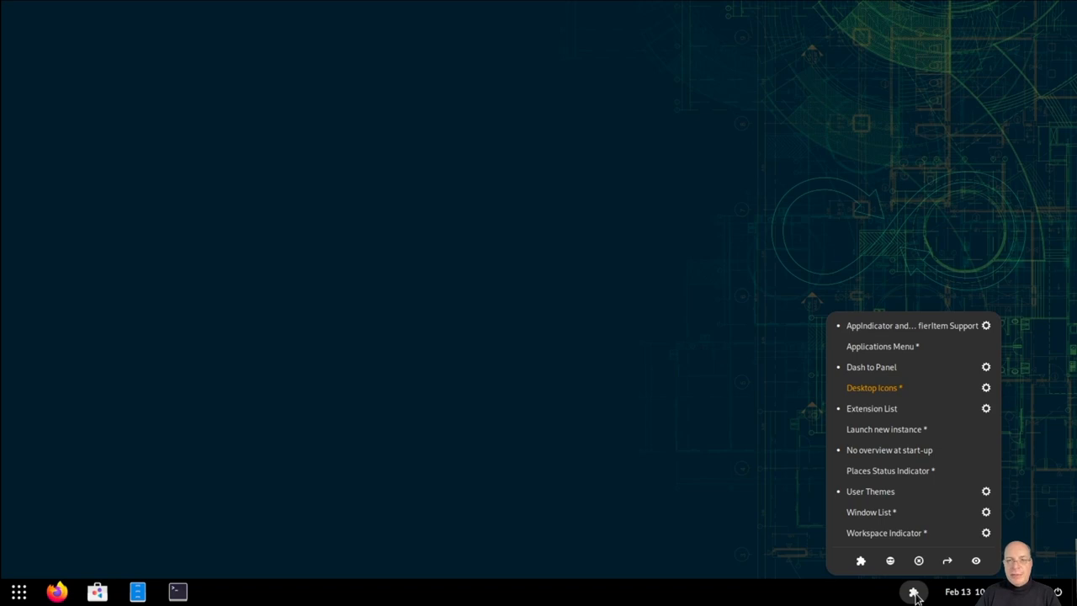
mouse_move(637, 474)
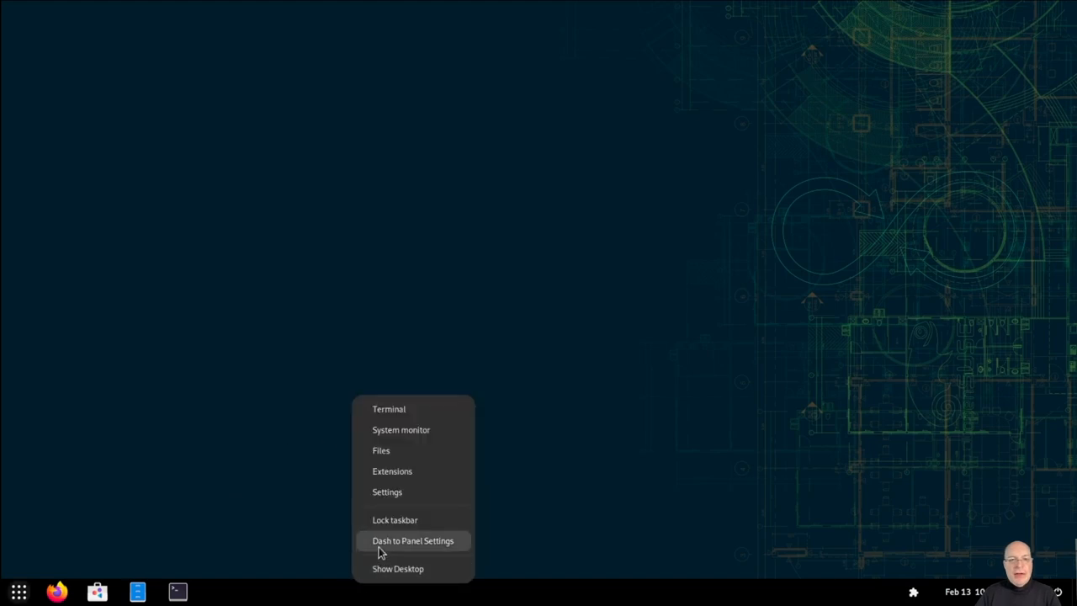
Set Dash to Panel's panel screen position to Left, then close its settings window.
click(412, 541)
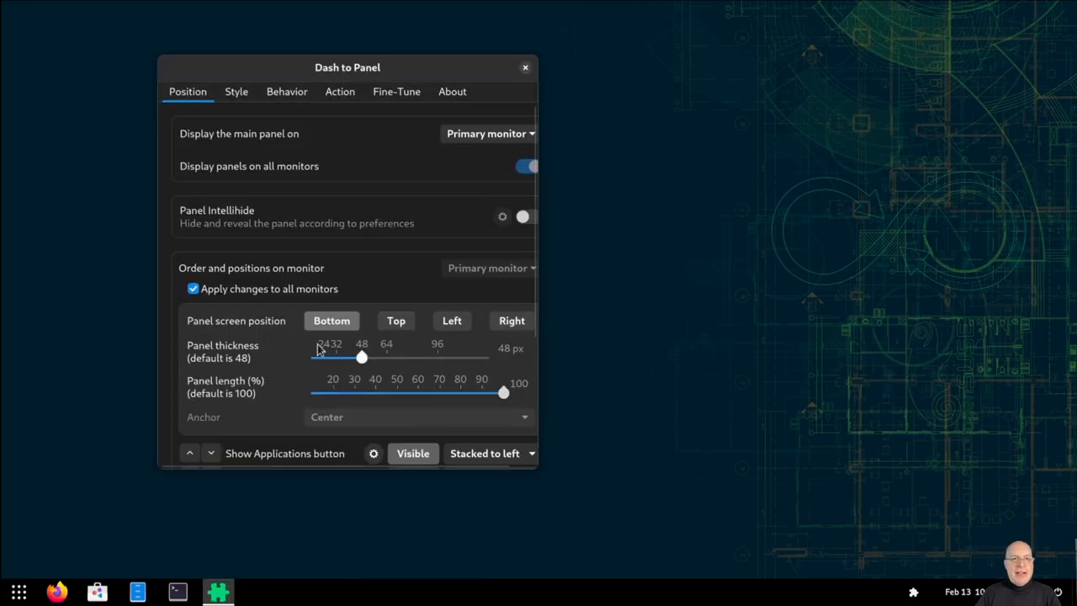
click(452, 320)
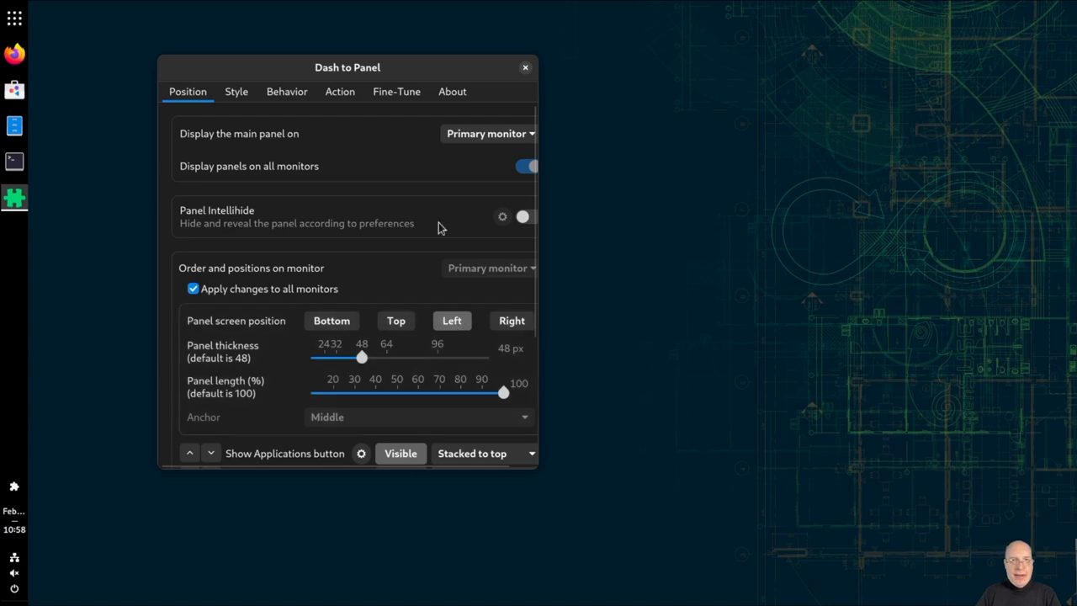
mouse_move(526, 72)
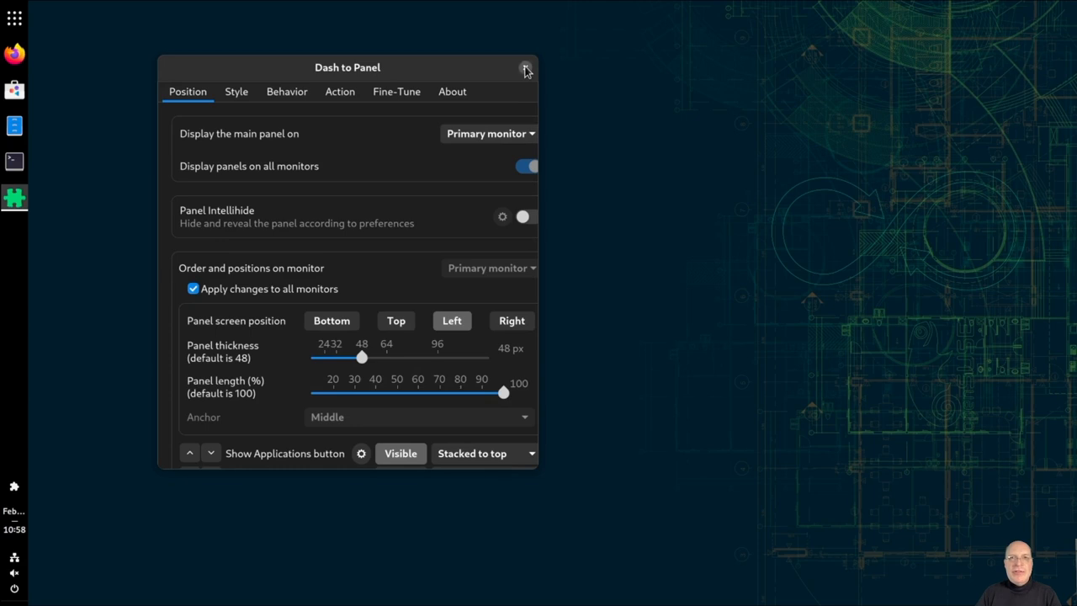
click(526, 67)
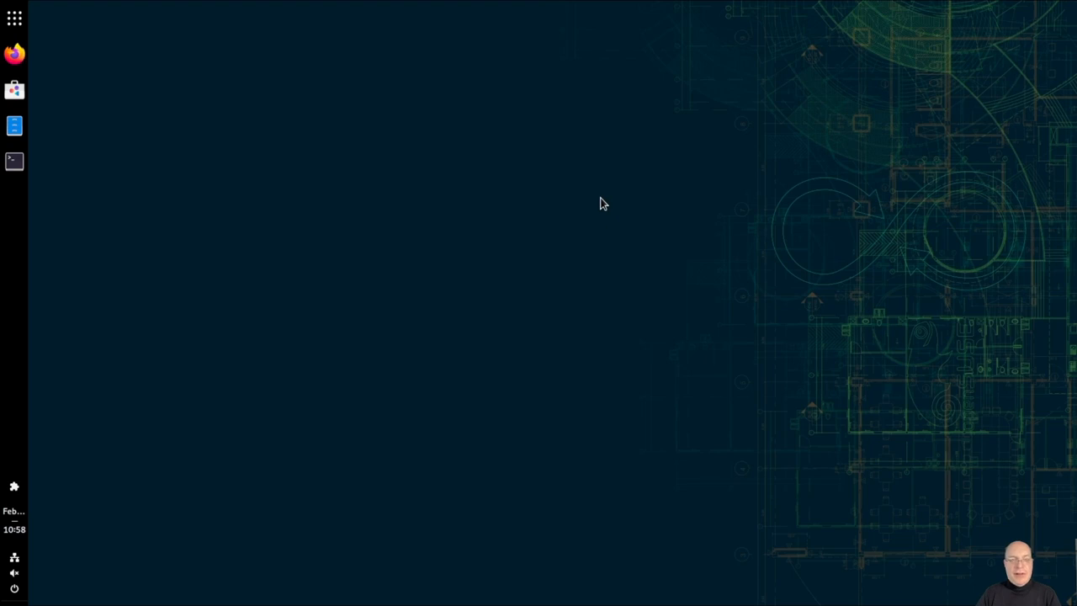
mouse_move(53, 166)
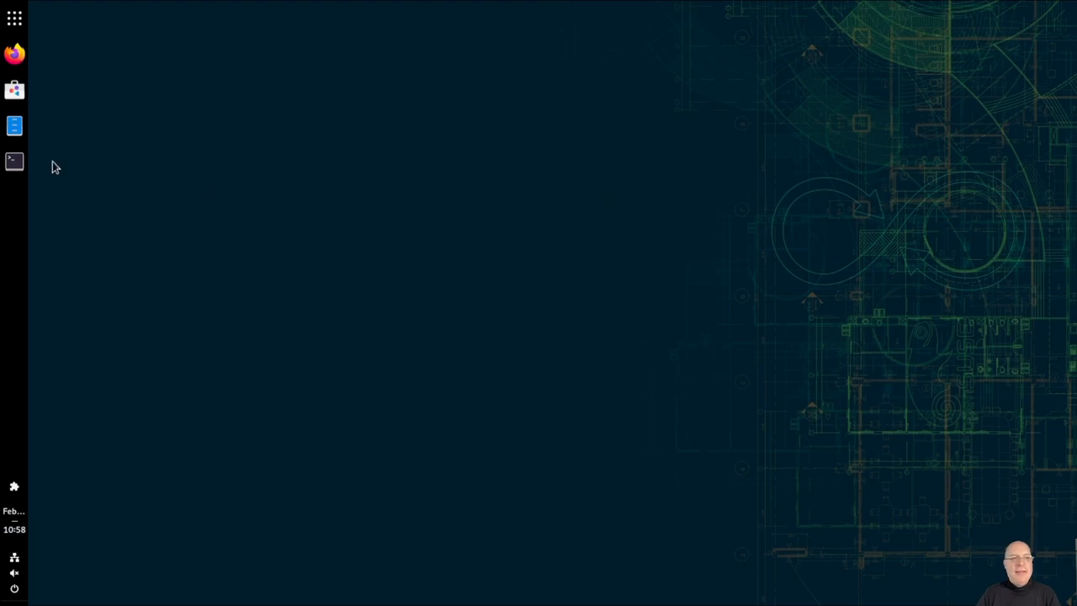
Open a terminal and run 'distrobox list' to view existing containers.
click(14, 161)
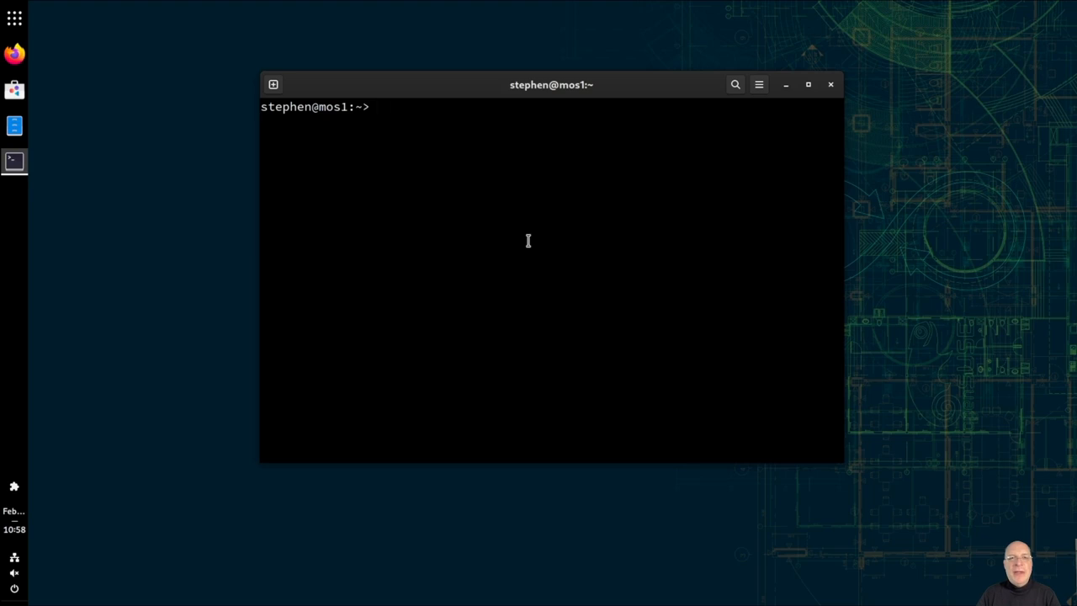
text(d)
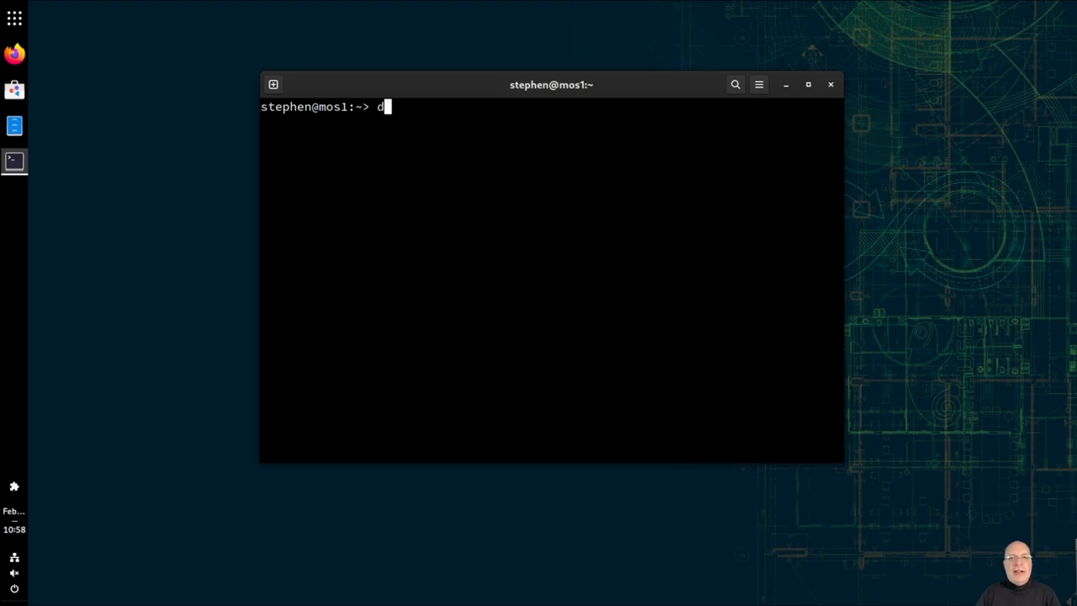
text(istrobox list)
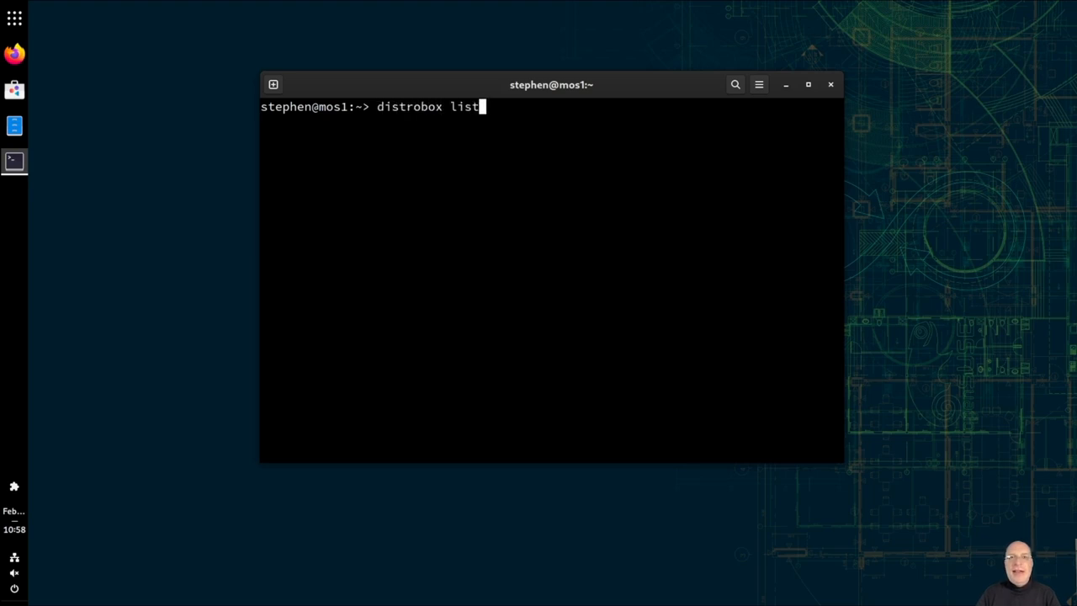
key(Return)
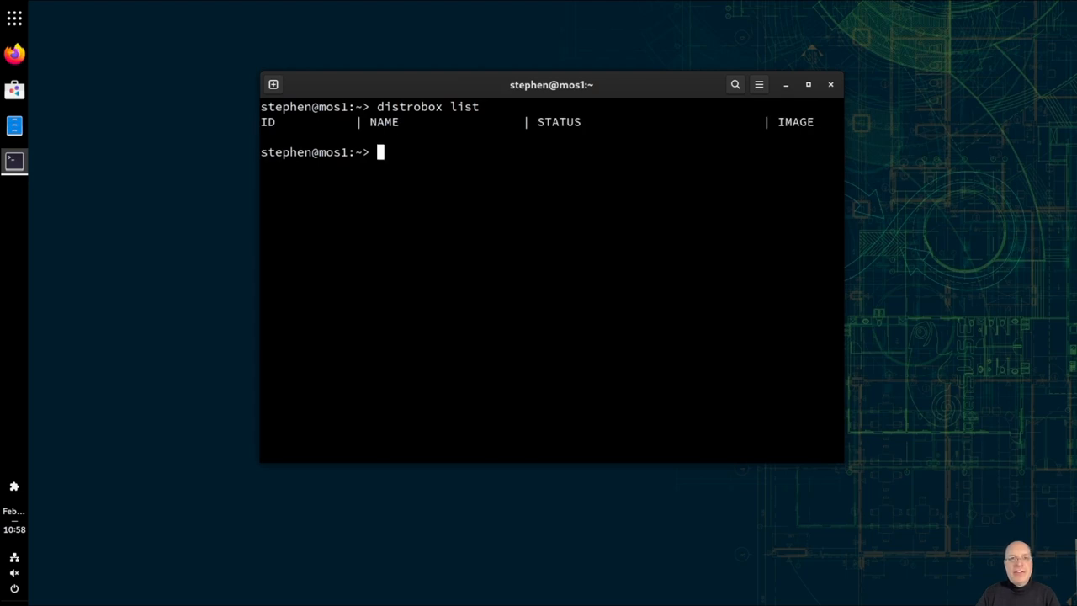
Create a distrobox named arch-distrobox from the archlinux:latest image.
text(di)
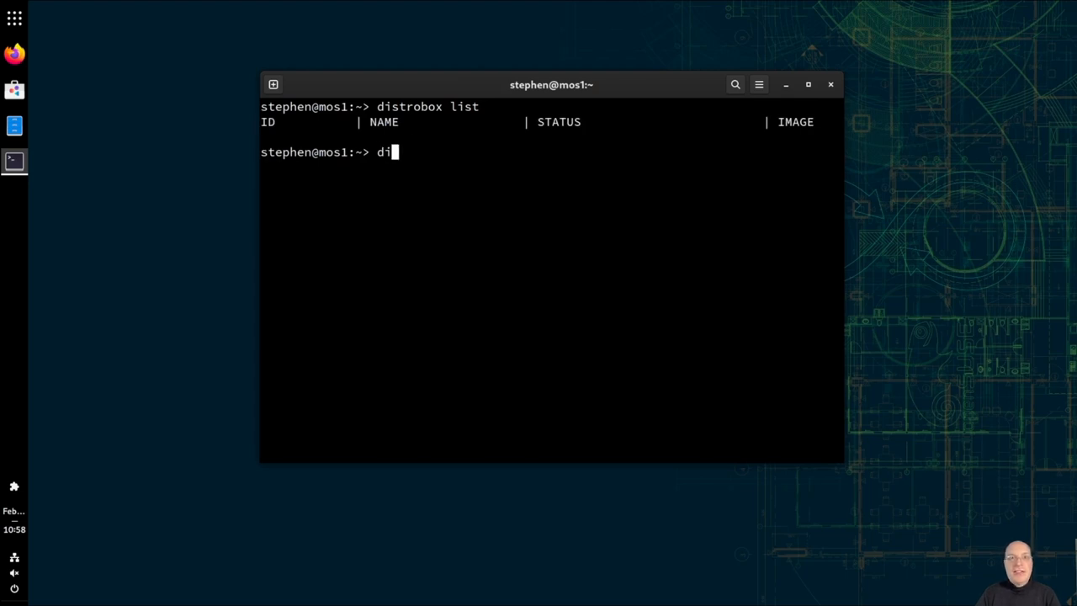
text(strobox cr)
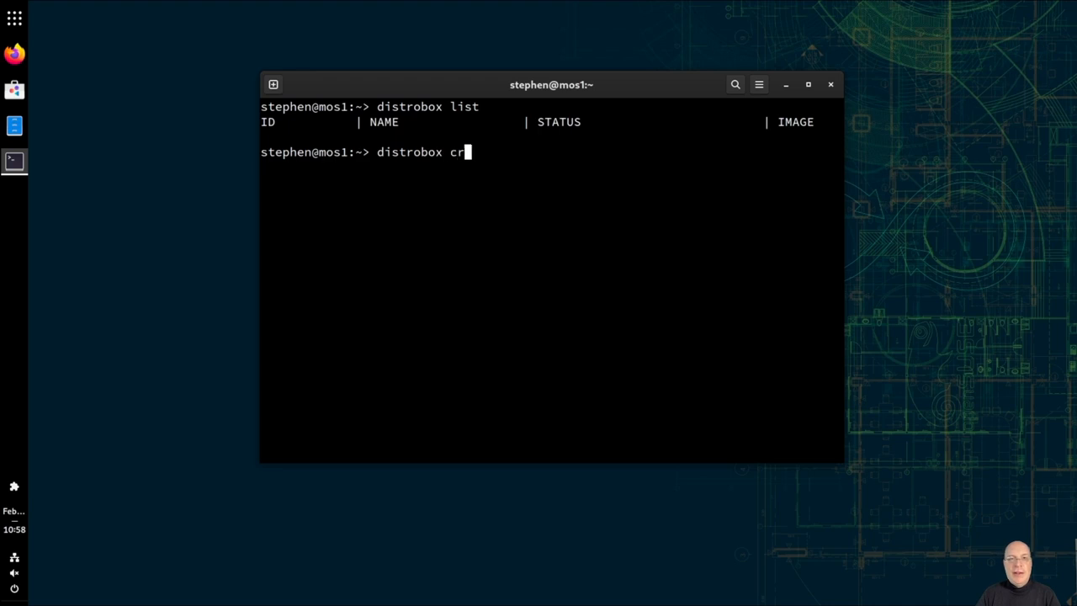
text(eate --image)
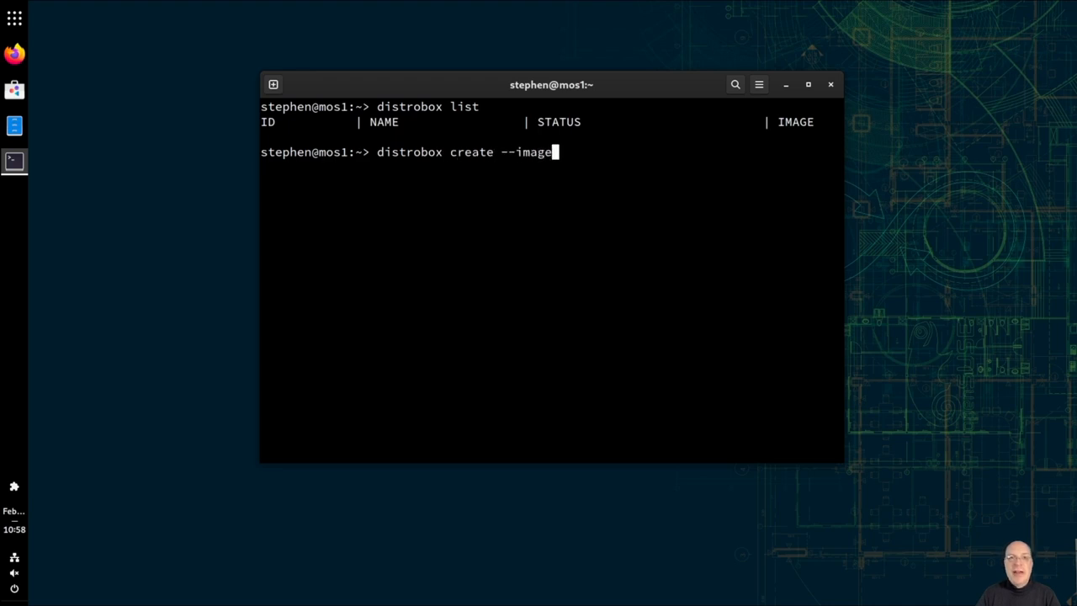
text(archlinux)
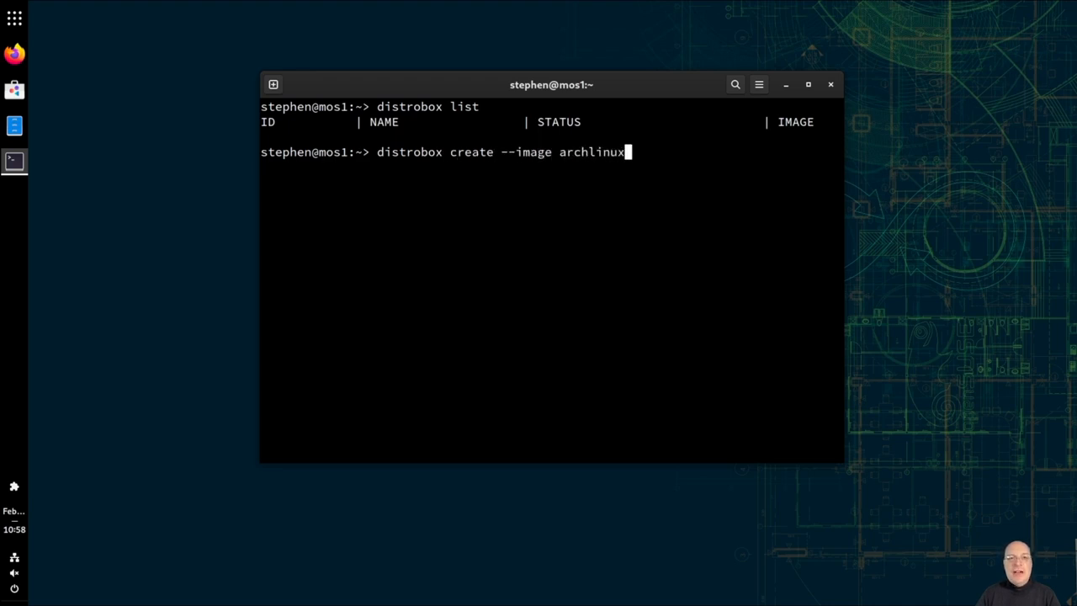
text(:latest)
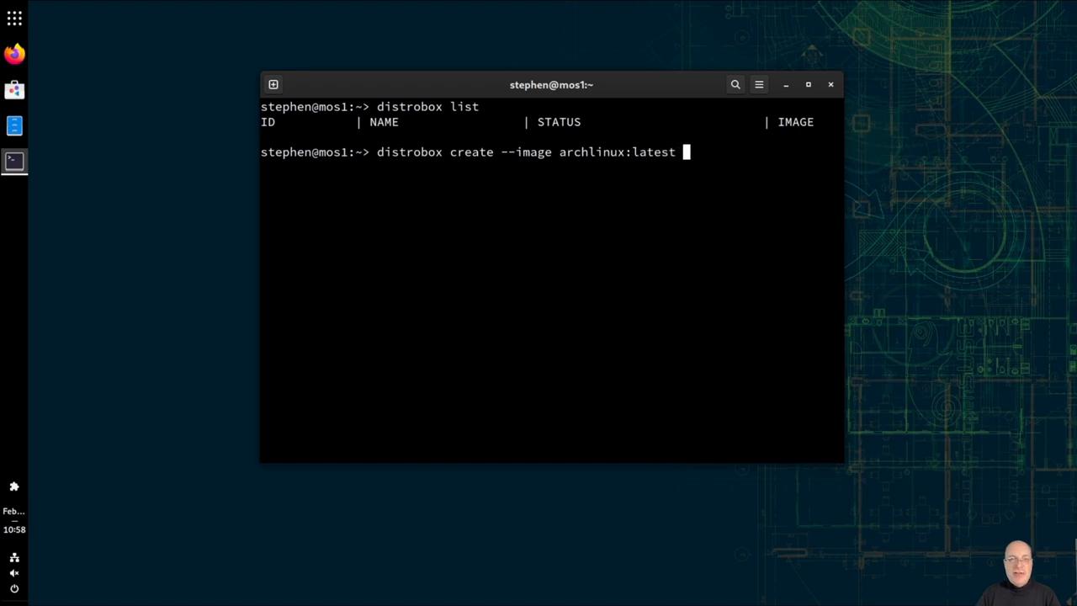
text(--name arc)
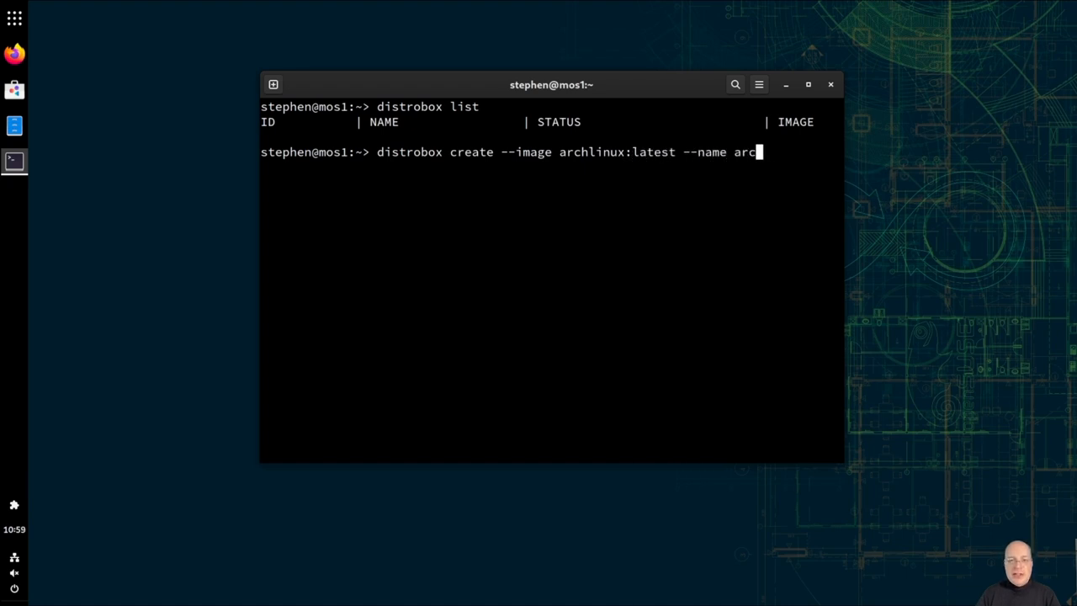
text(h-distrobo)
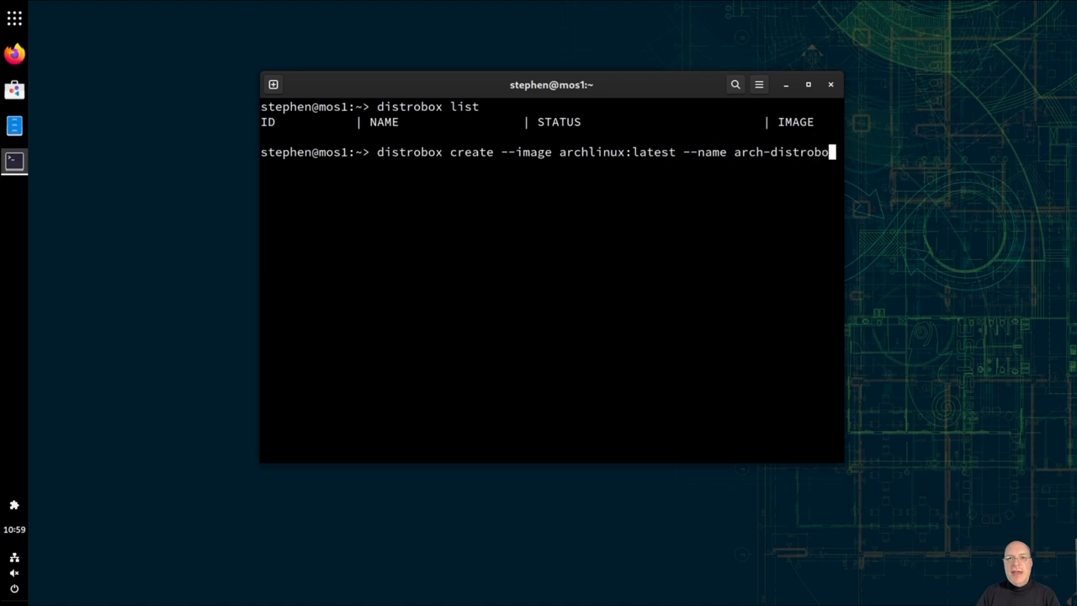
key(Return)
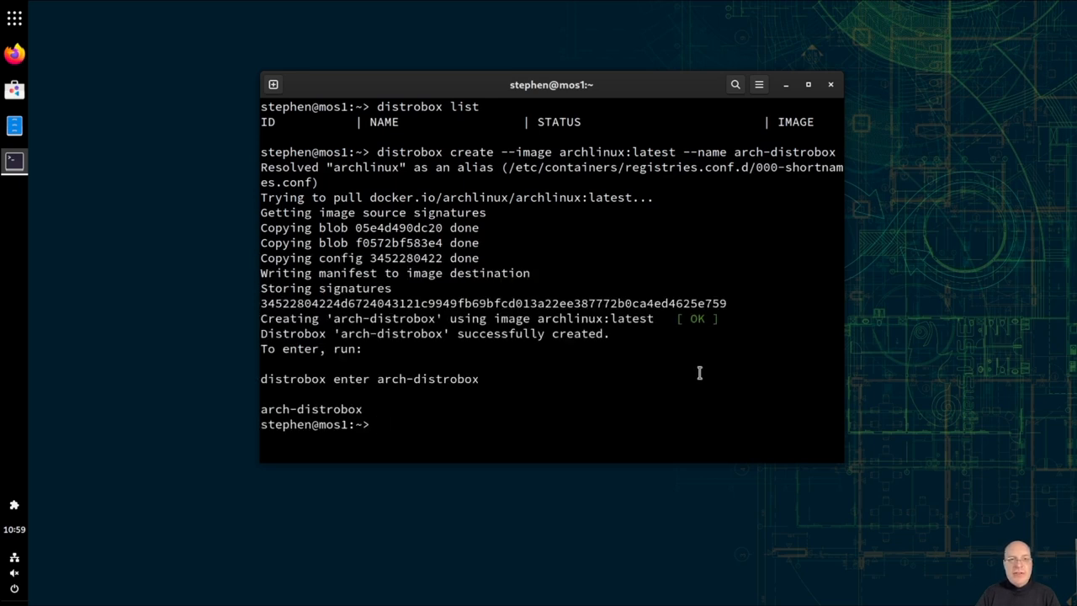
Run 'distrobox enter --name arch-distrobox' and wait for its package setup to finish.
text(distrobox)
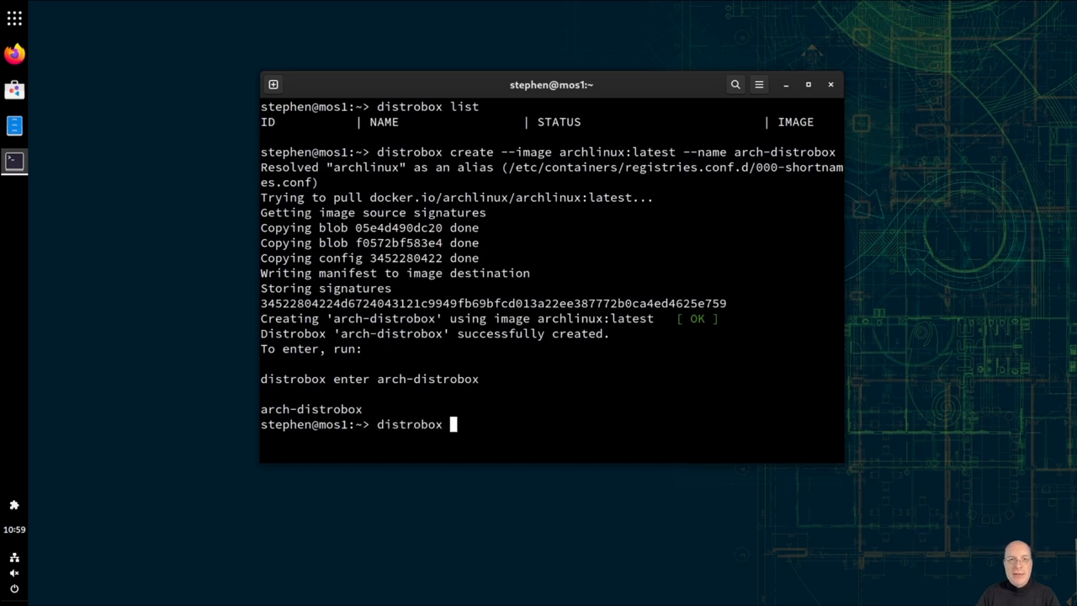
text(enter)
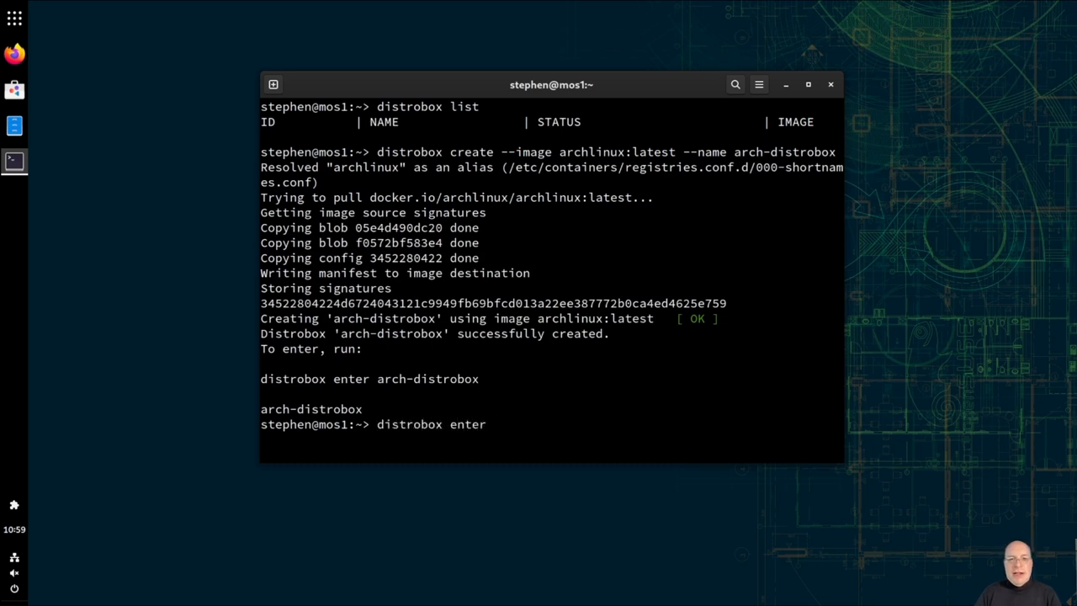
text(--name arch)
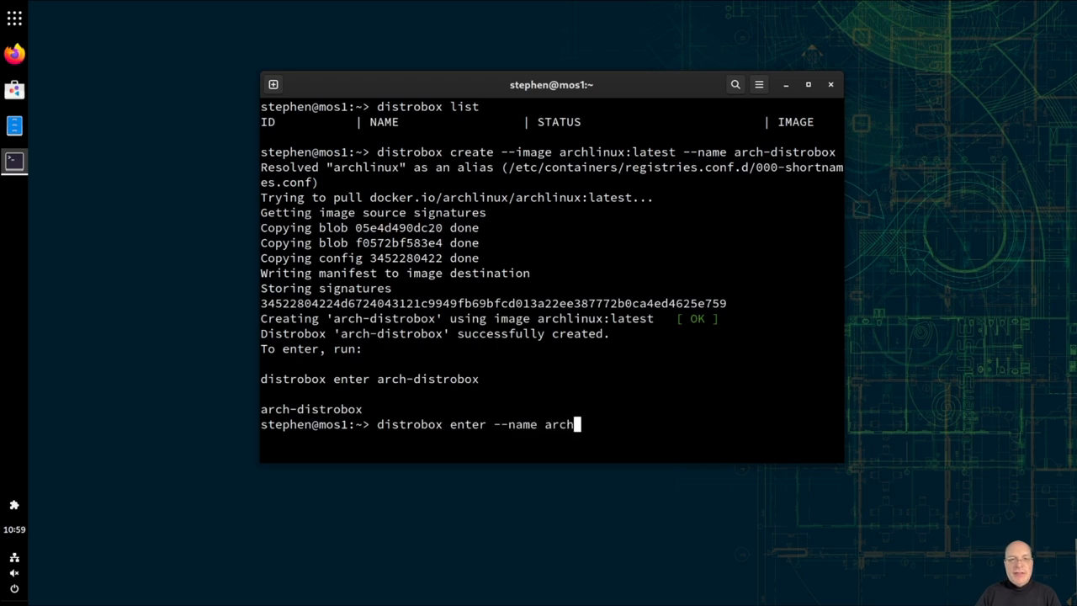
text(-distrobox)
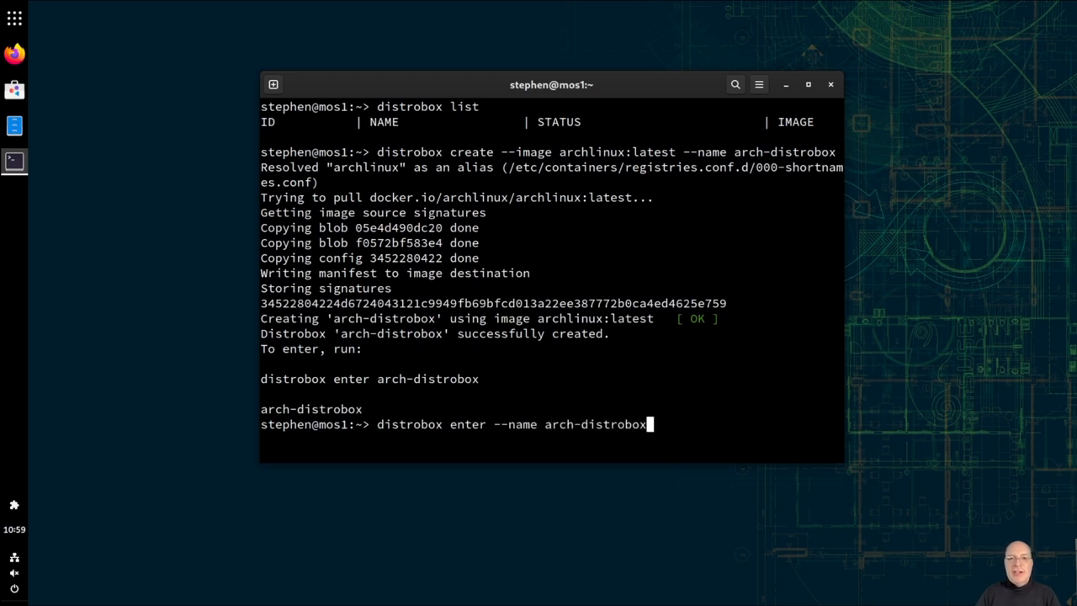
key(Return)
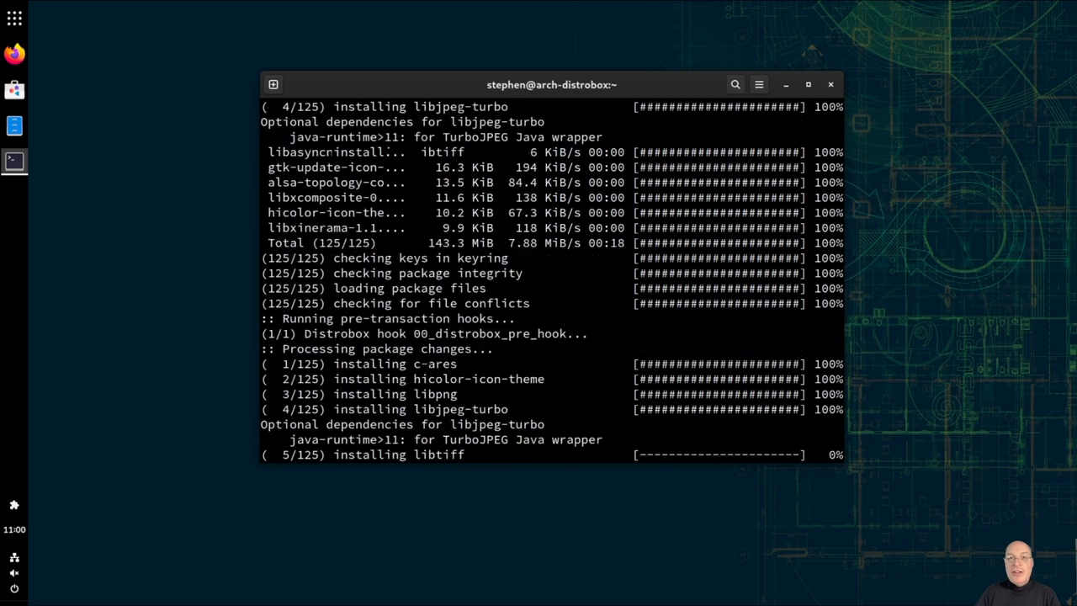
scroll(down, 3)
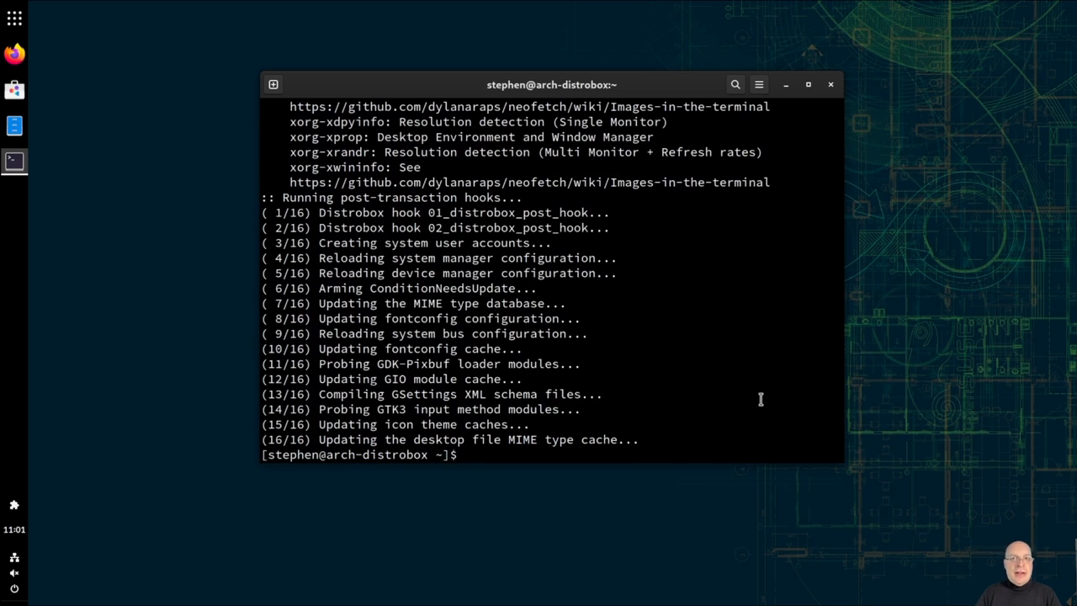
Run 'distrobox-export --app code' inside arch-distrobox to export Code to the host.
text(distro)
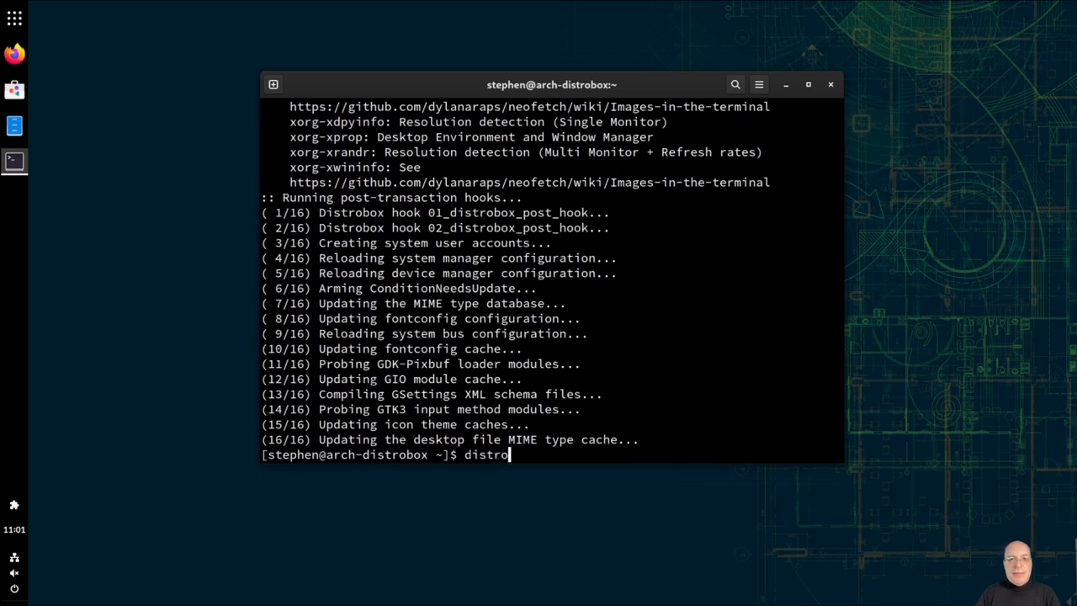
text(box-)
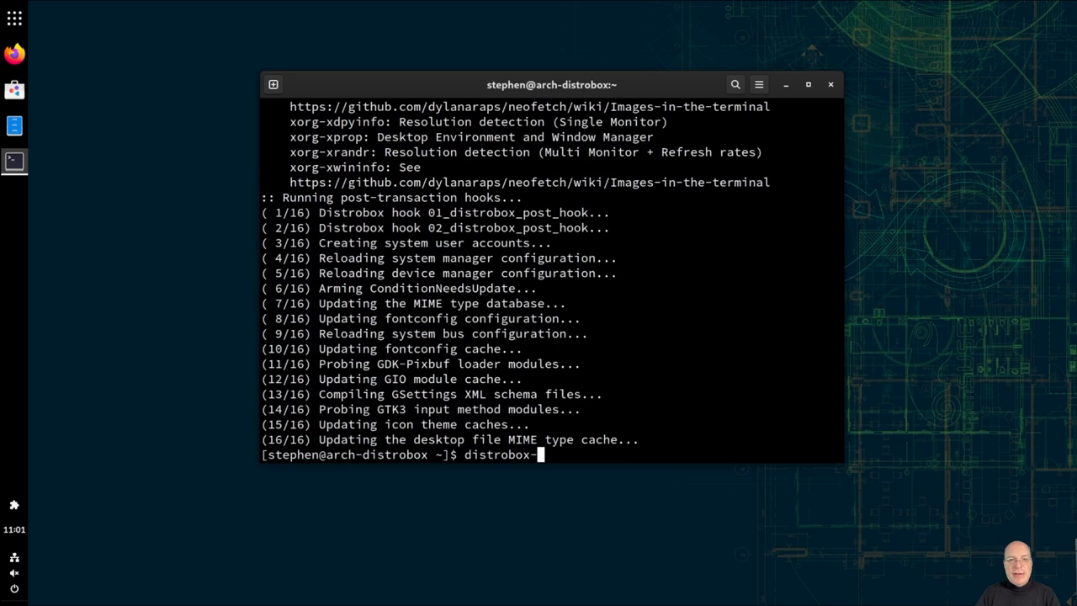
text(export --)
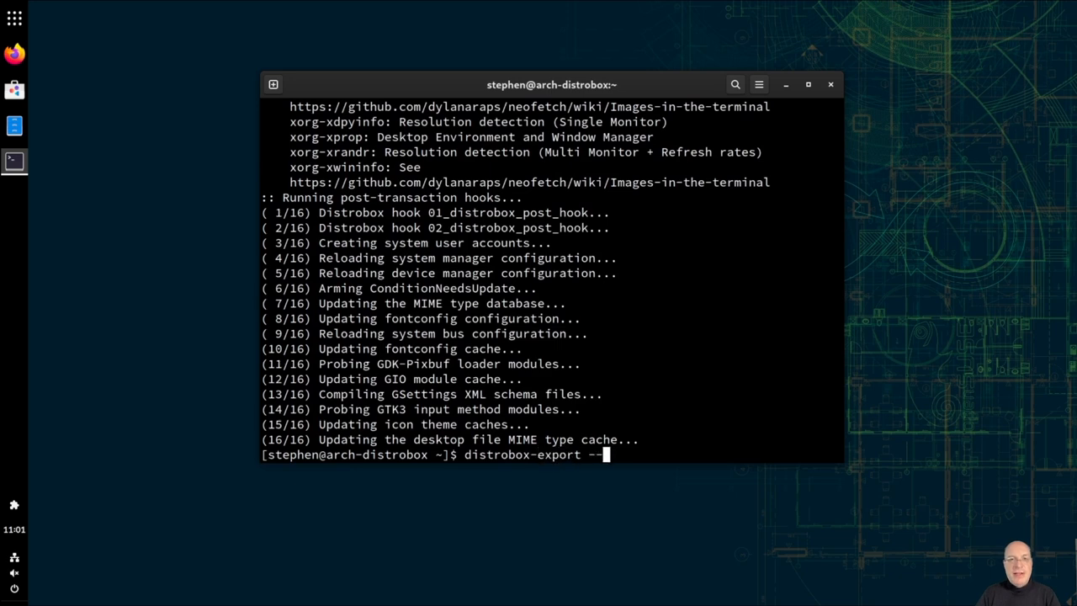
text(app code)
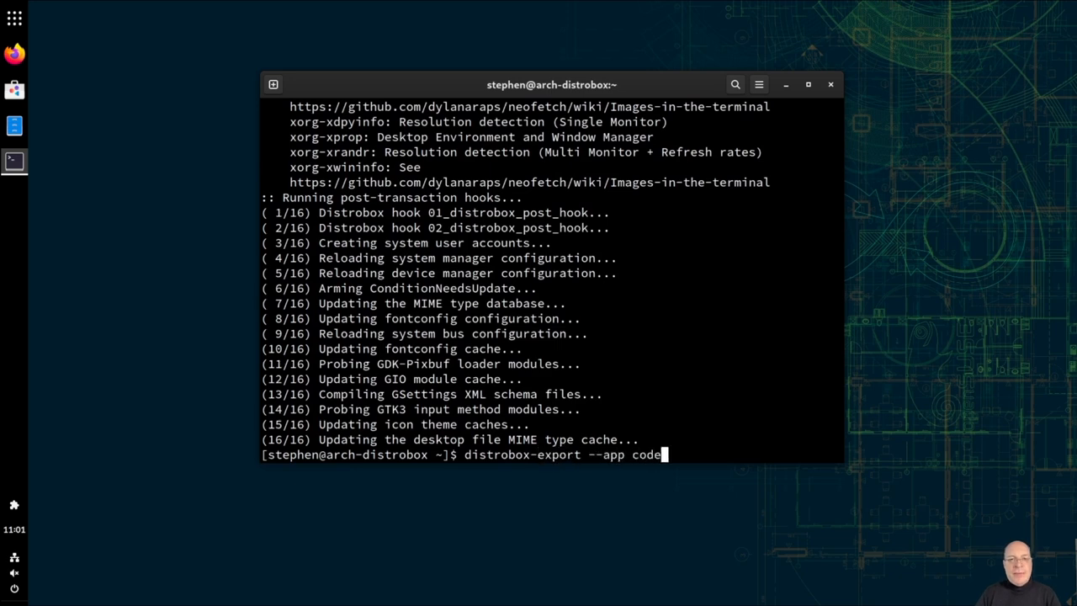
key(Return)
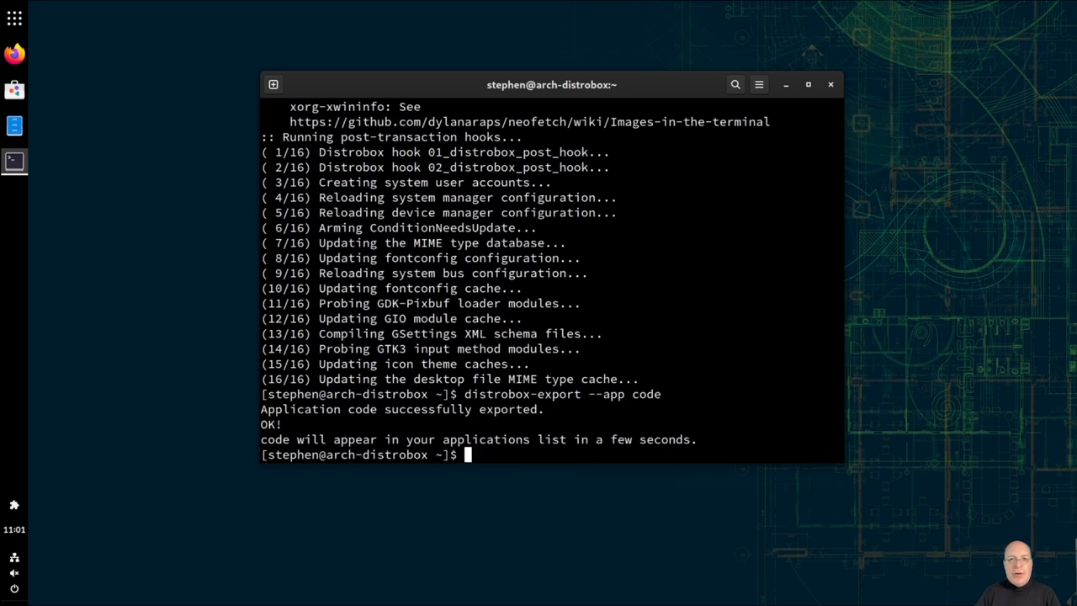
mouse_move(13, 18)
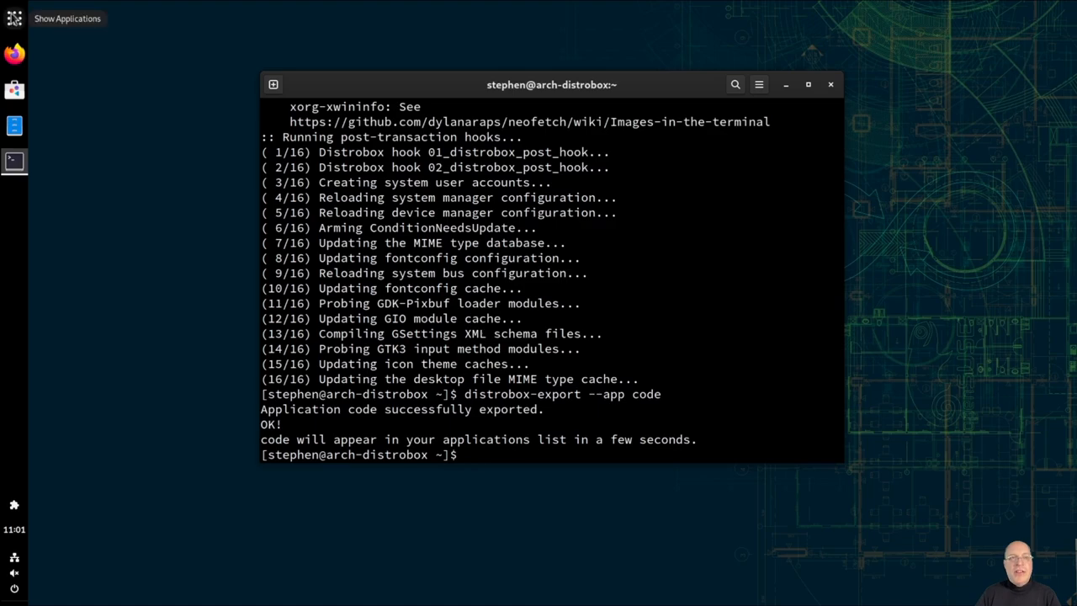
Pin Code - OSS (on arch-distrobox) to the dash from Show Applications.
click(14, 19)
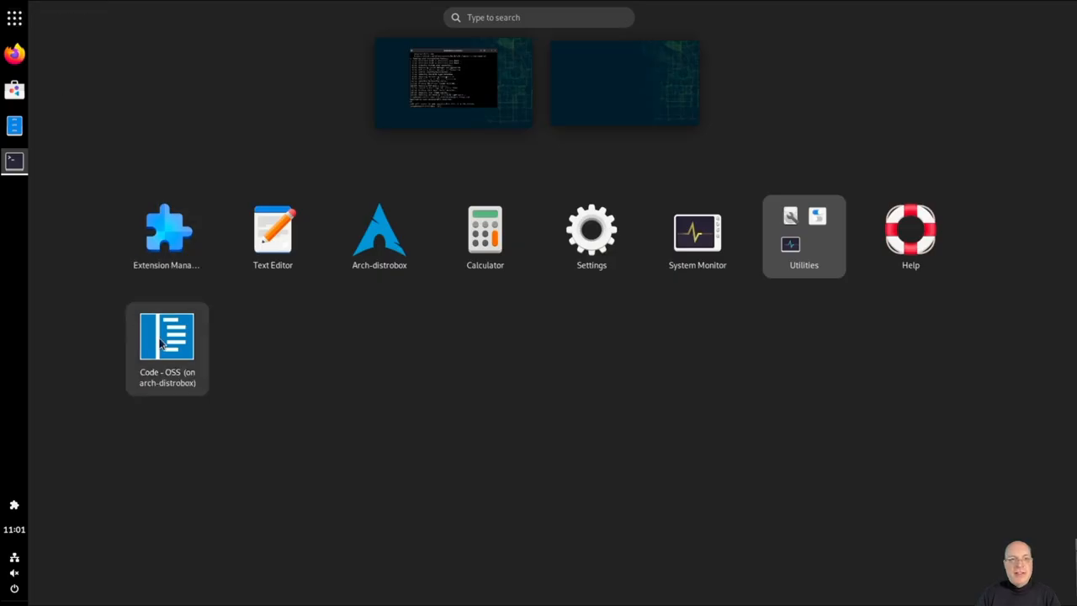
right_click(167, 337)
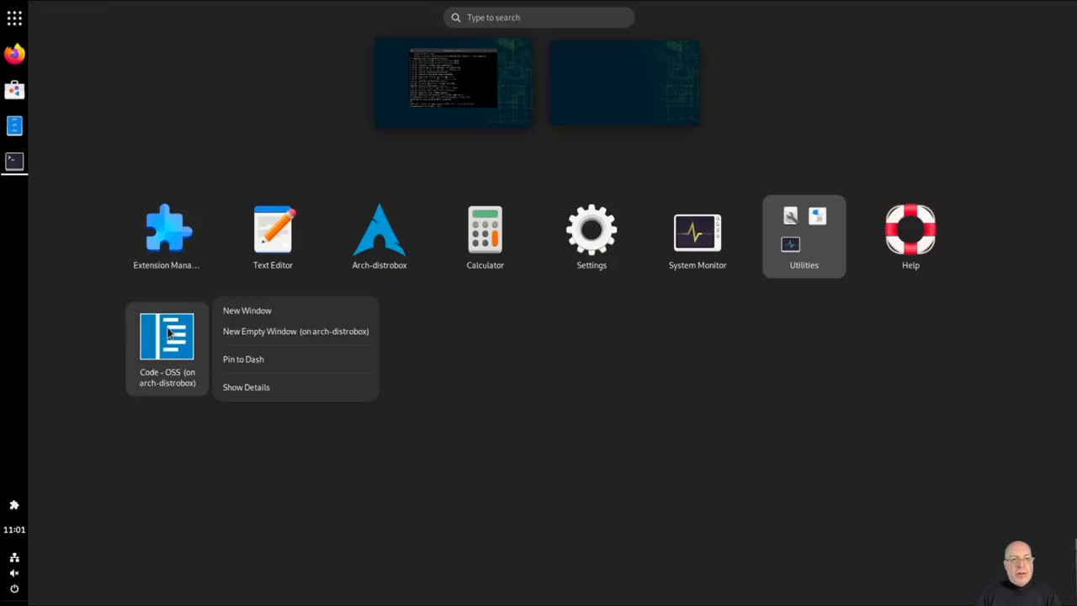
click(243, 359)
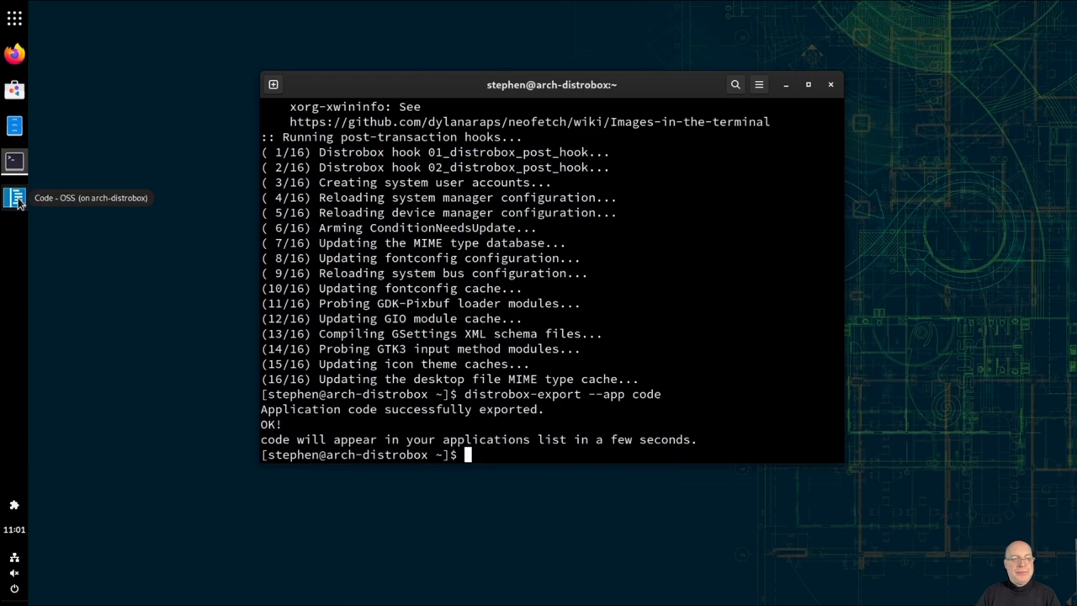
click(15, 199)
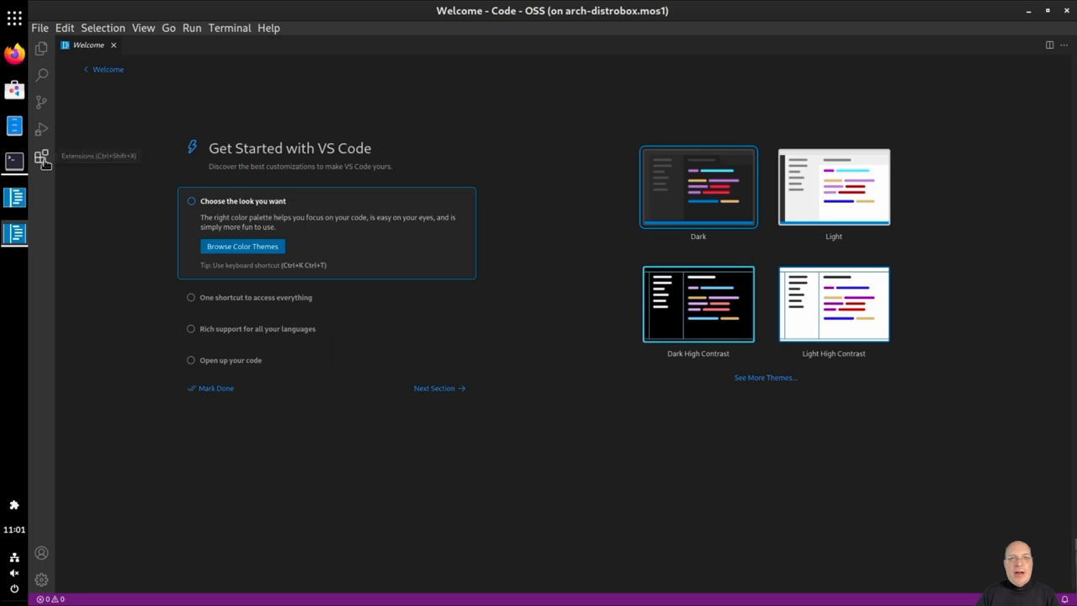
click(41, 157)
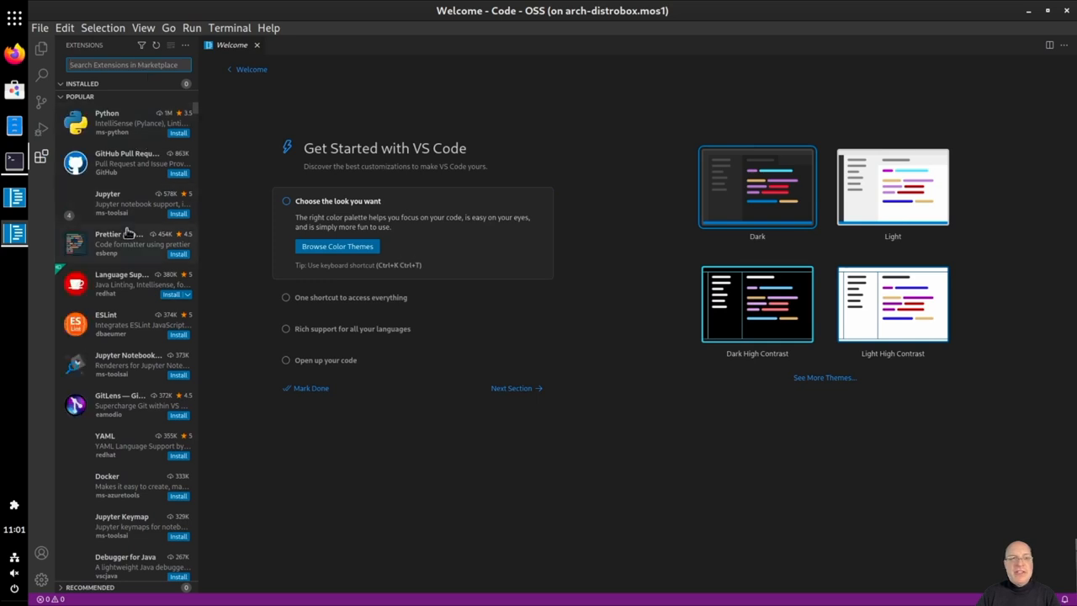
scroll(down, 3)
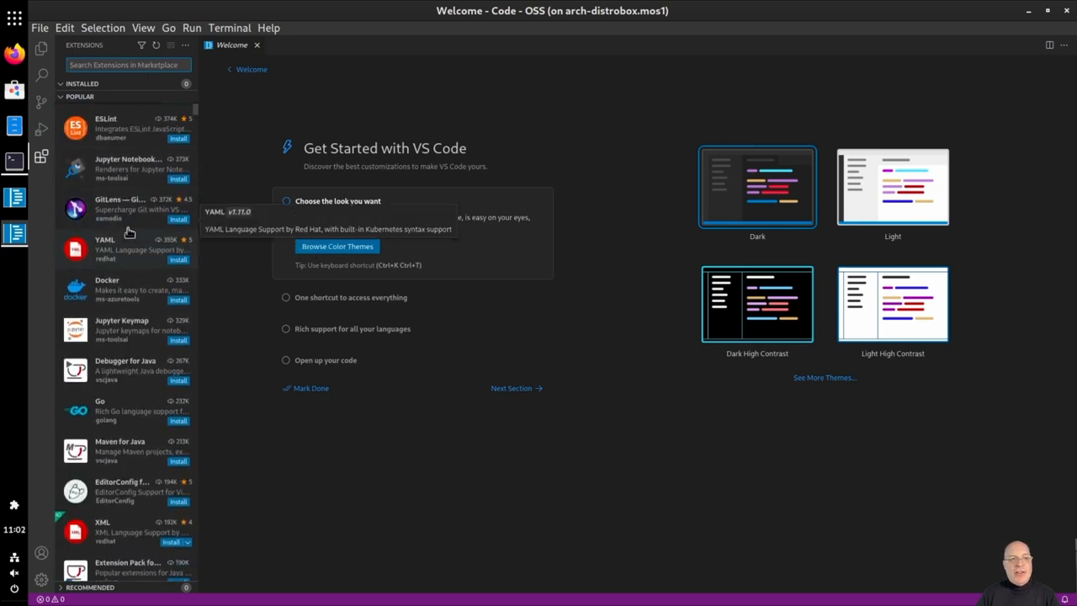
scroll(up, 3)
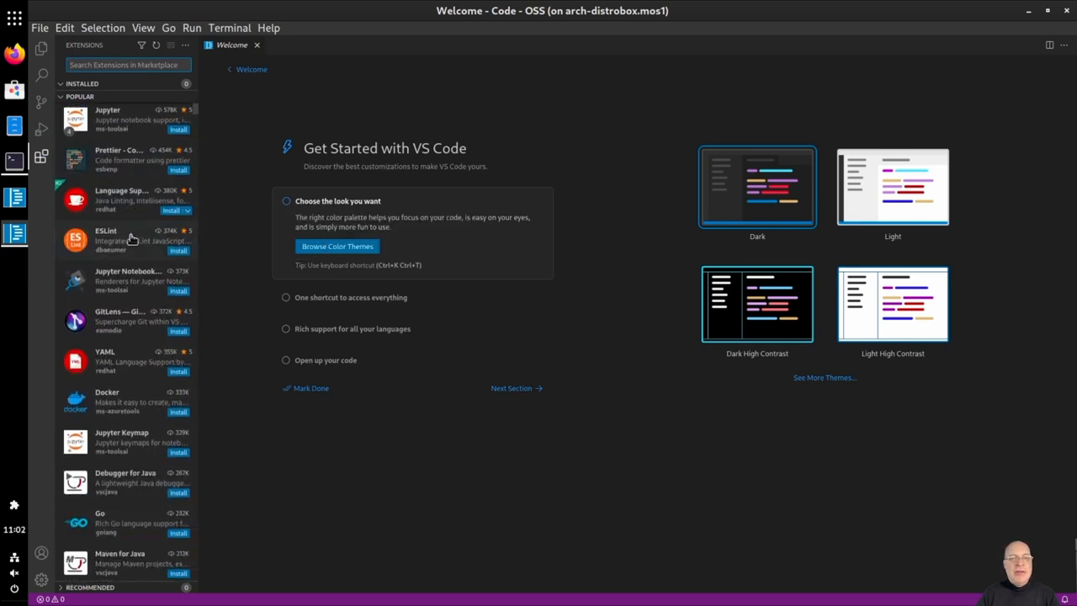
scroll(down, 3)
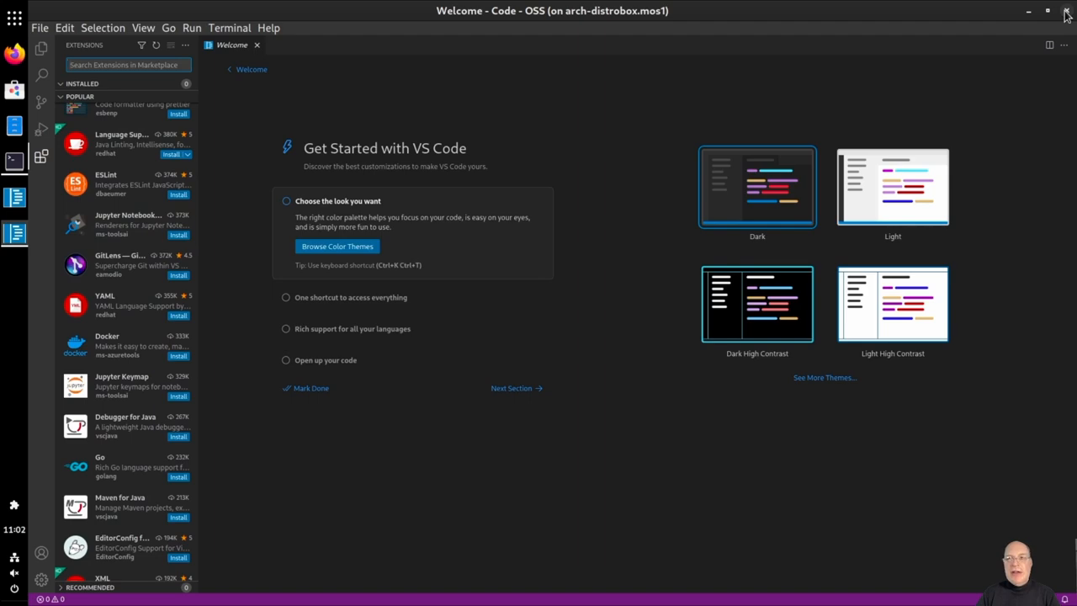
click(1065, 11)
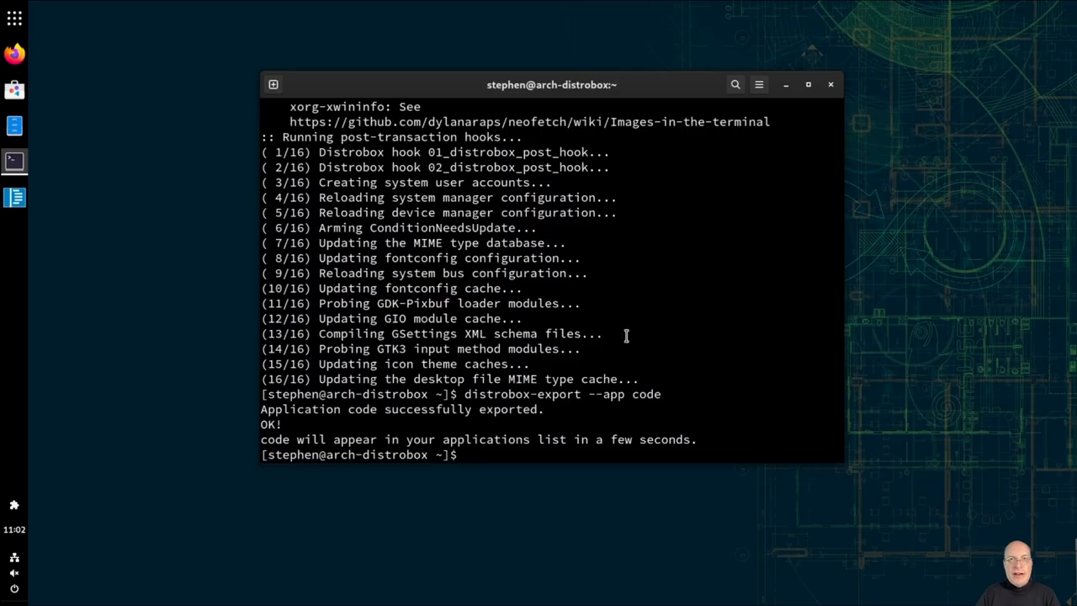
mouse_move(720, 324)
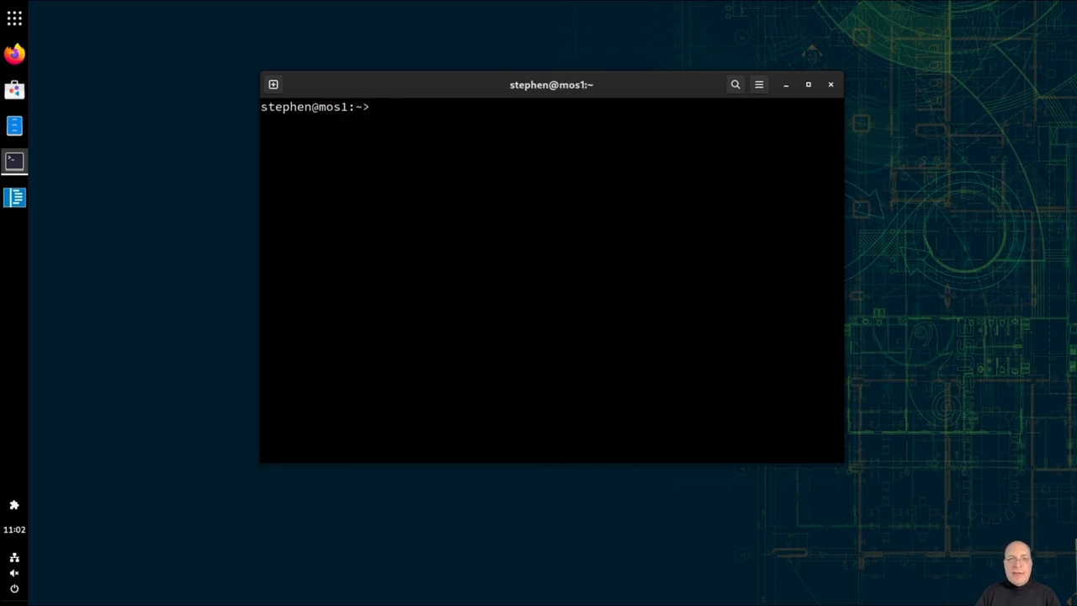
Run 'distrobox create --image ubuntu:latest --name ubuntu-distrobox' to build the Ubuntu container.
text(distr)
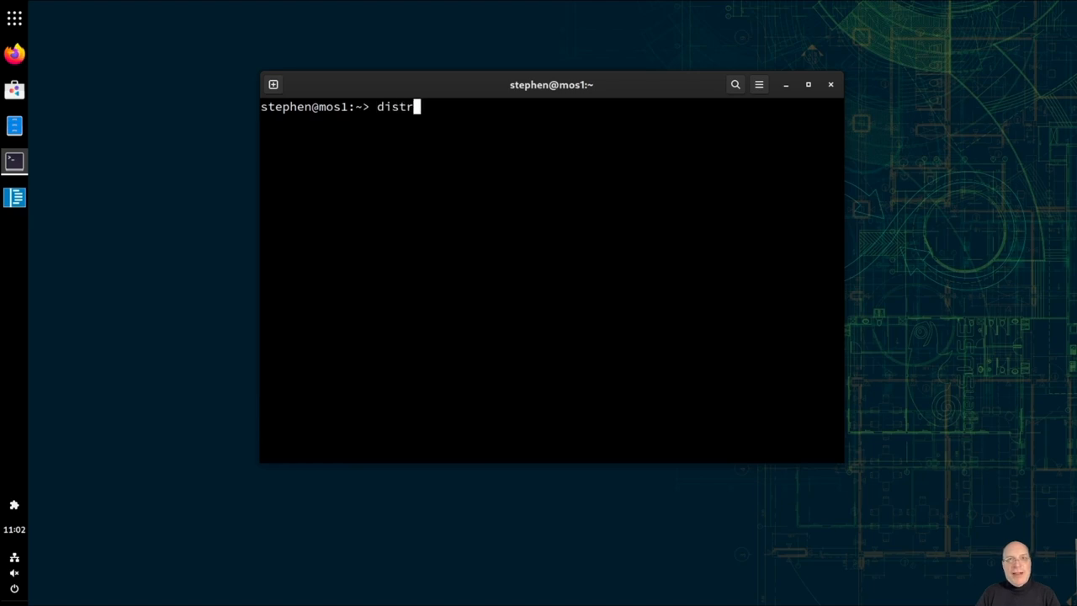
text(obox cr)
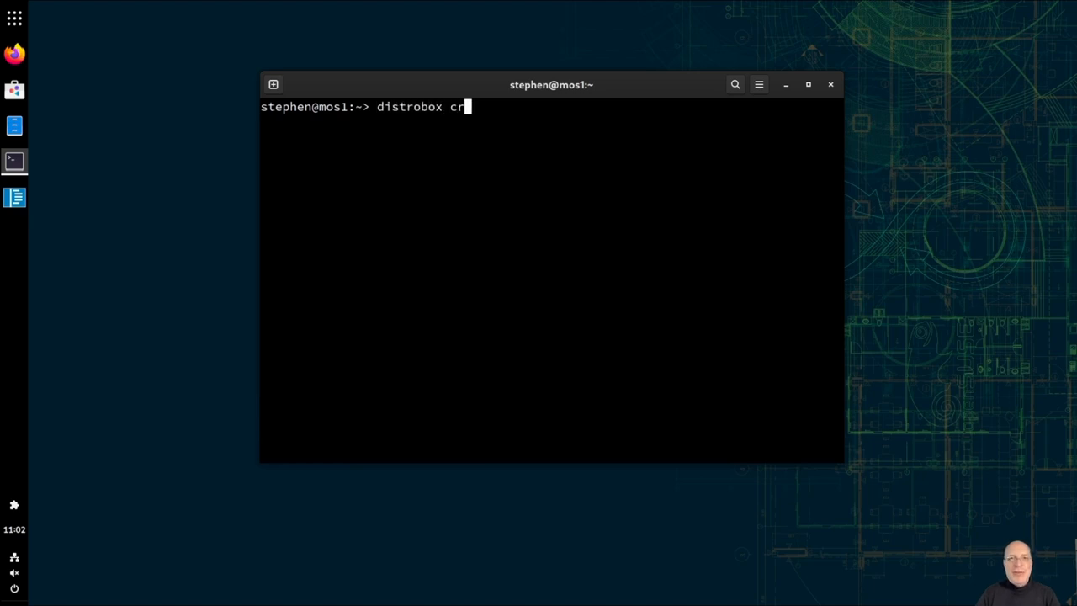
text(eate --ima)
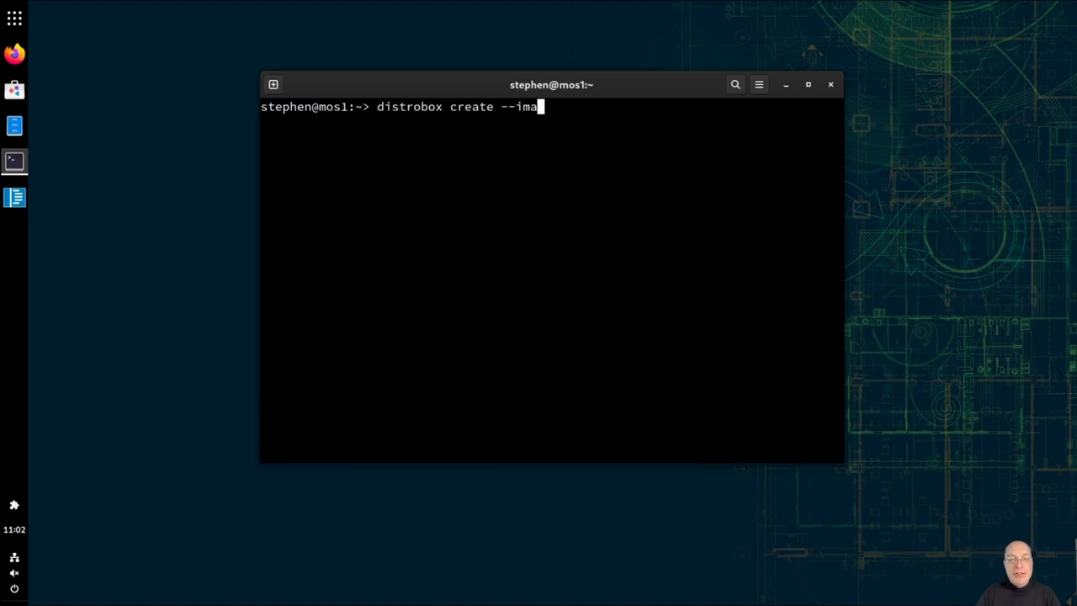
text(ge ubuntu:)
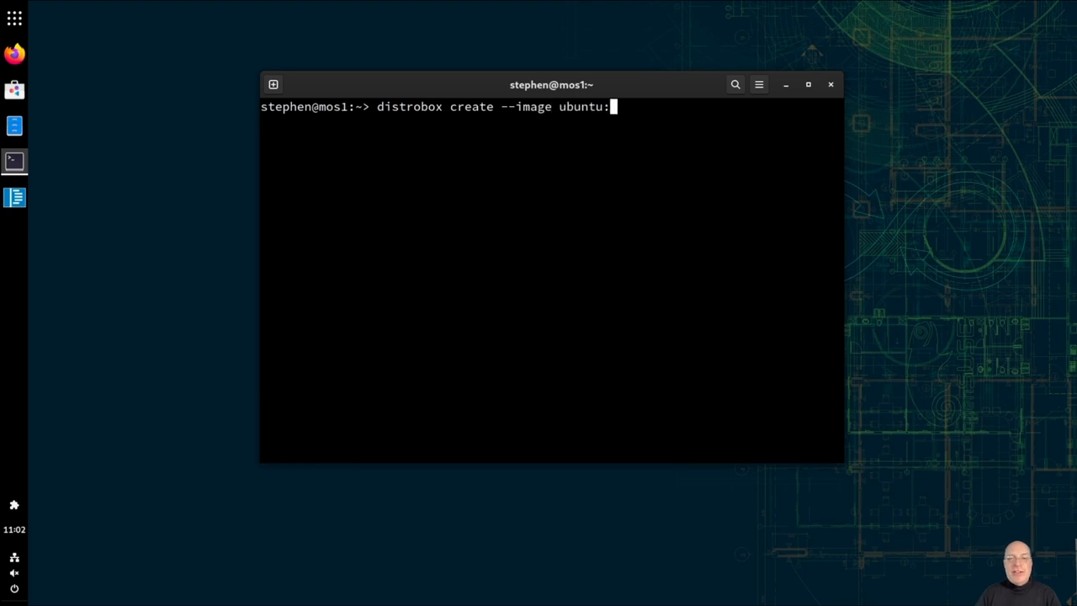
text(latest --na)
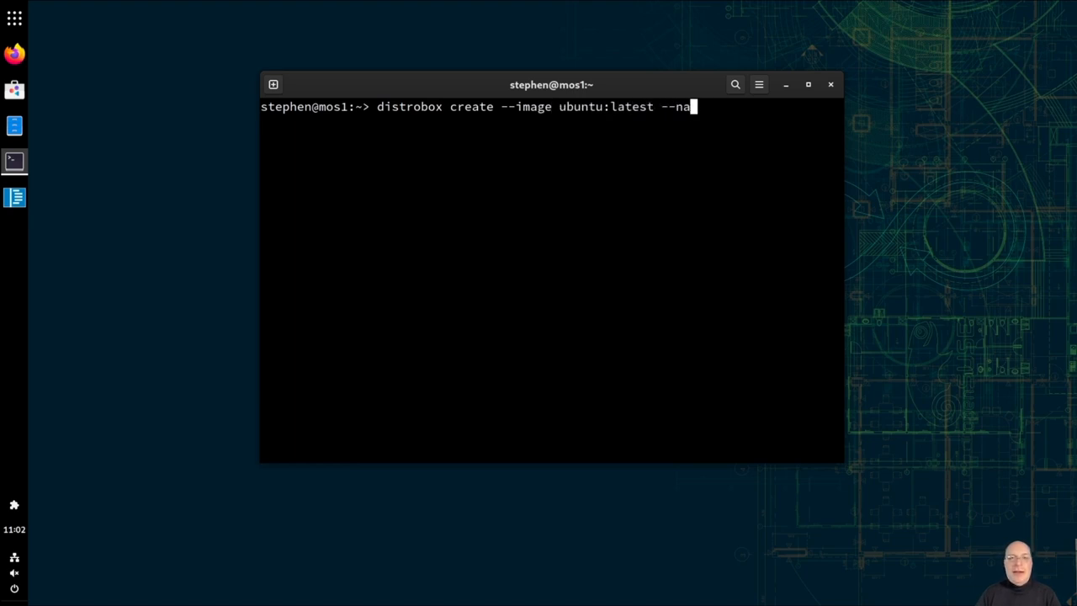
text(me ubuntu-)
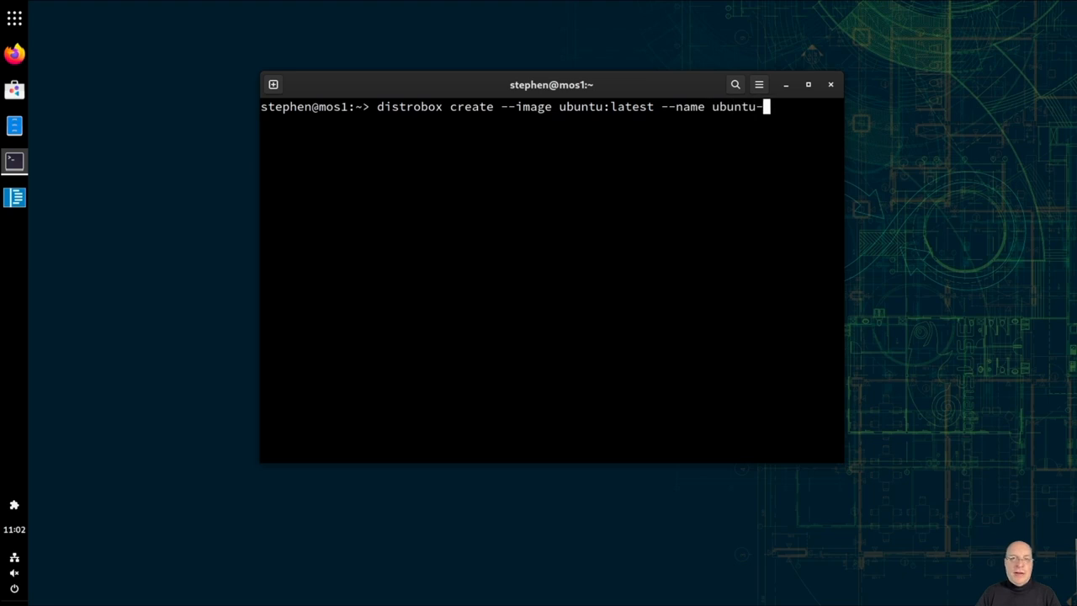
text(distrobox)
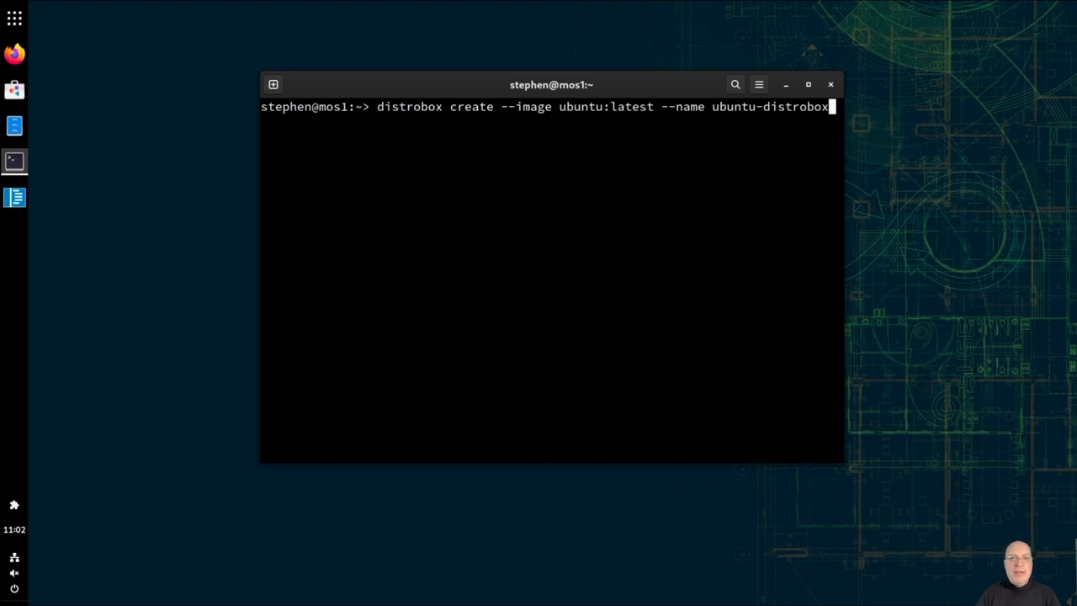
key(Return)
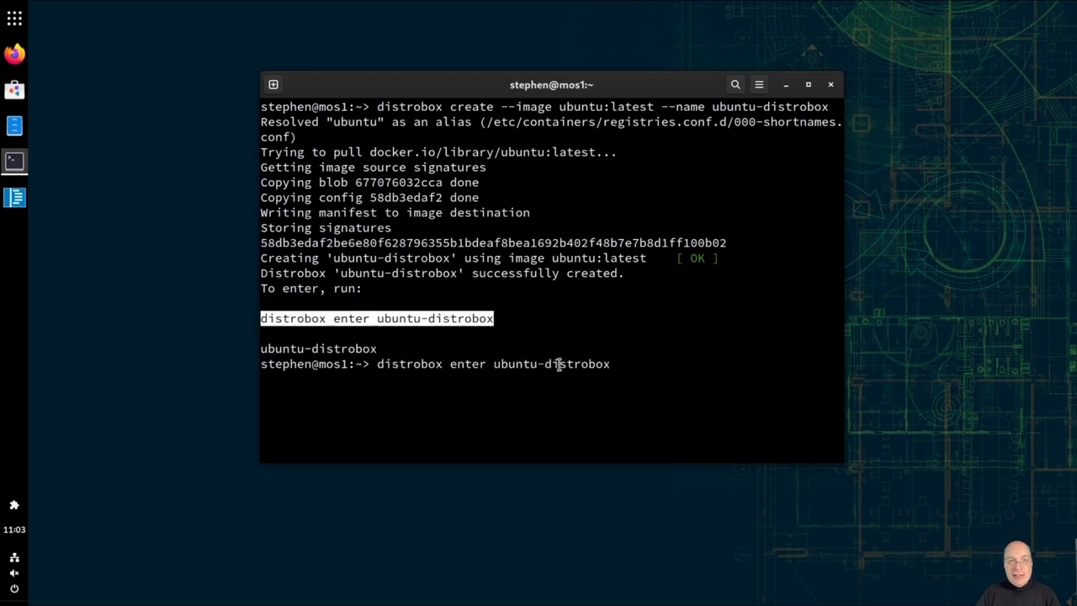
Enter ubuntu-distrobox and upgrade its packages with sudo apt.
key(Return)
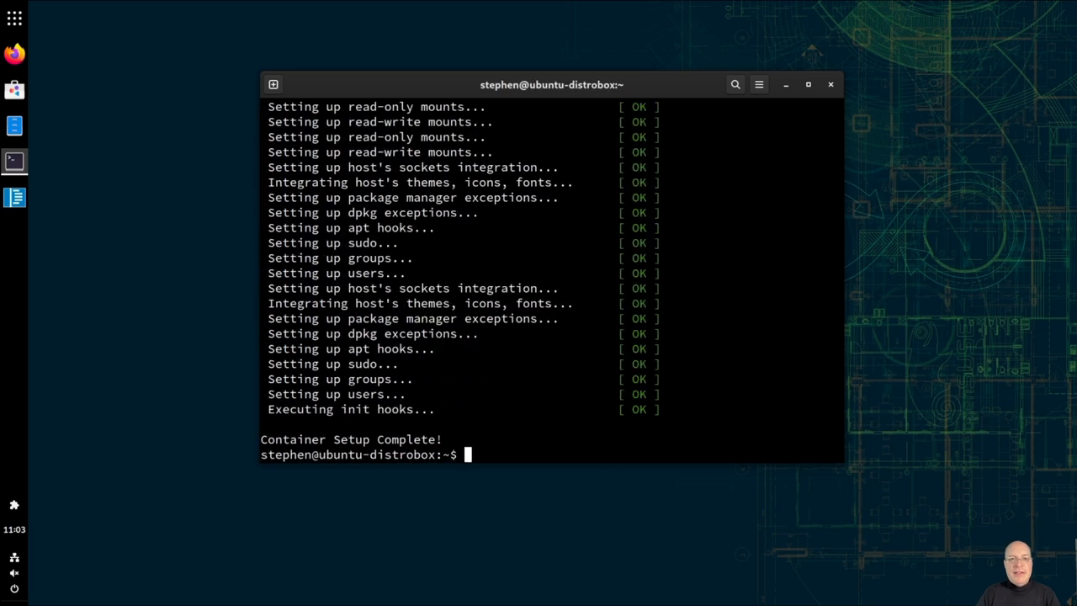
mouse_move(556, 374)
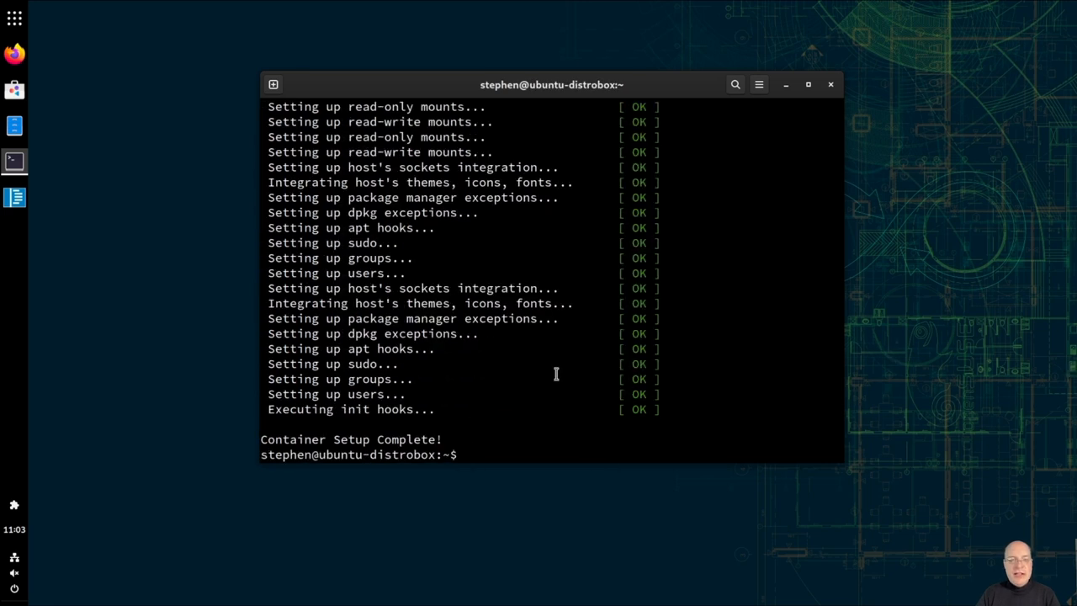
text(sudo apt update)
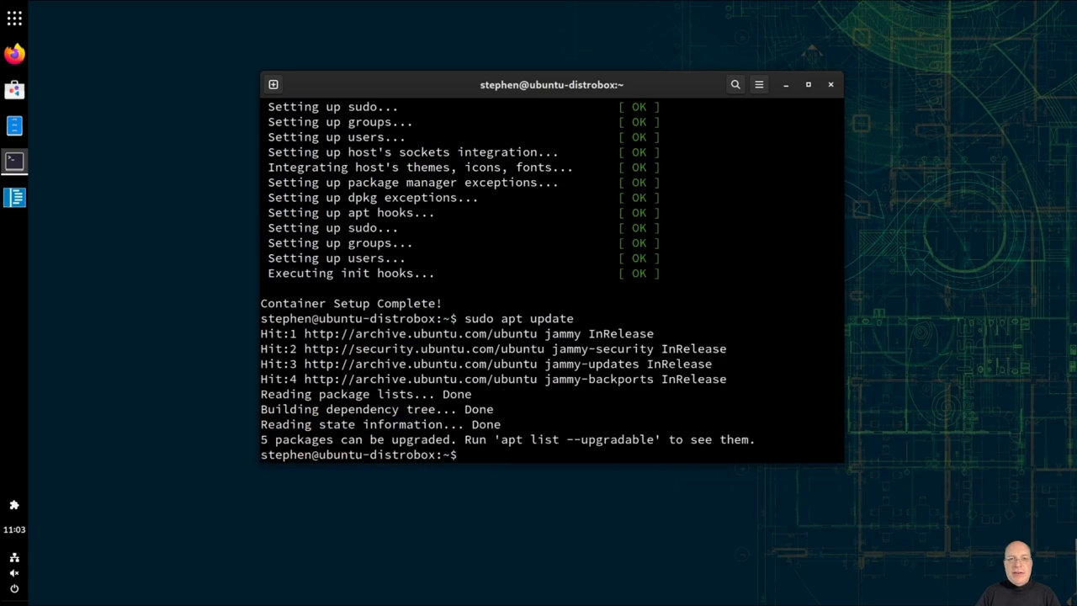
text(sudo apt upg)
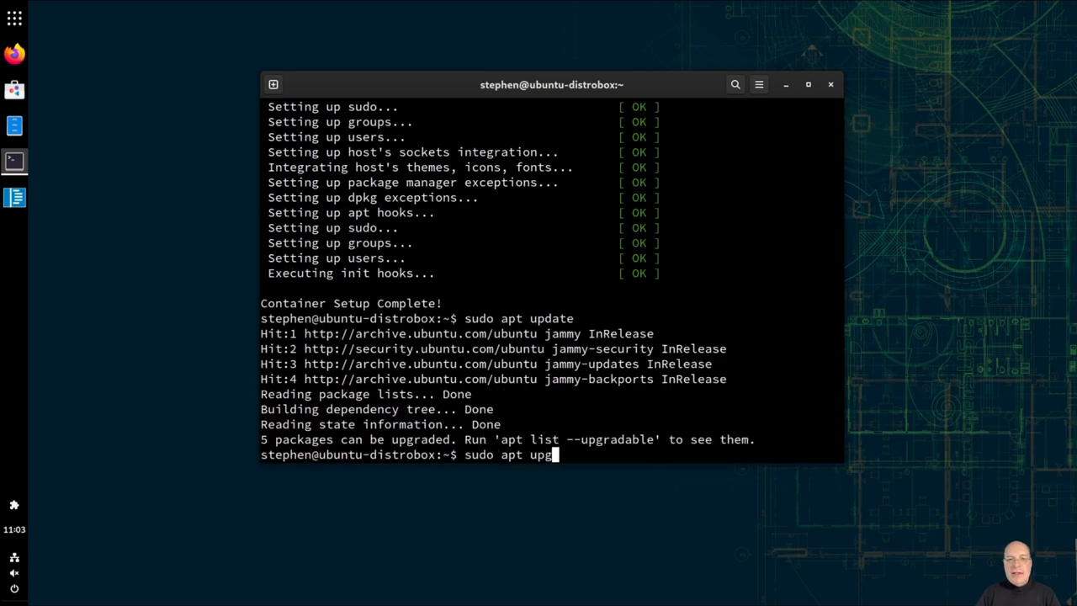
key(Return)
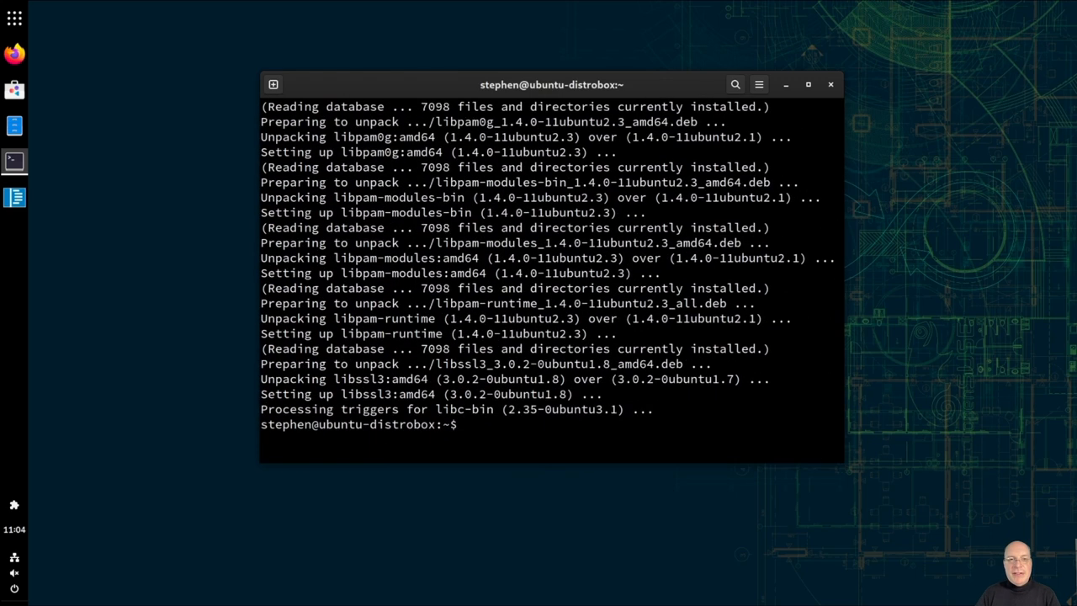
Install neofetch in the container with 'sudo apt install neofetch', confirming with Y.
text(sudo)
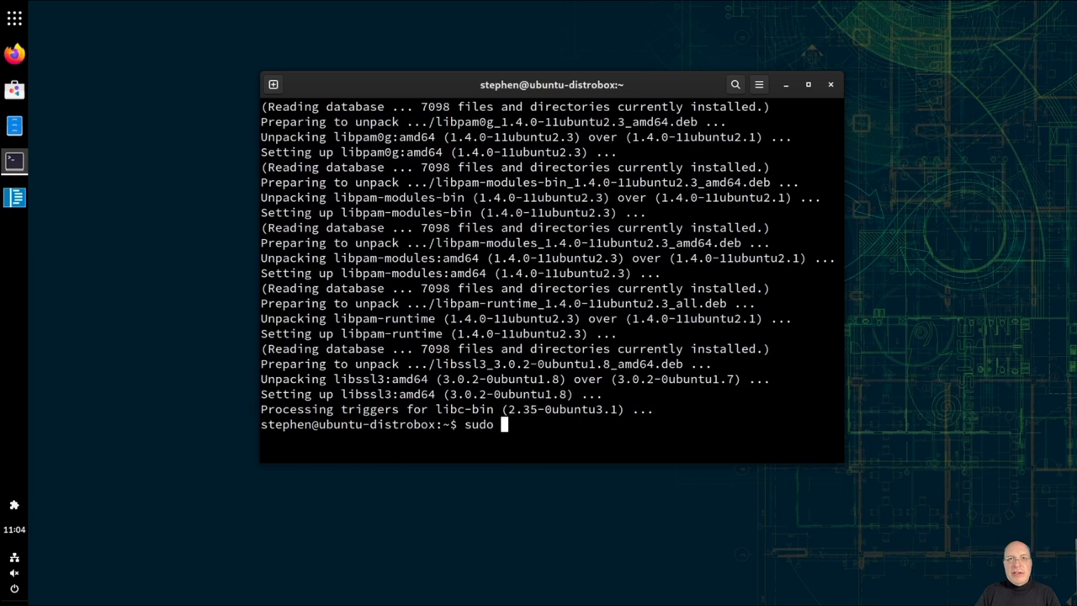
text(apt install)
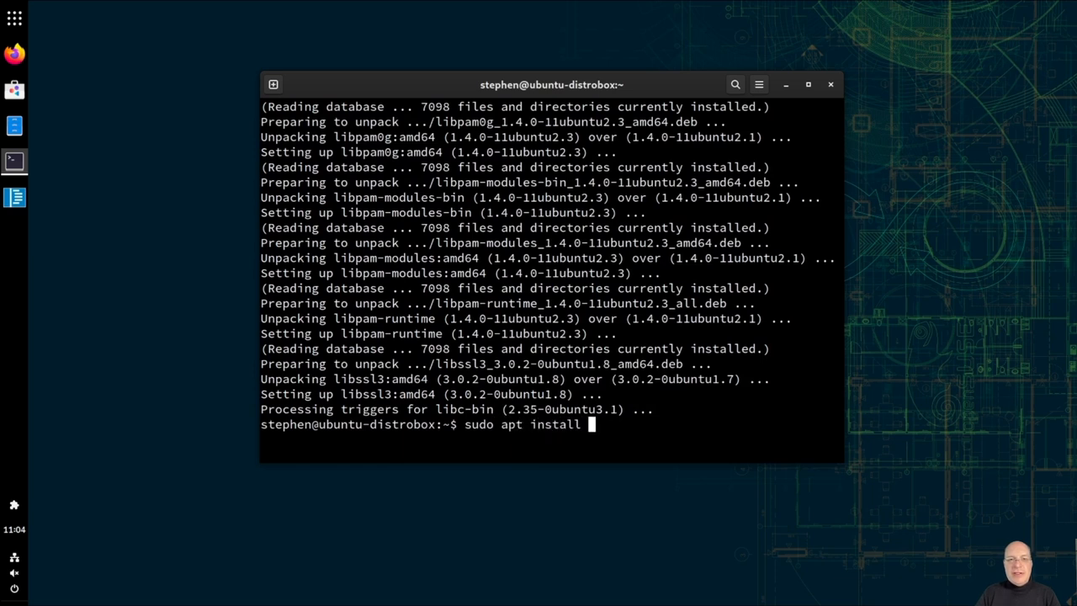
text(neofetch)
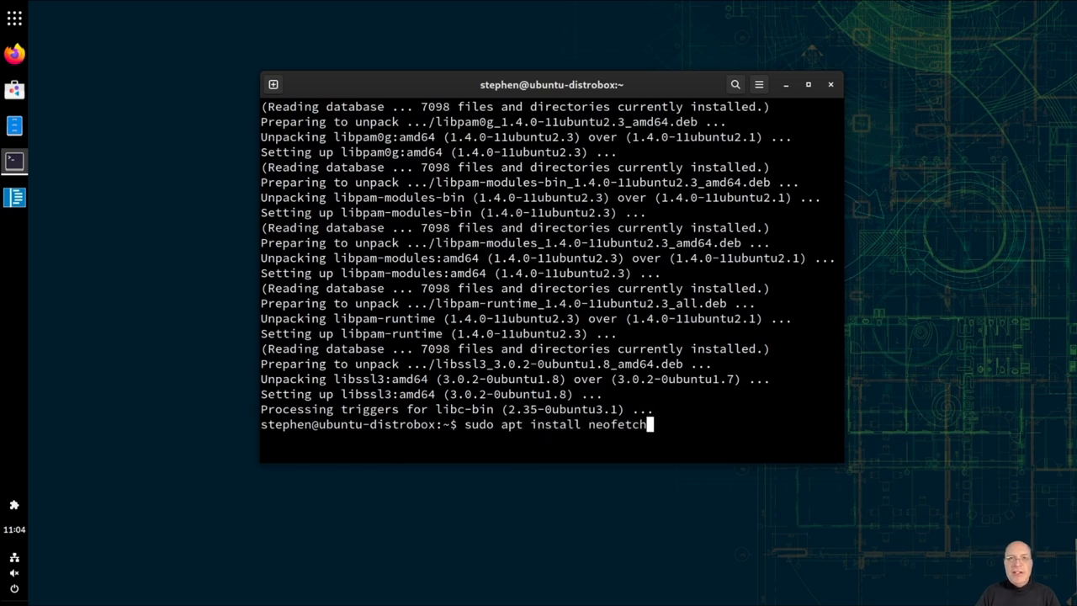
key(Return)
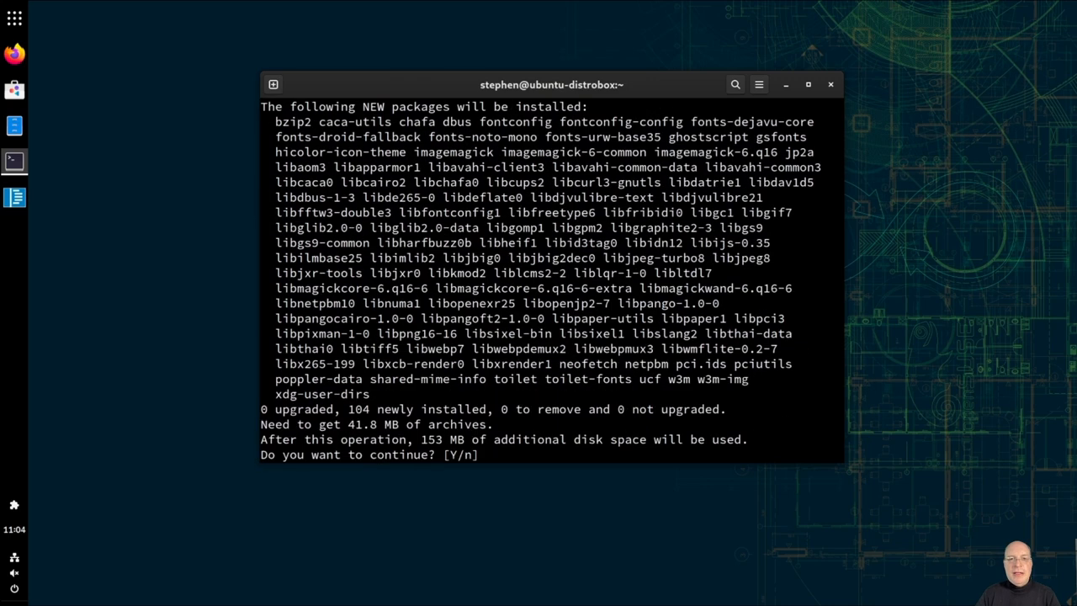
text(Y)
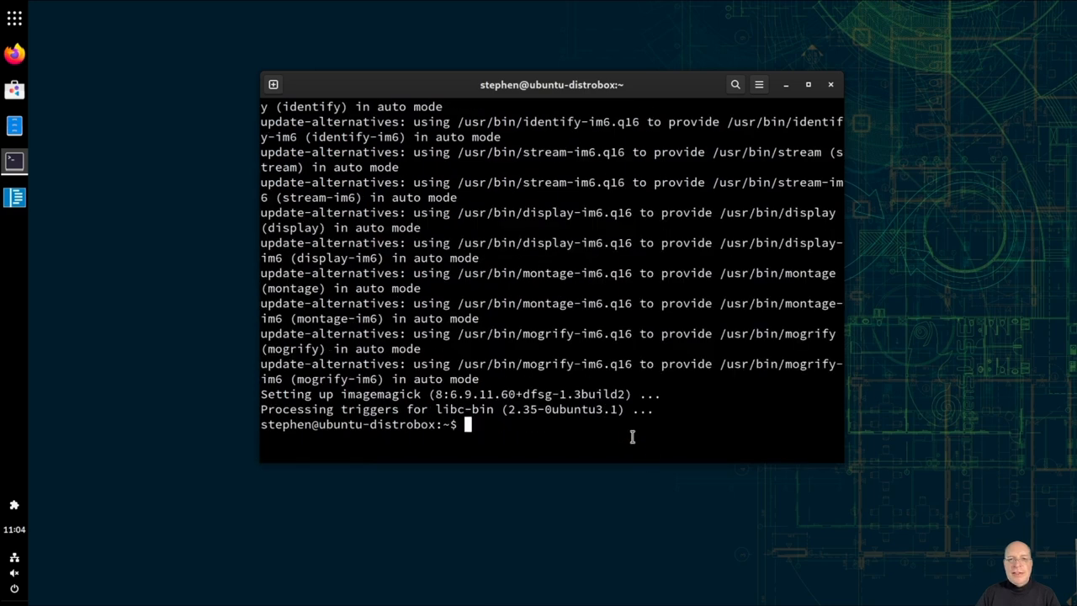
Run neofetch, select the reported kernel version, and open a new host terminal tab.
text(neof)
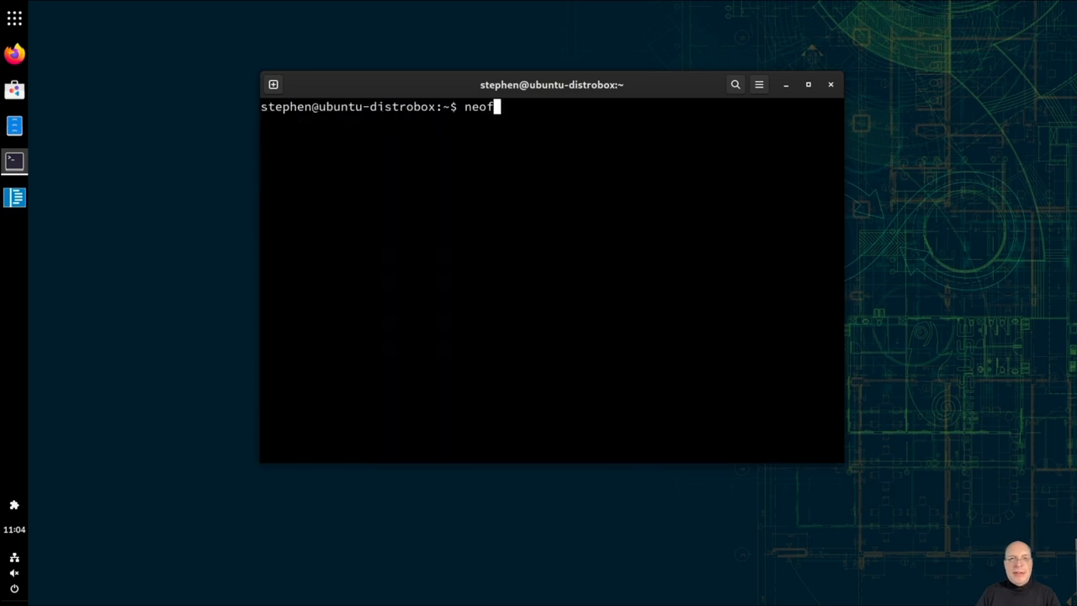
key(Return)
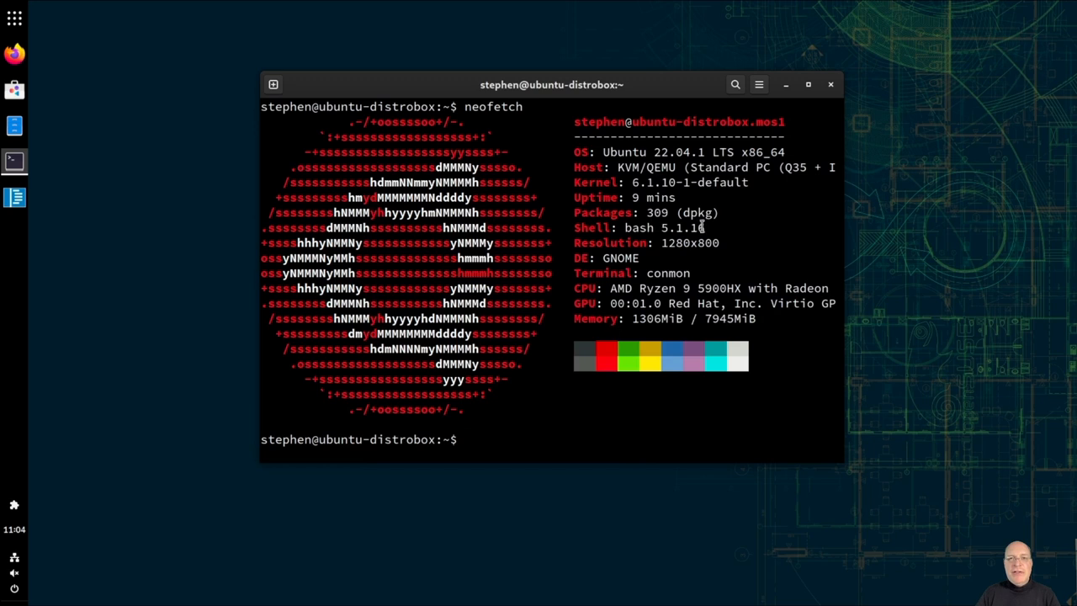
double_click(688, 183)
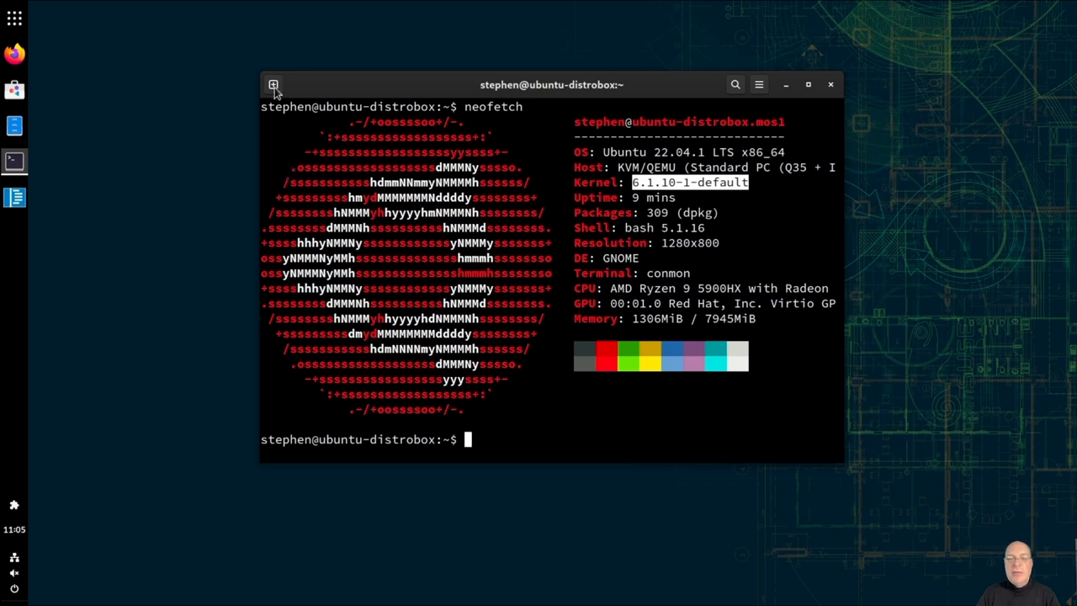
click(273, 84)
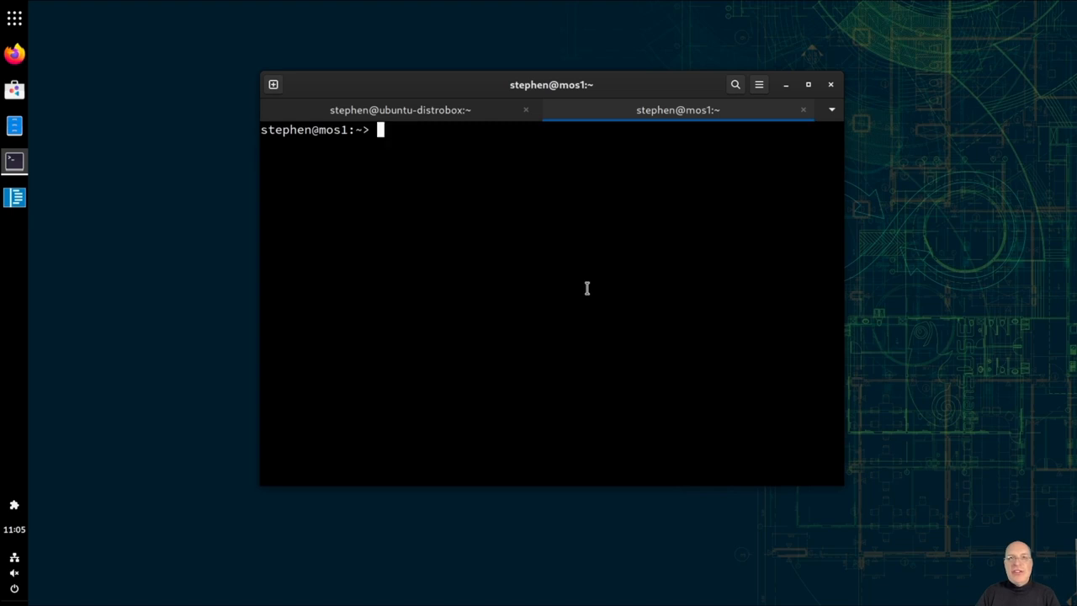
Run neofetch in arch-distrobox, then compare its kernel version with the host's in a third tab.
text(distrobox)
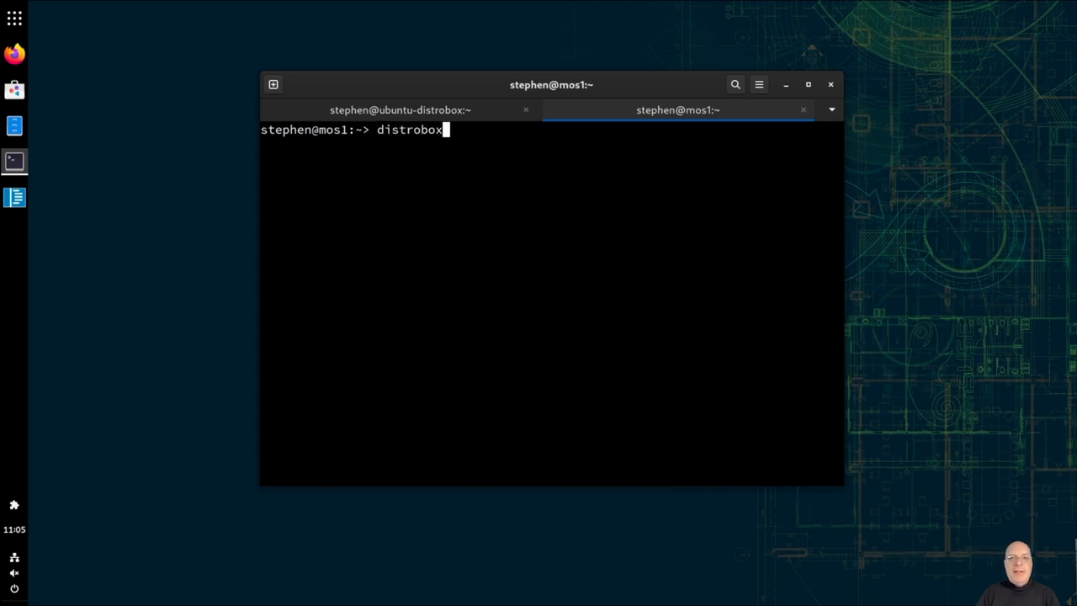
text(enter)
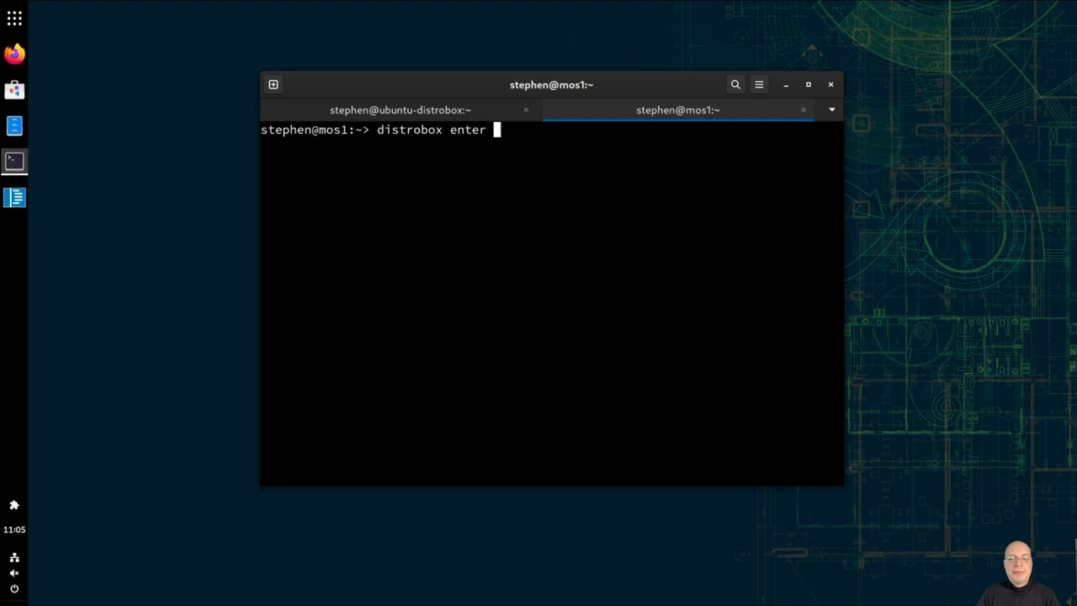
text(--name arch-distrobox)
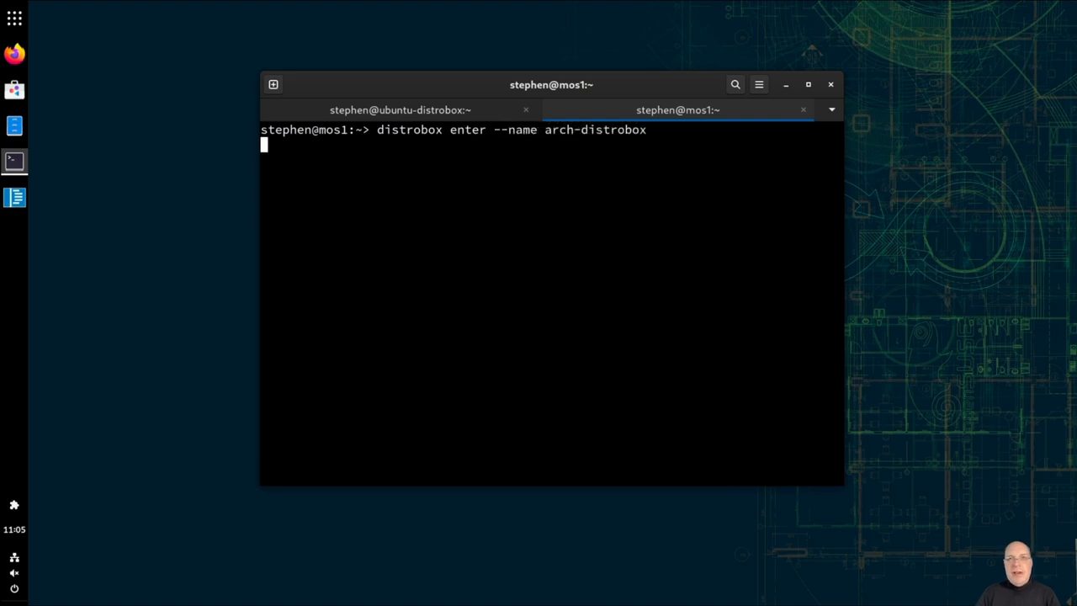
text(neofetch)
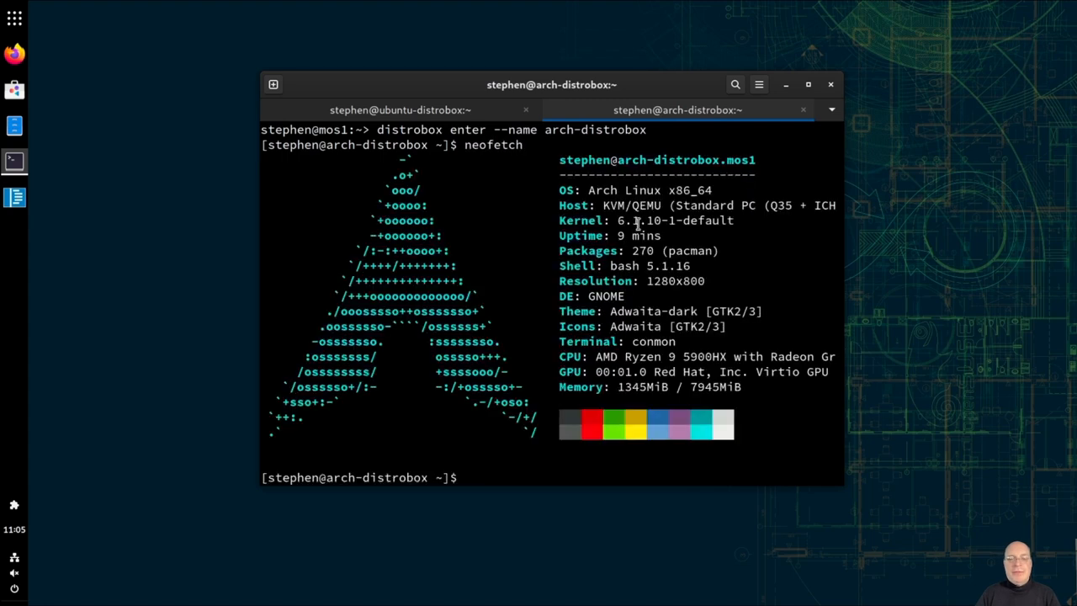
double_click(673, 219)
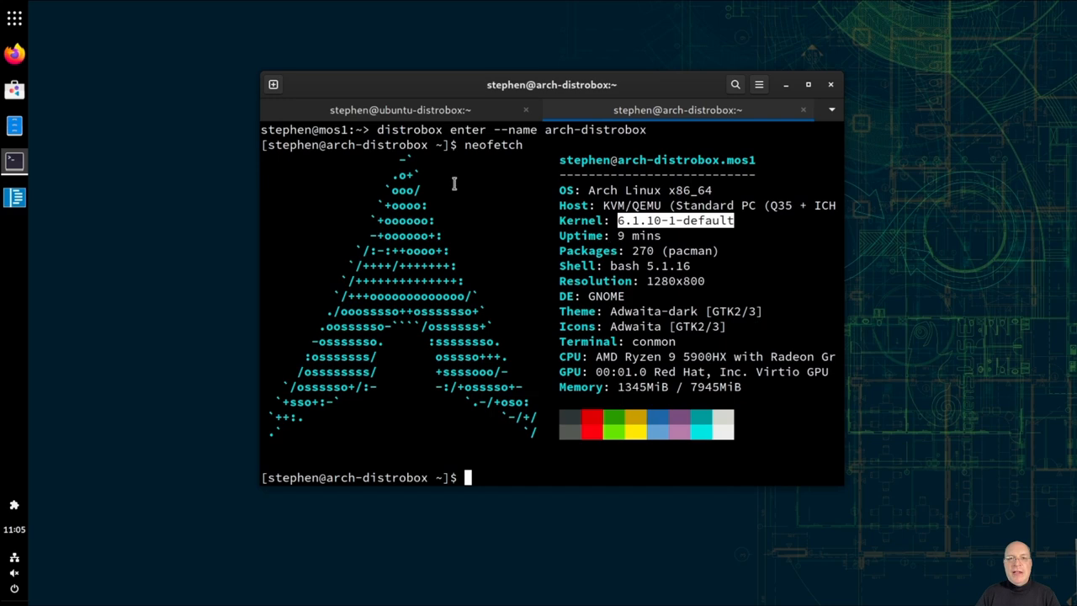
mouse_move(618, 110)
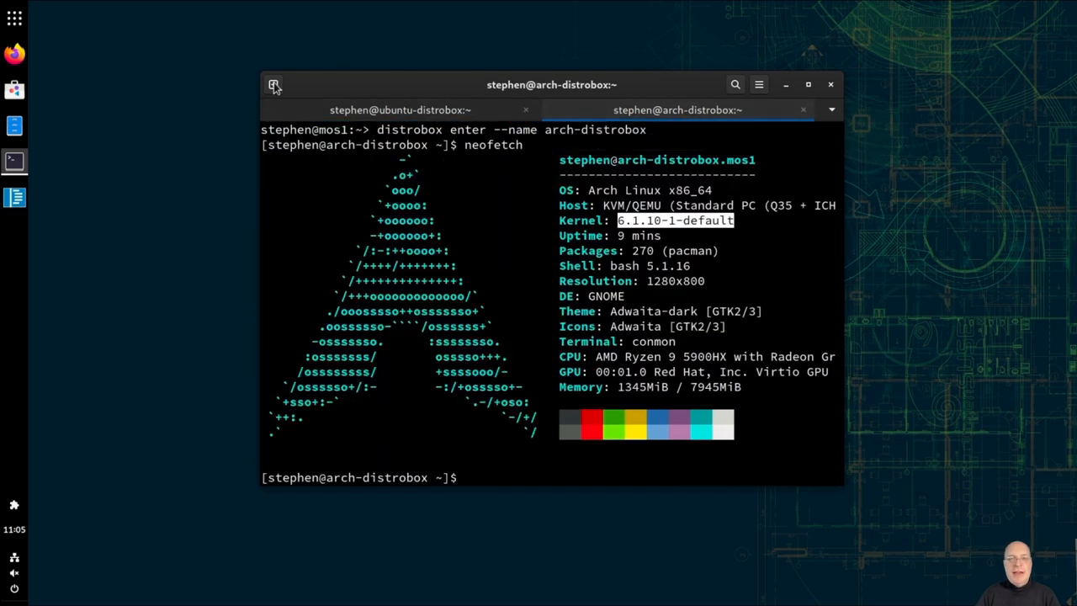
click(273, 84)
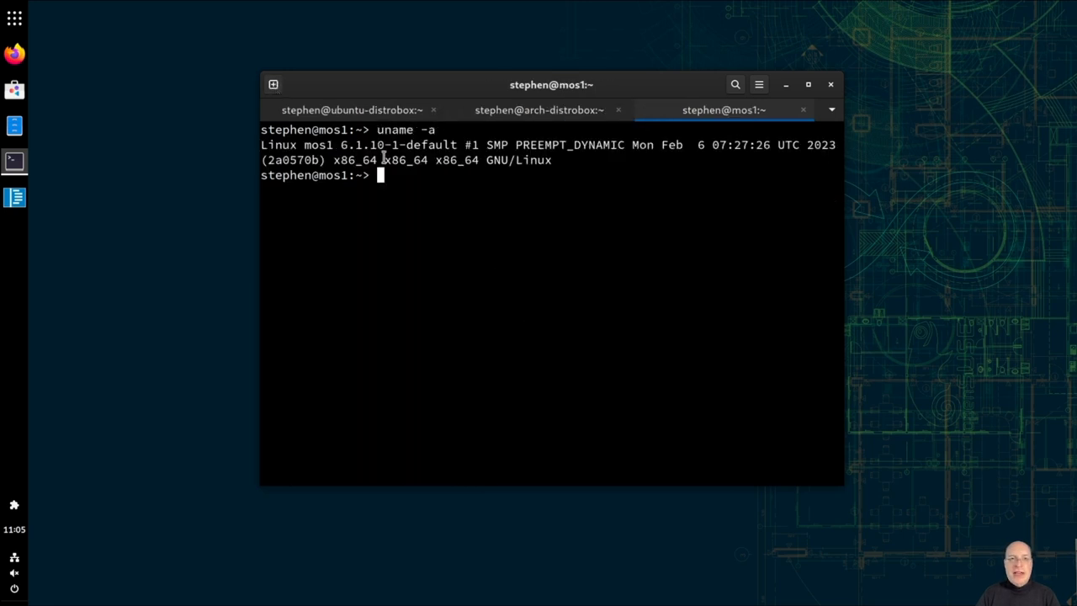
double_click(399, 145)
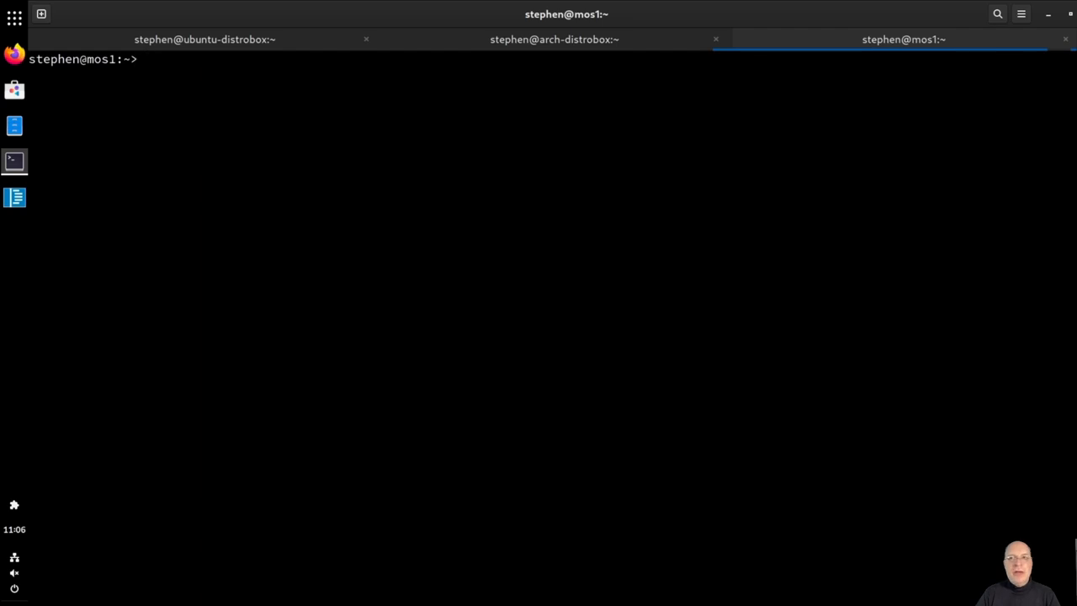
text(ls)
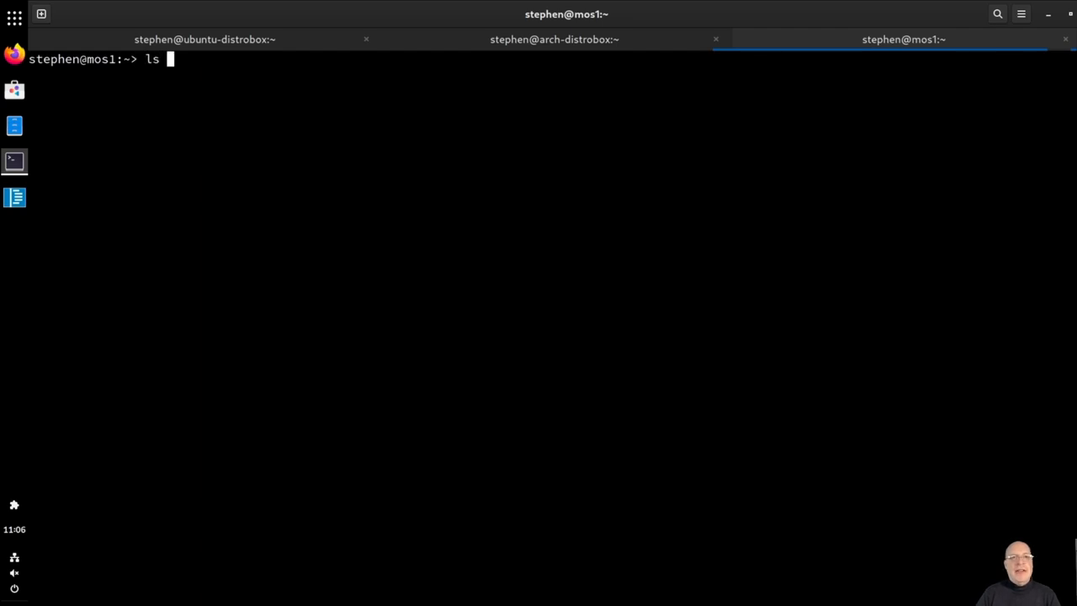
text(-al /etc/)
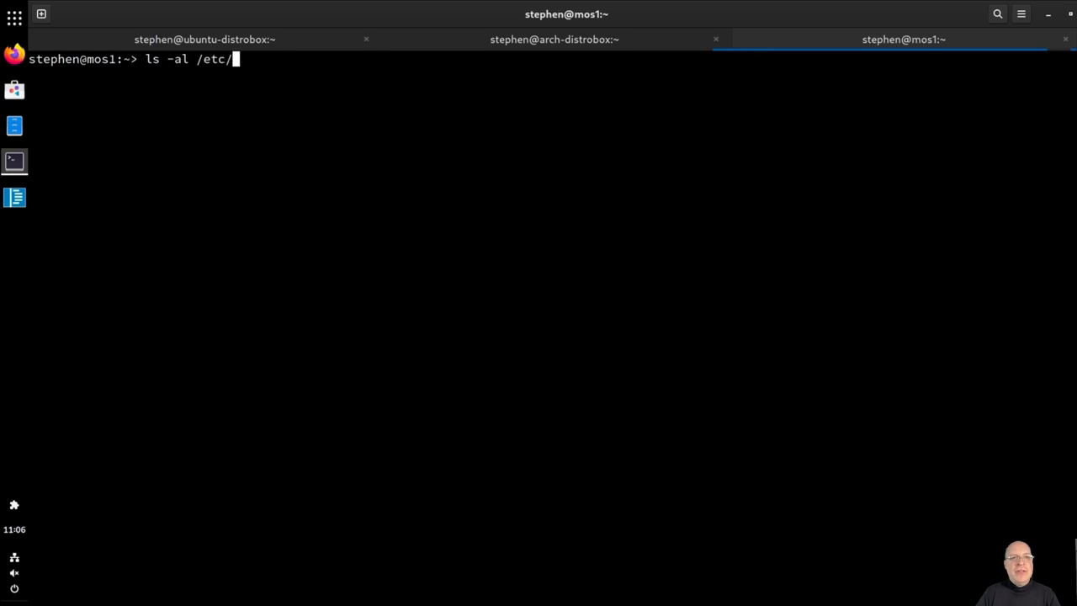
key(Return)
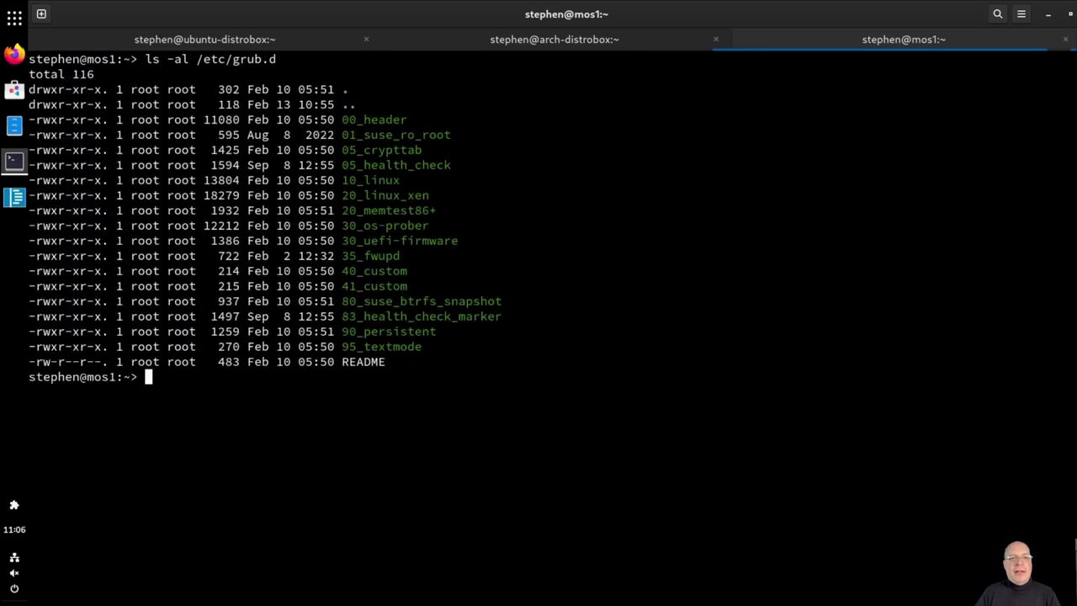
mouse_move(452, 318)
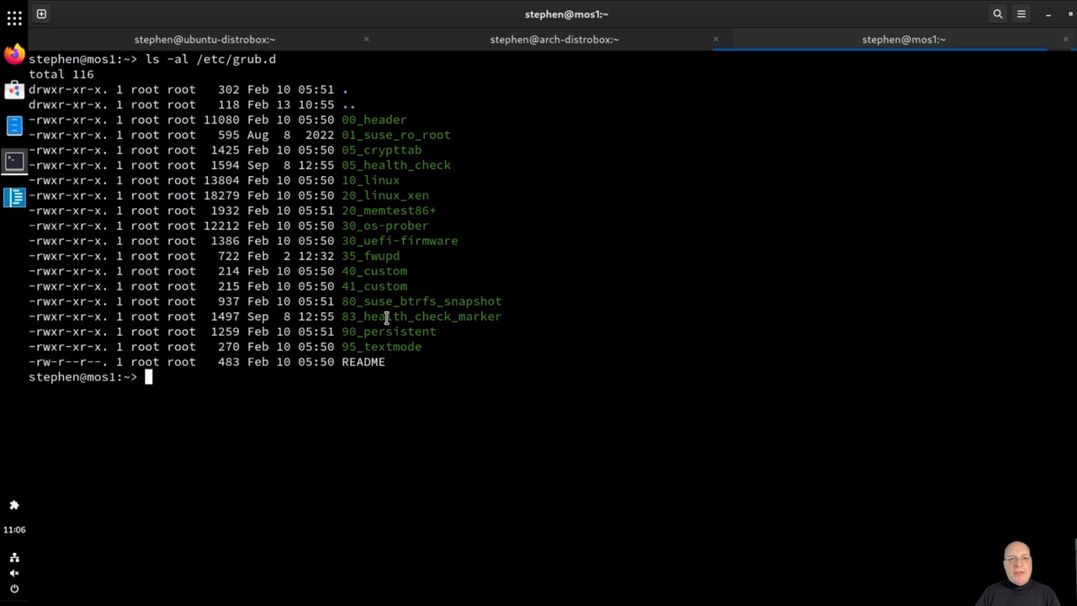
mouse_move(470, 315)
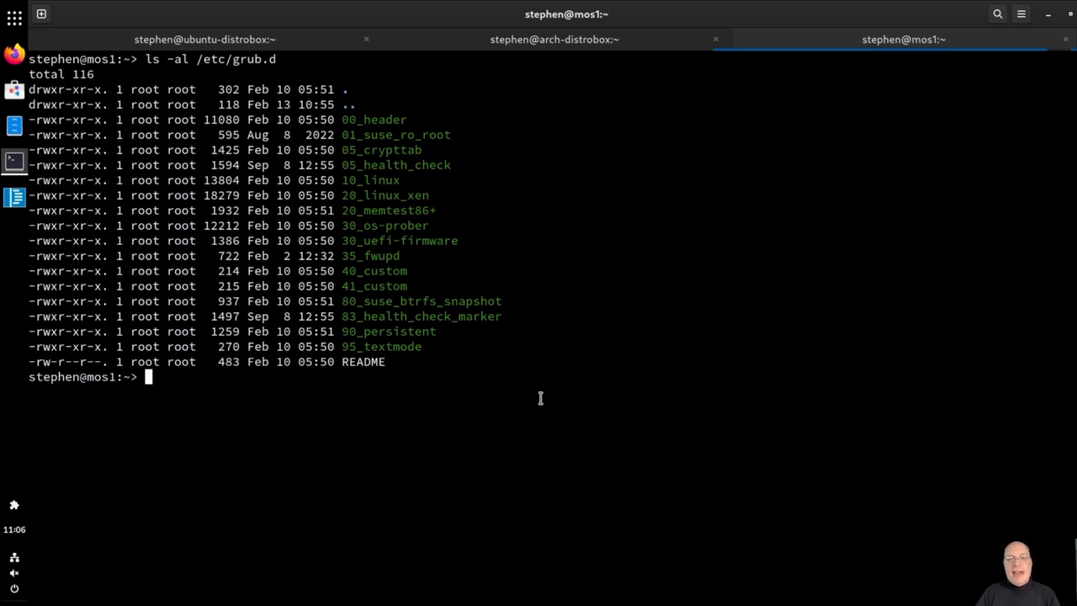
text(cat /)
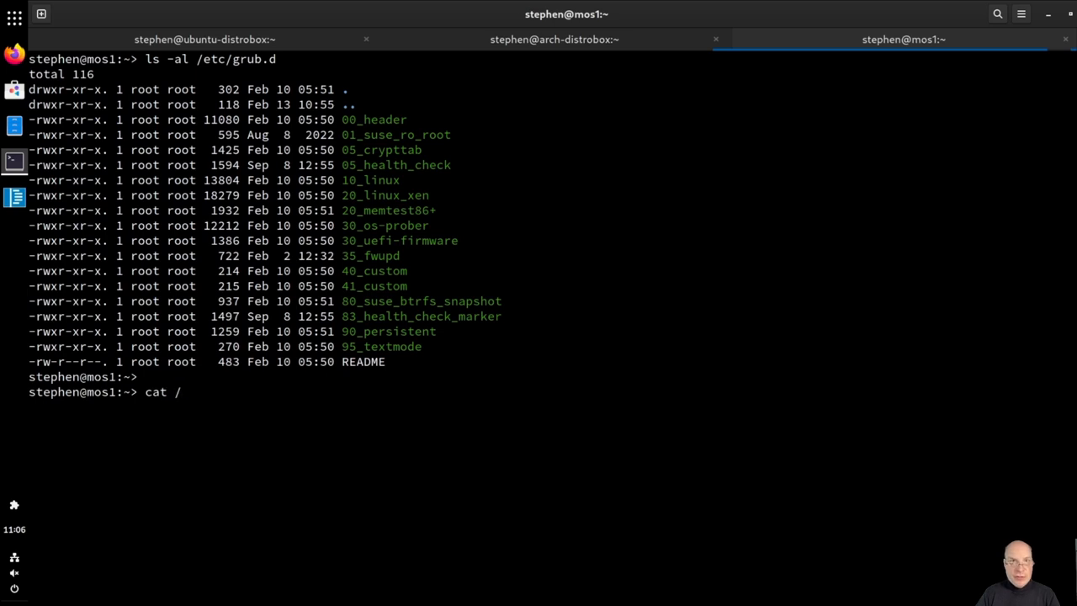
text(etc/grub.d)
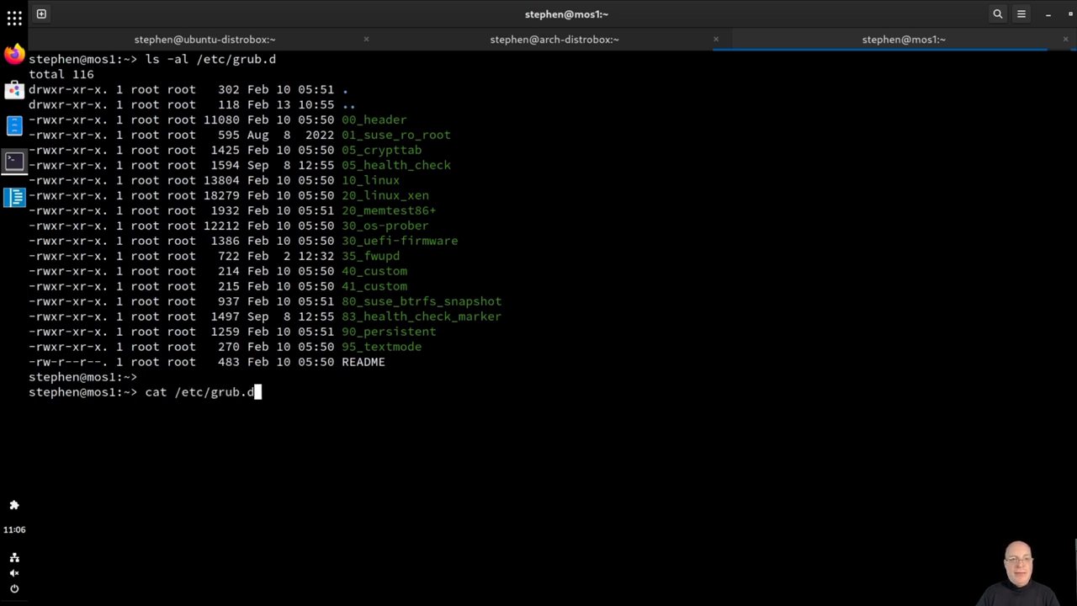
text(05_health_check)
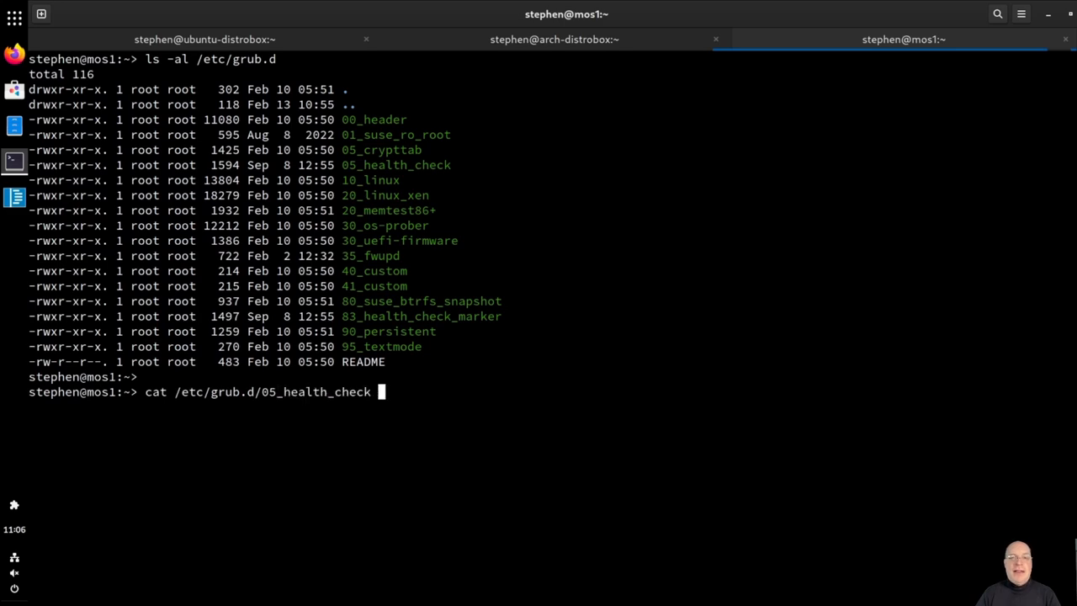
key(Return)
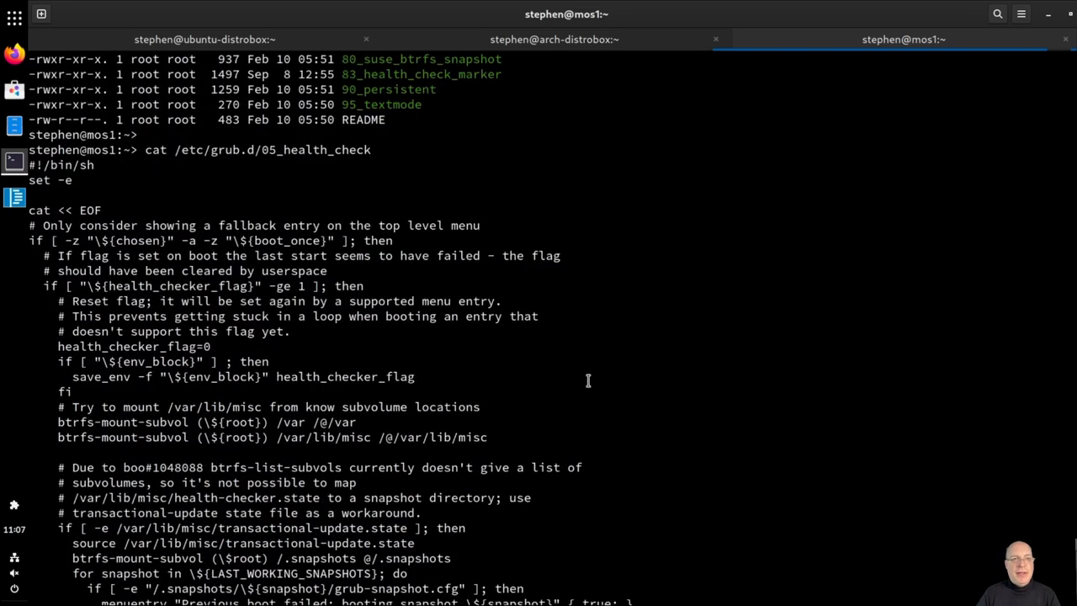
scroll(down, 3)
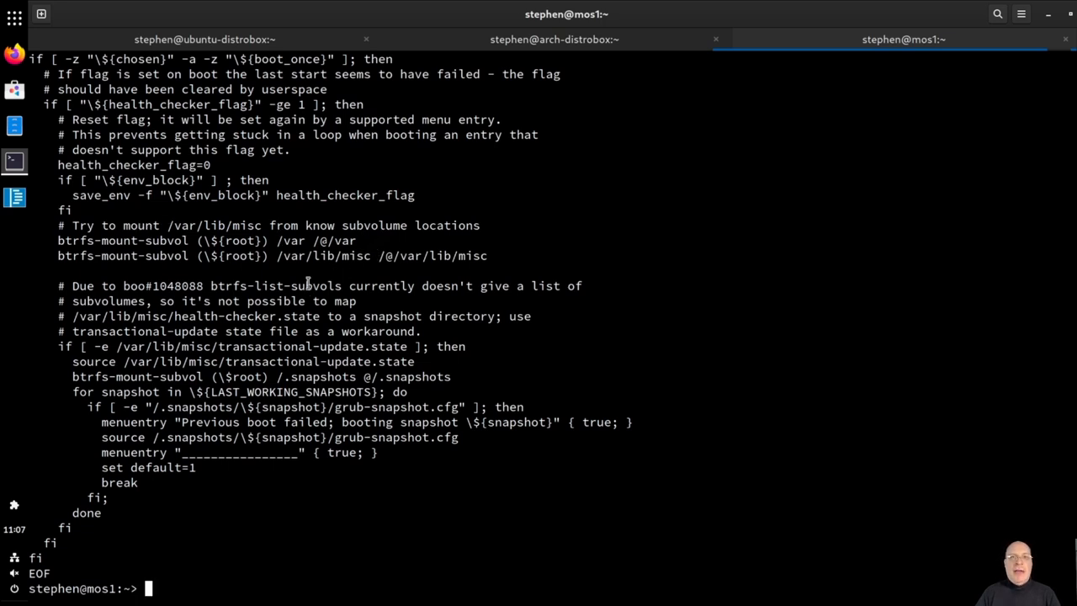
mouse_move(260, 324)
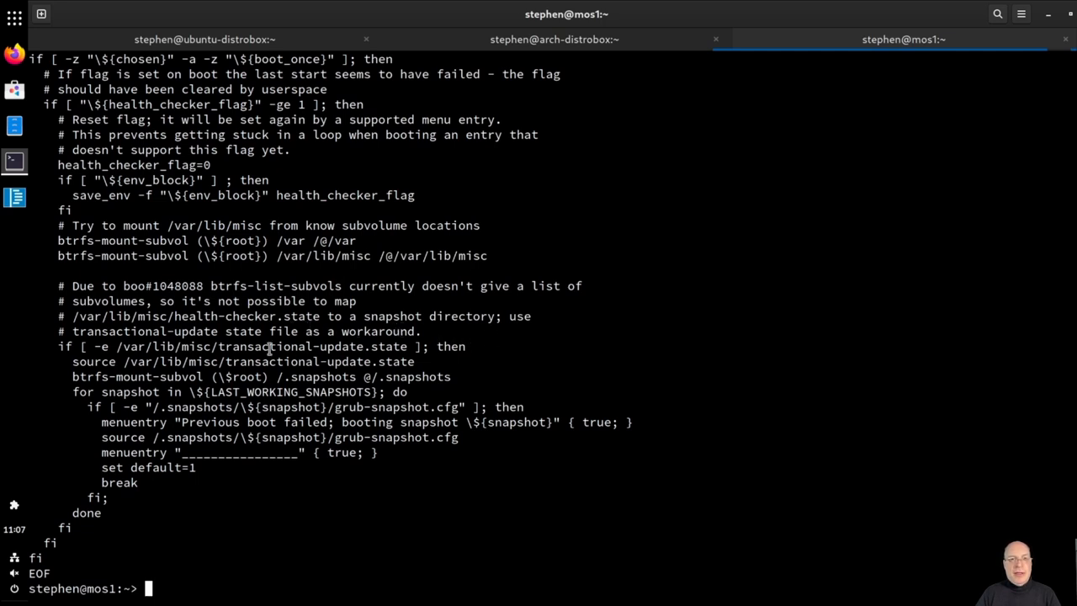
mouse_move(563, 361)
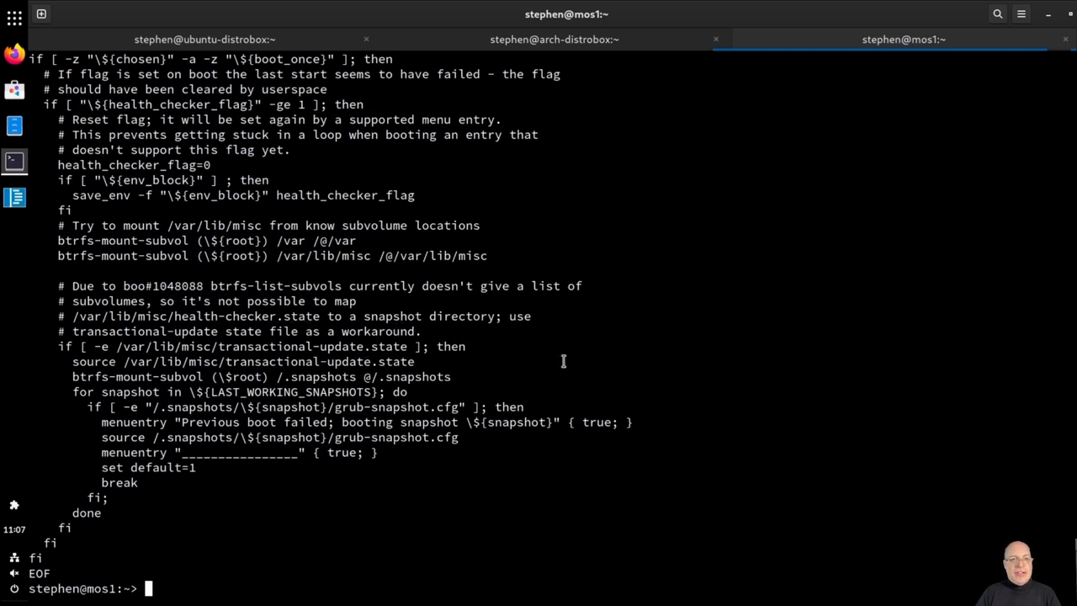
mouse_move(529, 364)
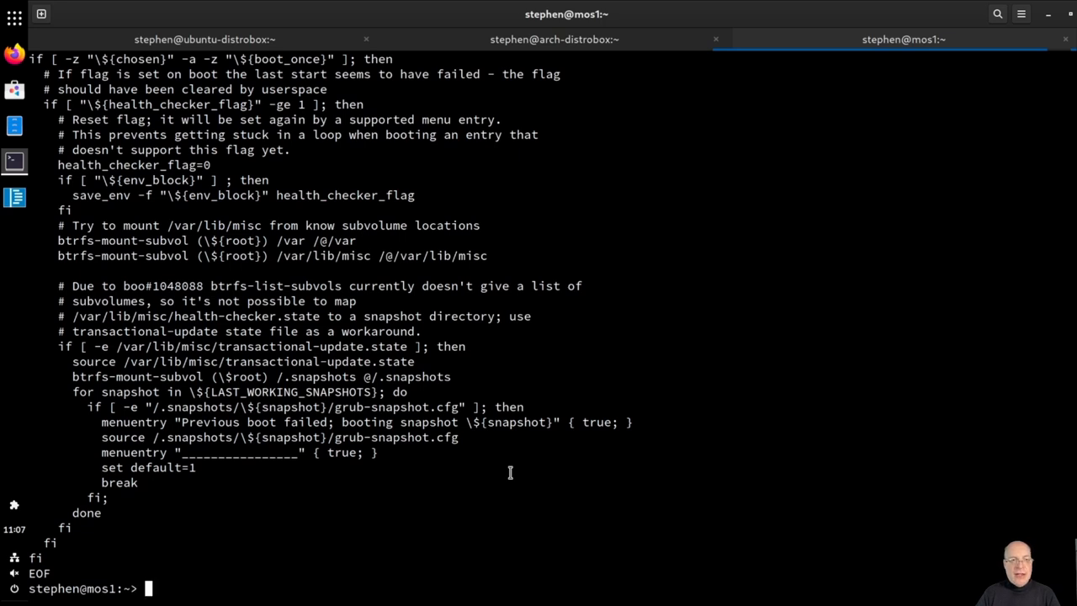
key(ctrl+l)
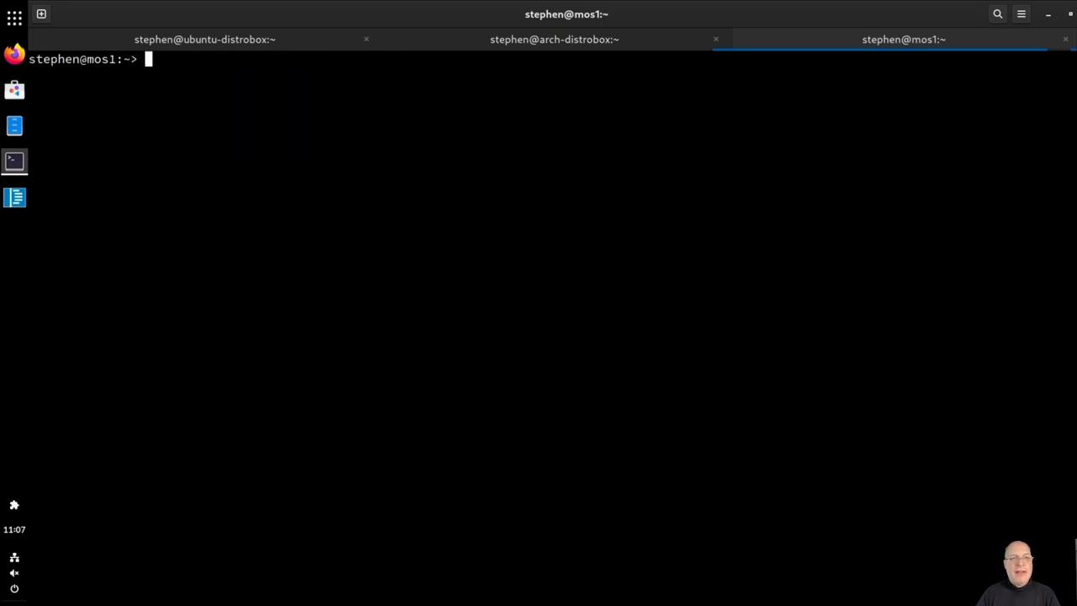
text(cat /var)
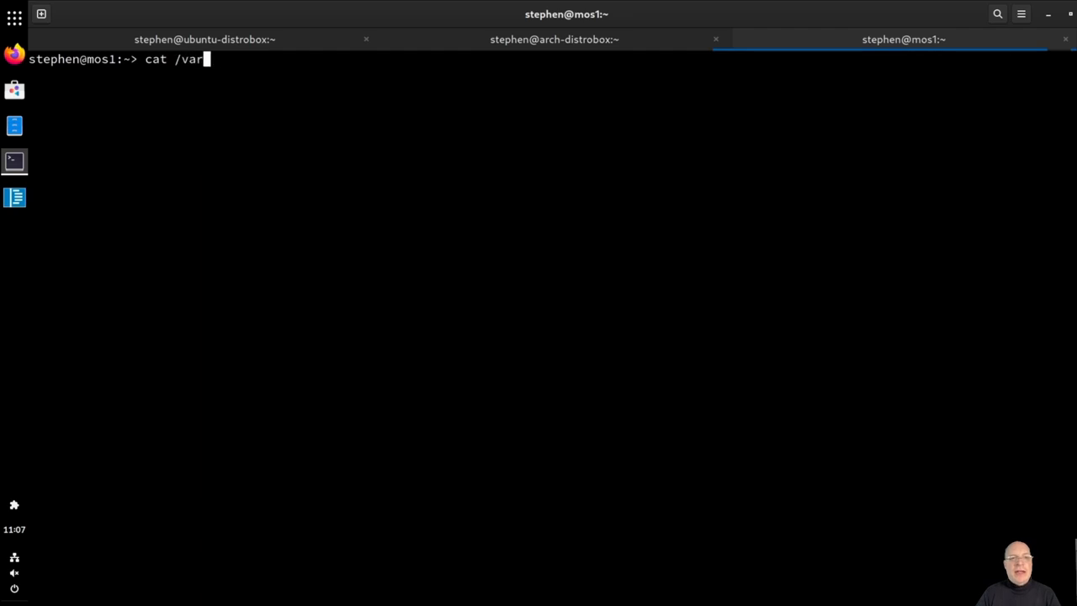
text(/lib/misc/transactional-update.state)
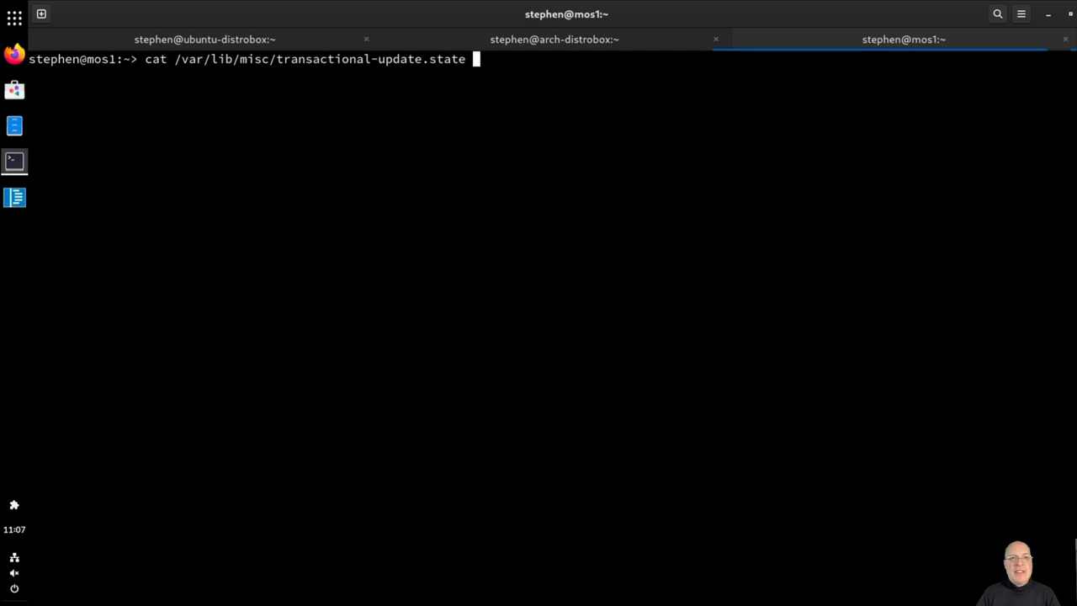
key(Return)
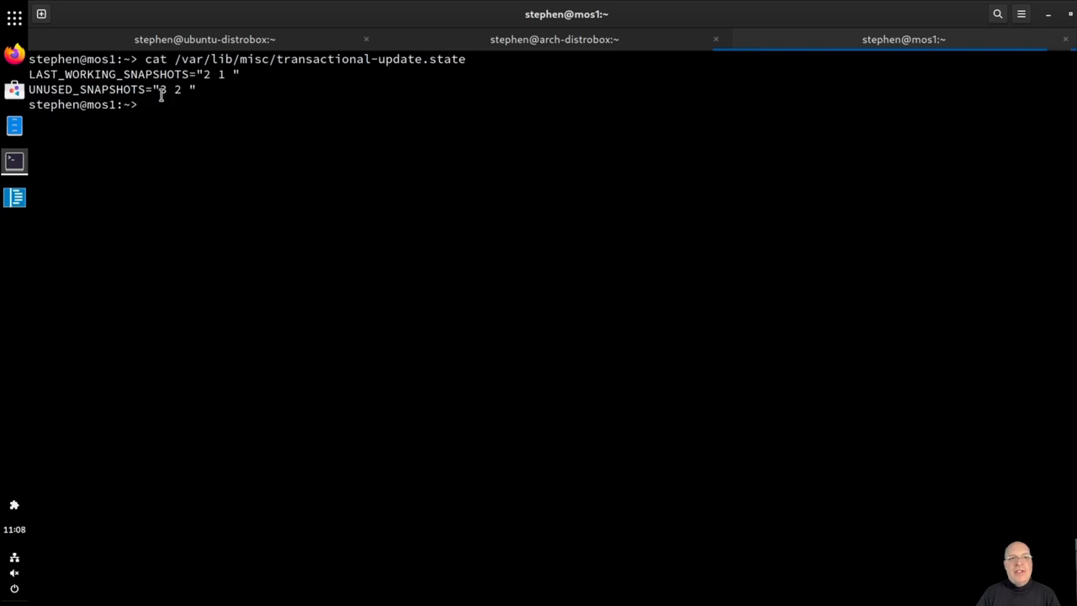
mouse_move(399, 248)
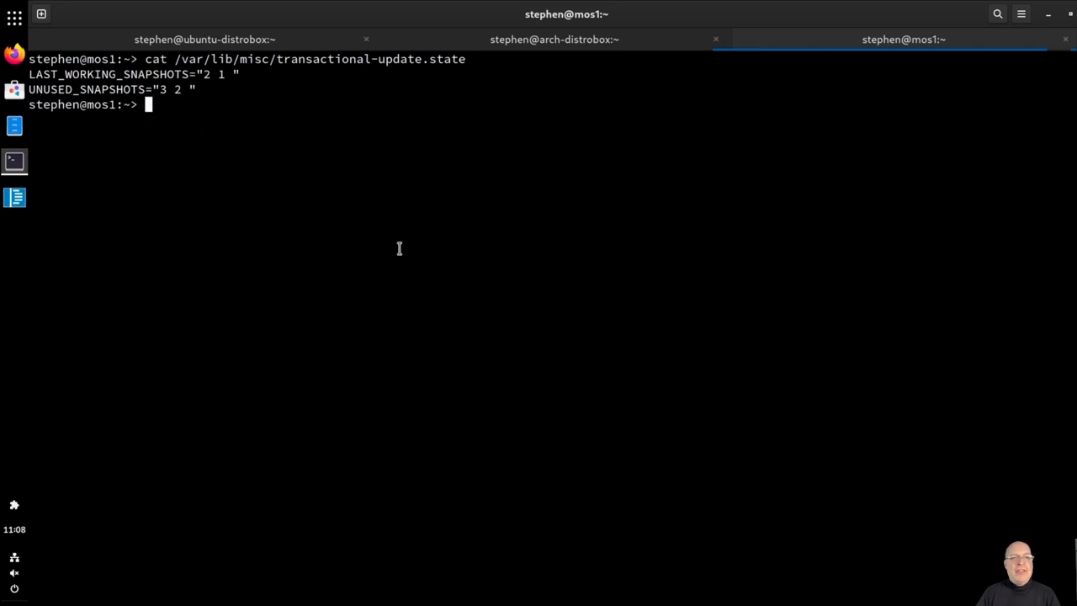
text(sudo sna)
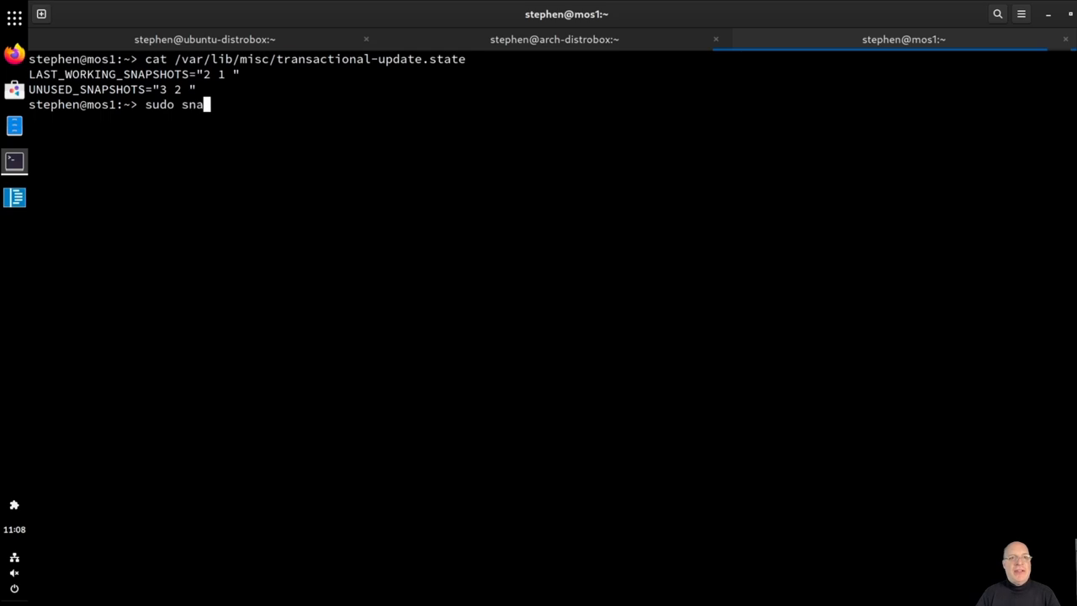
key(Return)
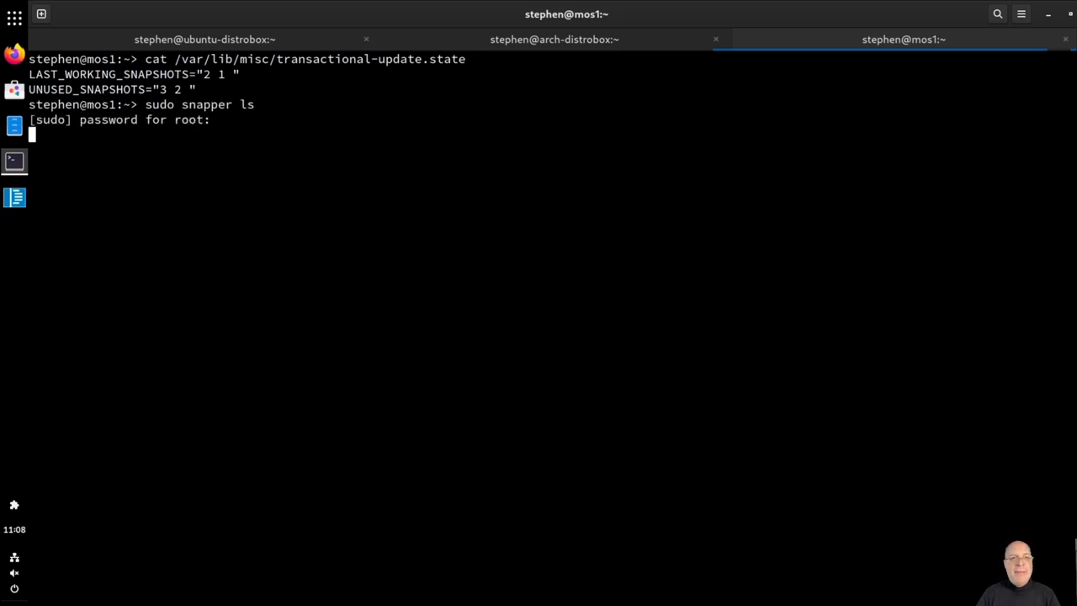
key(Return)
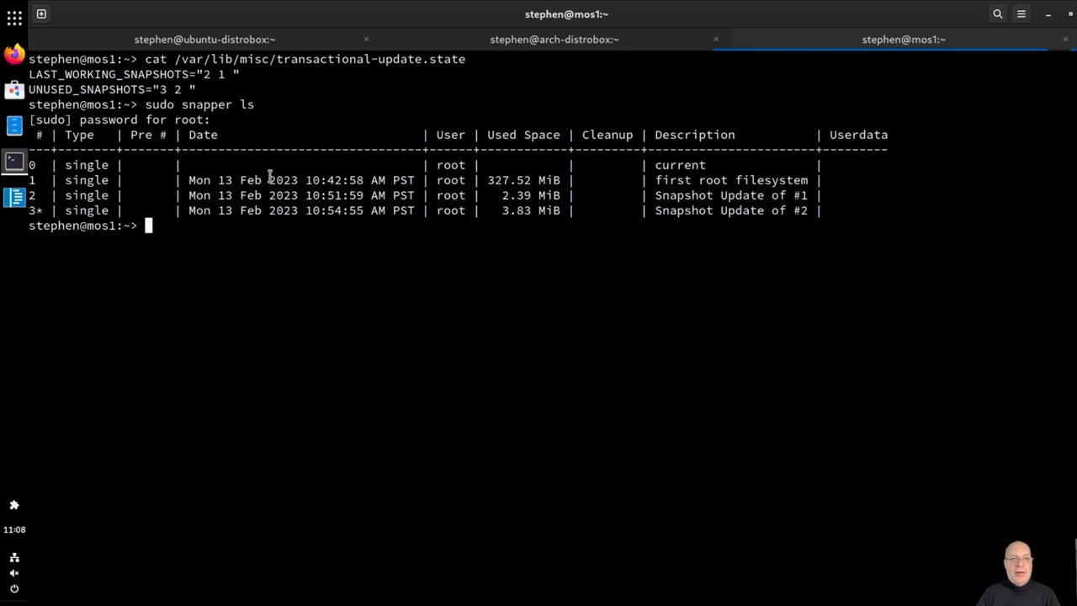
mouse_move(425, 271)
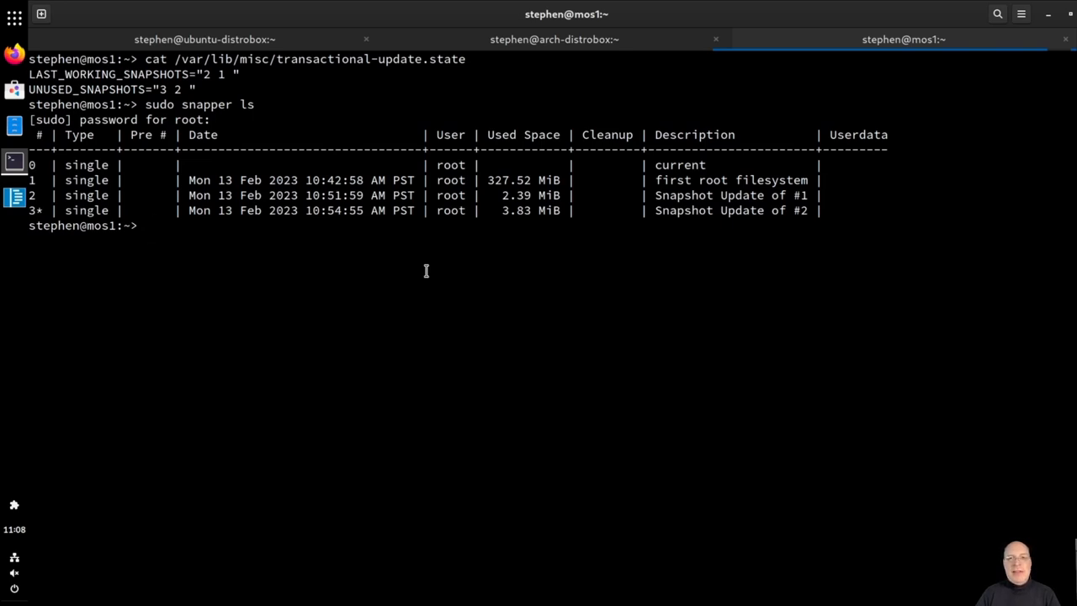
key(Return)
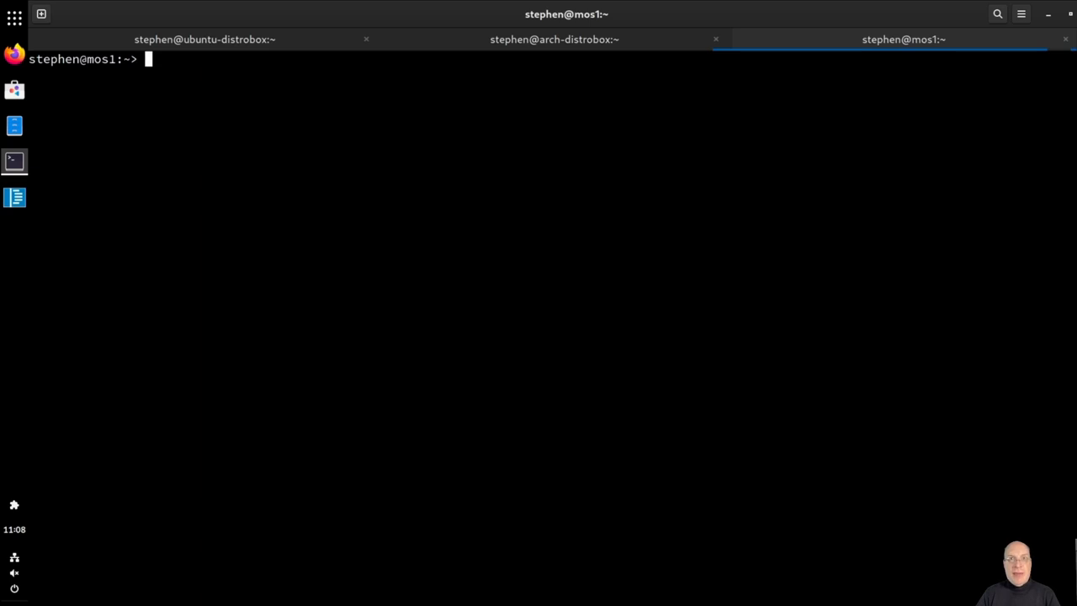
Install neofetch on the host with 'sudo transactional-update pkg install neofetch'.
text(sudo)
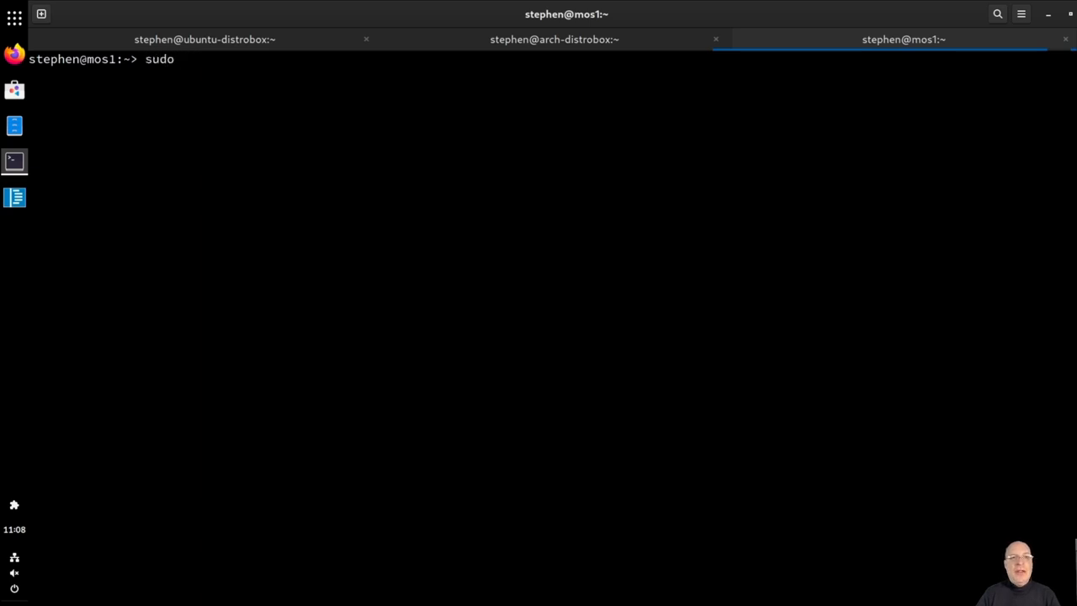
text(transactional)
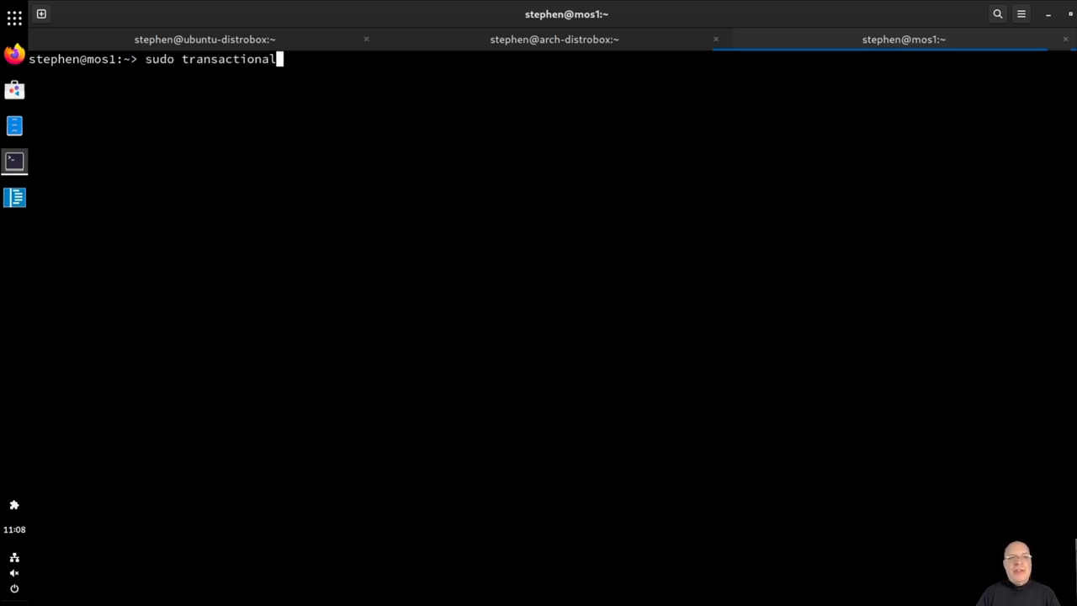
text(-update)
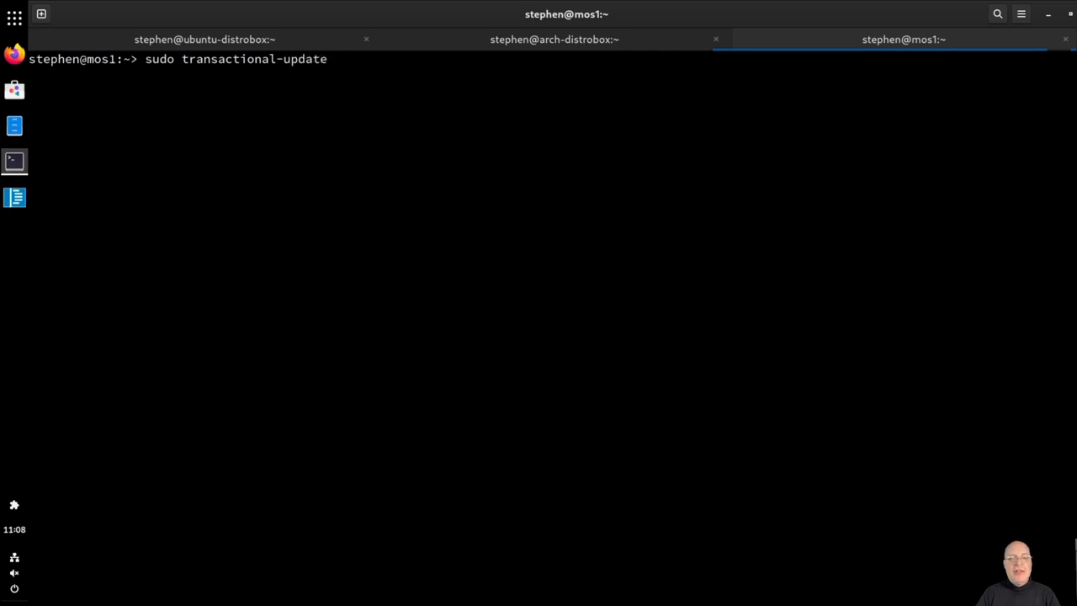
text(pkg install)
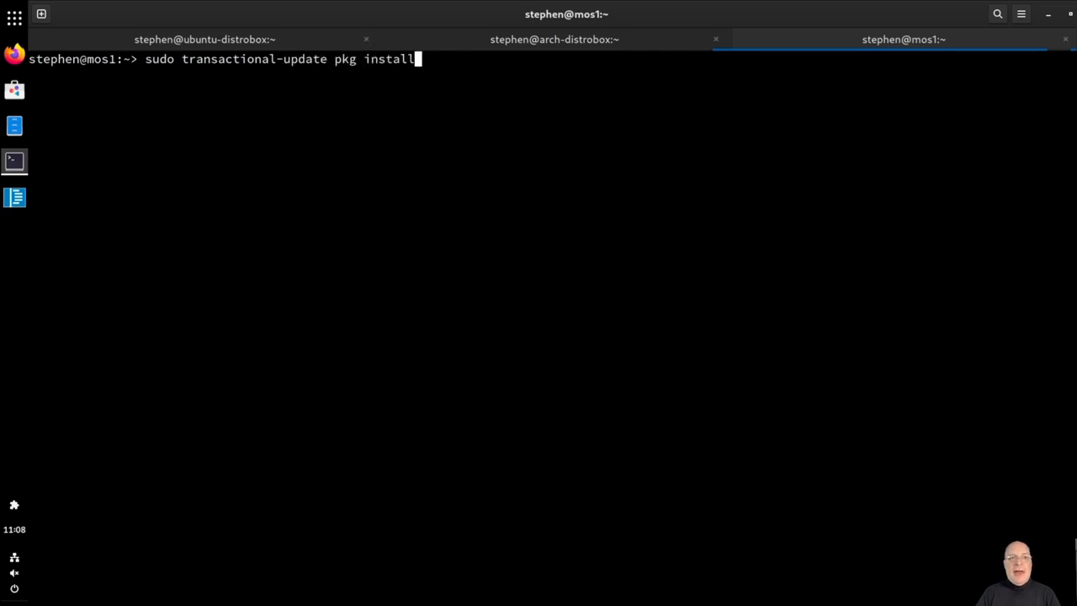
text(neofetch)
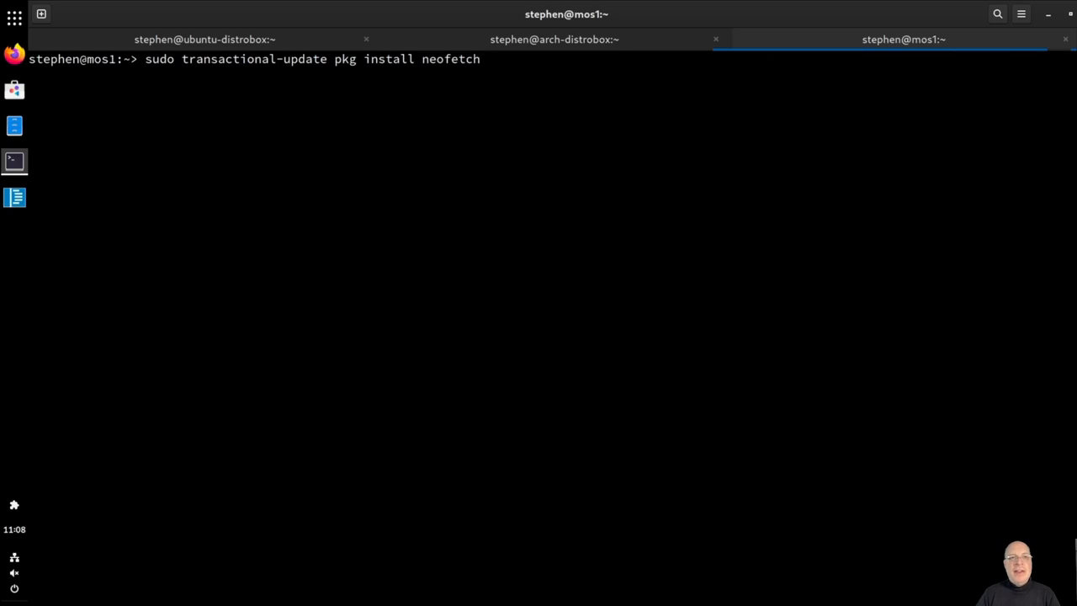
key(Return)
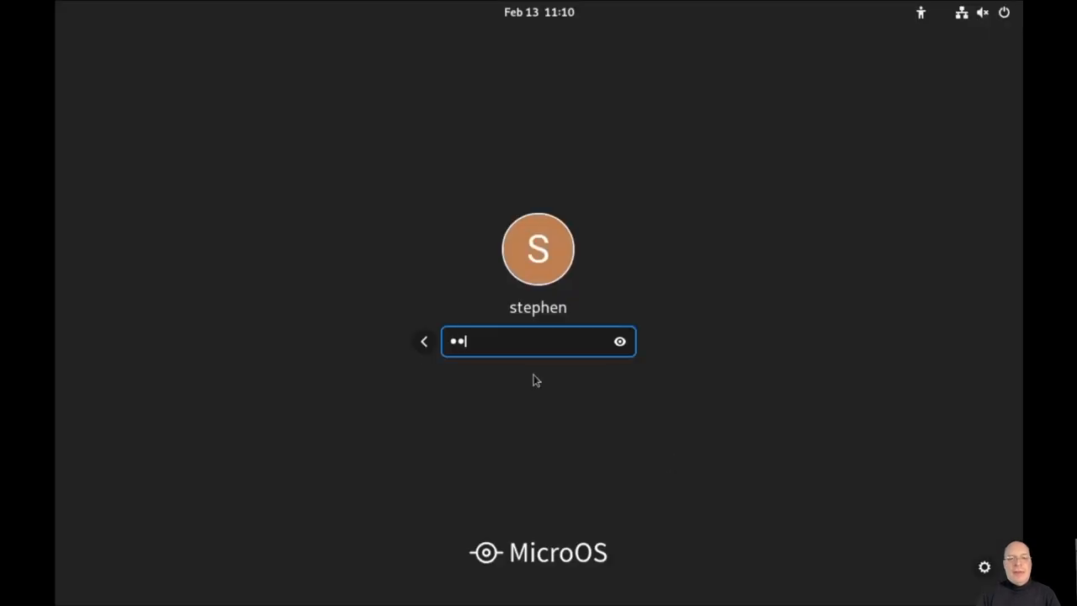
Log in, open a terminal and run neofetch to show system information.
key(Return)
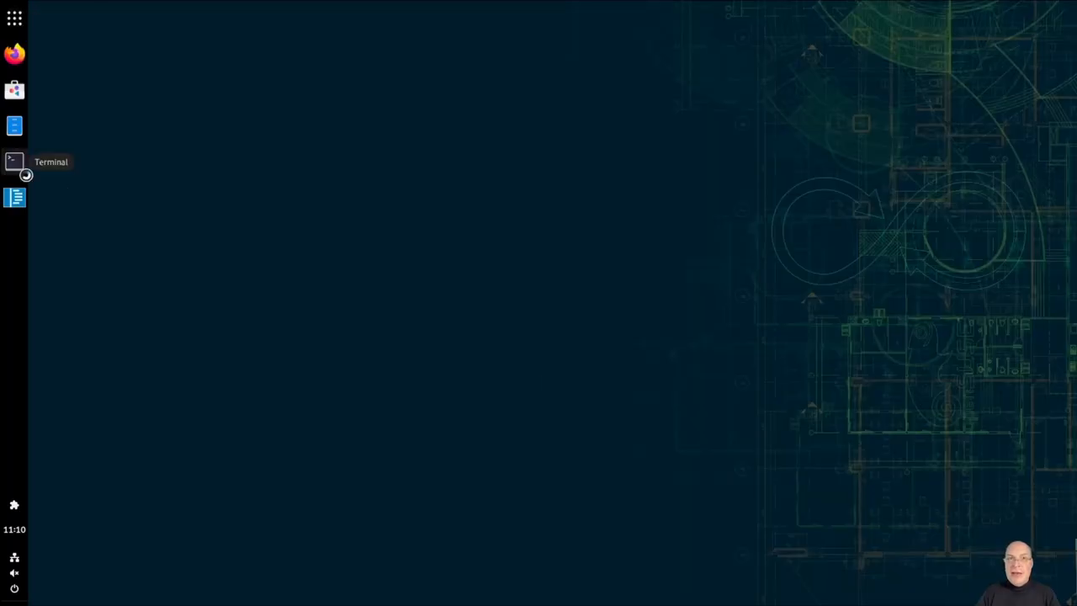
click(13, 162)
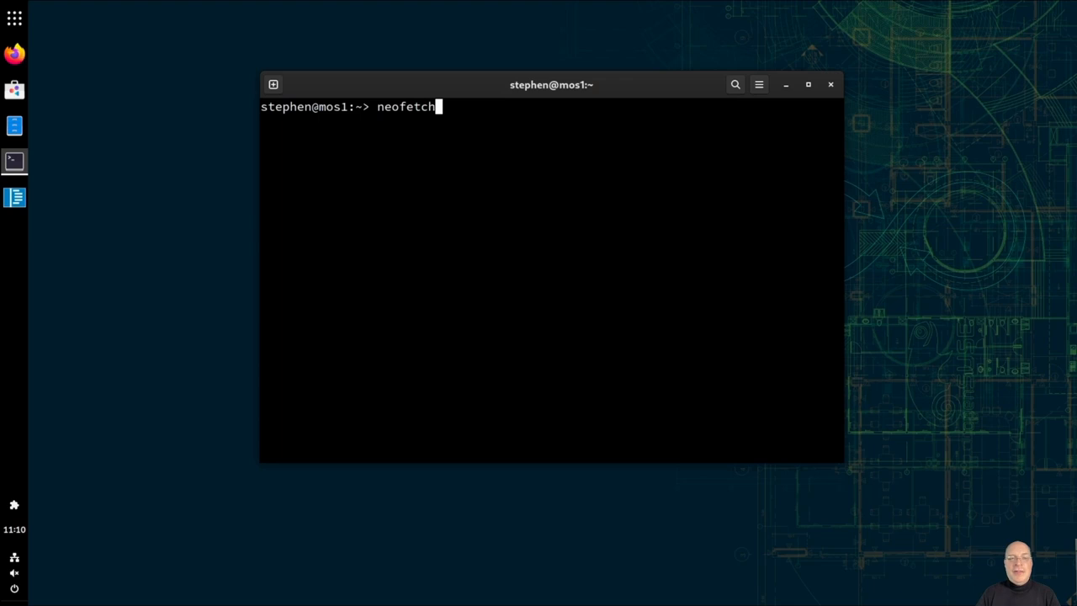
key(Return)
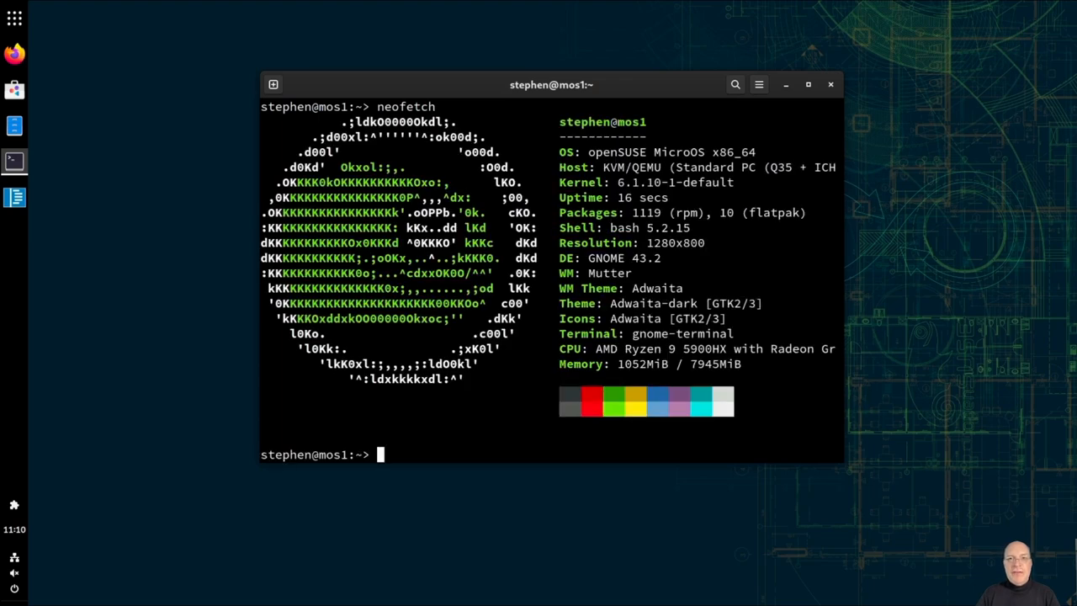
double_click(674, 182)
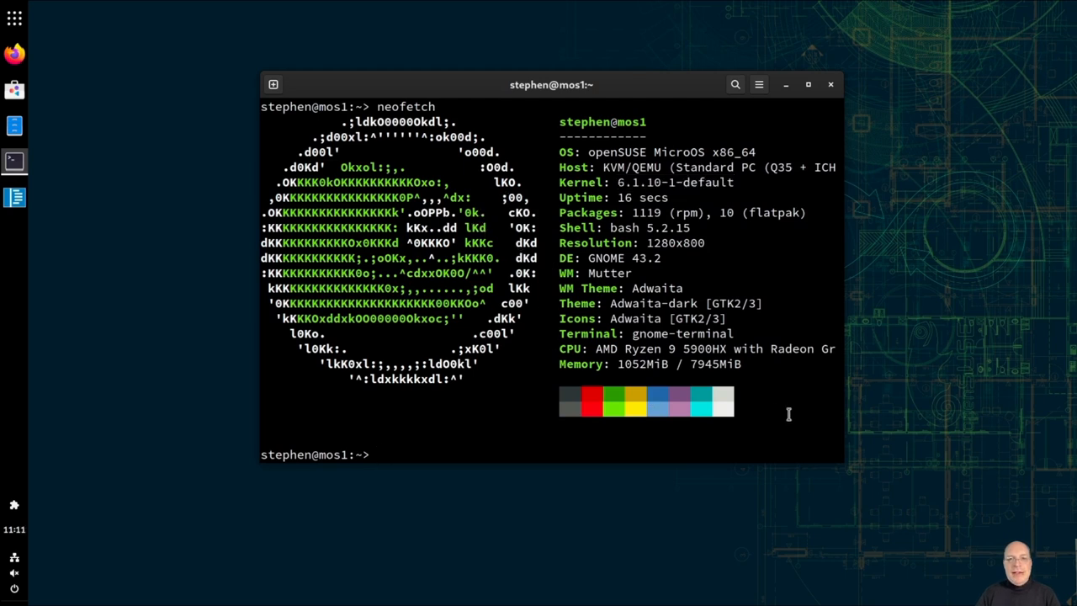
List snapshots with sudo snapper ls, showing snapshot 4 as current, then reboot.
text(sudo sna)
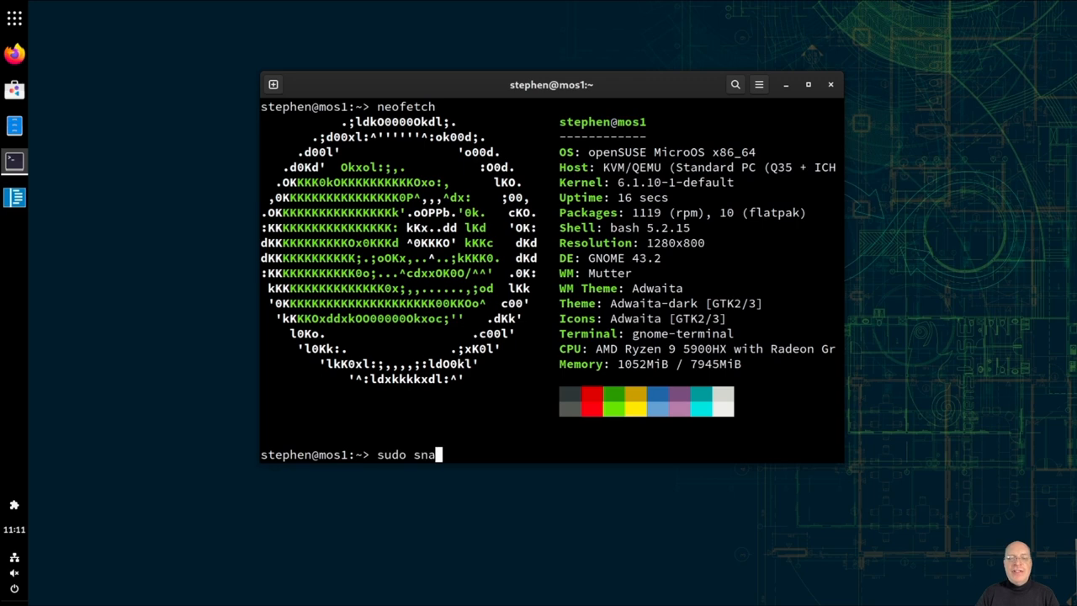
key(Return)
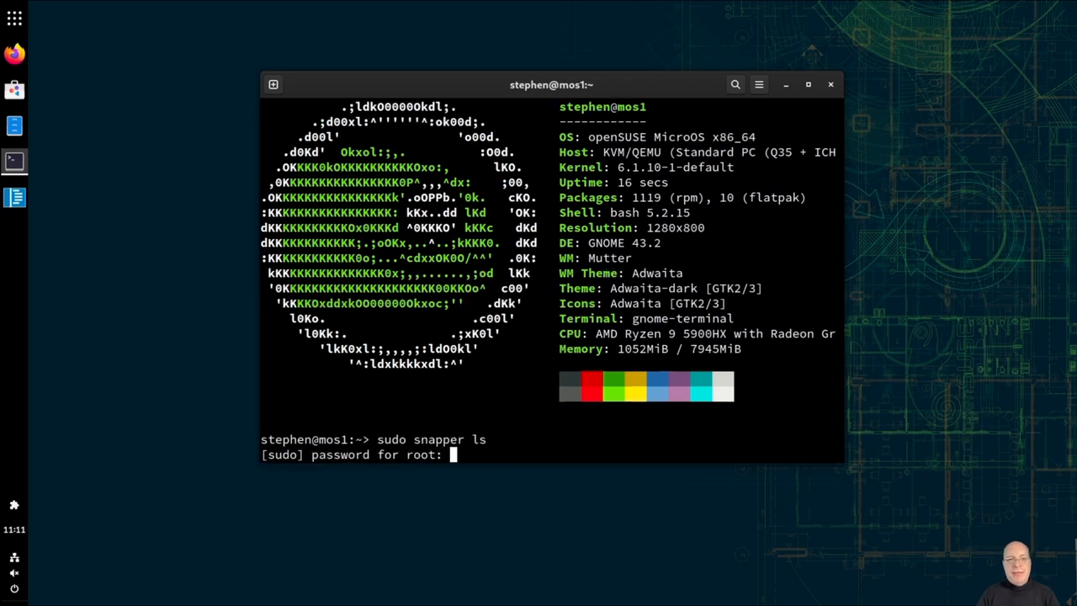
key(Return)
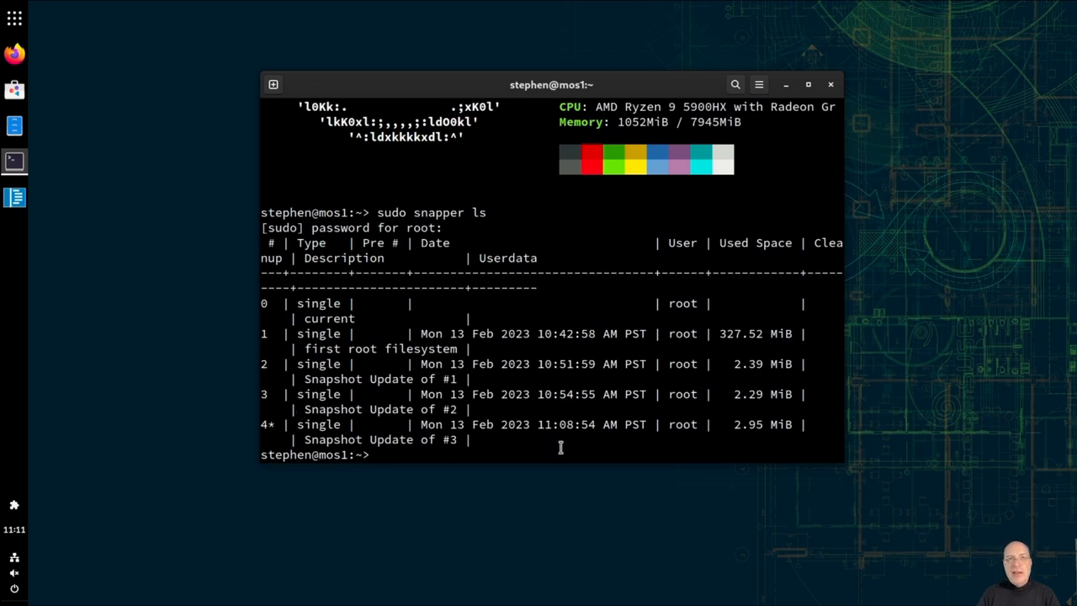
text(sudo reboot)
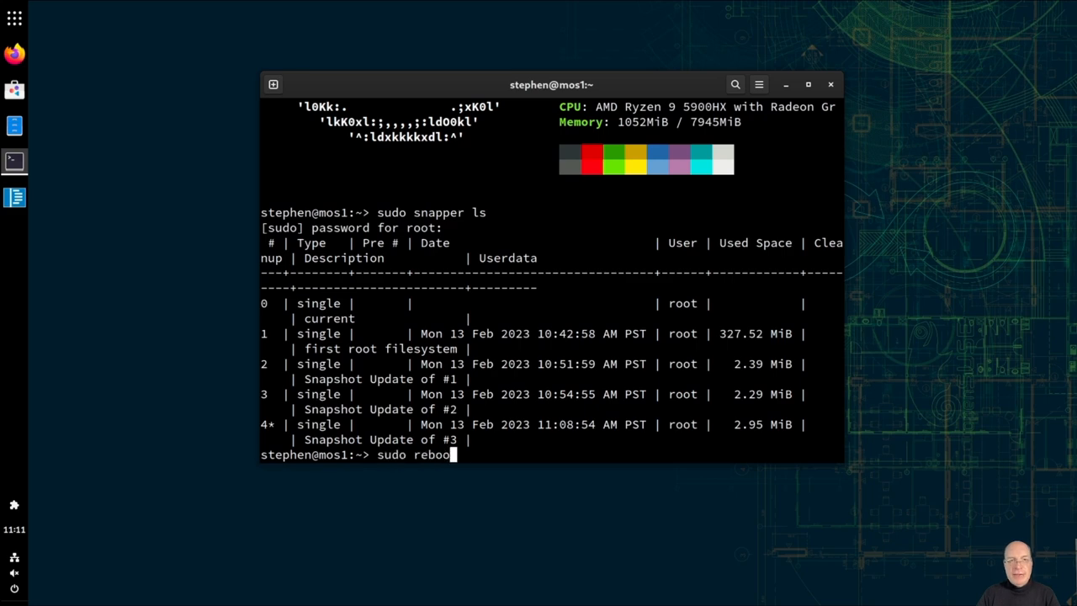
key(Return)
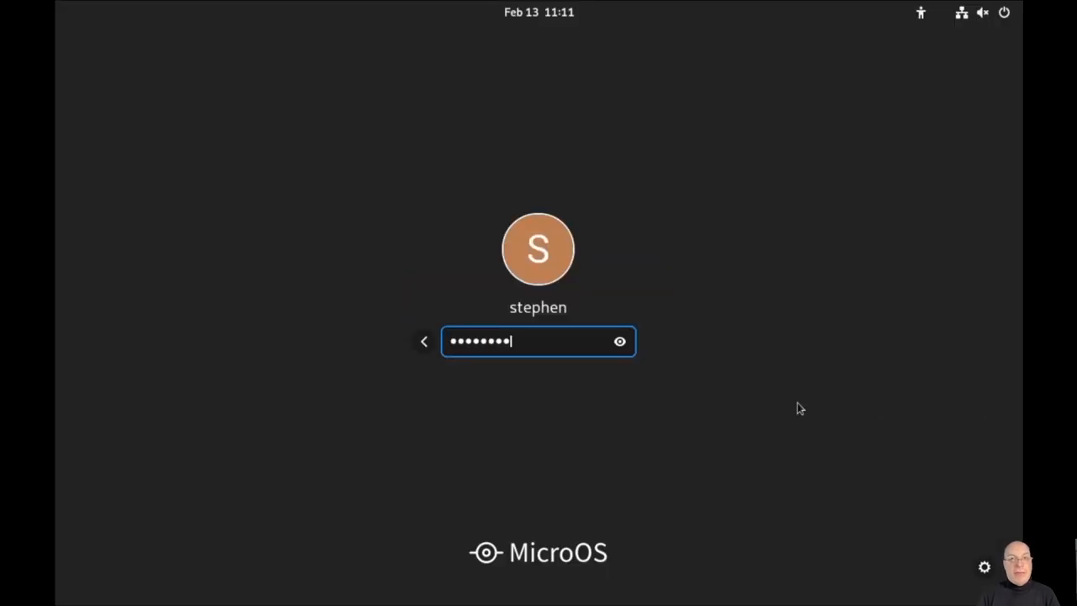
Log in, open a terminal and list the snapper snapshots with the root password.
key(Return)
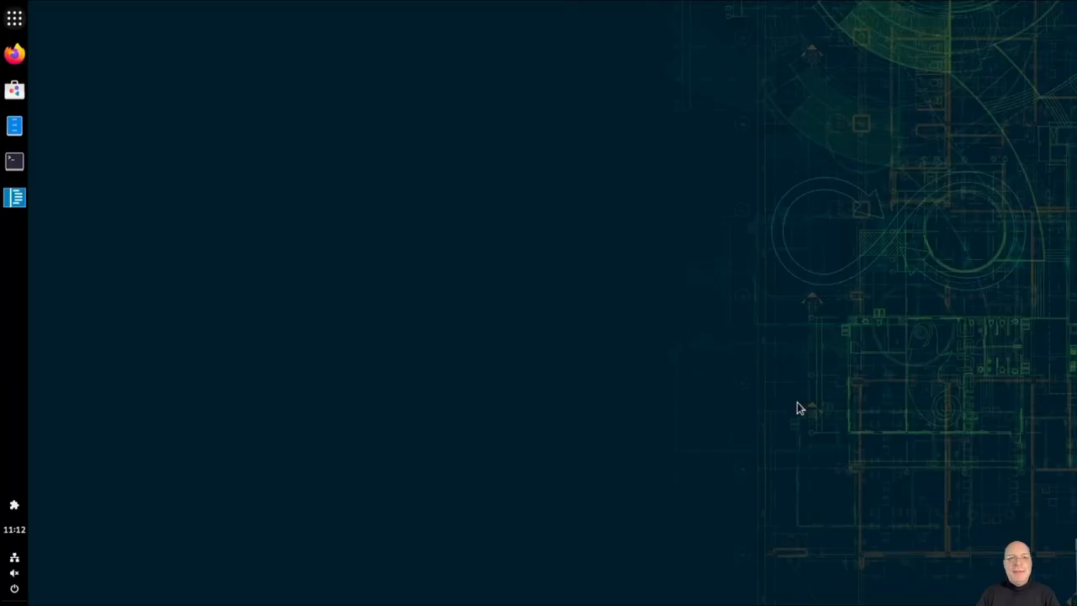
click(14, 161)
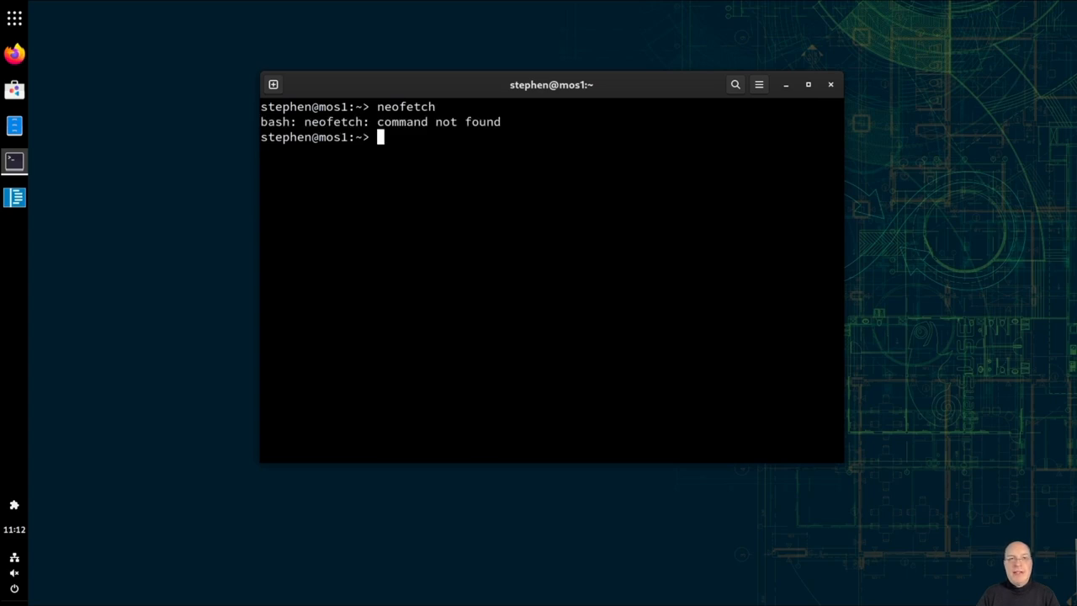
text(sudo s)
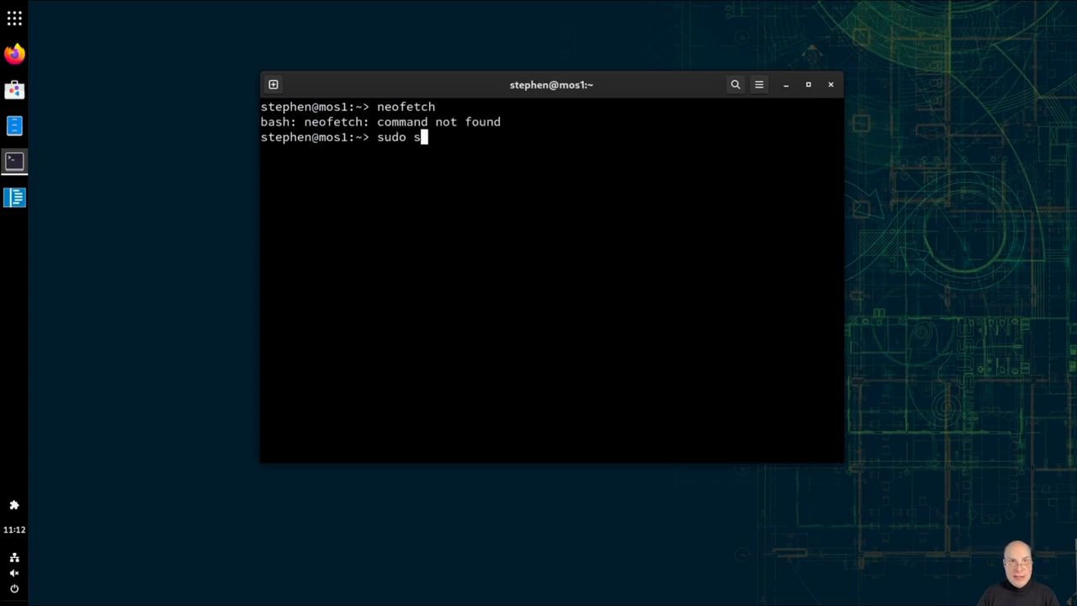
key(Return)
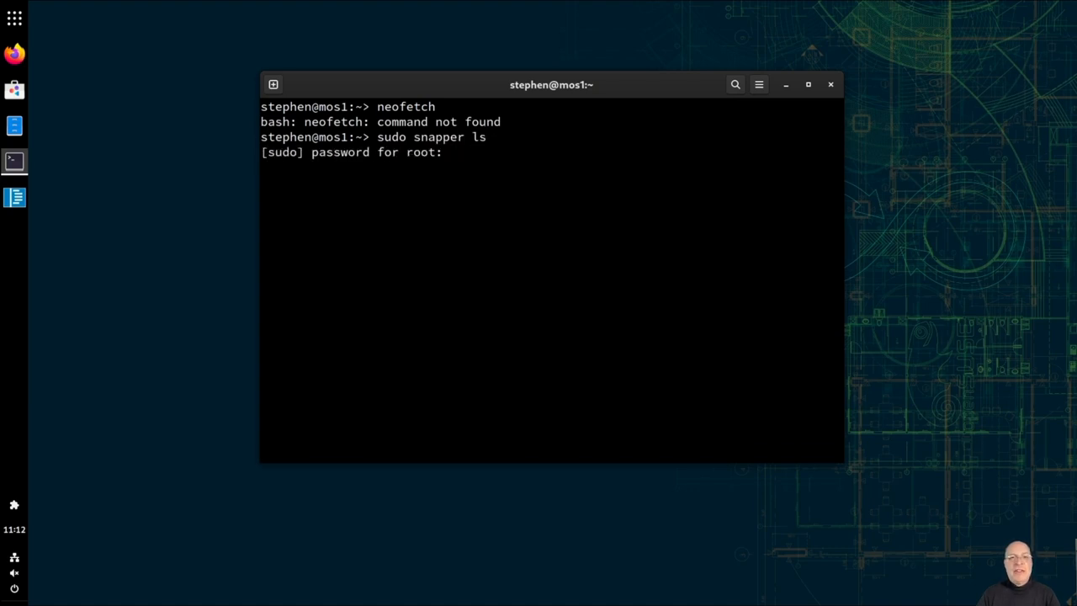
key(Return)
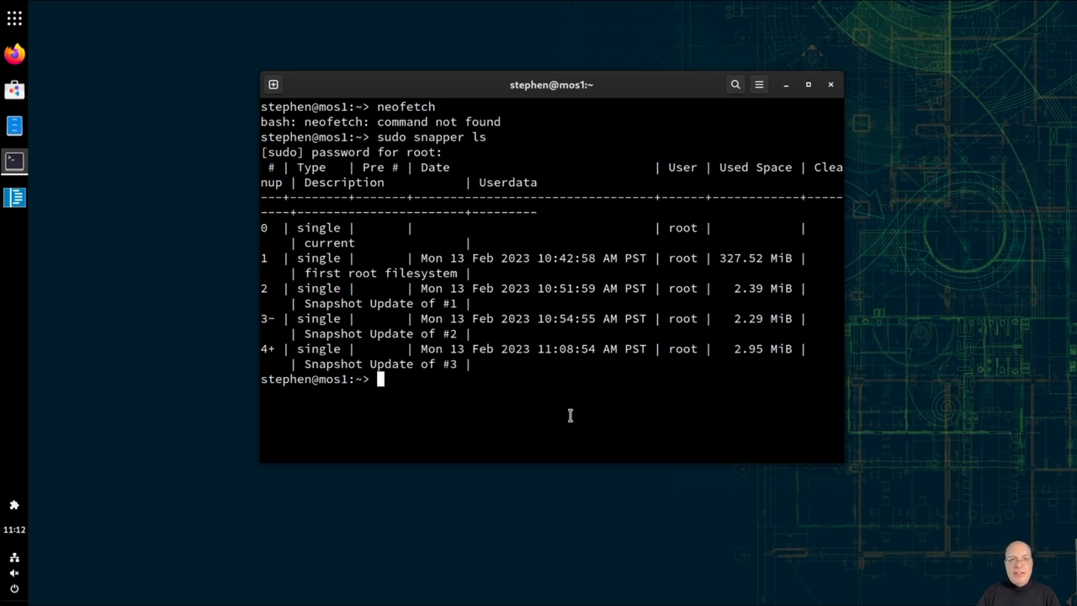
Run sudo snapper rollback to set snapshot 3 as default and restart.
text(sudo)
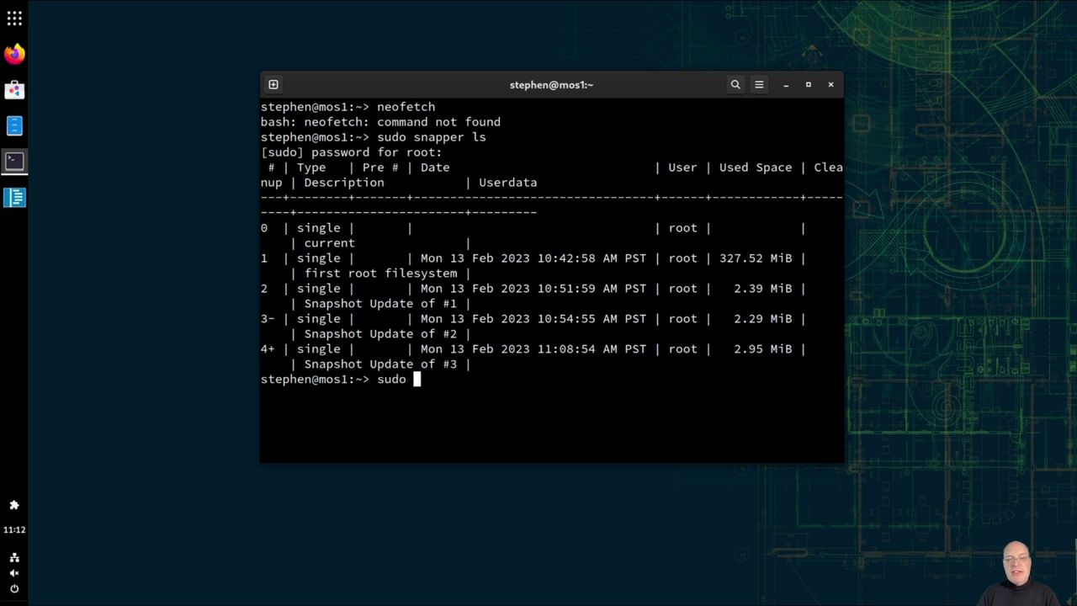
text(snapper rollba)
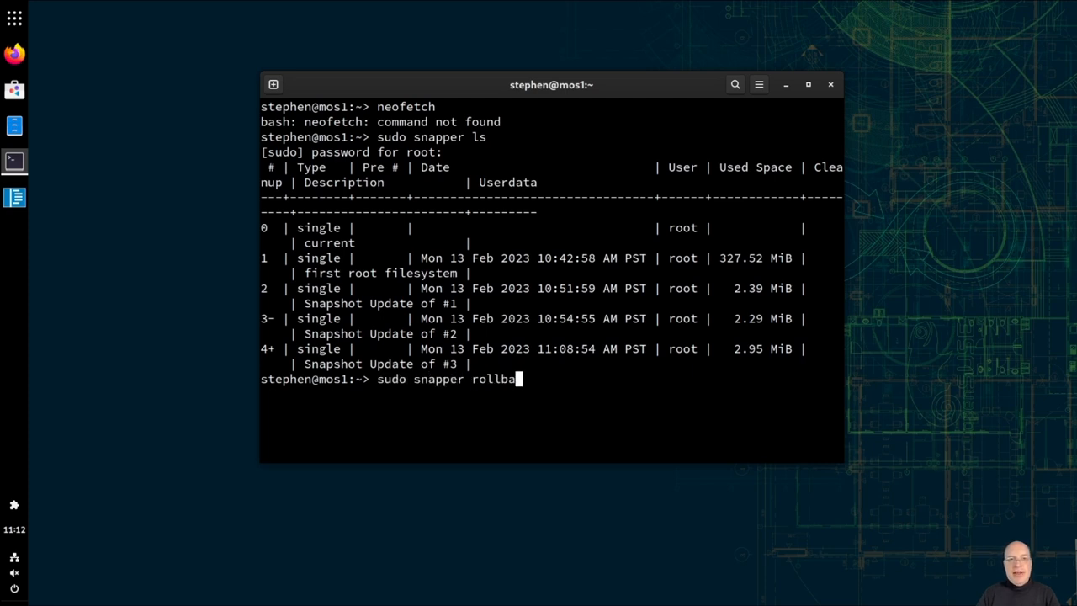
key(Return)
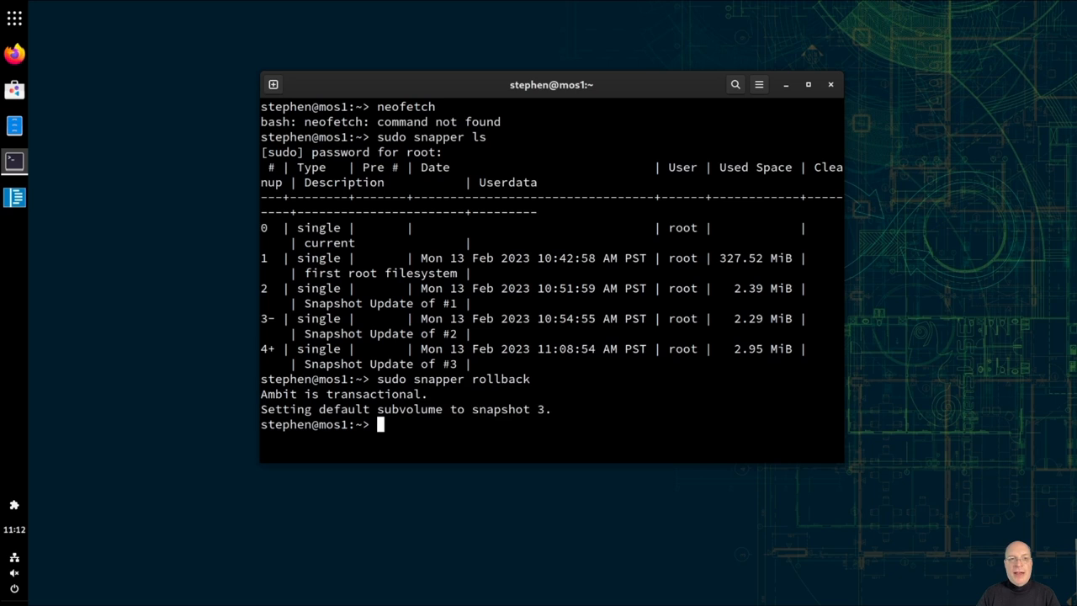
double_click(500, 409)
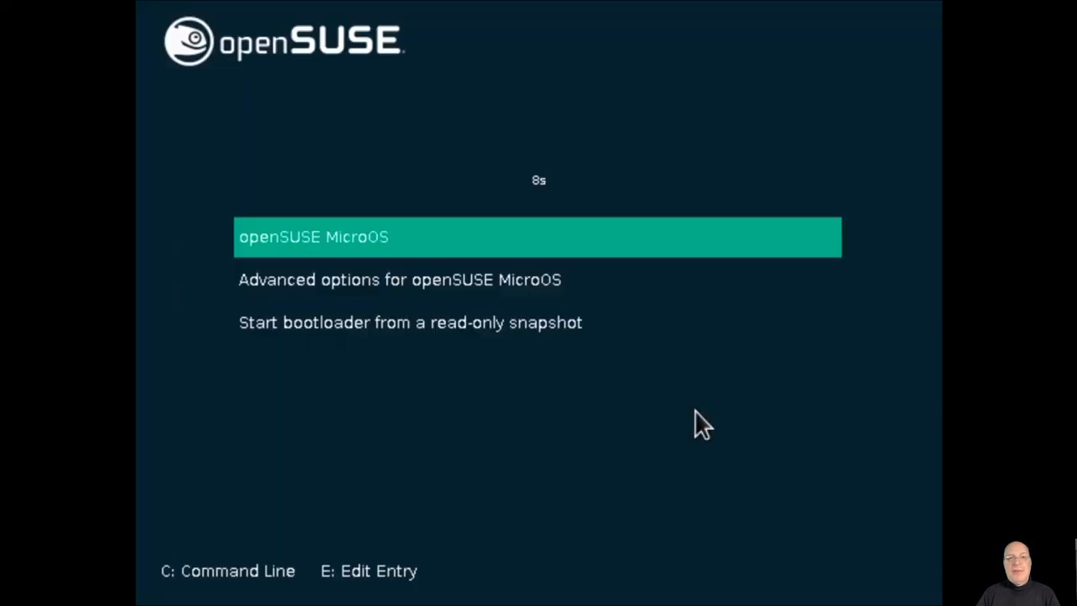
Boot the default openSUSE MicroOS entry, log in, and open a terminal.
key(Return)
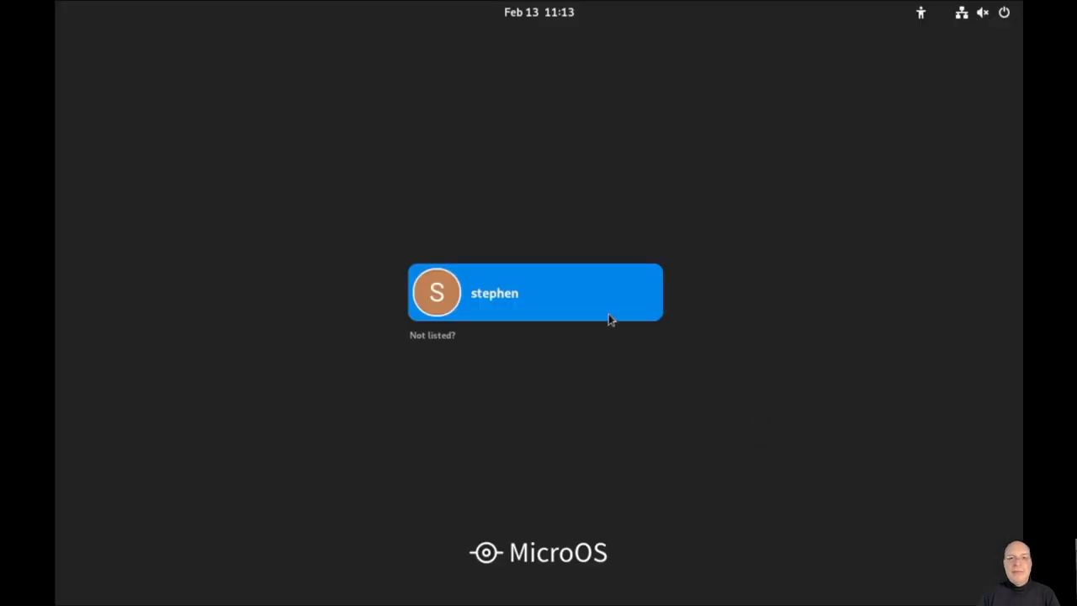
click(535, 293)
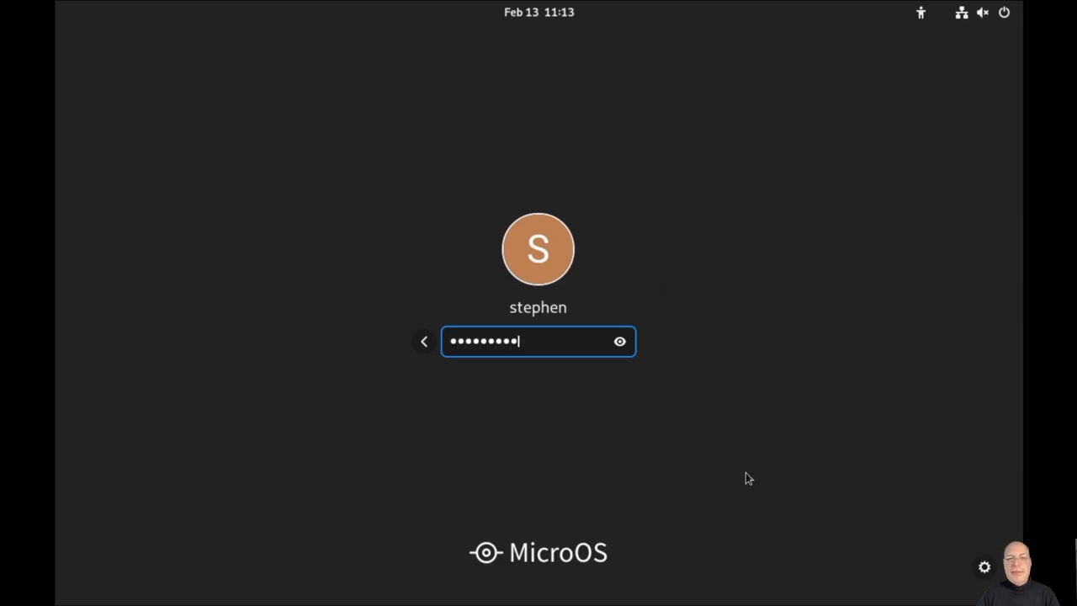
key(Return)
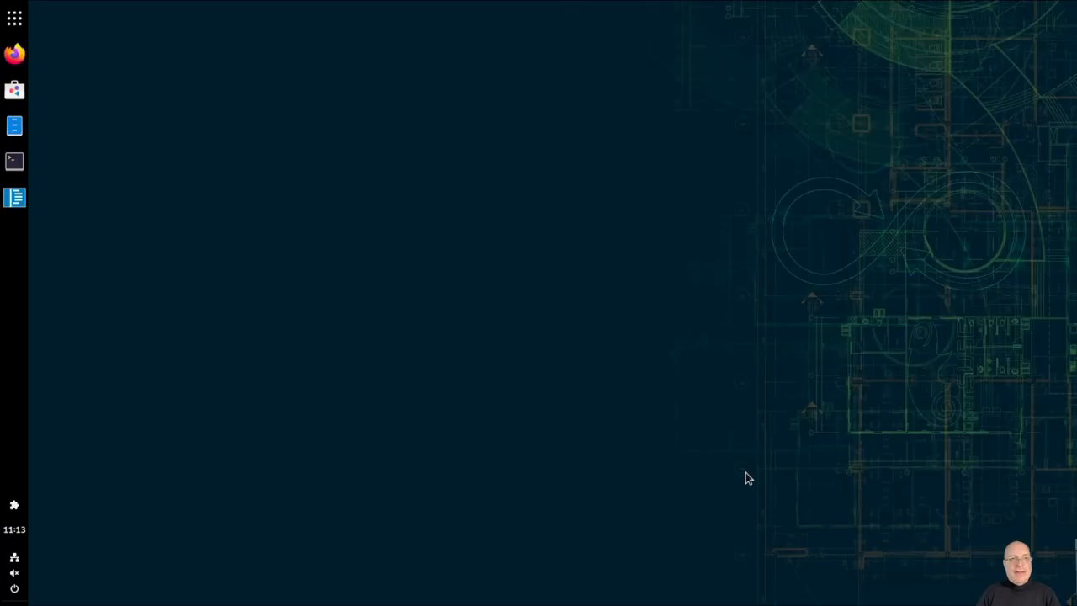
click(13, 162)
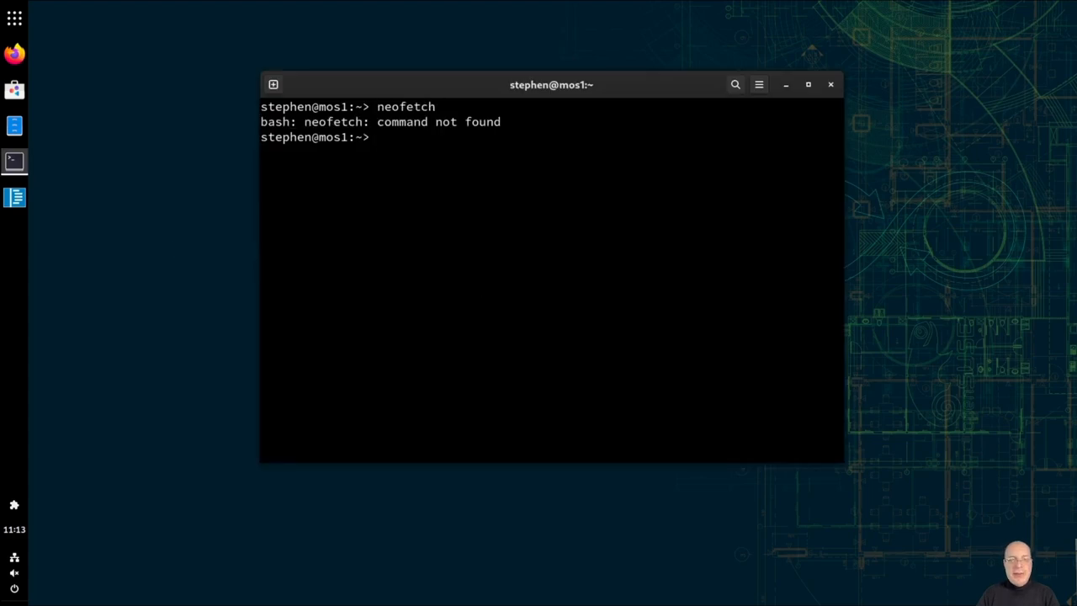
List snapshots with sudo snapper, confirming snapshot 3 is current and default.
text(sudo snapper ls)
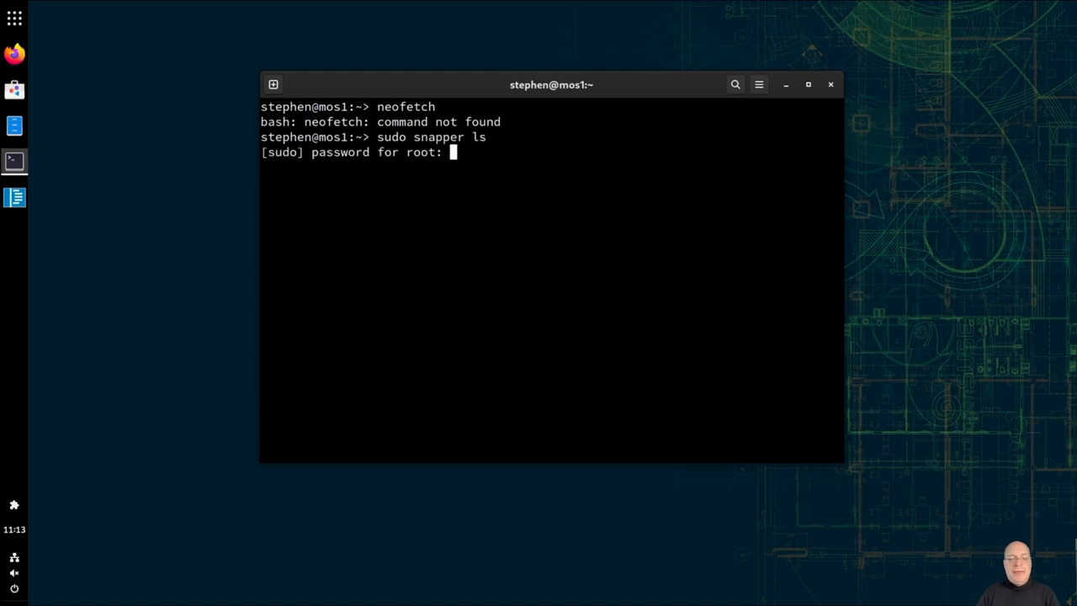
key(Return)
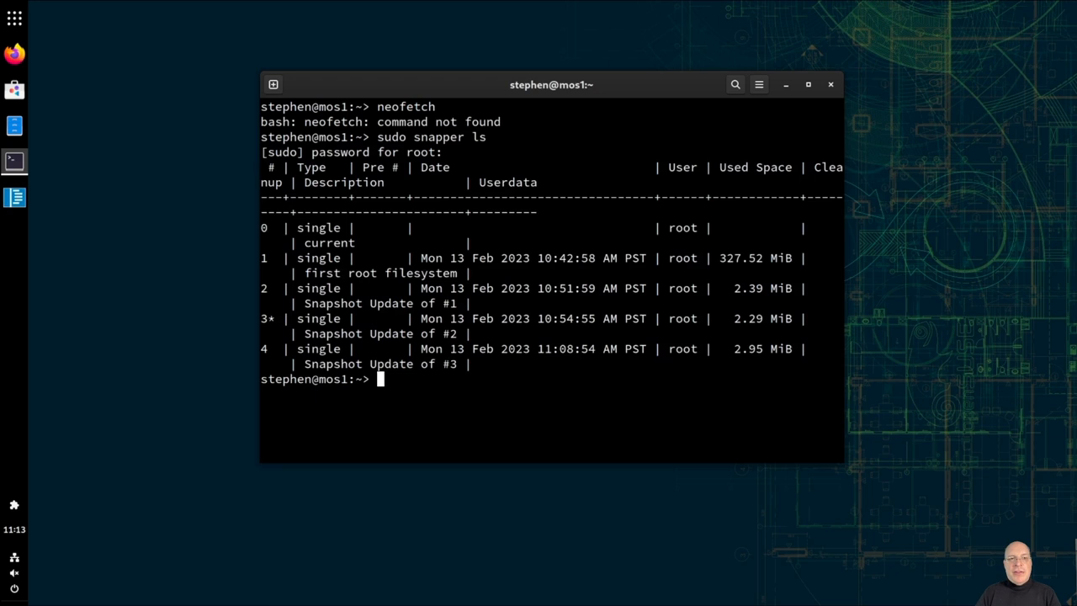
mouse_move(547, 387)
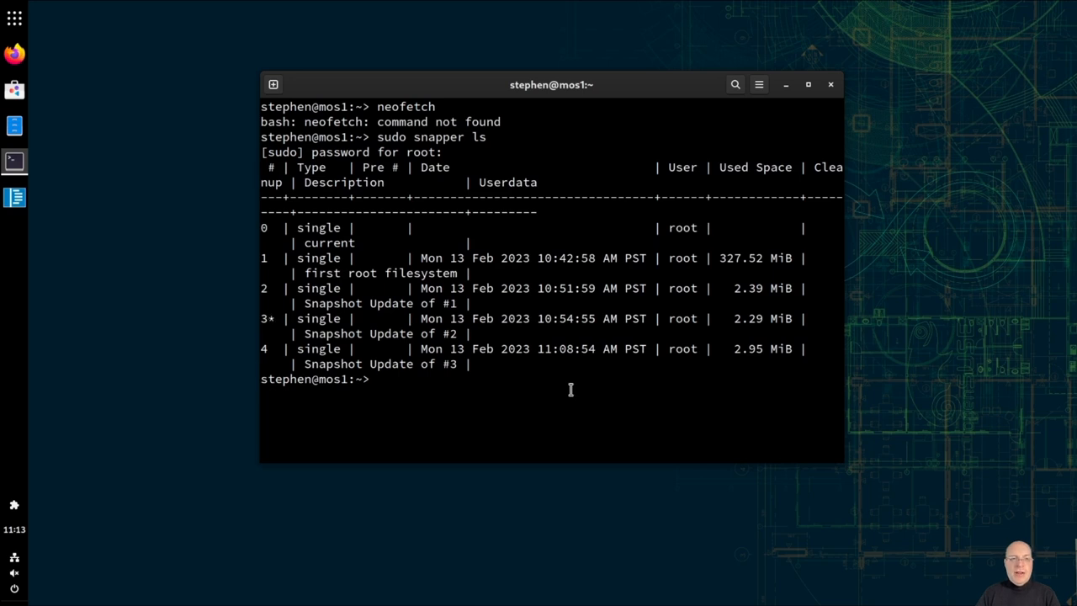
text(sudo sna)
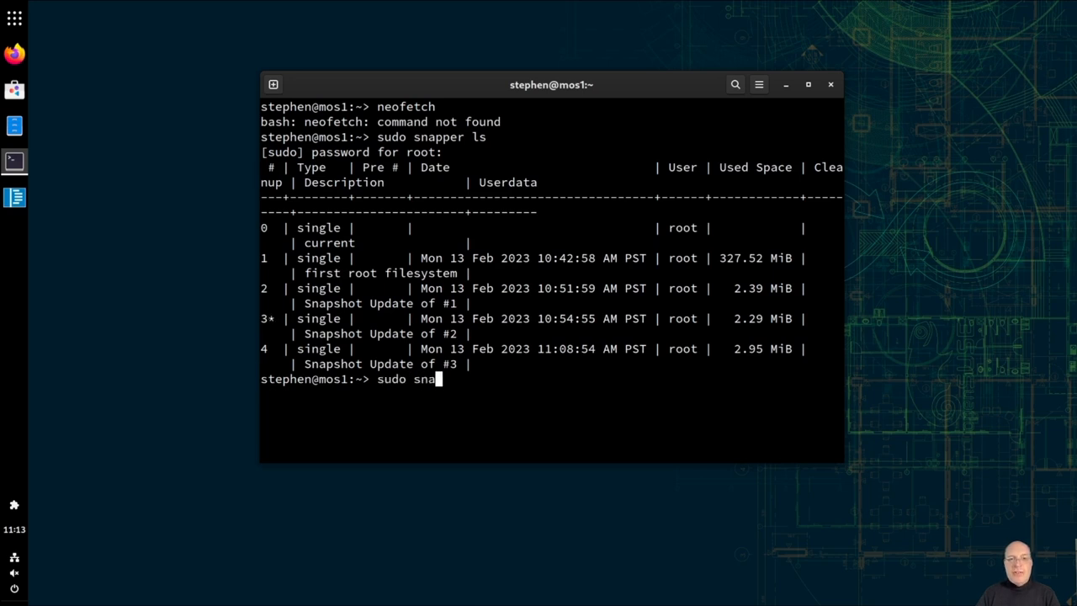
Delete snapshot 4 with sudo snapper delete 4.
text(pper delete)
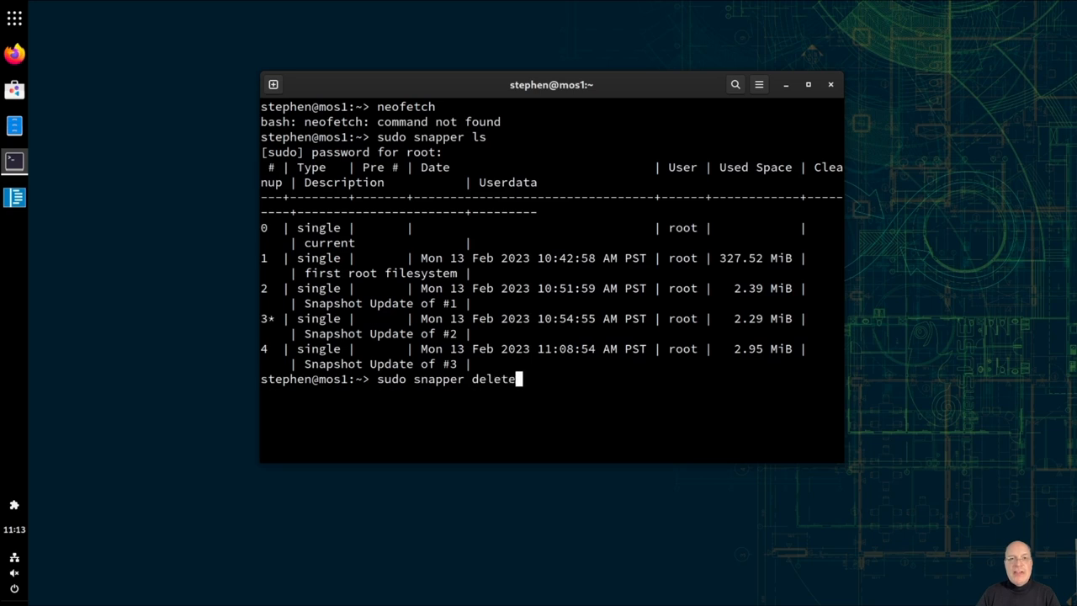
text(4)
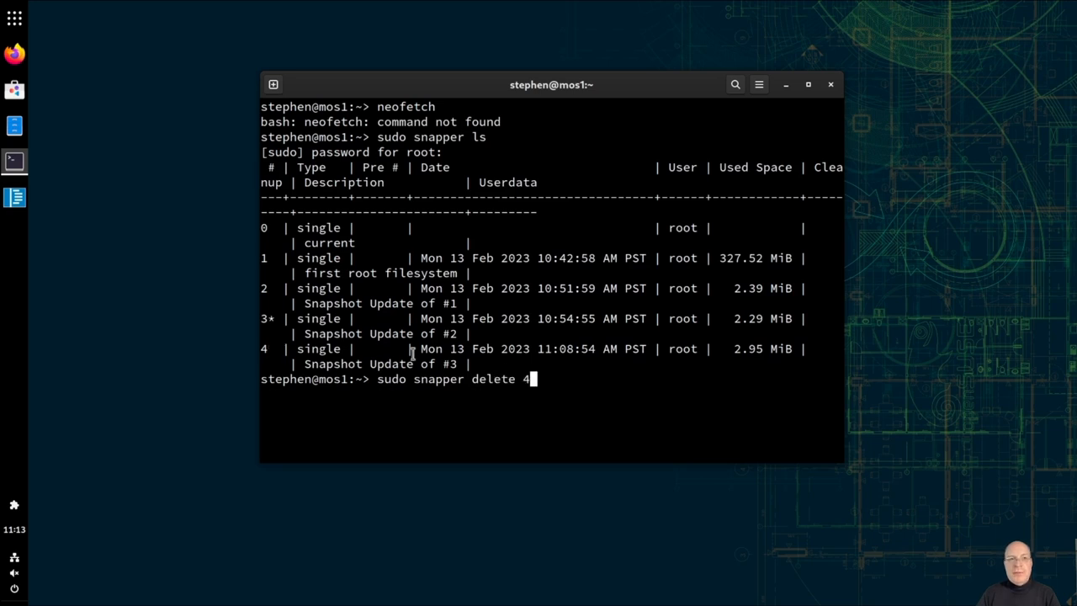
mouse_move(614, 387)
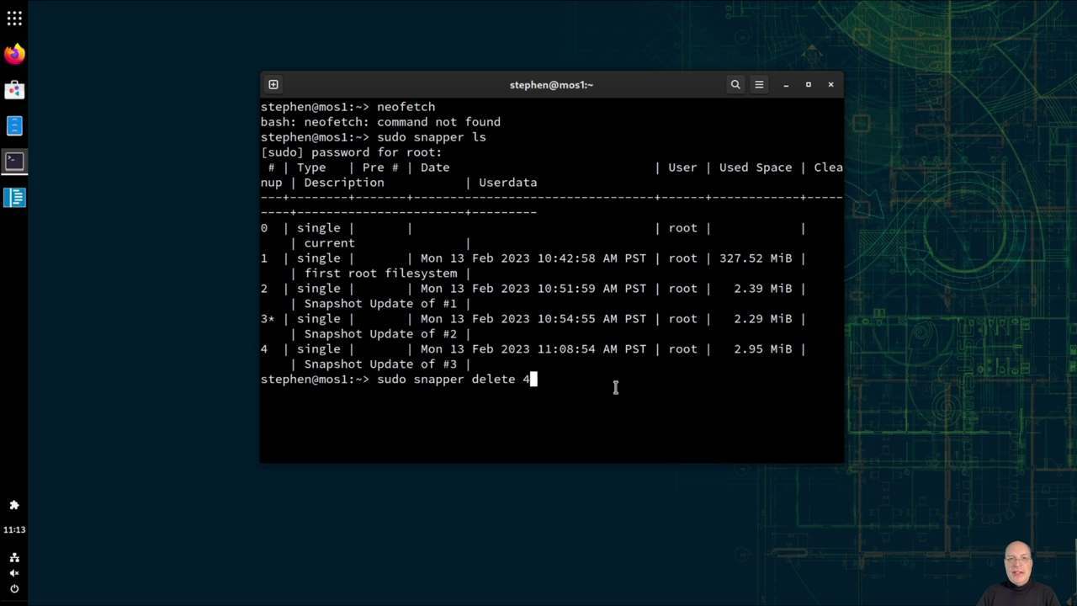
key(Return)
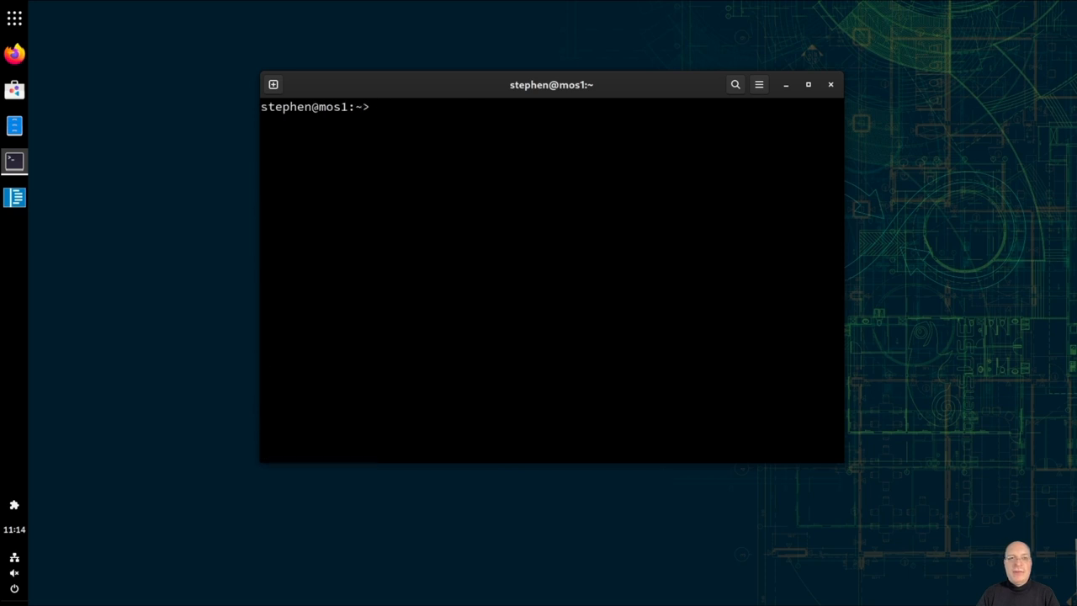
List btrfs subvolumes (snapshots 1–3 remain) and confirm snapshot 3 is the default subvolume.
text(sudo btrfs)
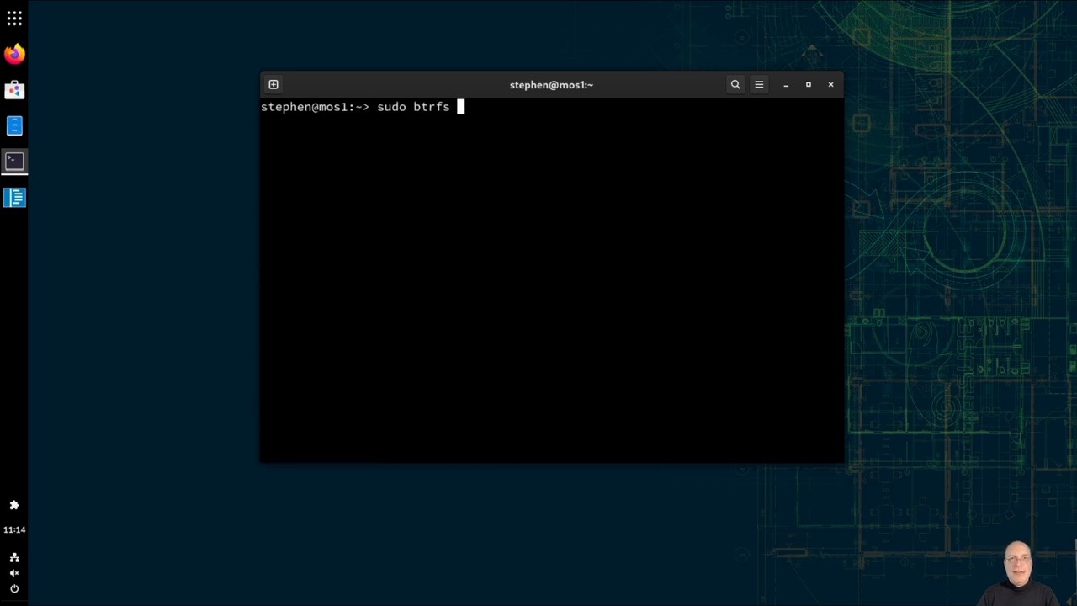
text(subvol)
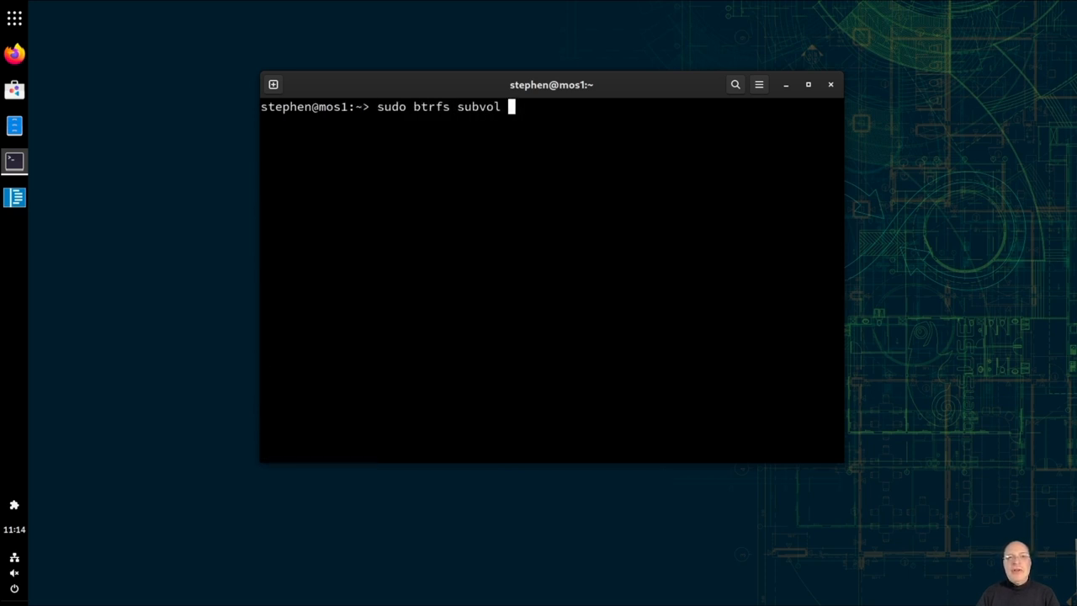
key(Return)
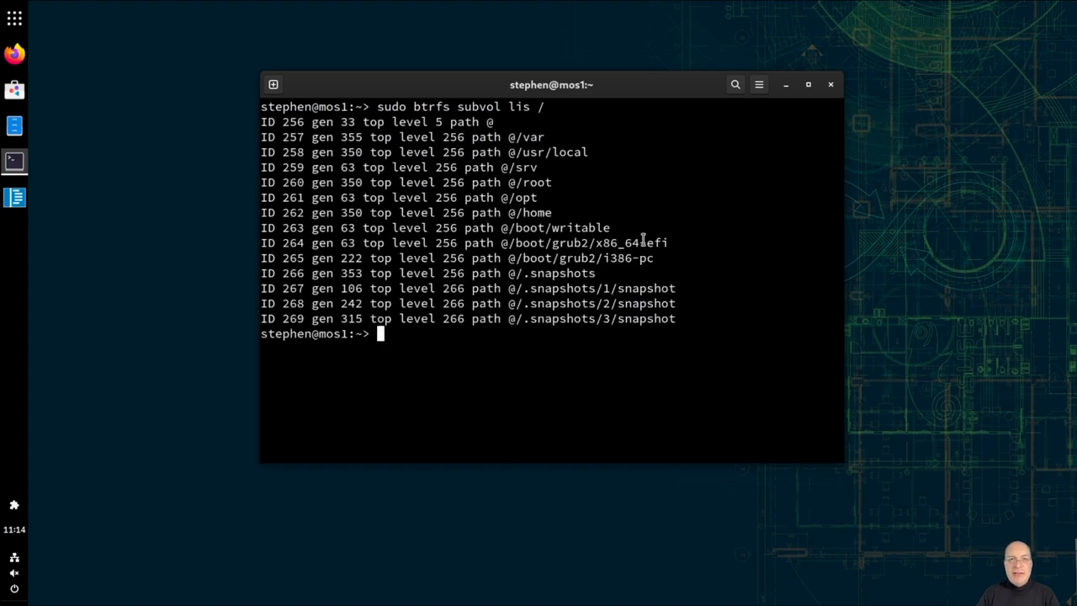
mouse_move(412, 302)
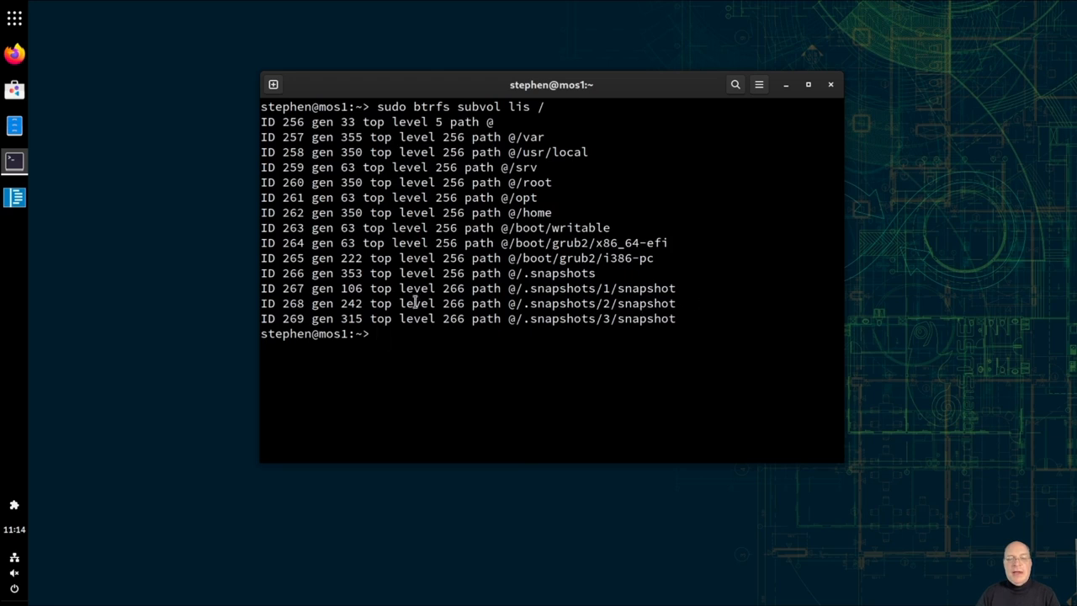
mouse_move(704, 379)
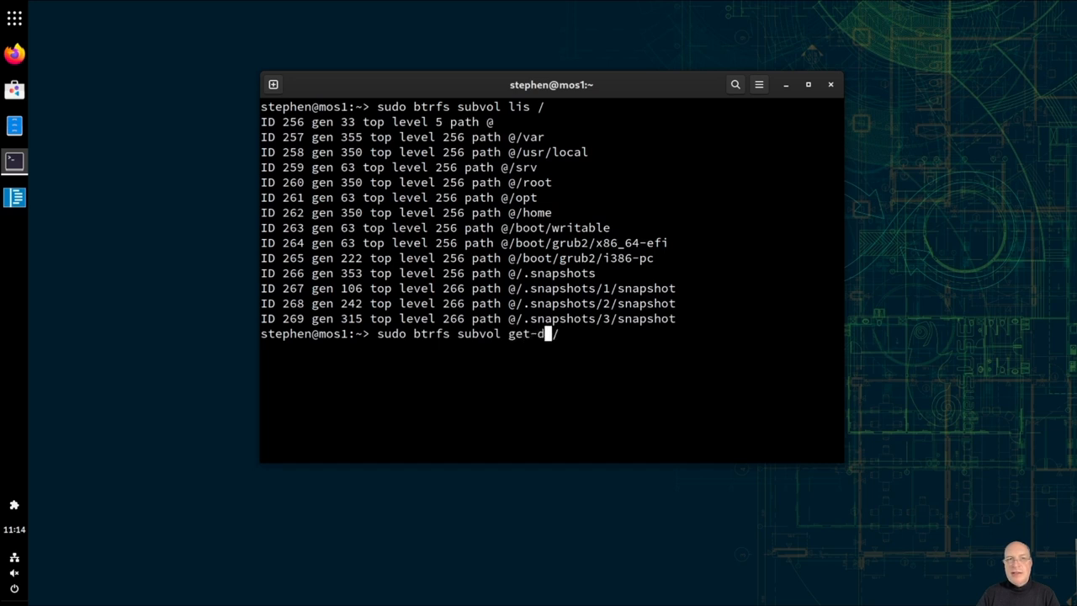
key(Return)
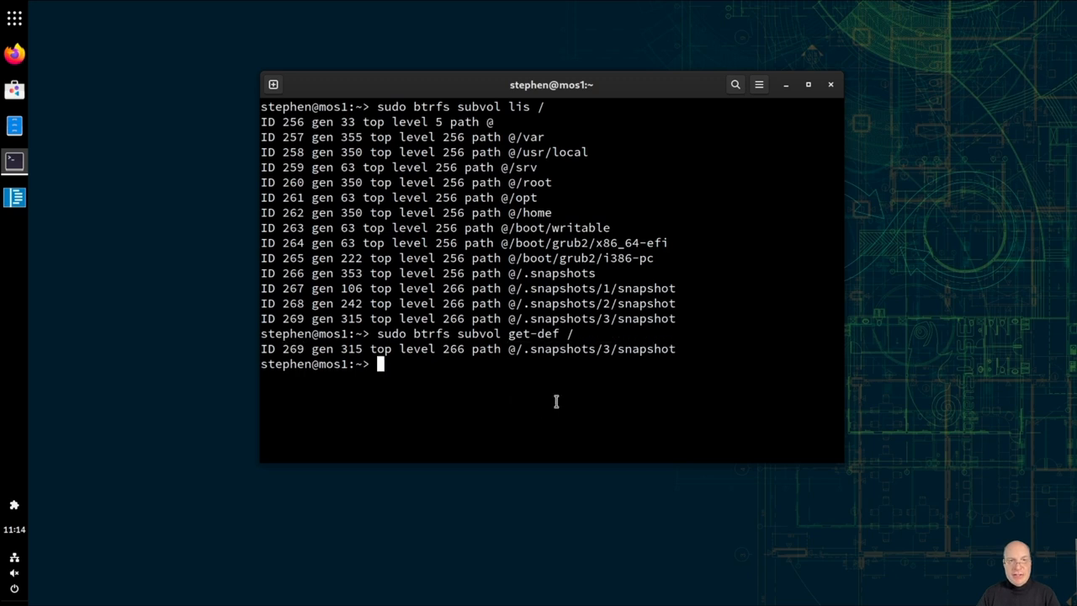
mouse_move(637, 436)
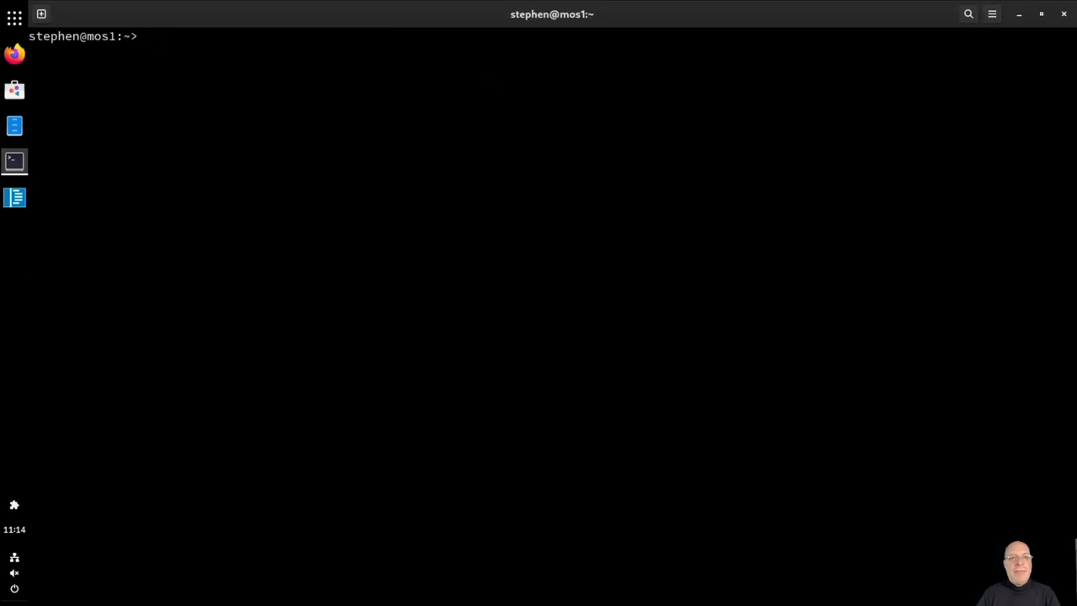
List all 11 systemd timers with systemctl list-timers -a and select transactional-update.timer.
text(systemctl)
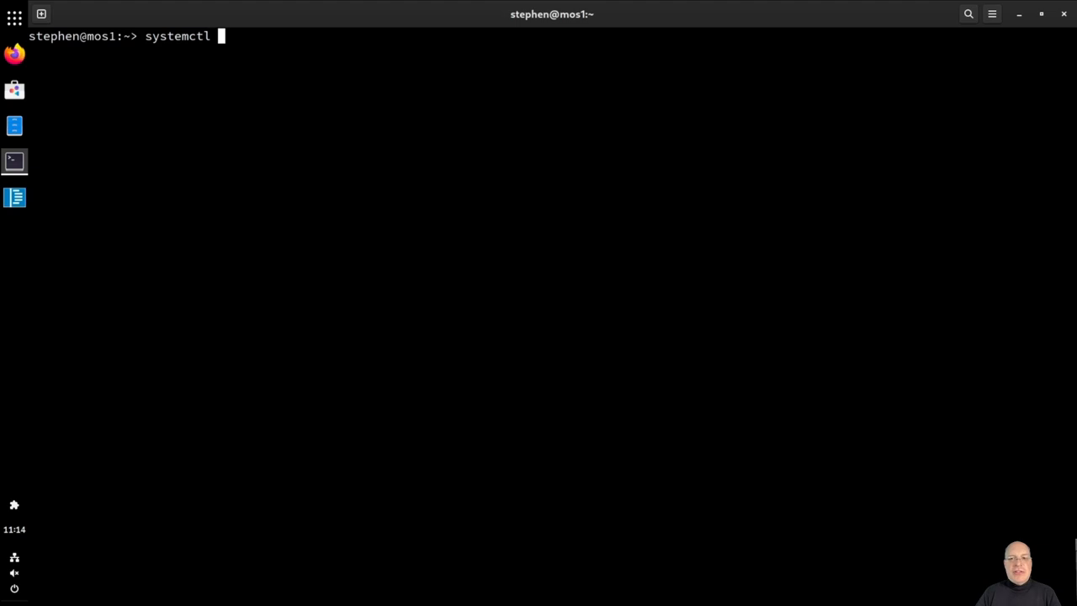
text(list-timers)
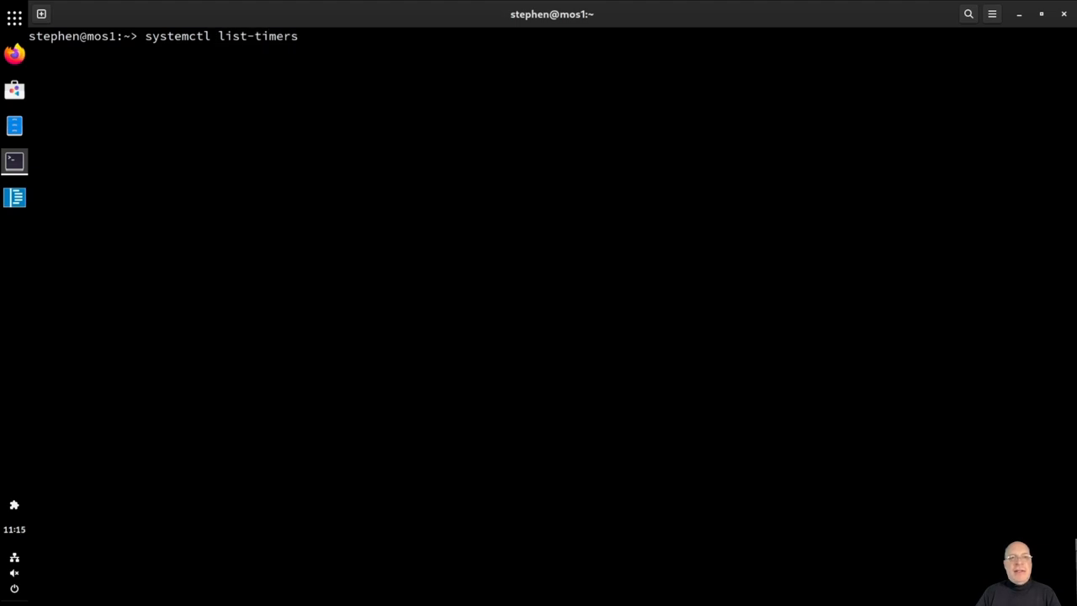
text(-a)
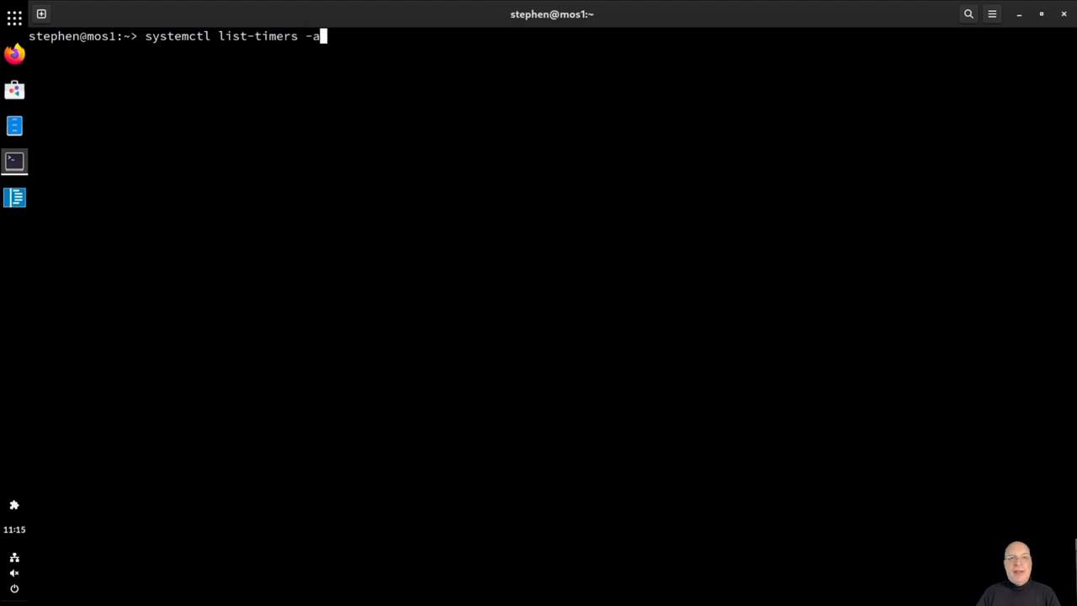
key(Return)
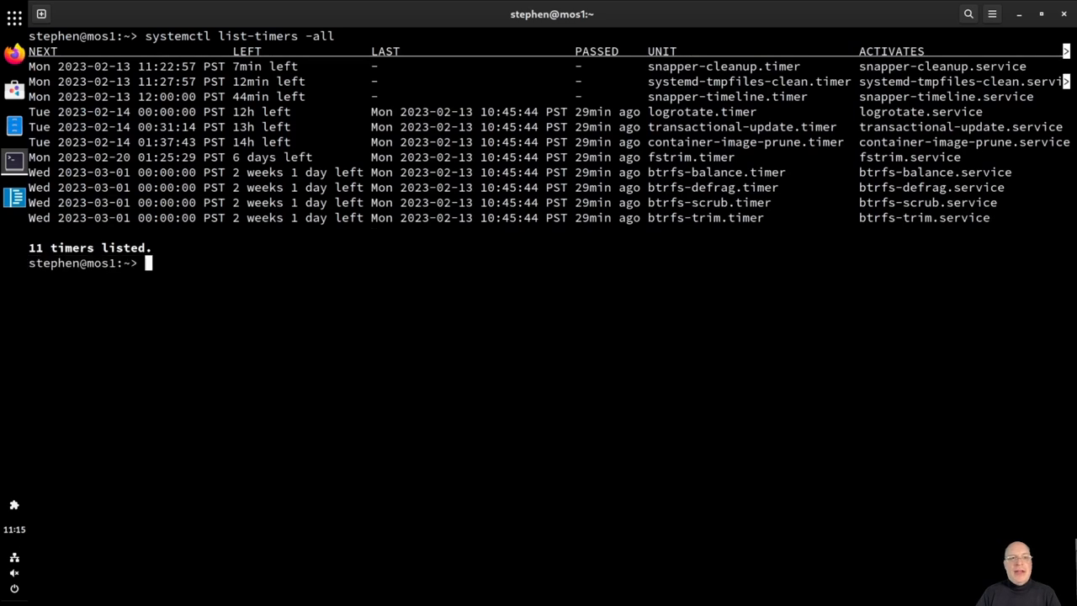
mouse_move(719, 139)
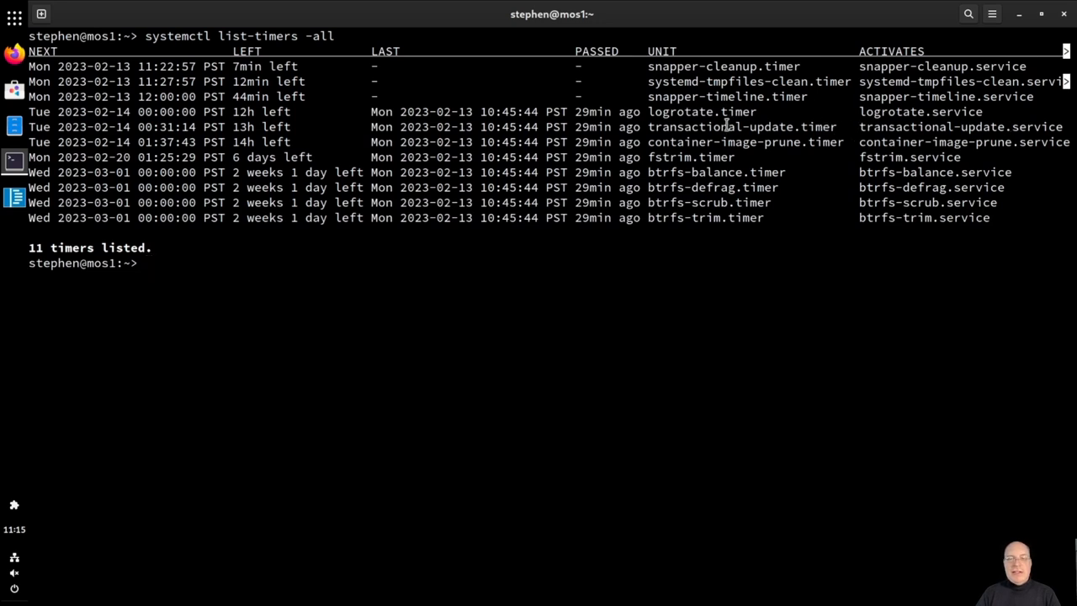
double_click(741, 126)
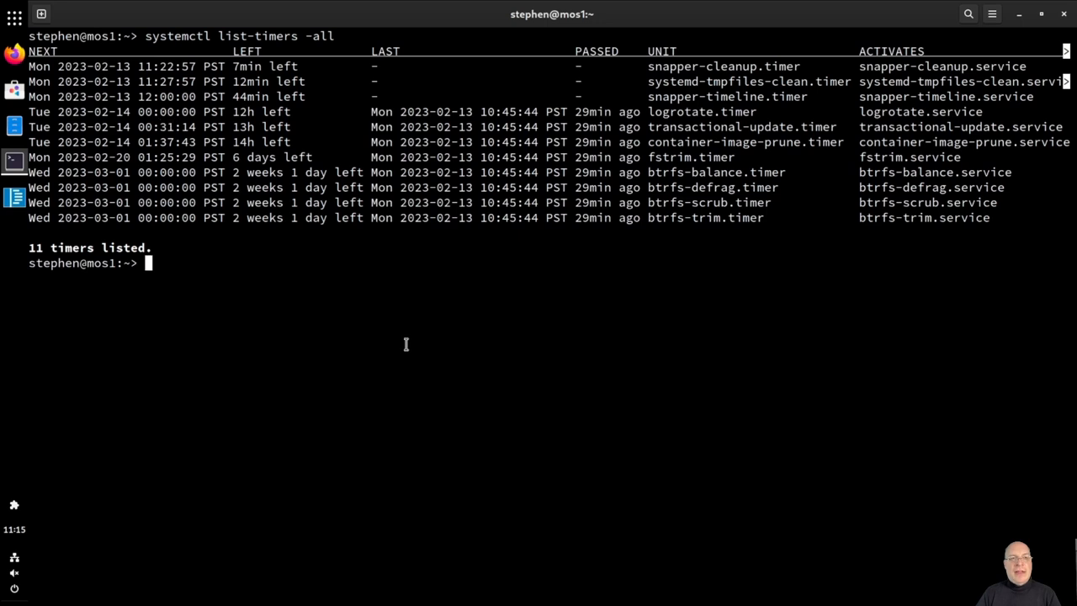
Show transactional-update.timer status: loaded, enabled, active (waiting), next trigger in 13h.
text(sudo systemct)
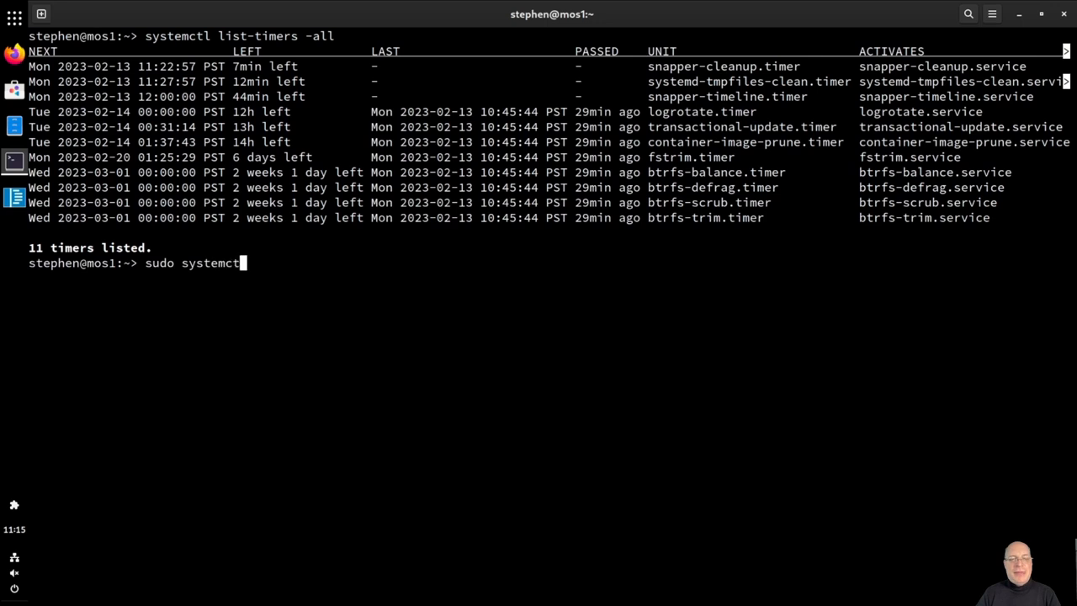
text(status)
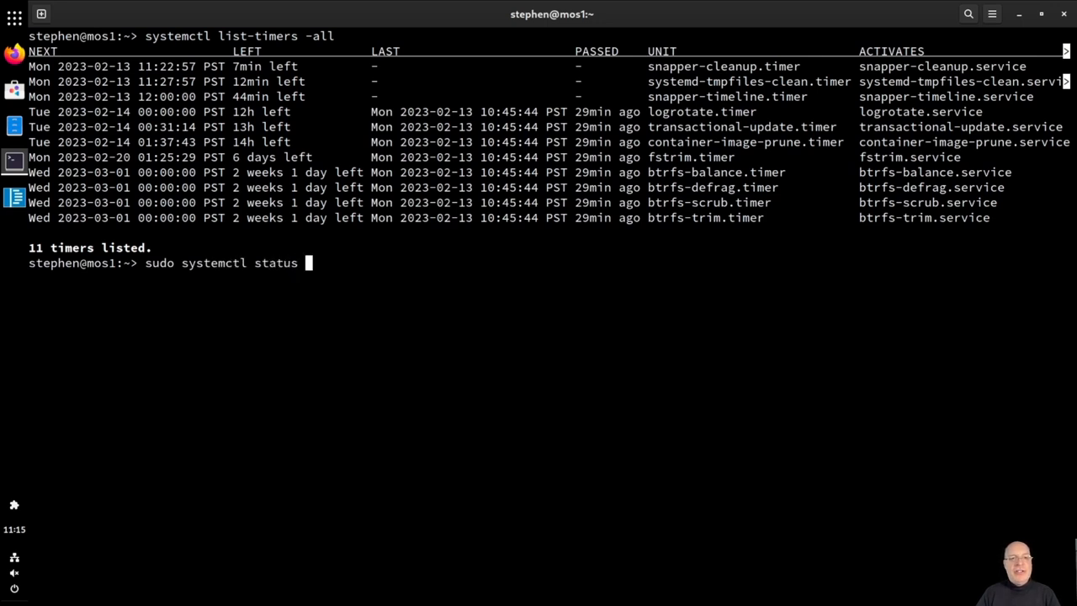
text(transactional-update)
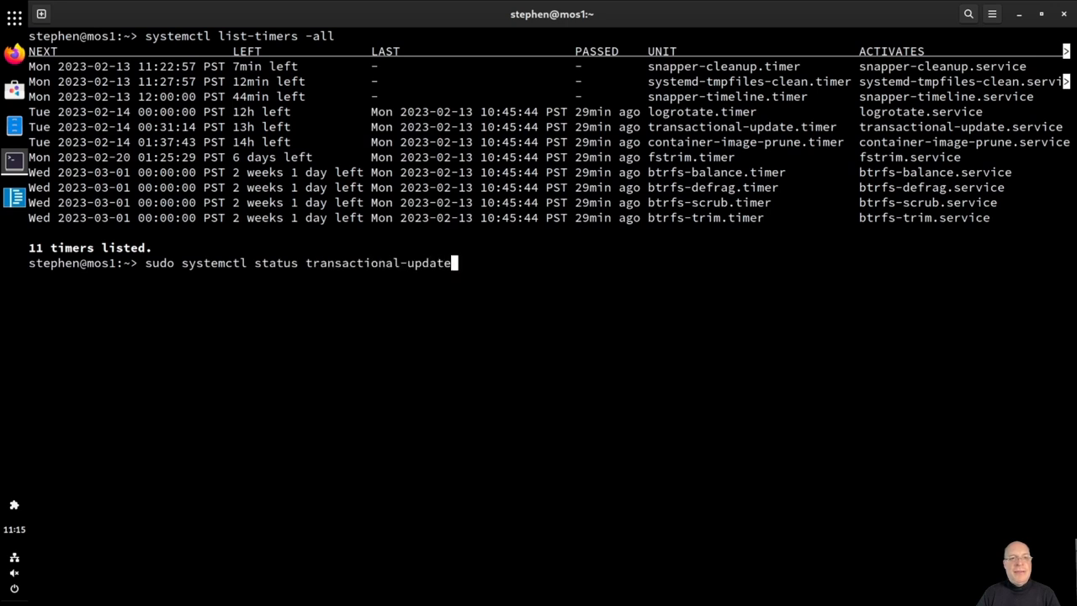
key(Return)
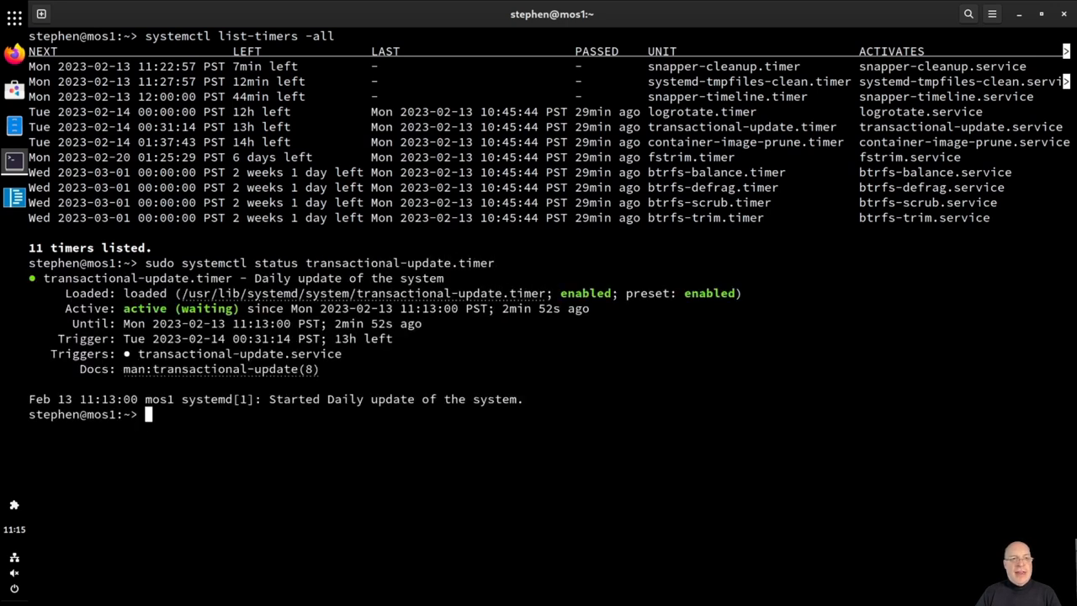
mouse_move(576, 433)
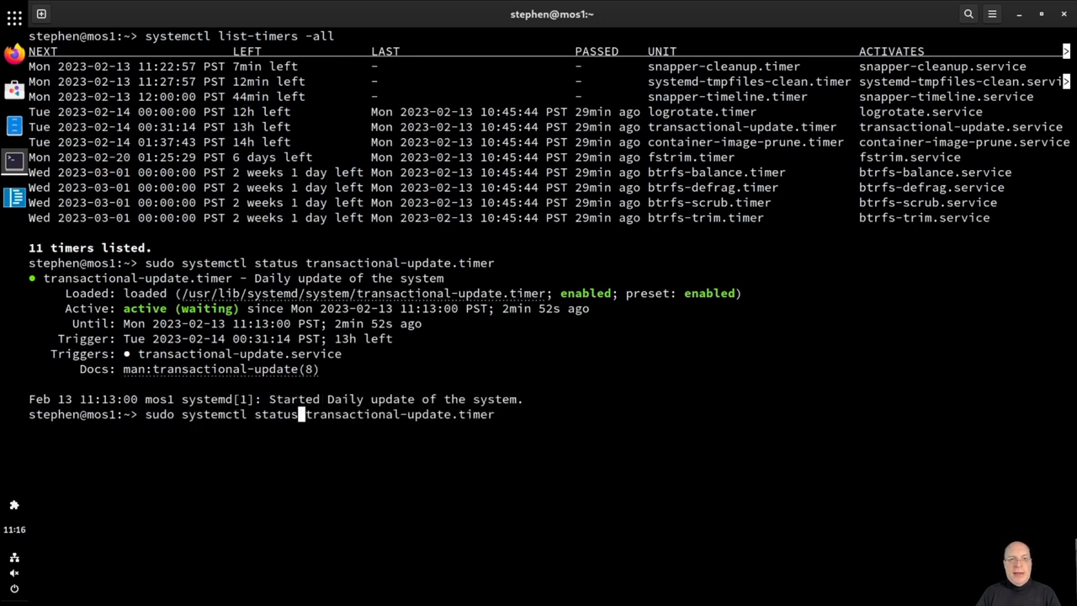
Open the transactional-update.timer override, review RandomizedDelaySec=2h, and quit vim with :q!
text(edit)
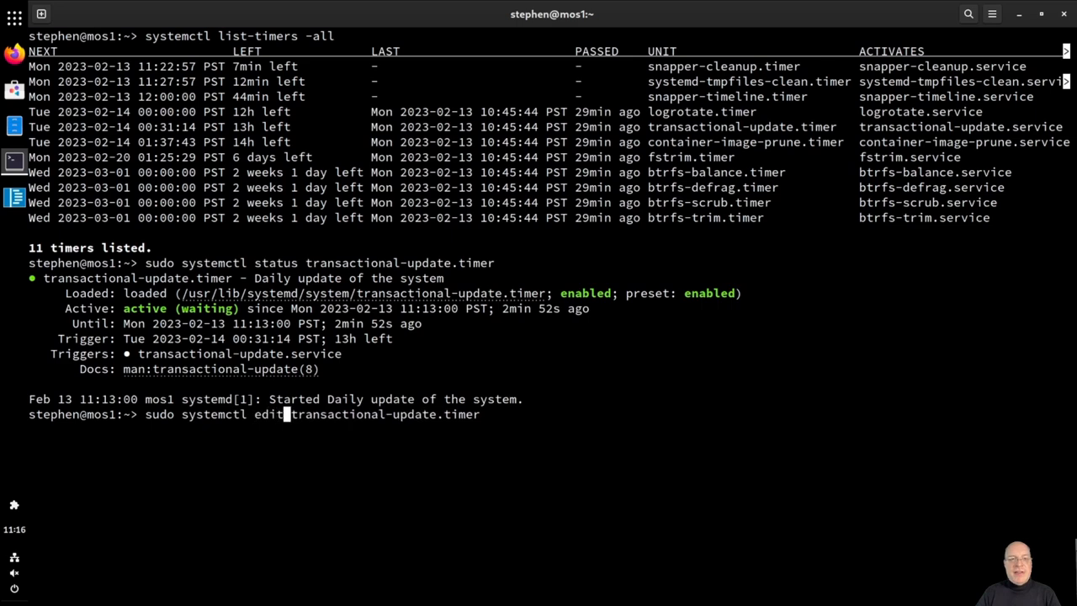
key(Return)
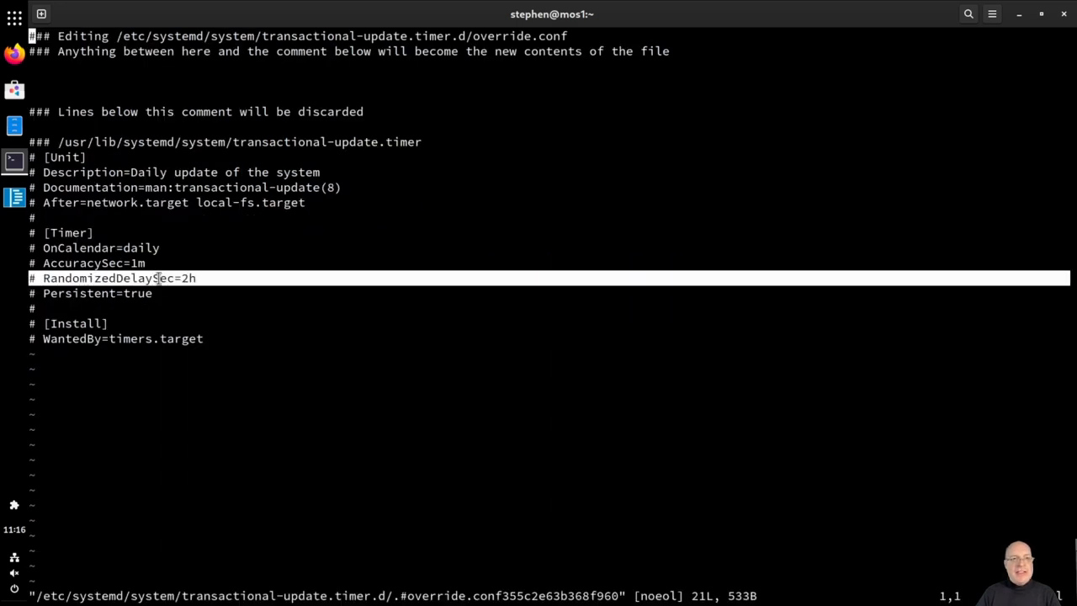
mouse_move(353, 296)
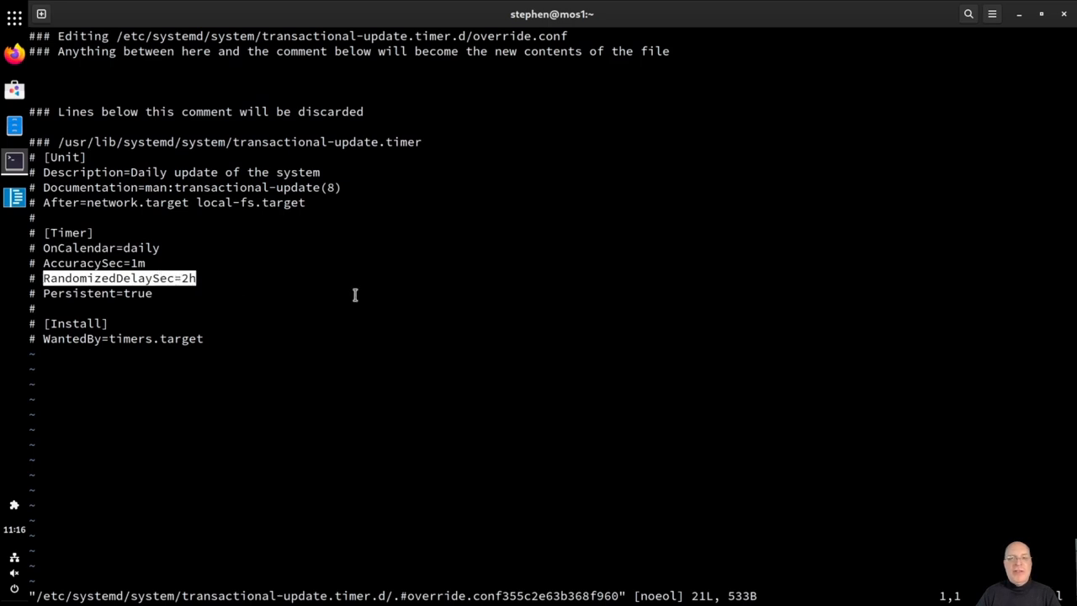
mouse_move(64, 231)
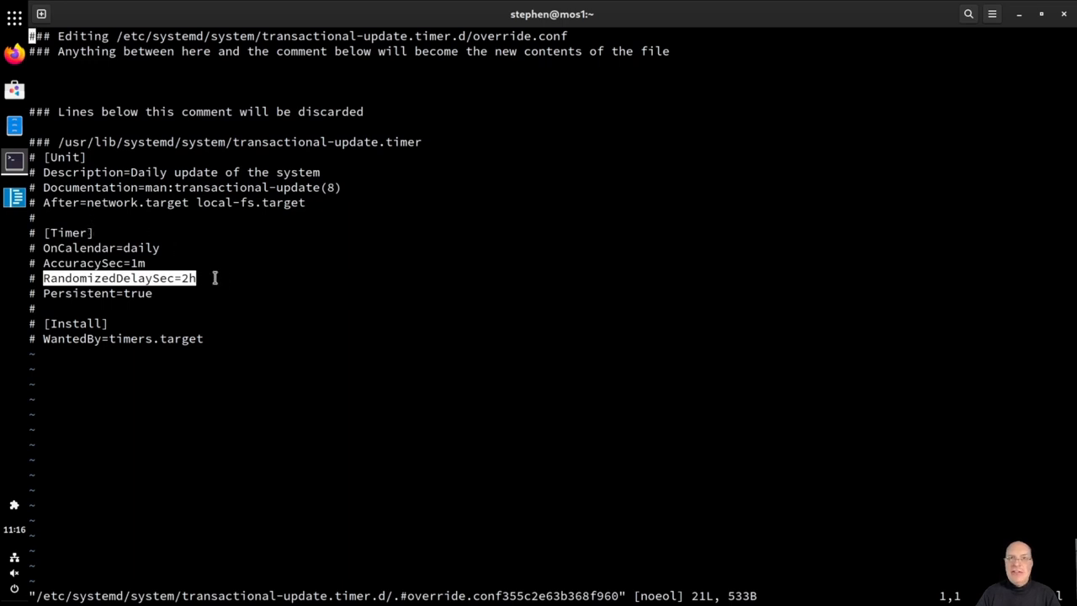
mouse_move(277, 274)
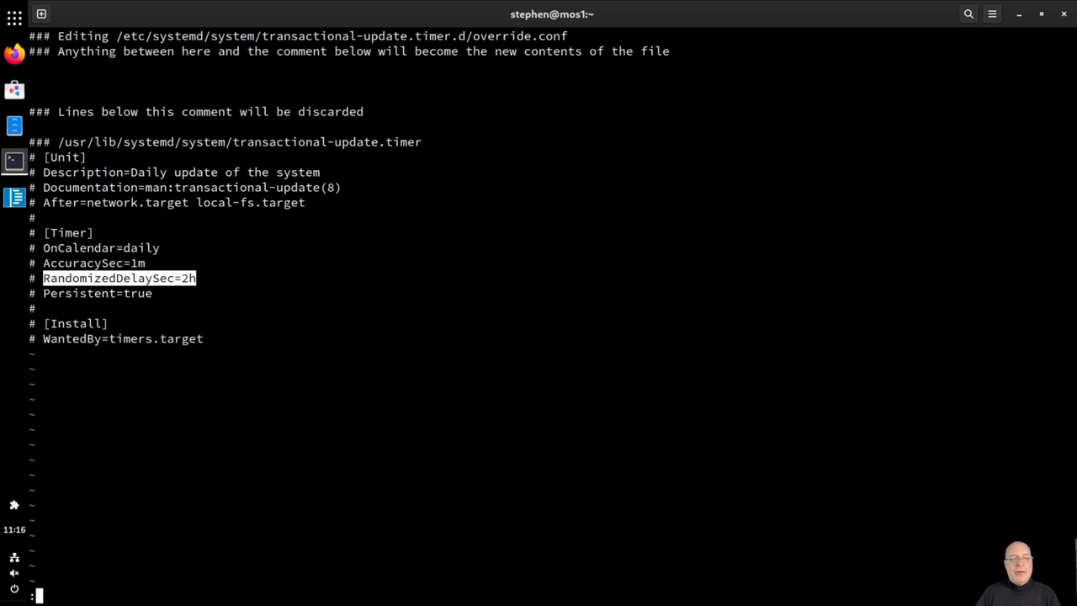
text(:q!)
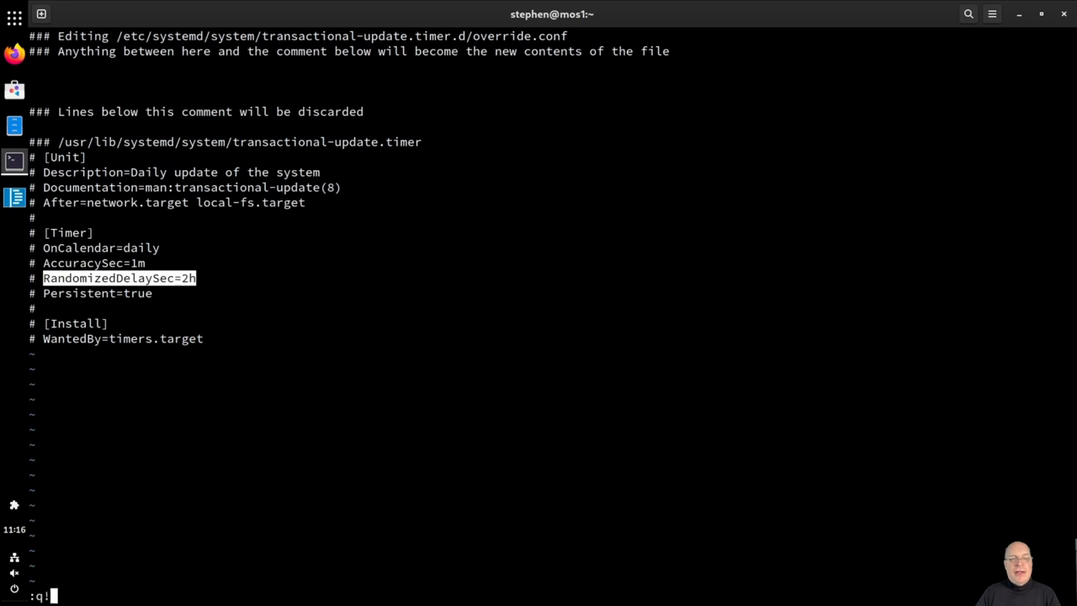
key(Return)
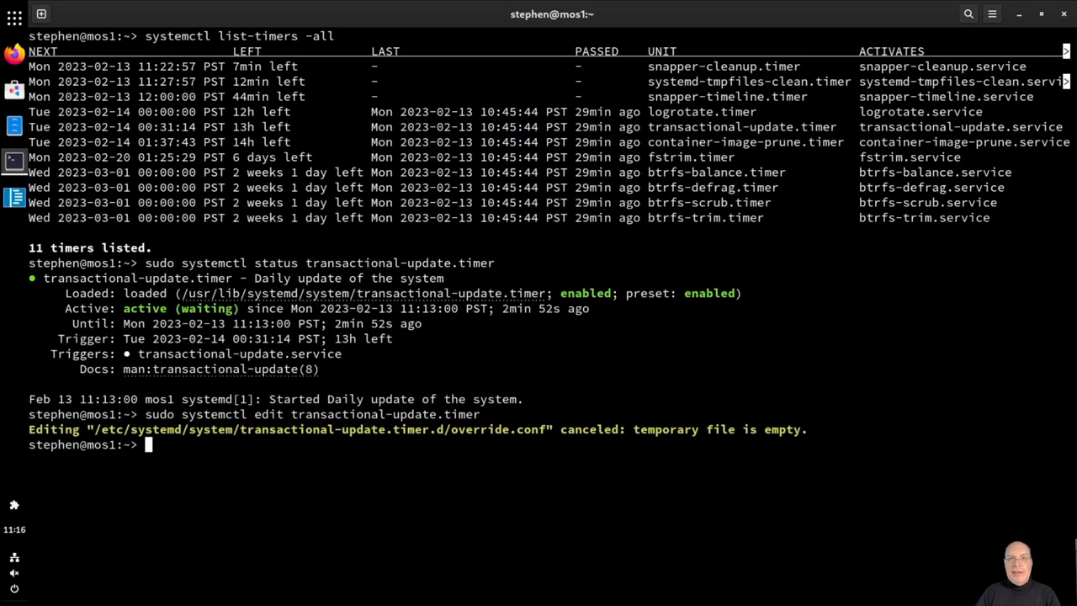
Disable transactional-update.timer with sudo systemctl disable.
text(sudo systemctl edit transactional-update.timer)
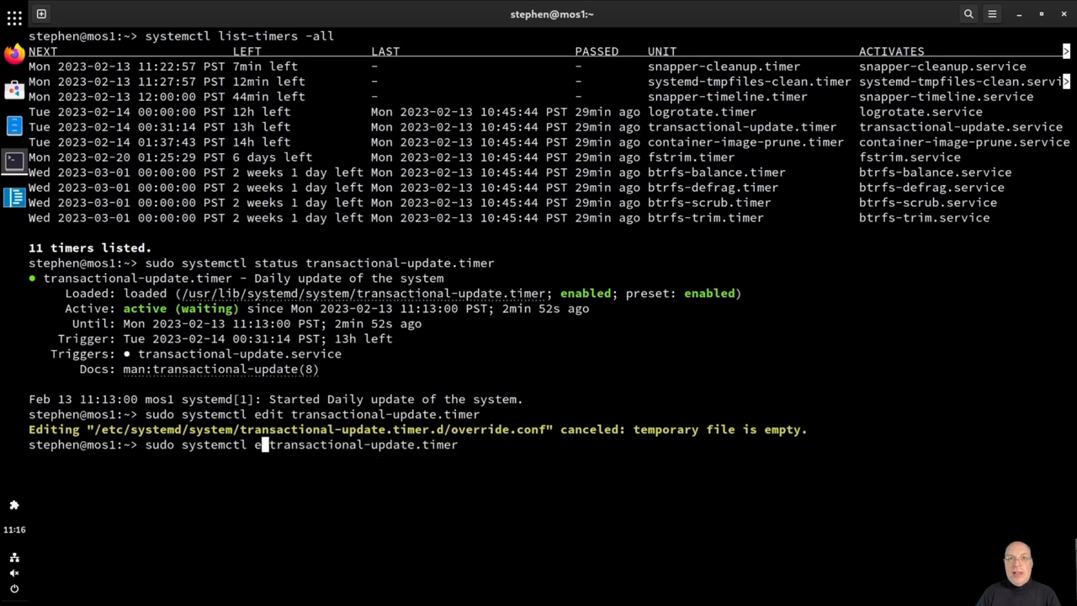
text(disable)
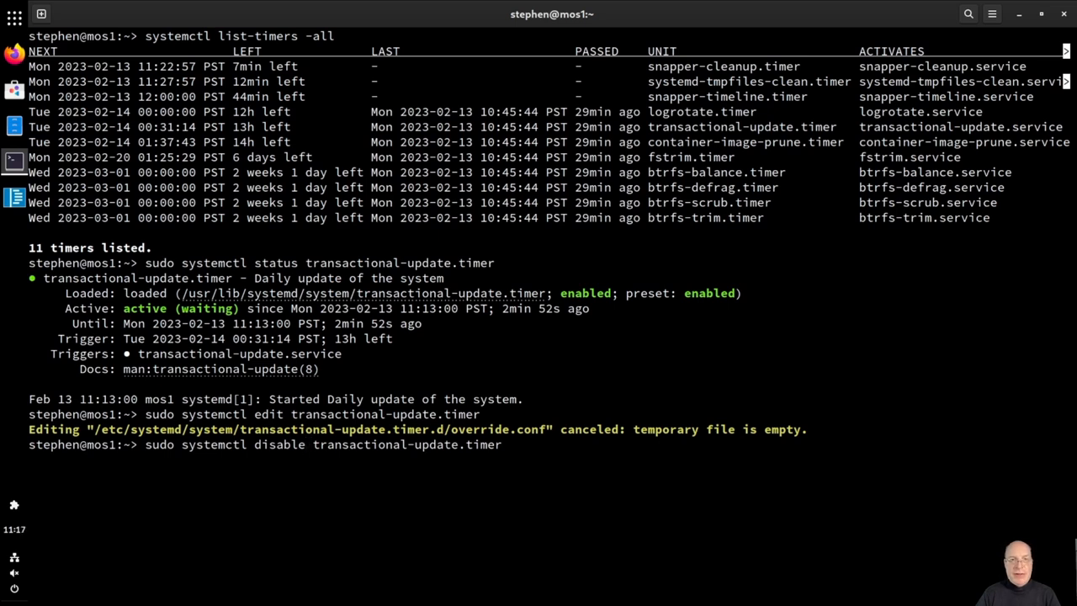
key(Return)
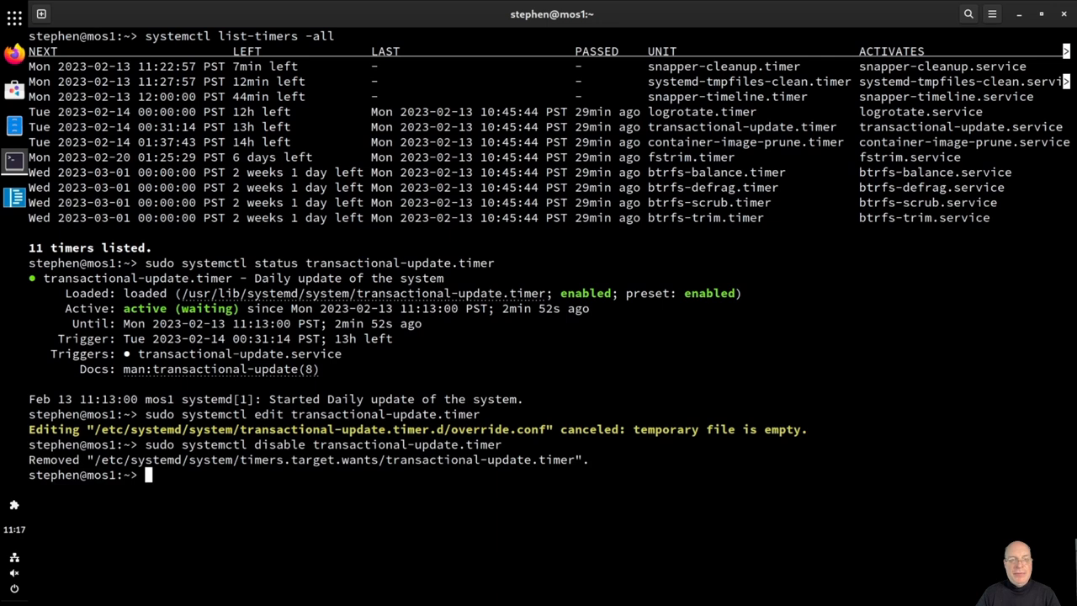
Relist all 11 systemd timers and enter a reboot command at the prompt.
text(systemctl list-timers -all)
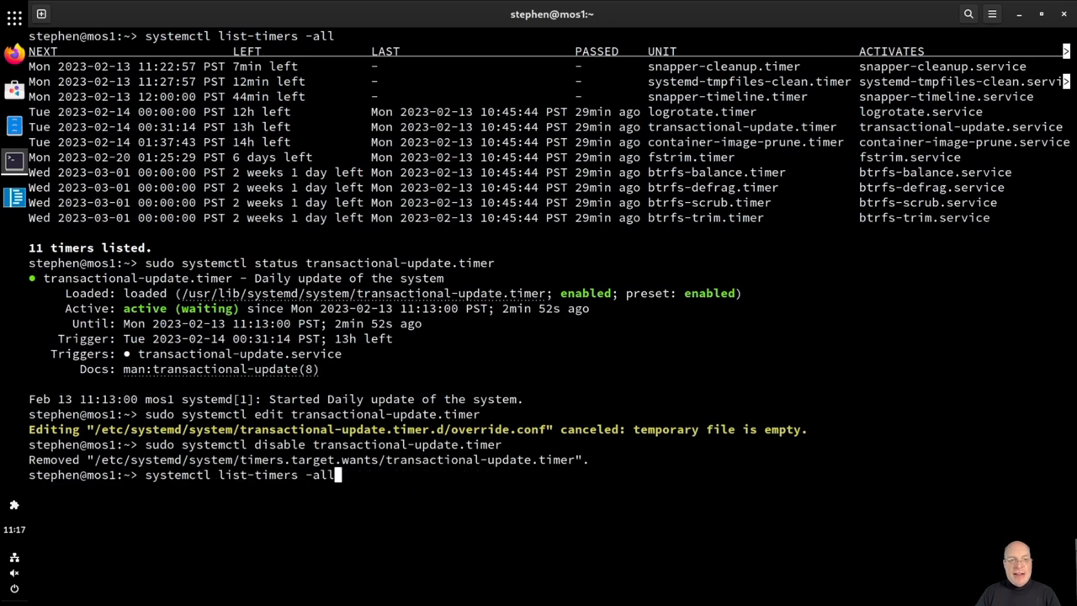
key(Return)
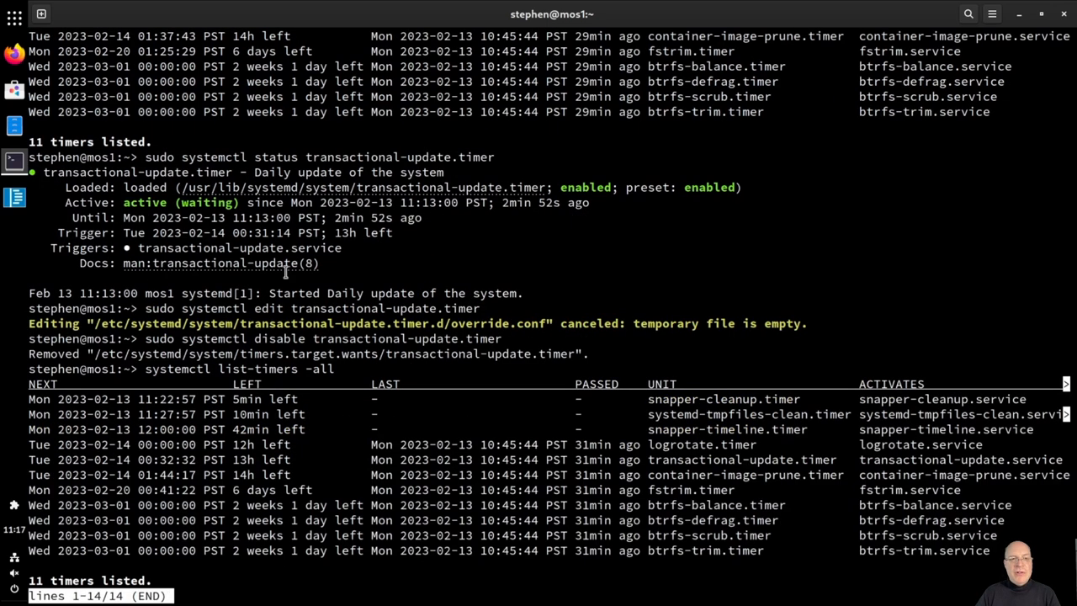
mouse_move(845, 406)
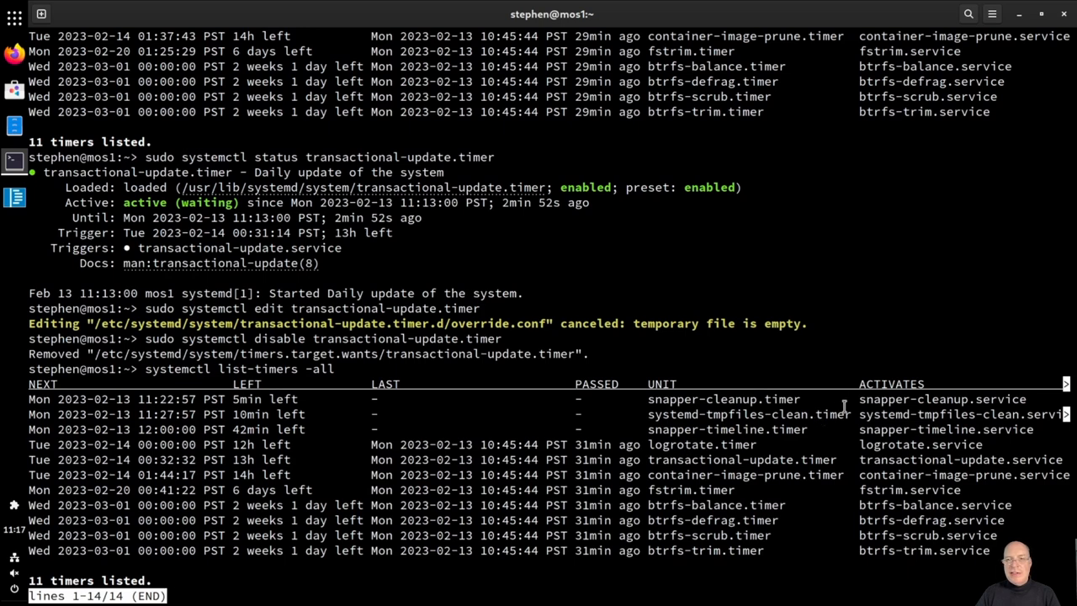
mouse_move(829, 381)
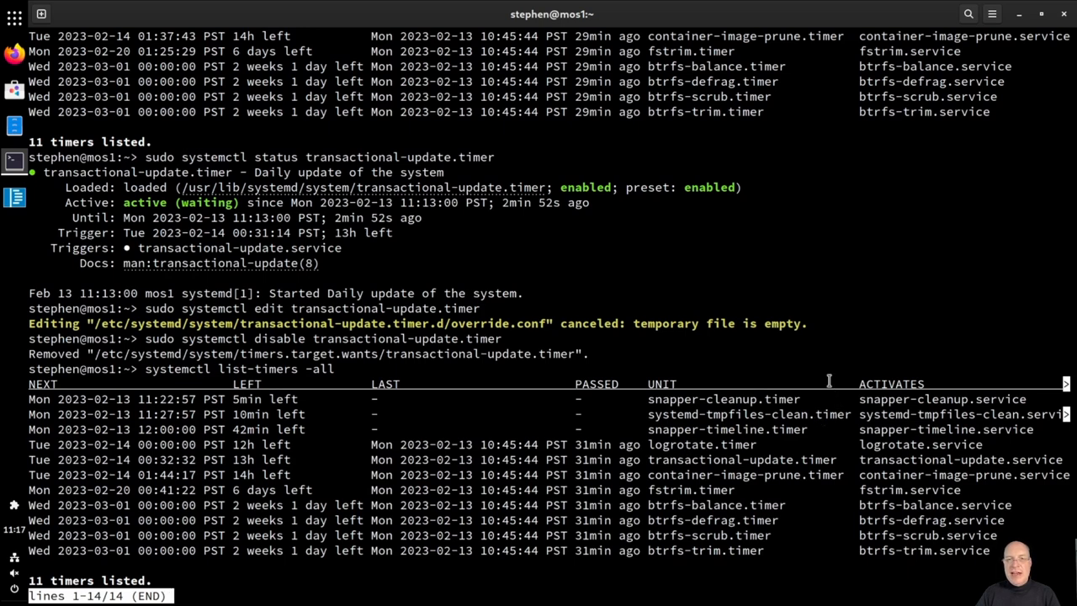
mouse_move(853, 362)
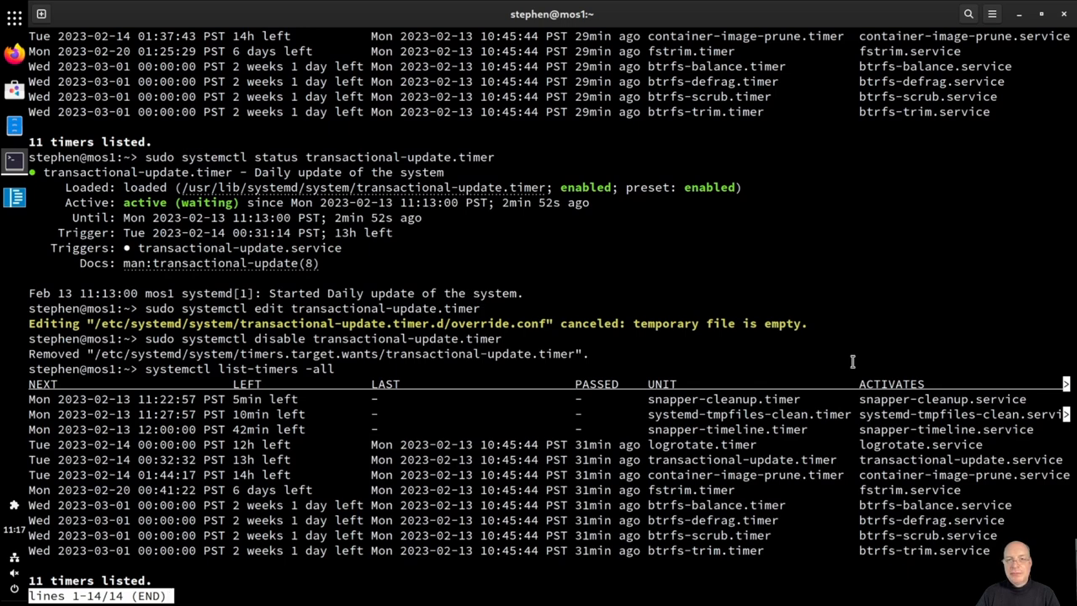
mouse_move(755, 458)
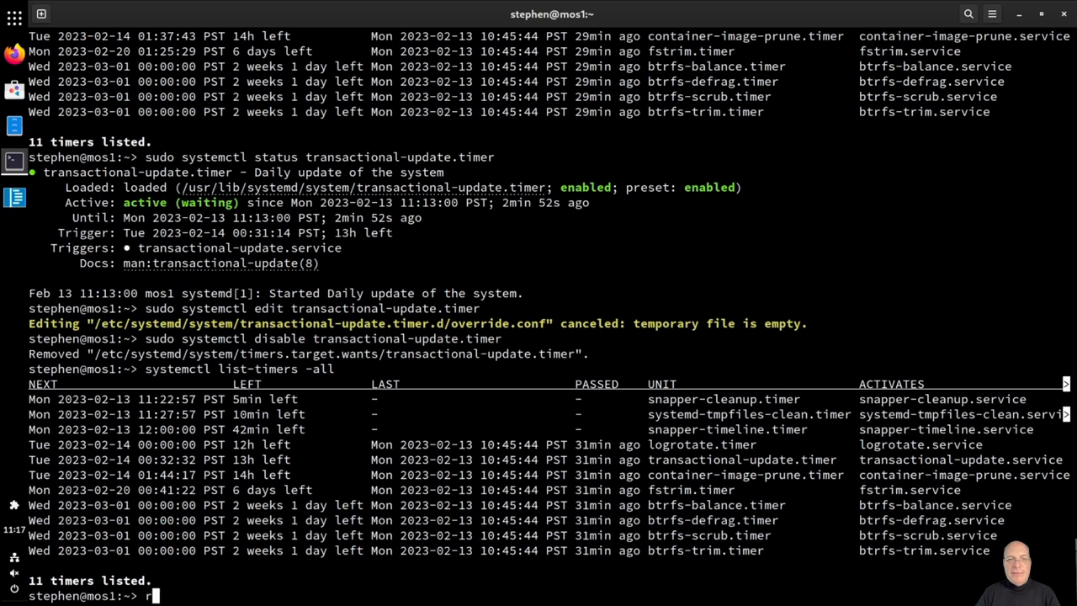
text(eboot)
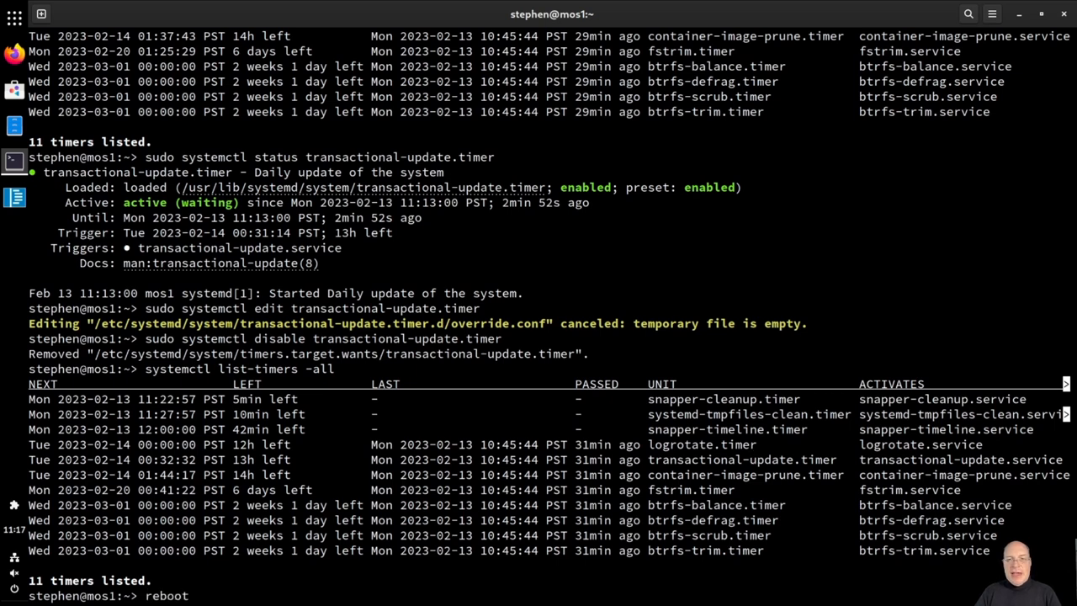